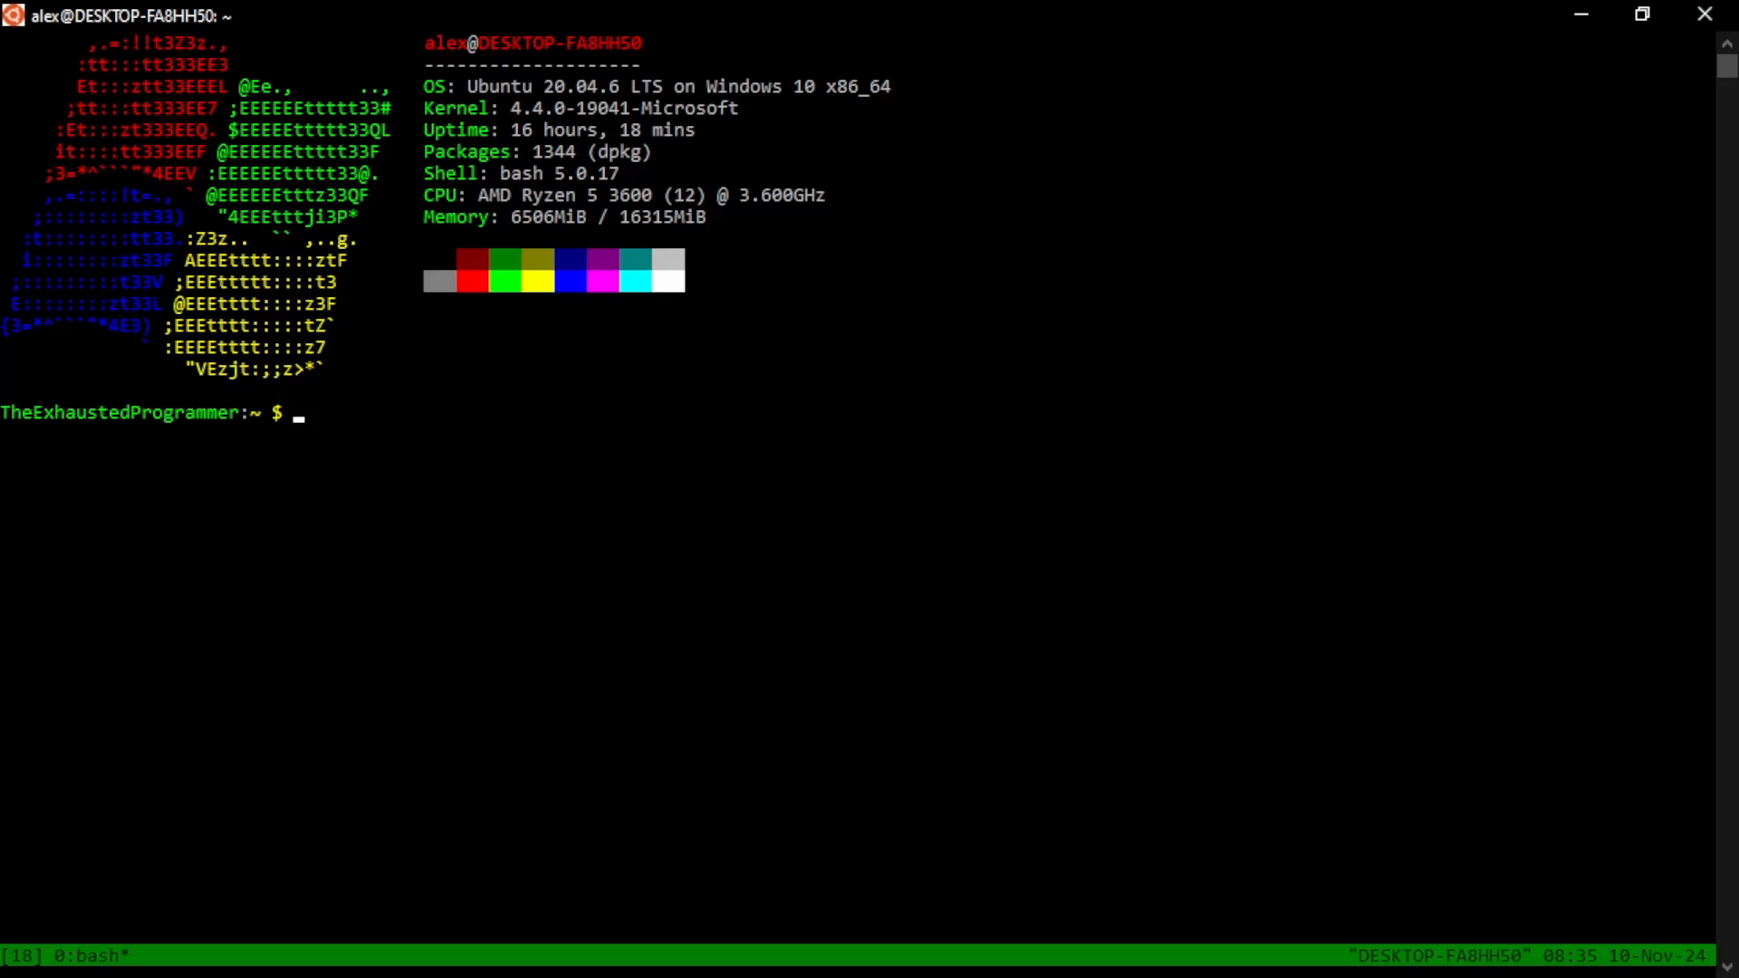
# Change the shell's working directory to scripts/ with cd
pyautogui.press('Return')
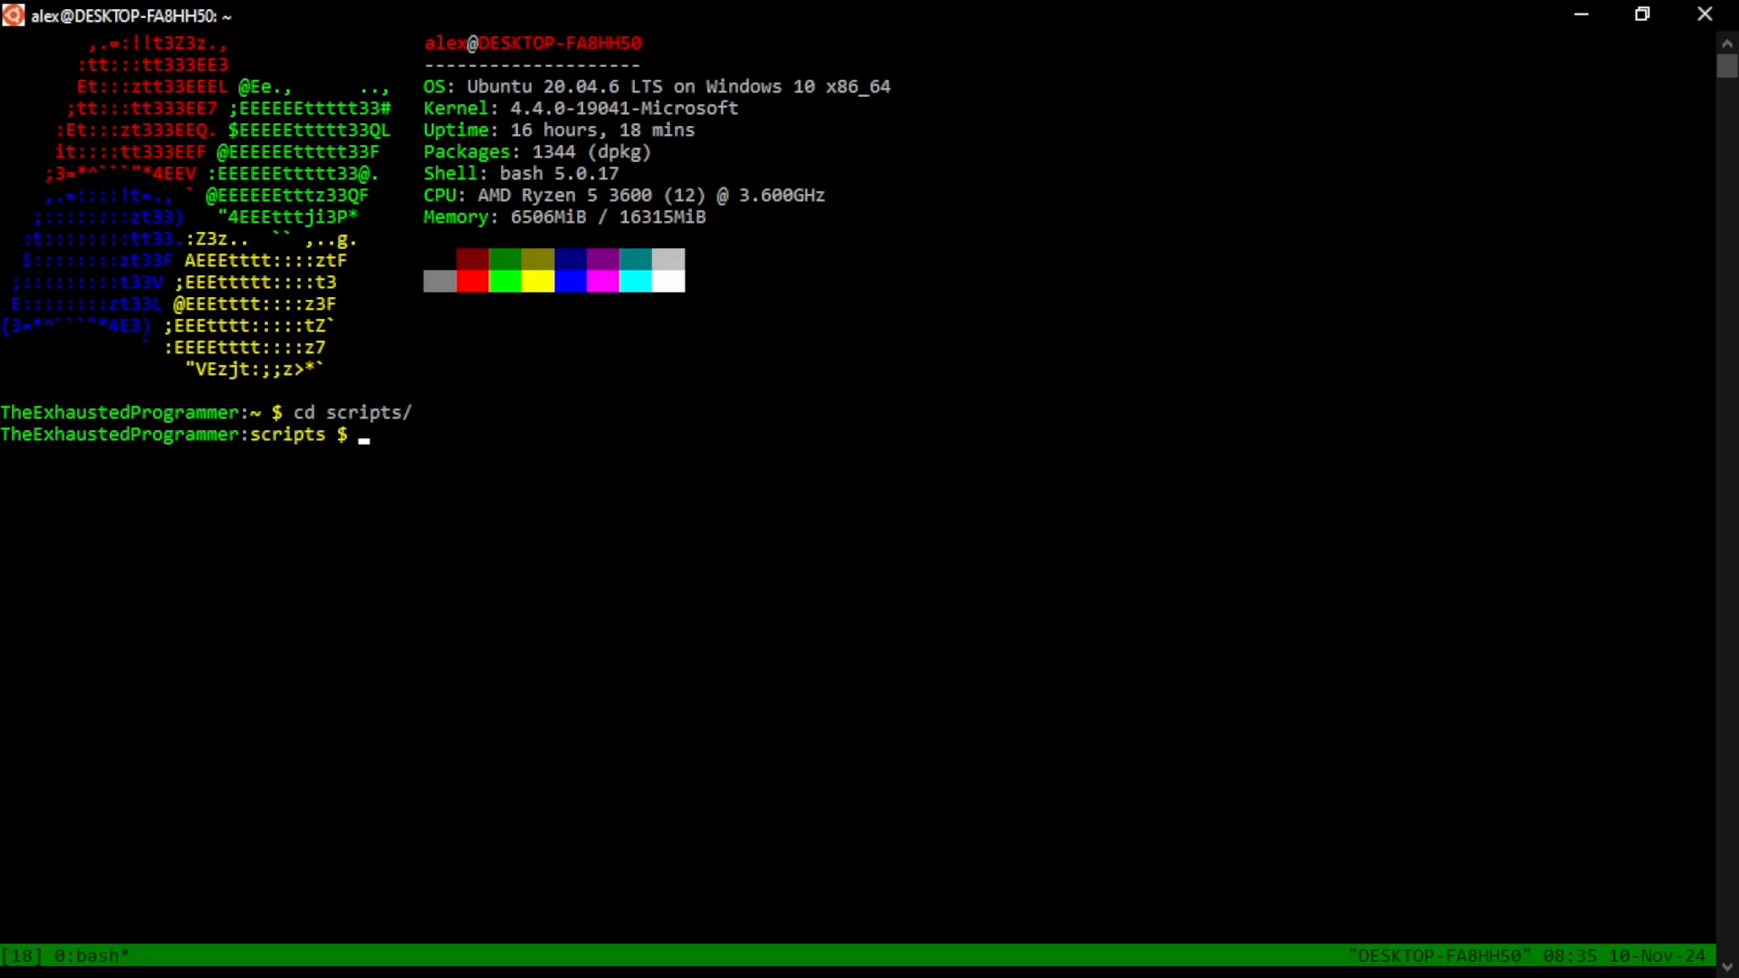
# Launch ./countdown.sh with arguments 5 0 in session 18
pyautogui.write('./countdown.sh')
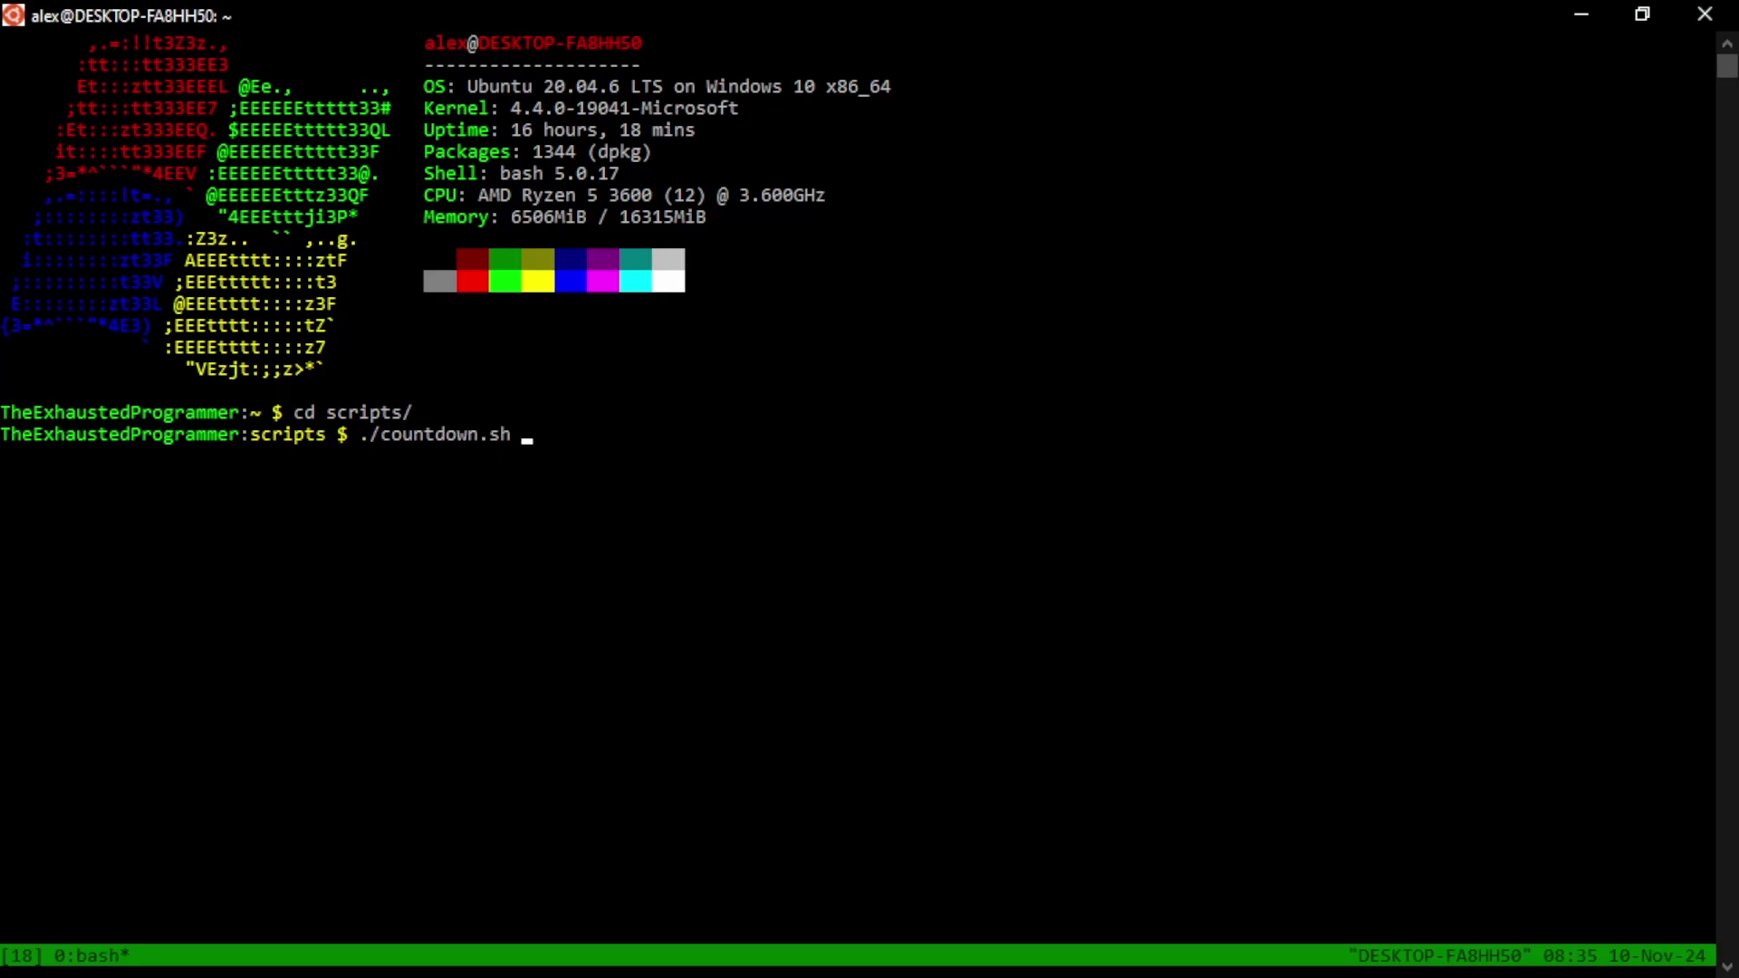
pyautogui.write('5 0')
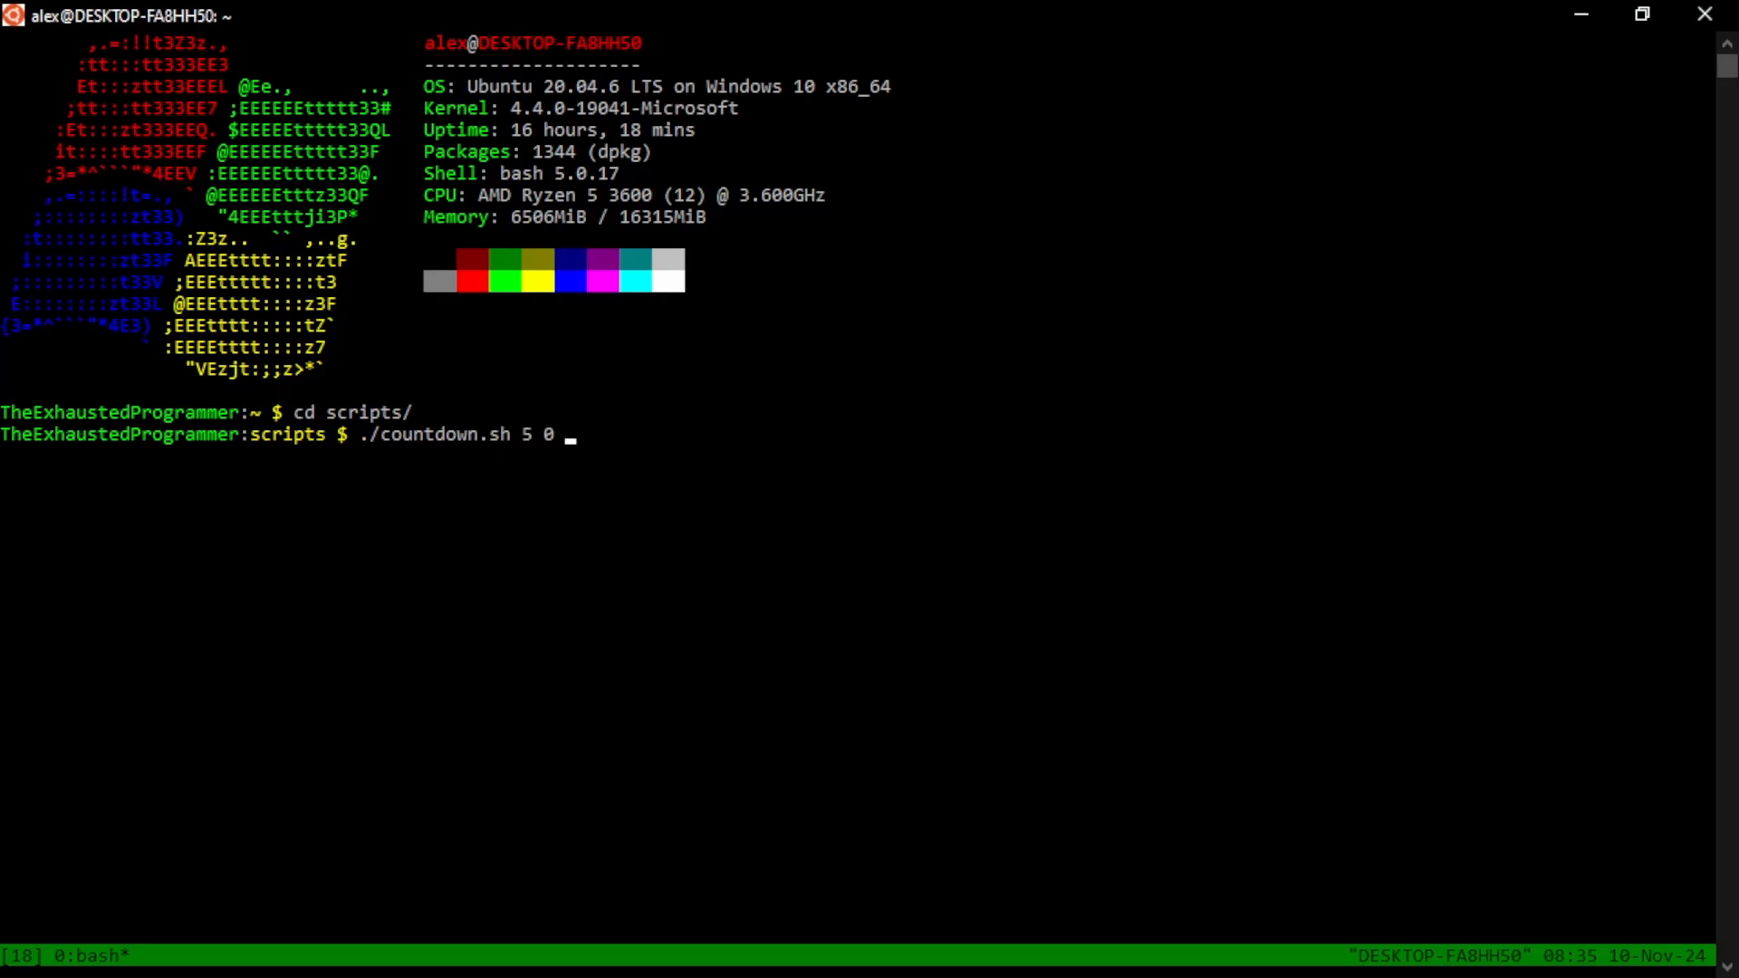
pyautogui.press('Return')
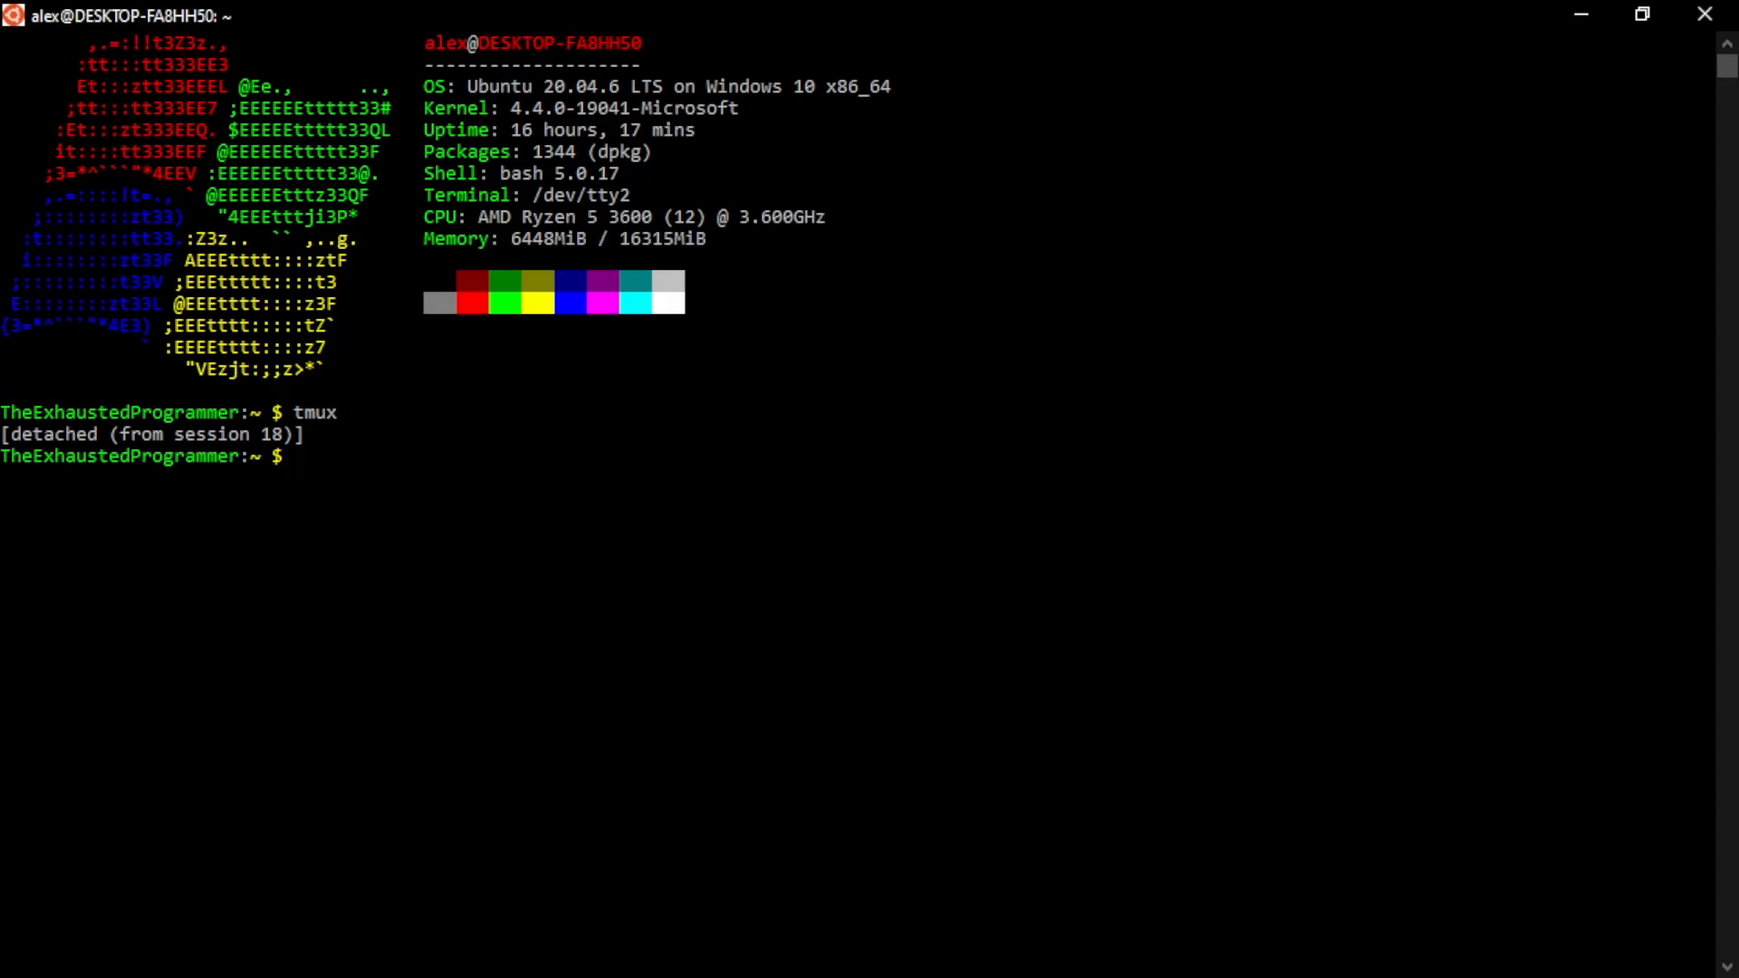
pyautogui.write('tmux attach')
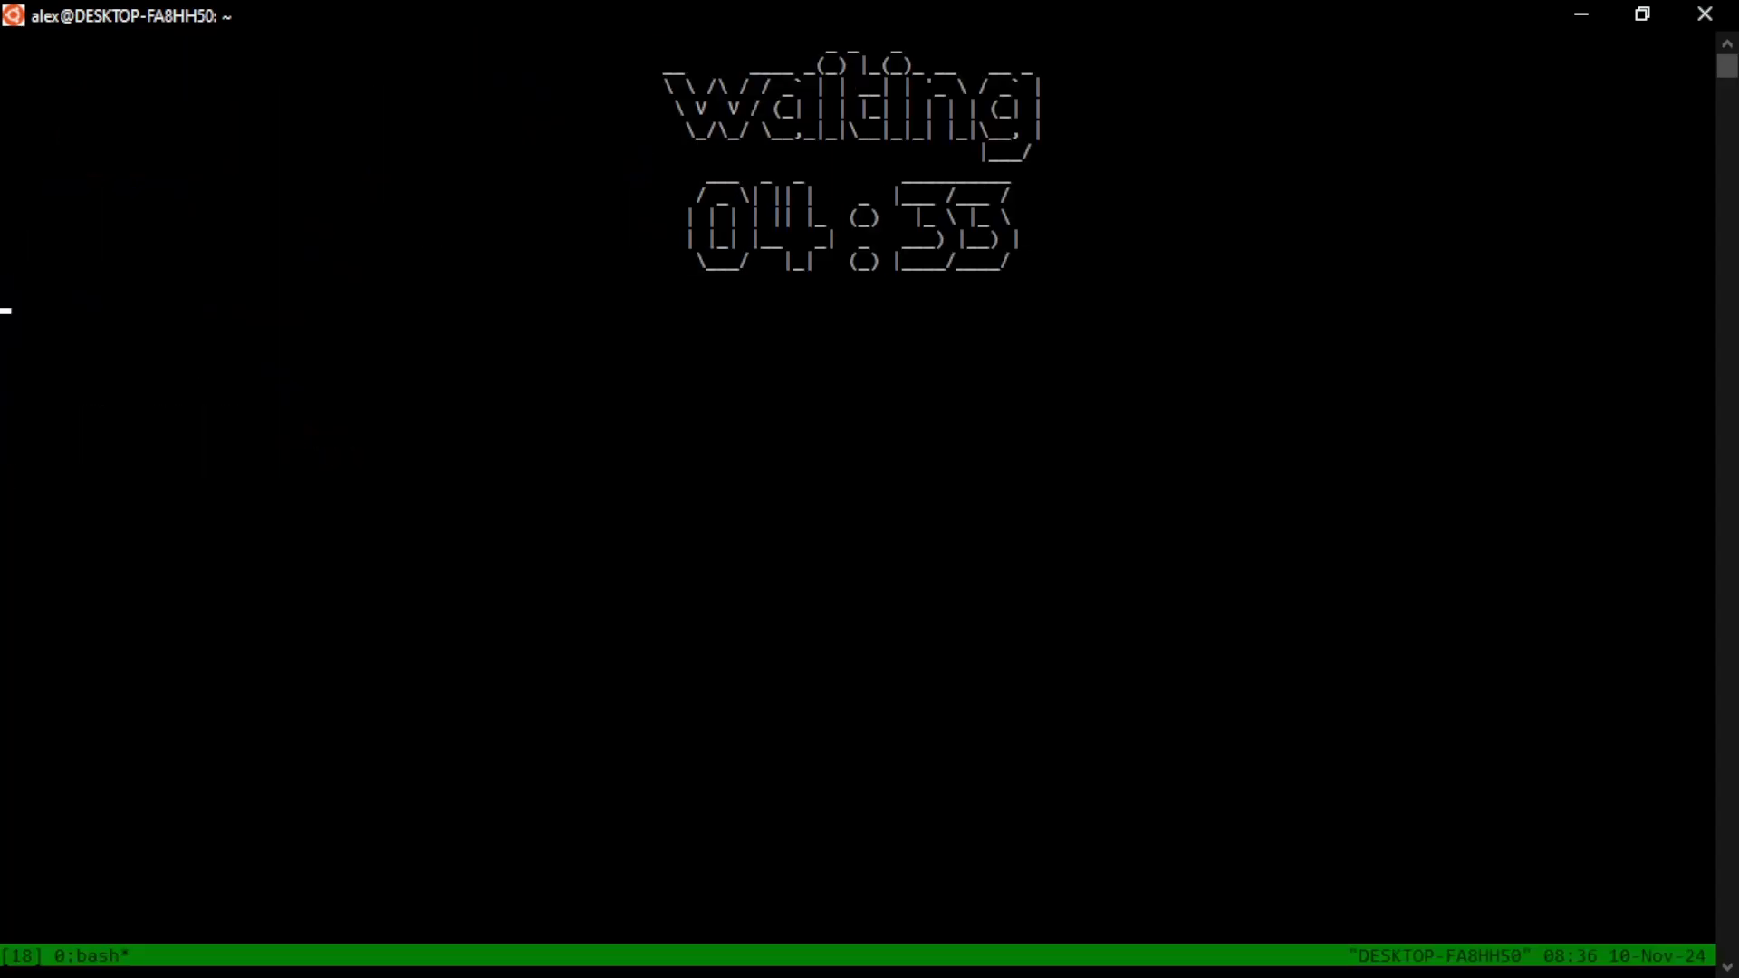
pyautogui.moveTo(1074, 486)
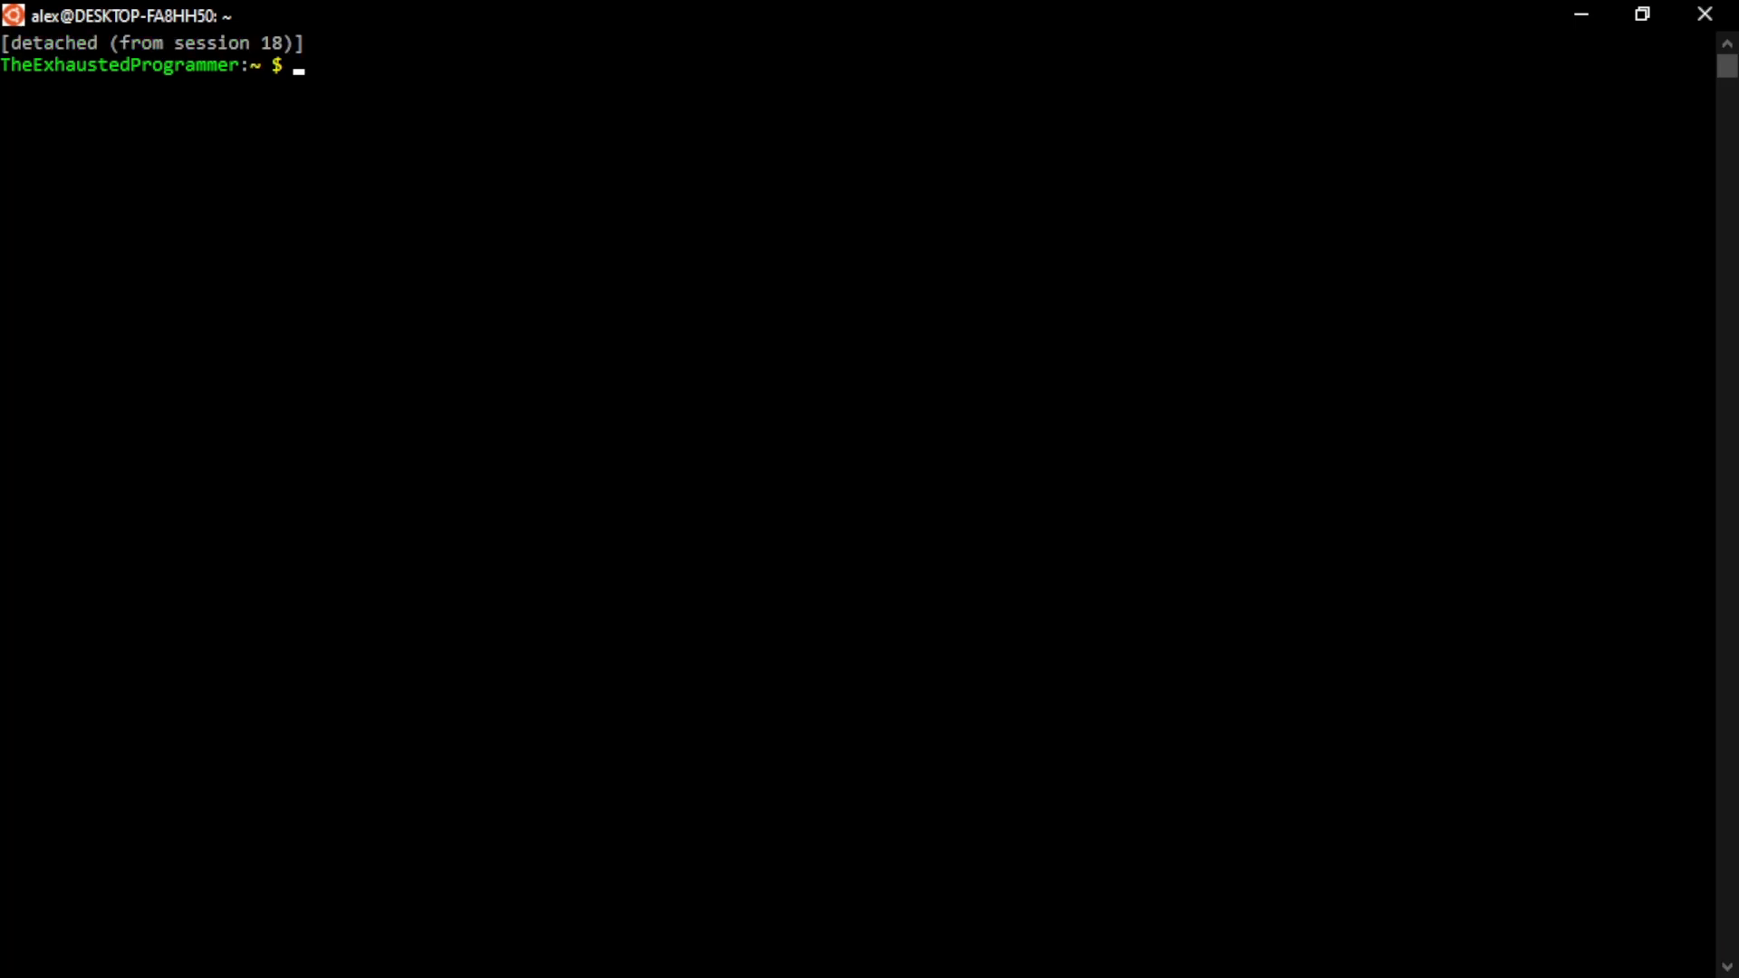
# Try reattaching to the most recent session with tmux attach
pyautogui.write('tmux')
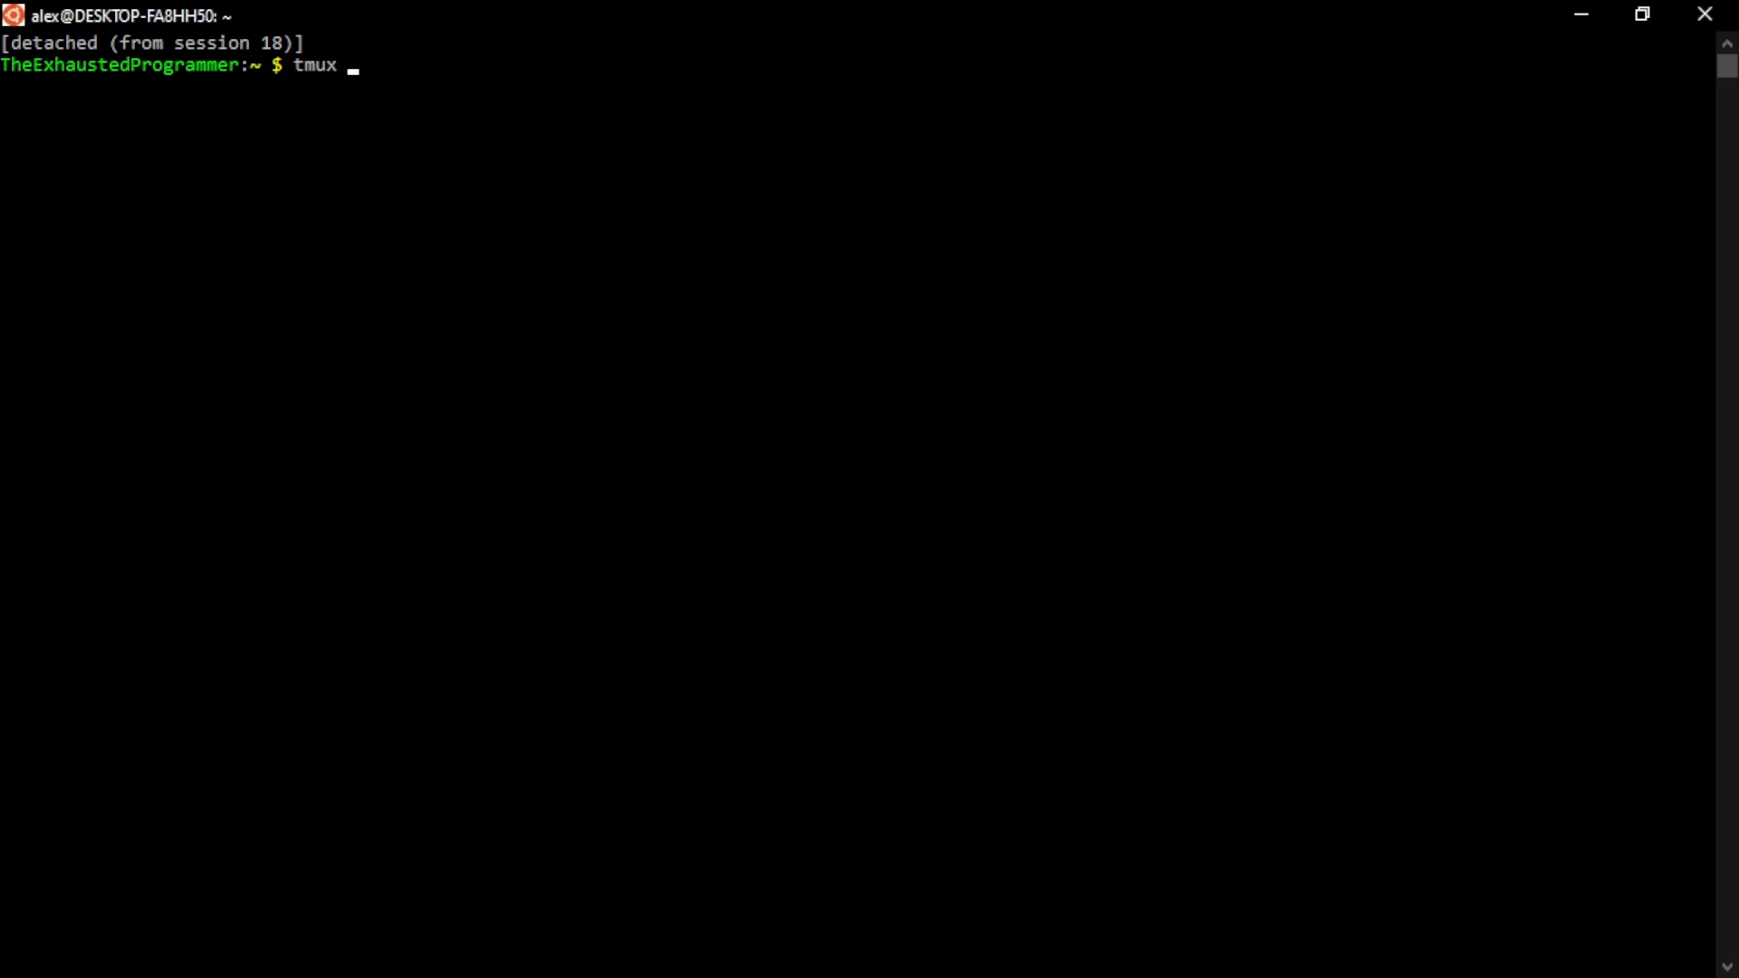
pyautogui.write('a')
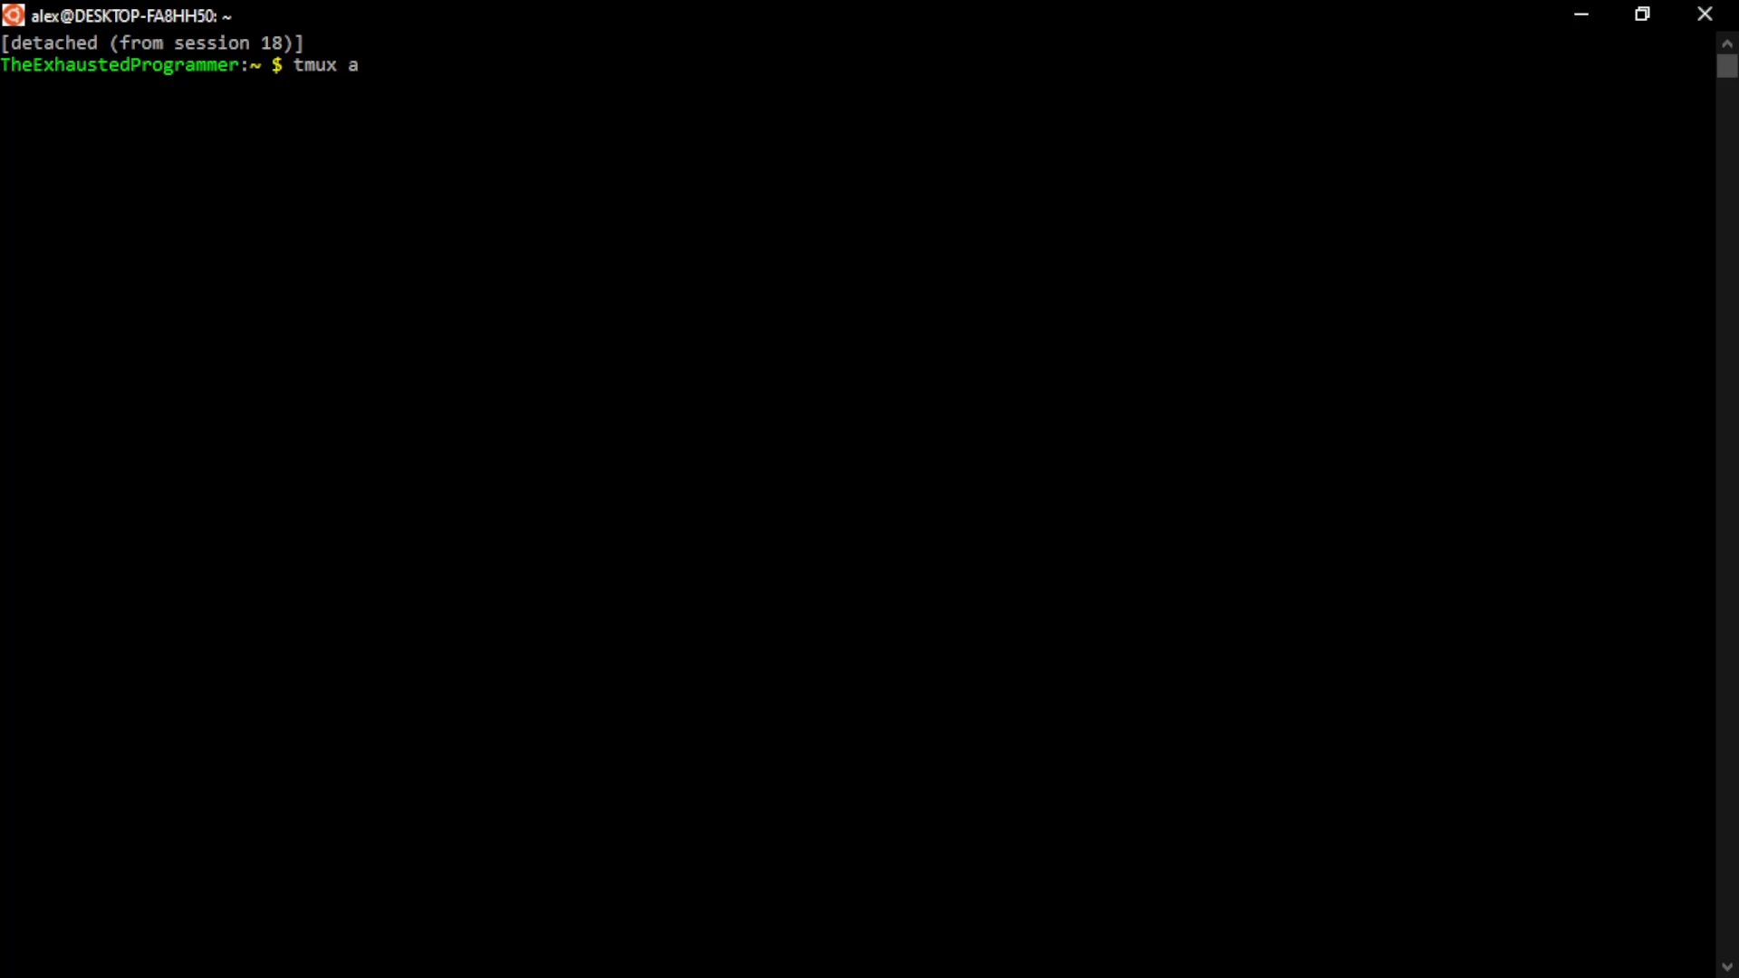
pyautogui.write('ttach')
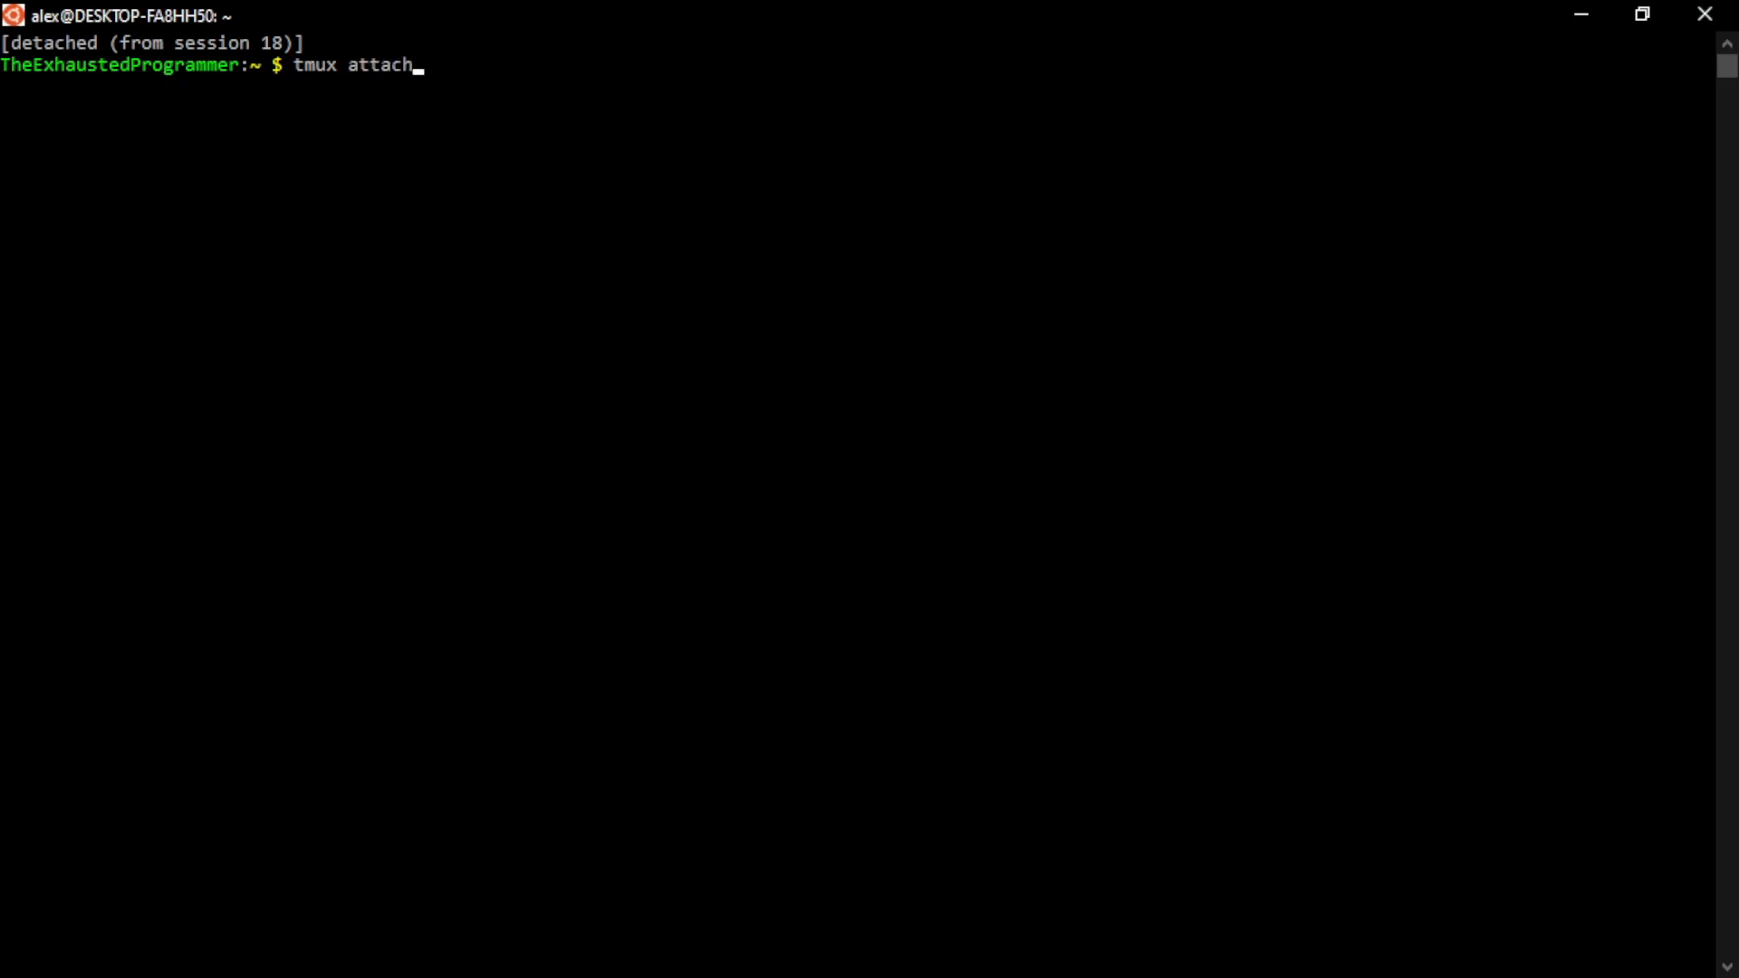
pyautogui.press('Return')
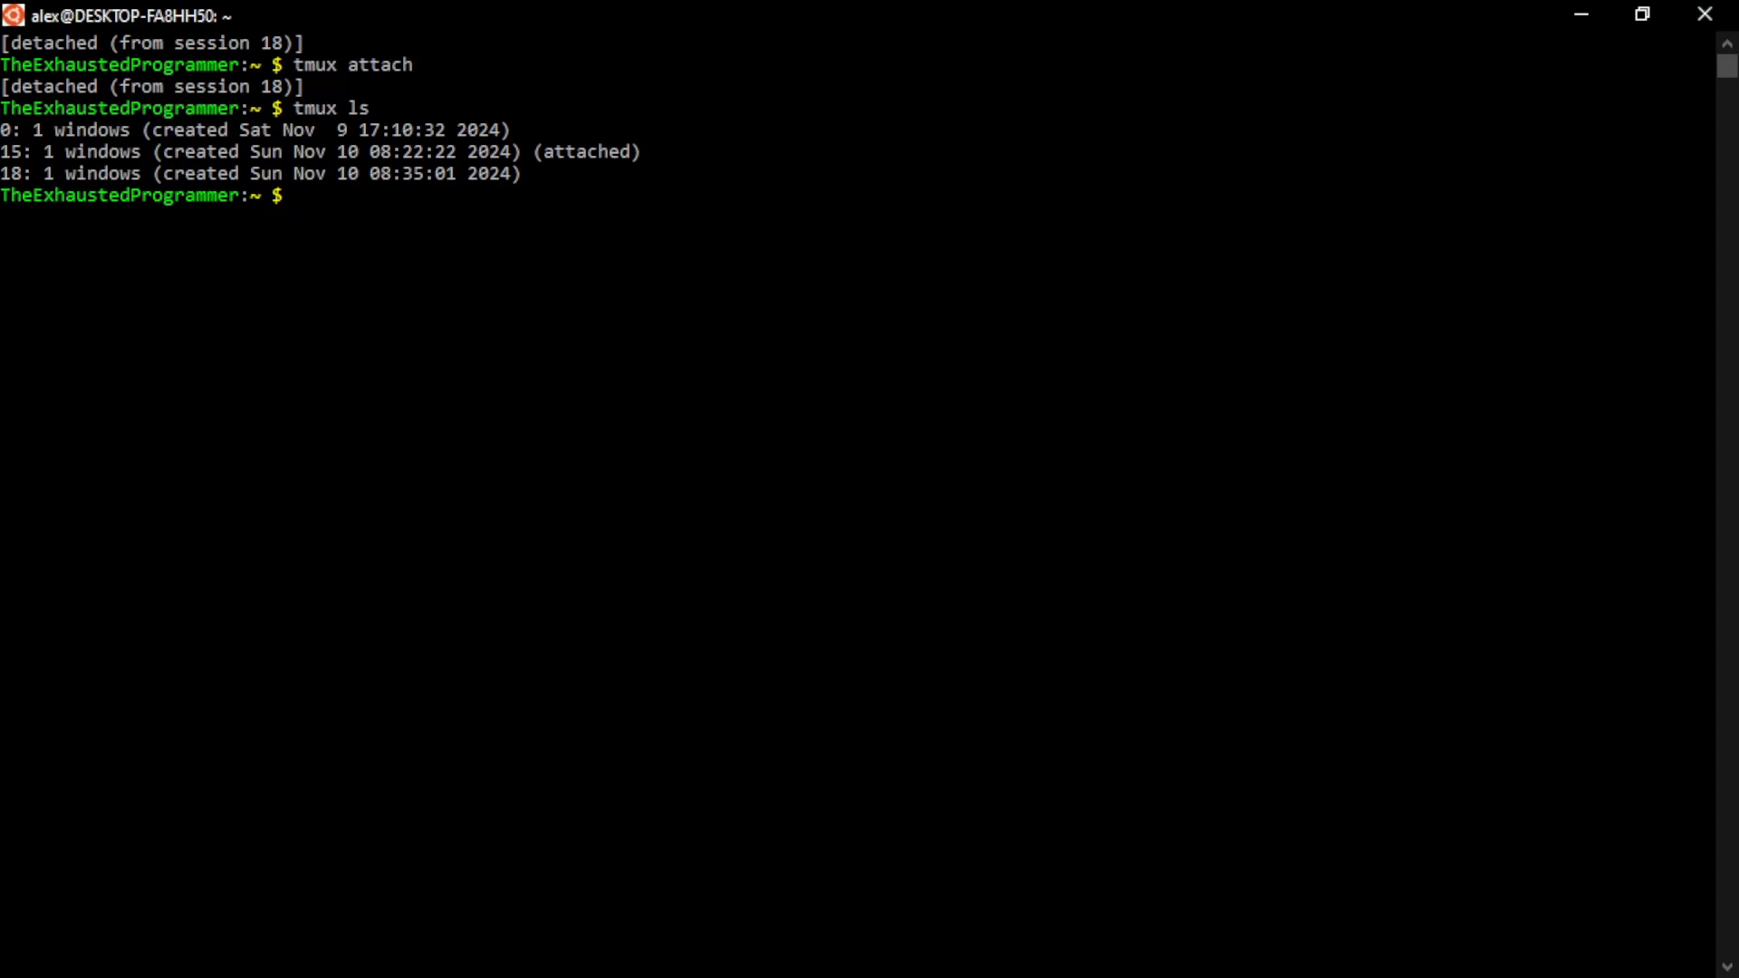
# Attach briefly to session 0, then attach to session 18
pyautogui.write('tmux a')
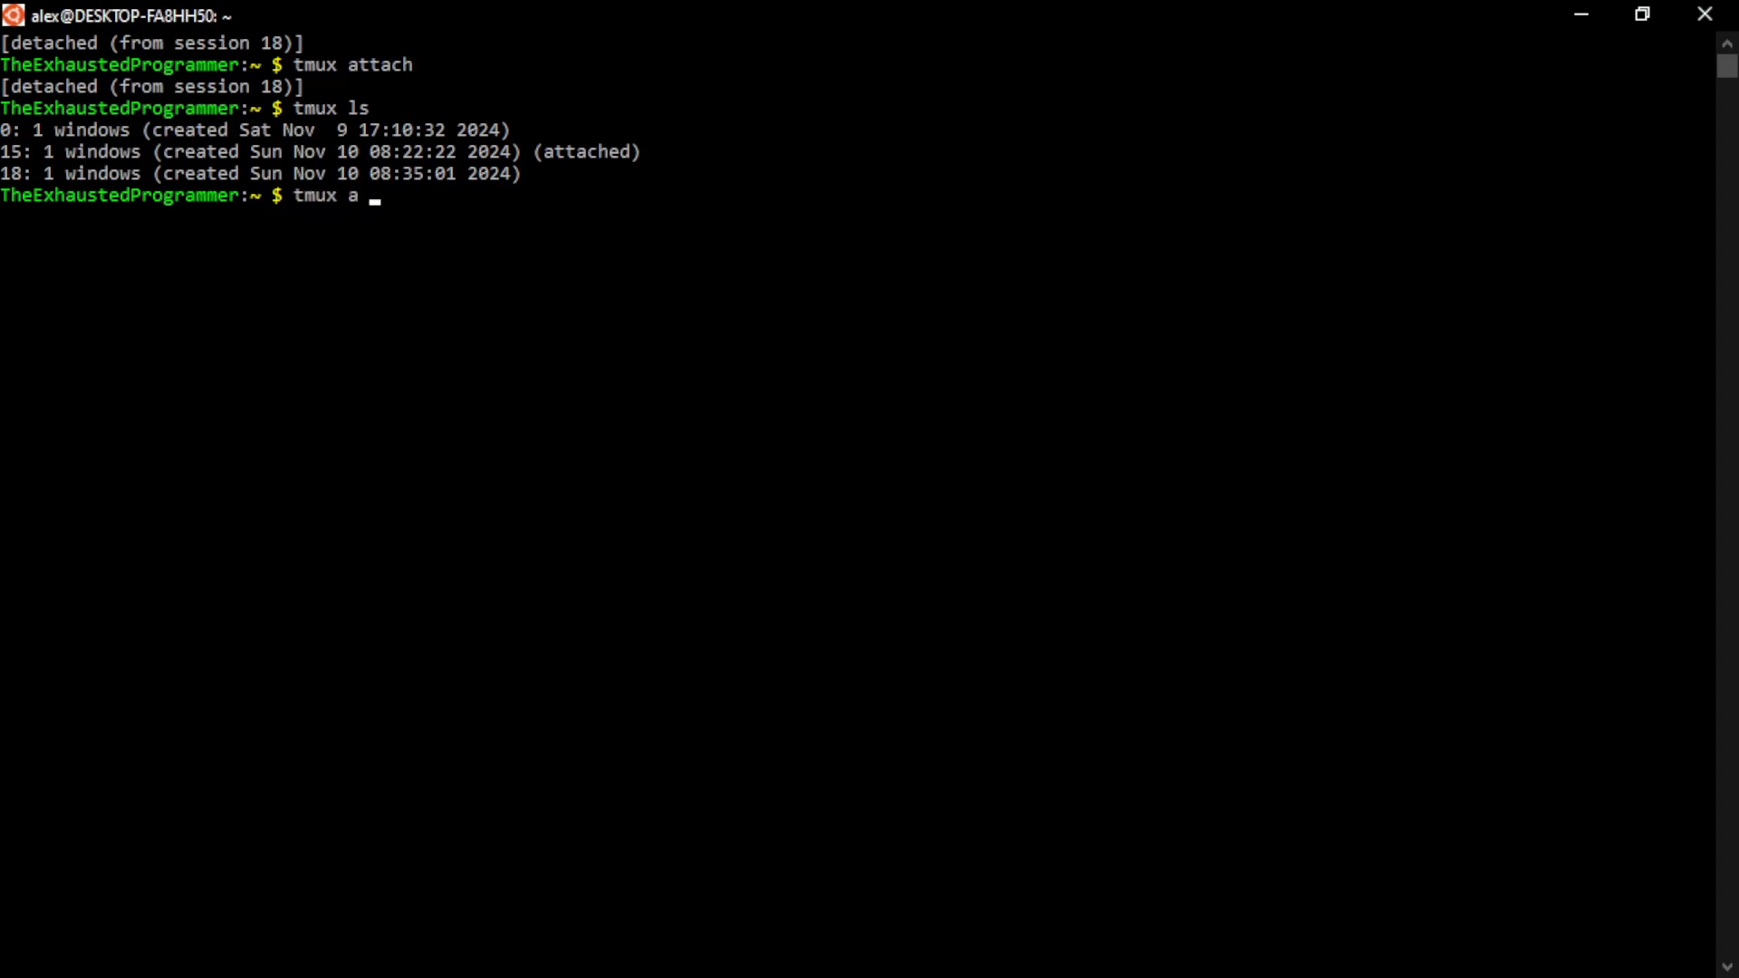
pyautogui.write('-')
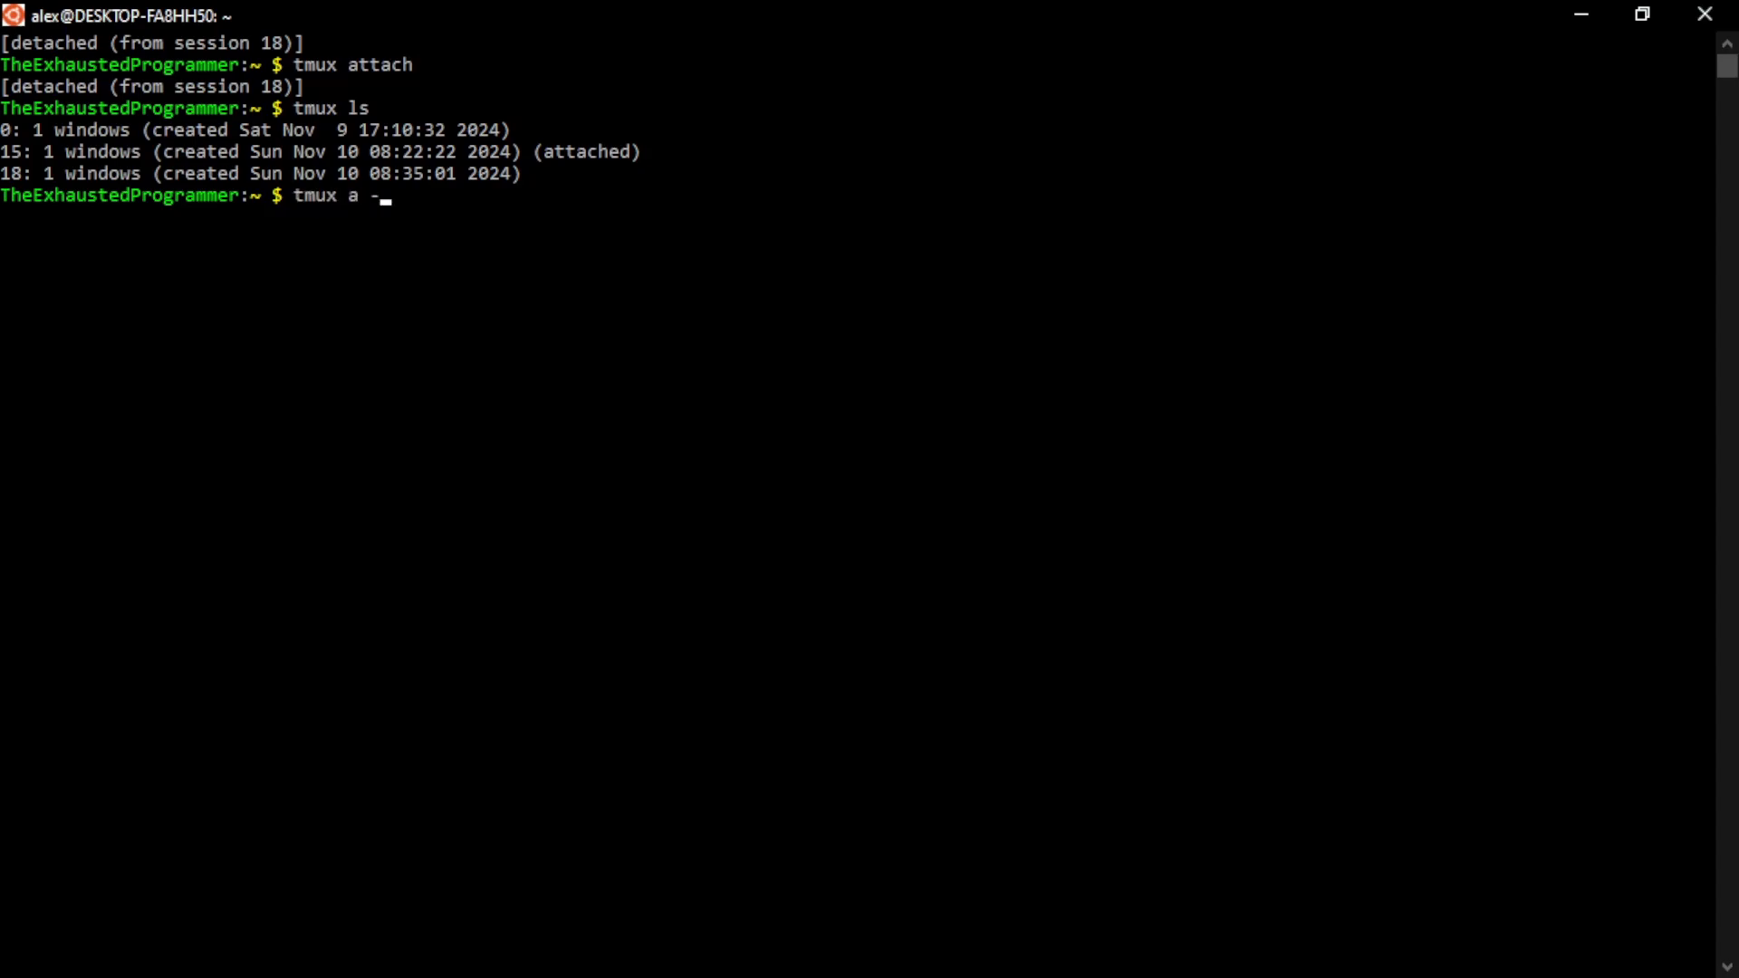
pyautogui.write('t')
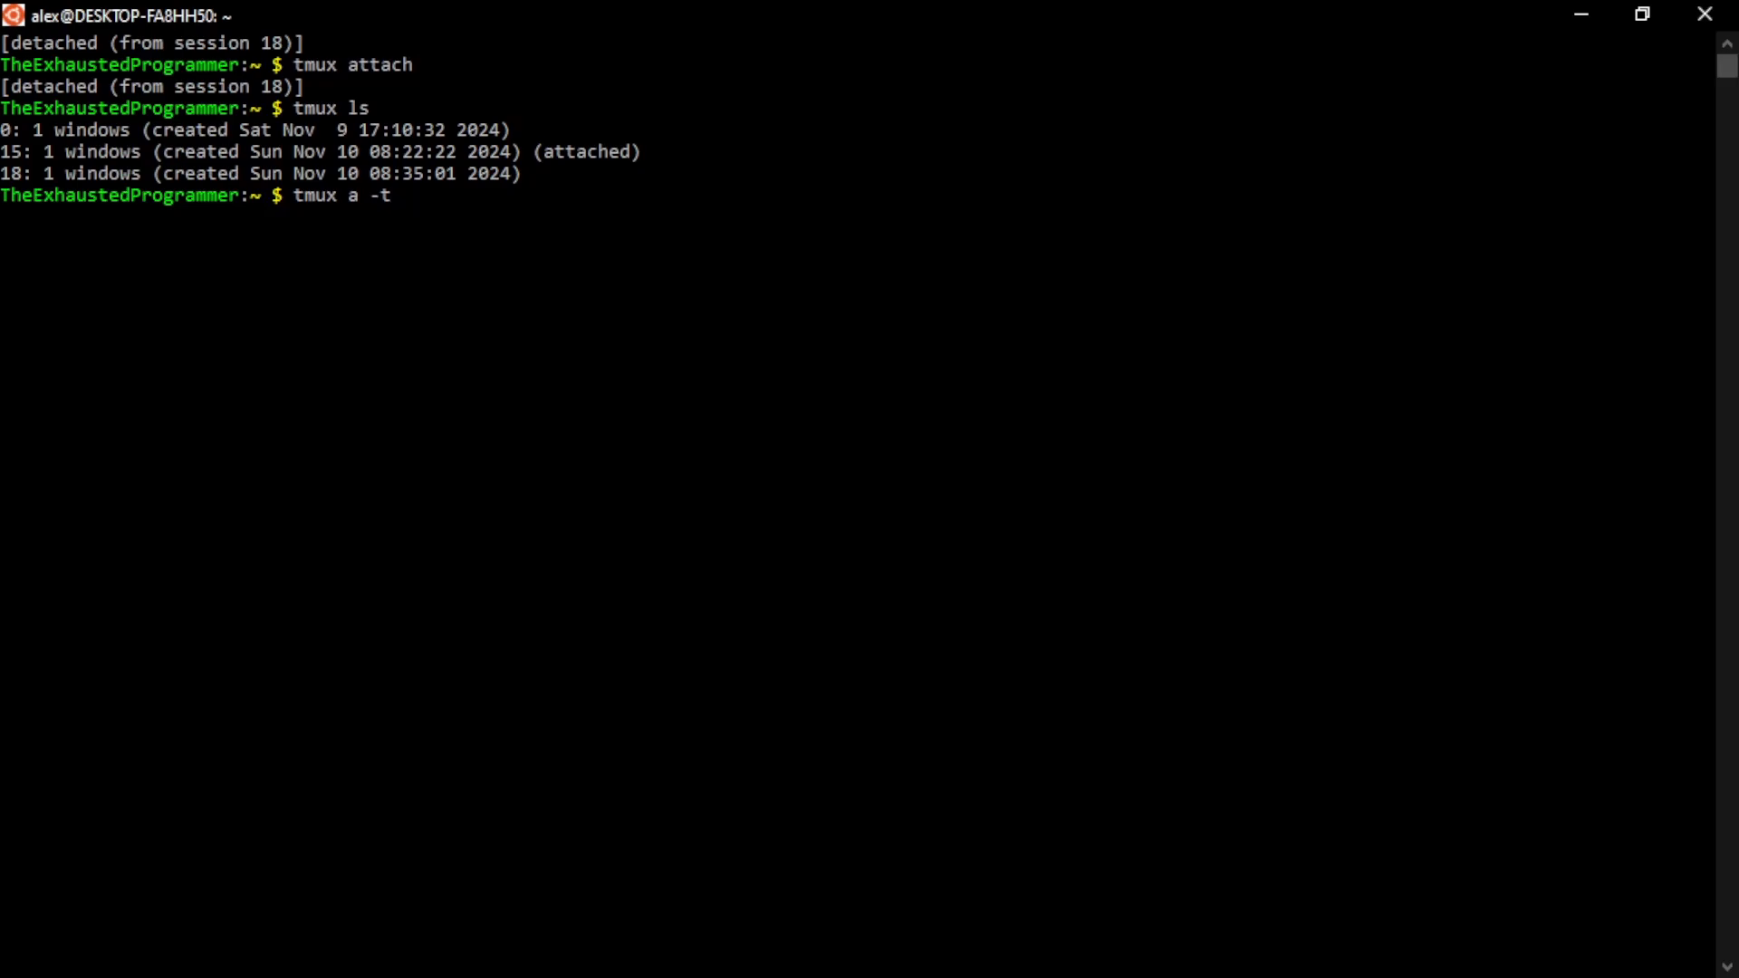
pyautogui.write('0')
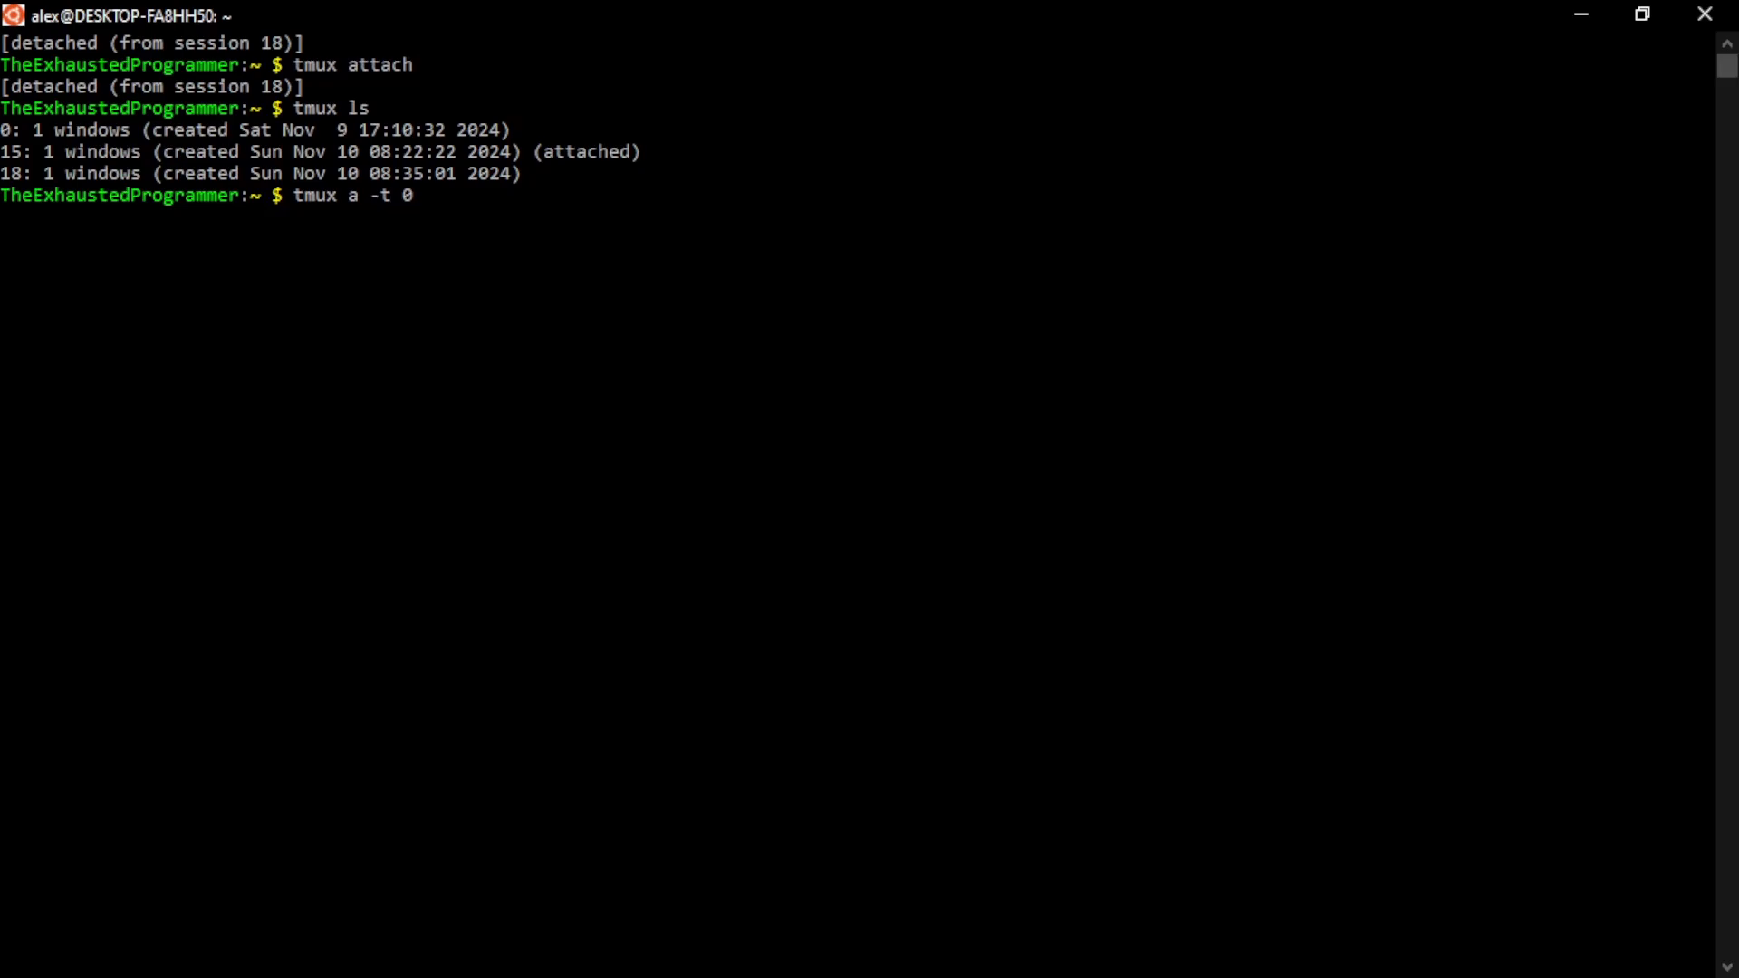
pyautogui.press('Return')
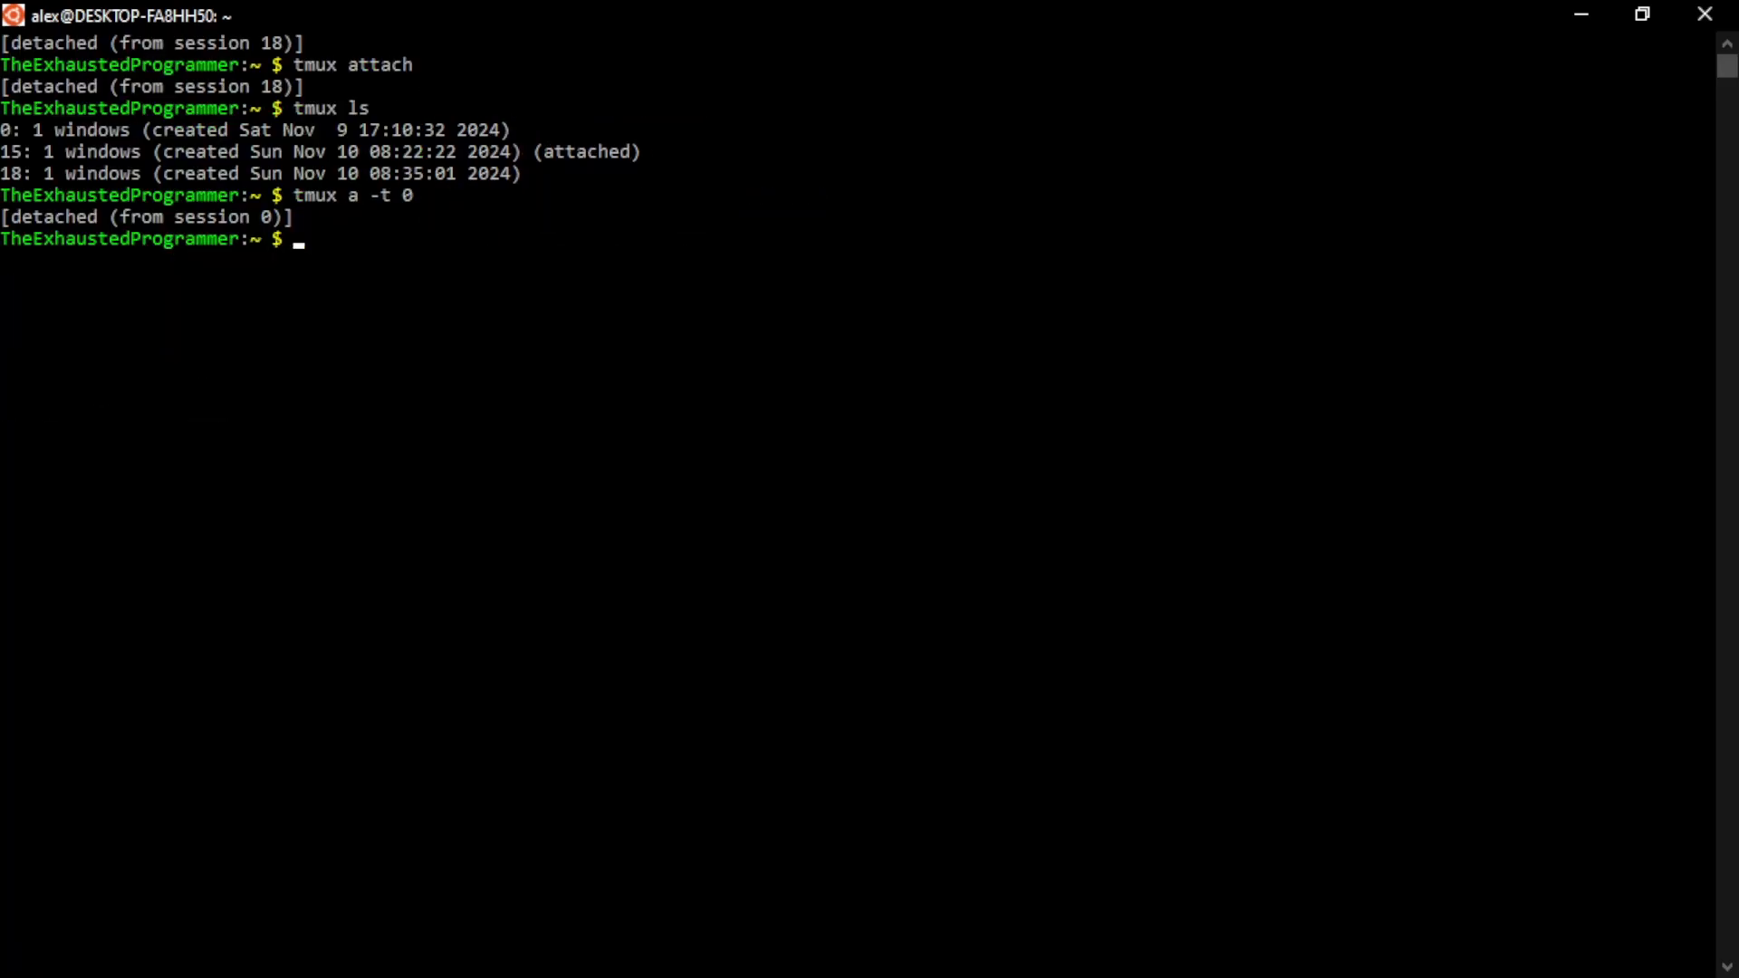
pyautogui.write('tmux a')
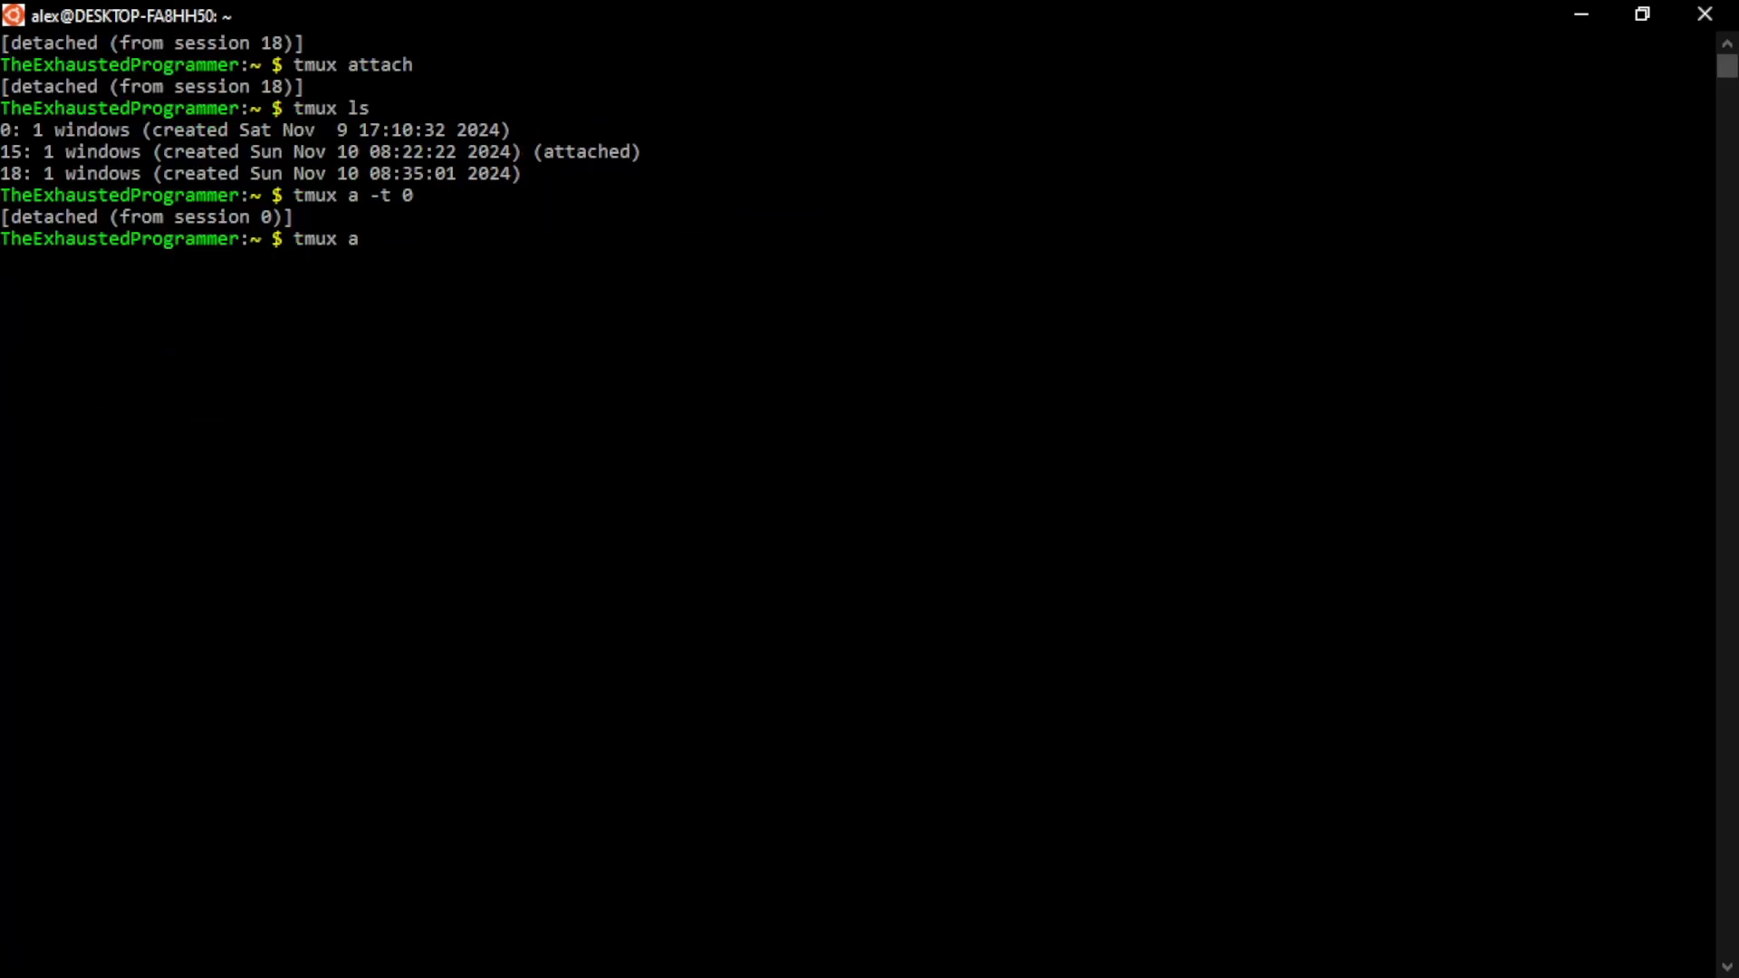
pyautogui.press('Return')
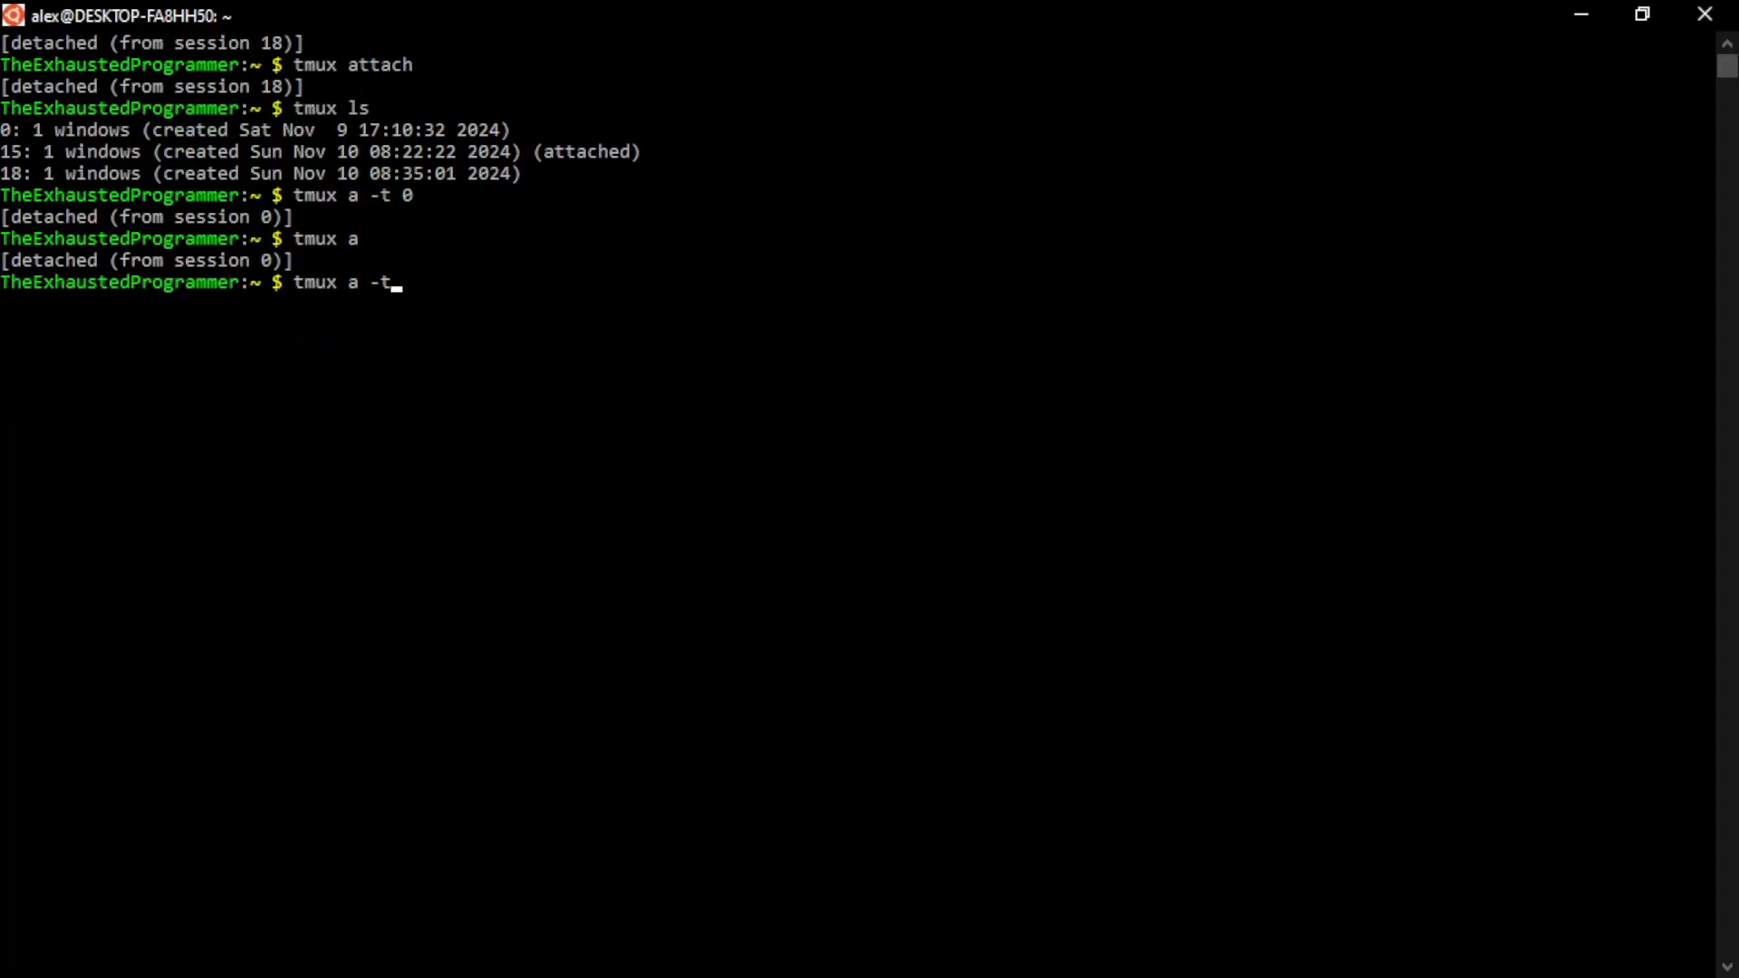
pyautogui.press('Return')
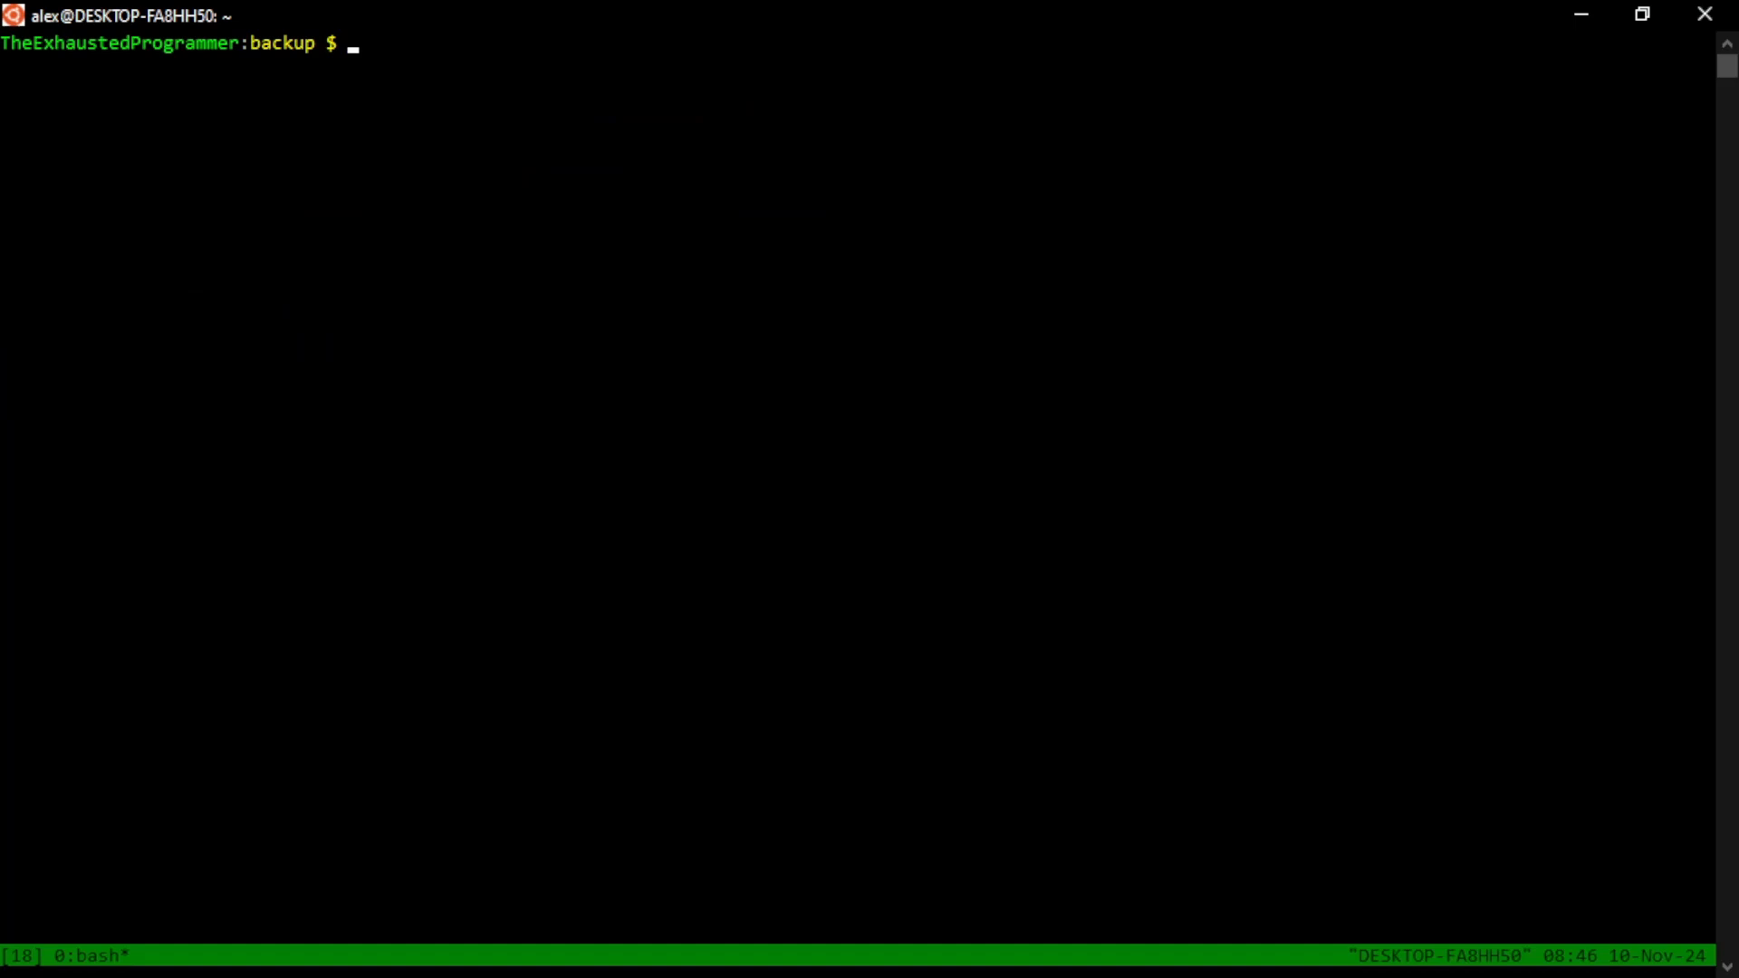
# Run htop in session 18's current window
pyautogui.write('htop')
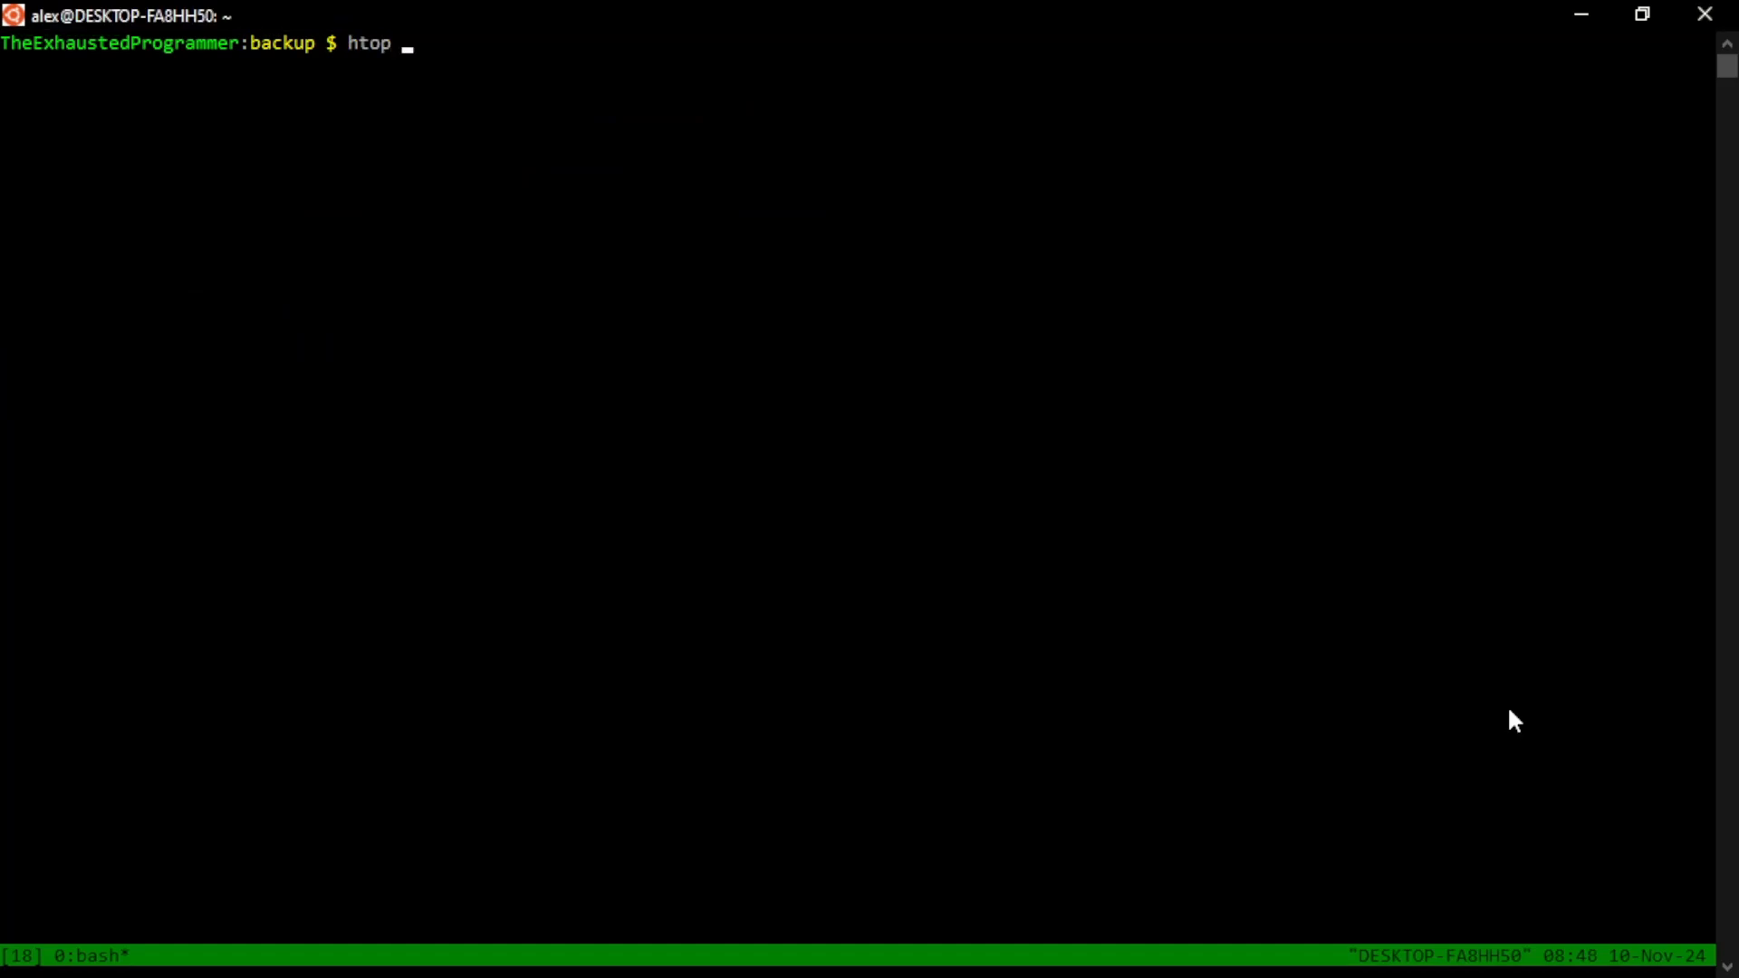
pyautogui.press('Return')
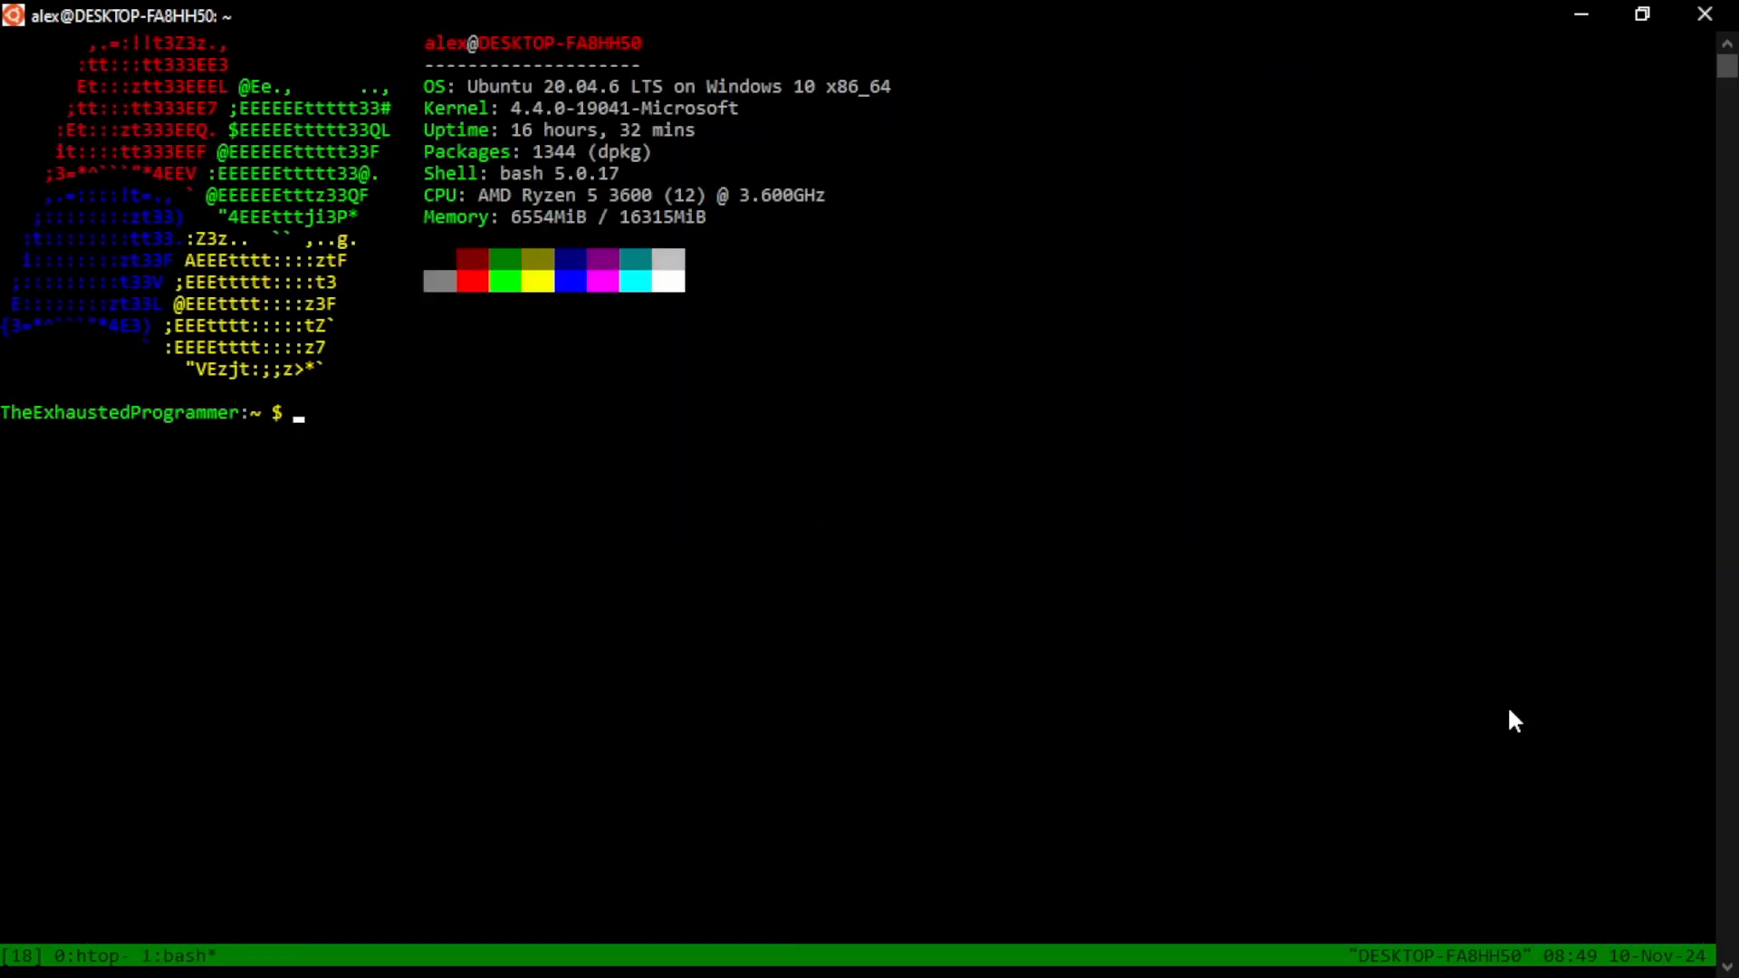
pyautogui.moveTo(403, 942)
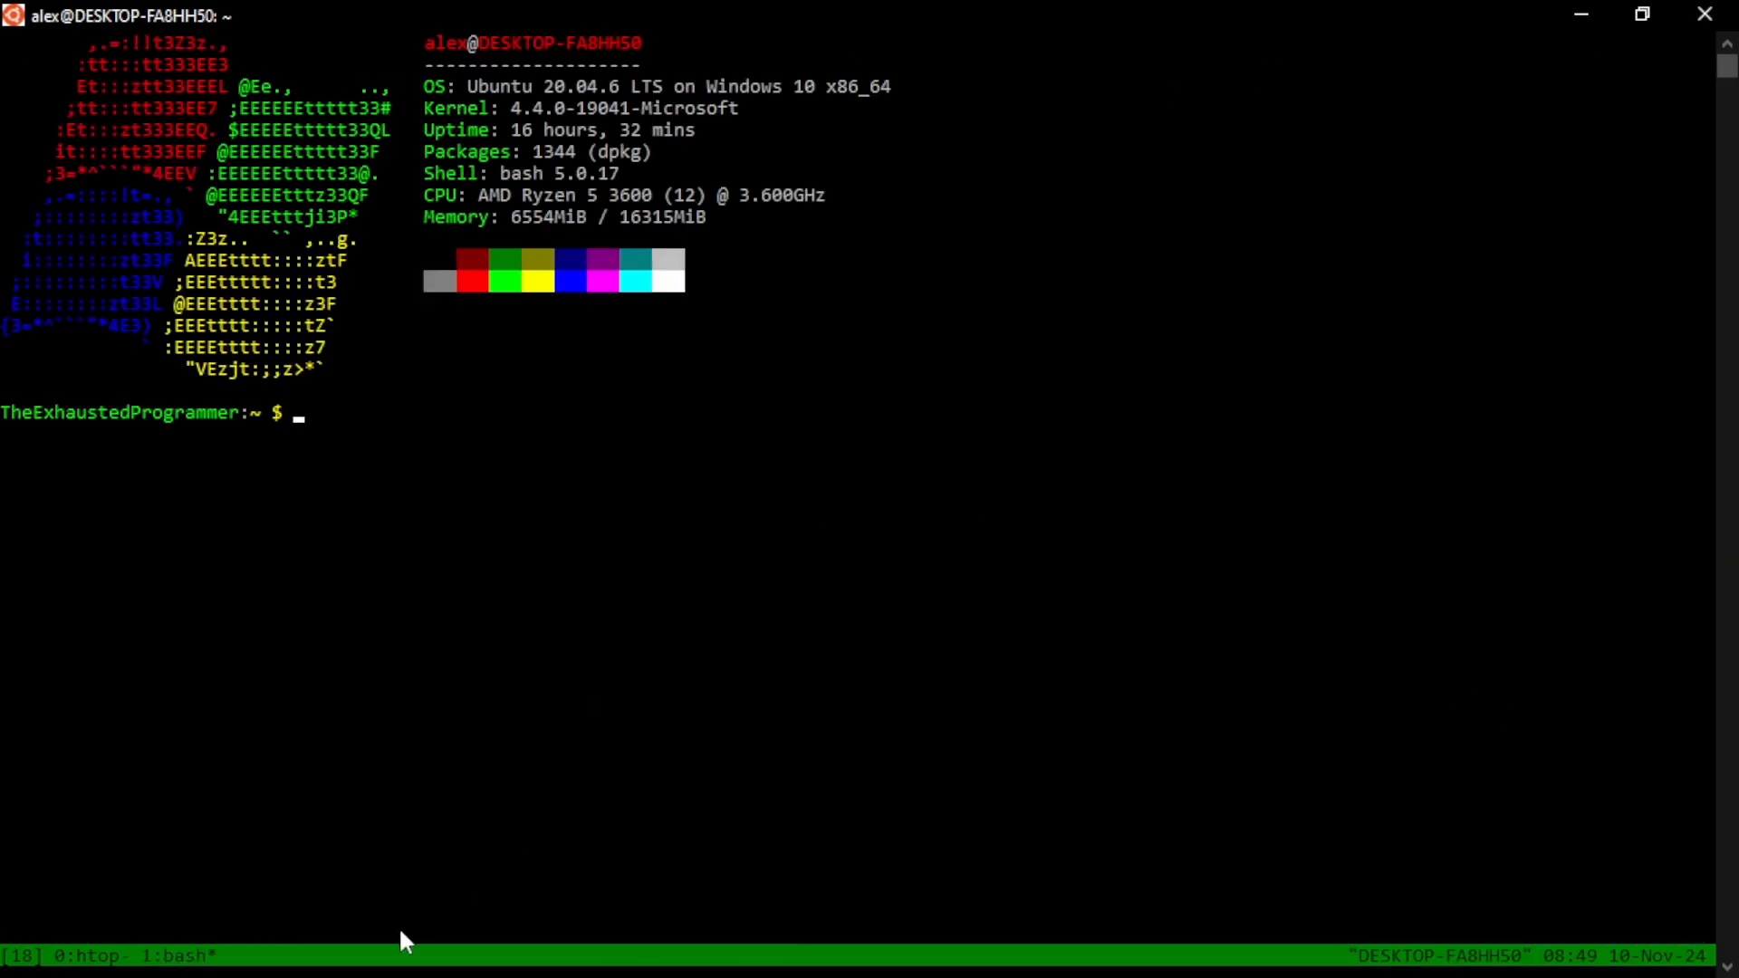
pyautogui.moveTo(94, 968)
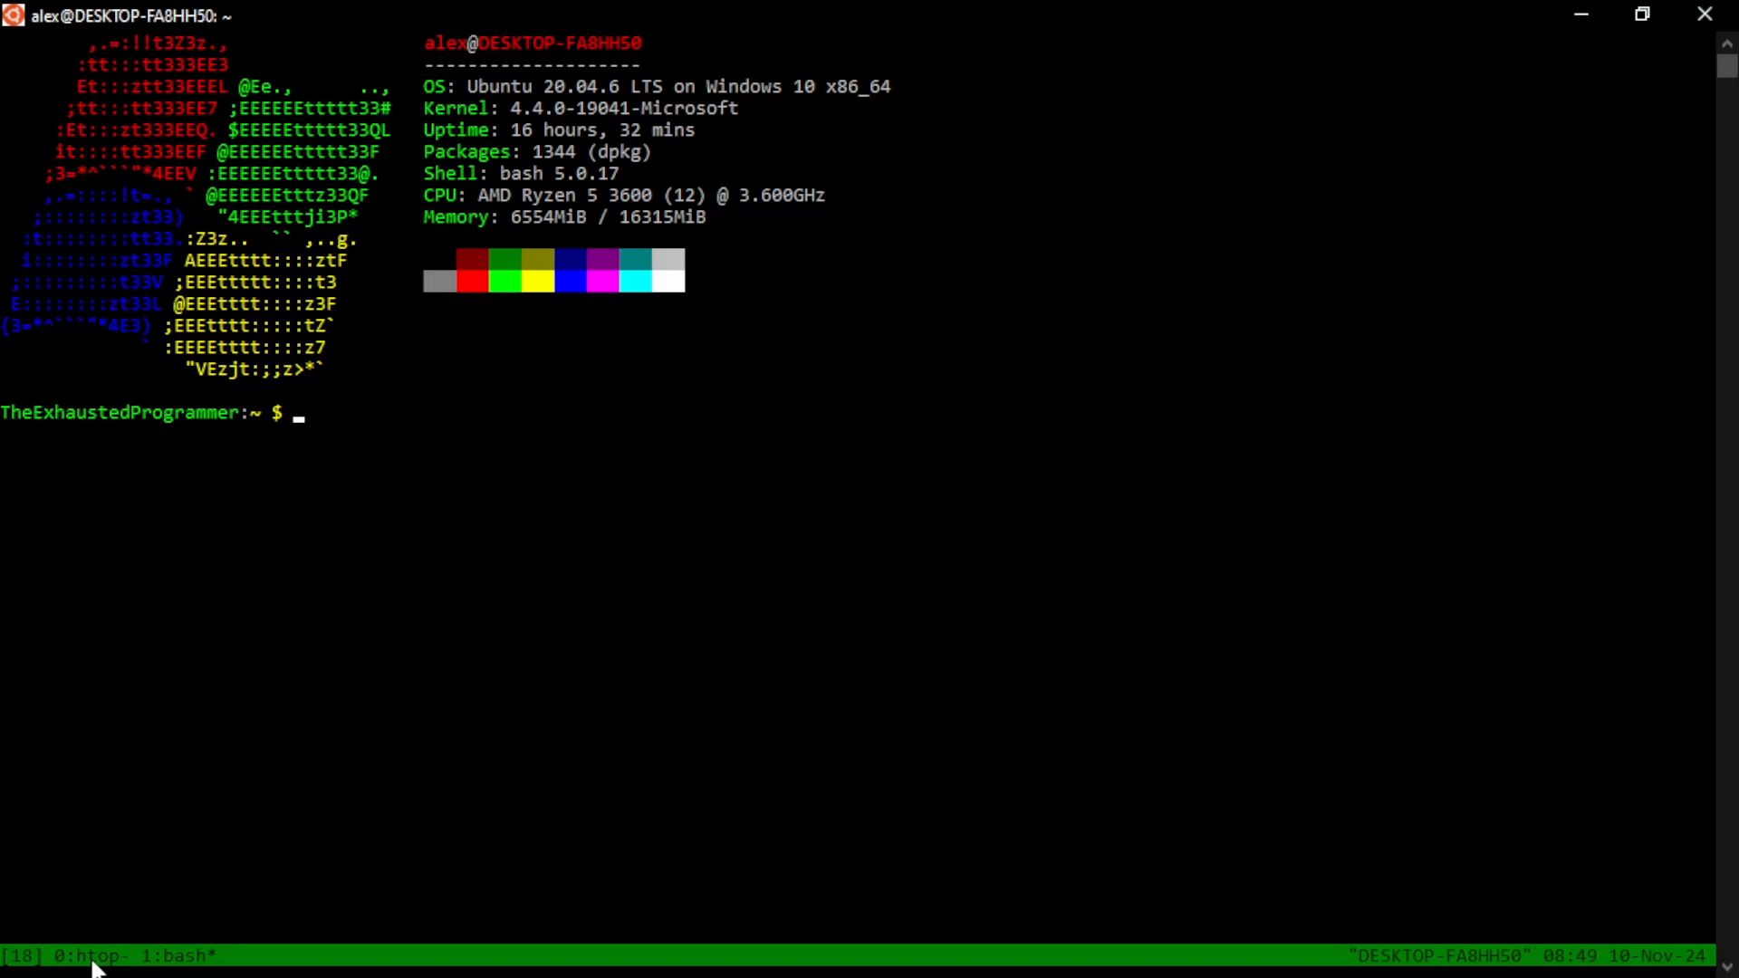
pyautogui.moveTo(133, 929)
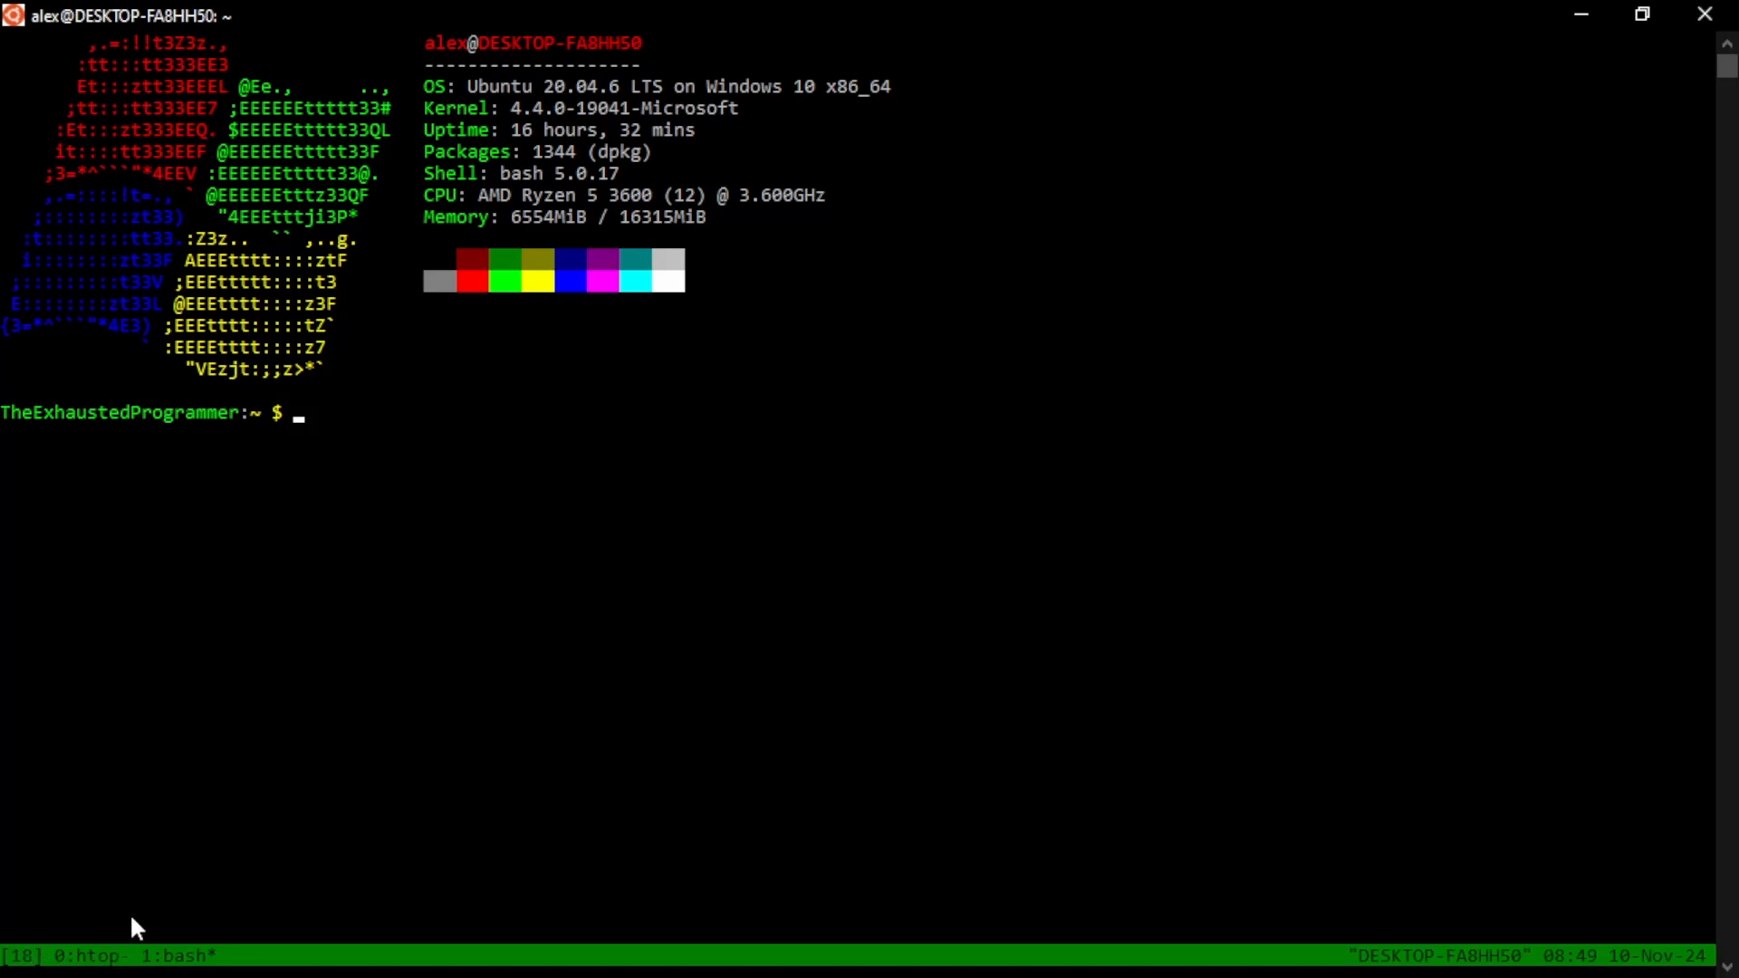
pyautogui.moveTo(197, 786)
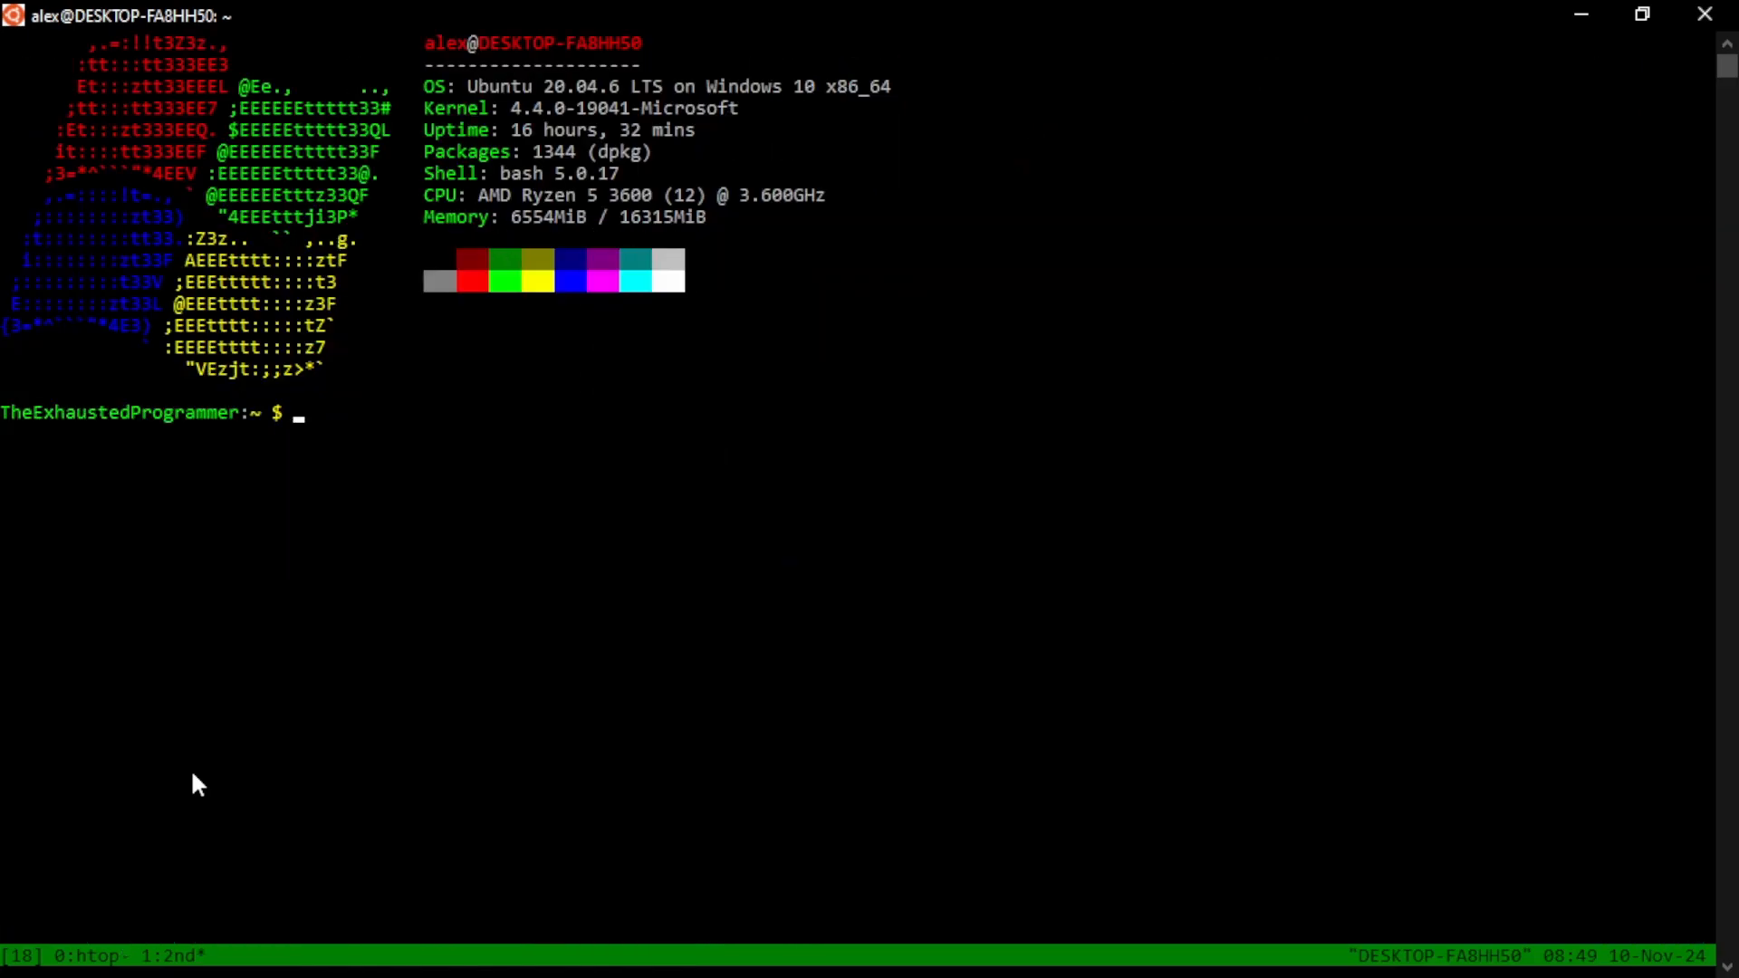
# Switch back to the previous window running htop
pyautogui.write('p')
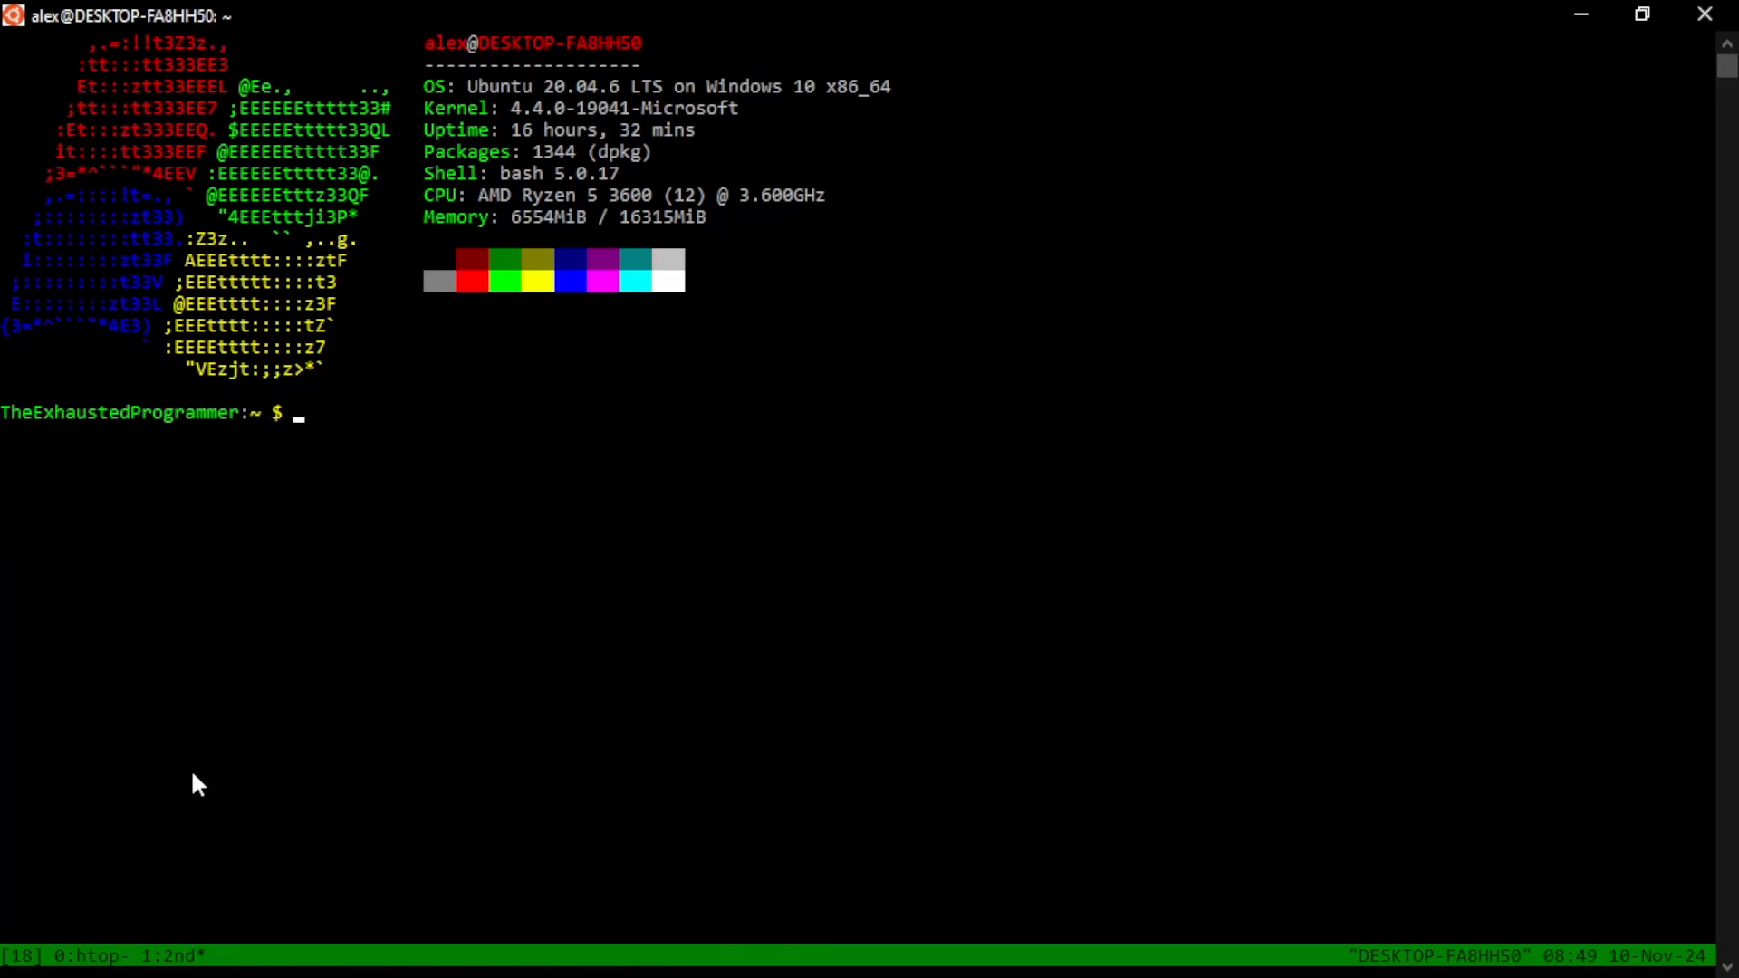
pyautogui.moveTo(306, 797)
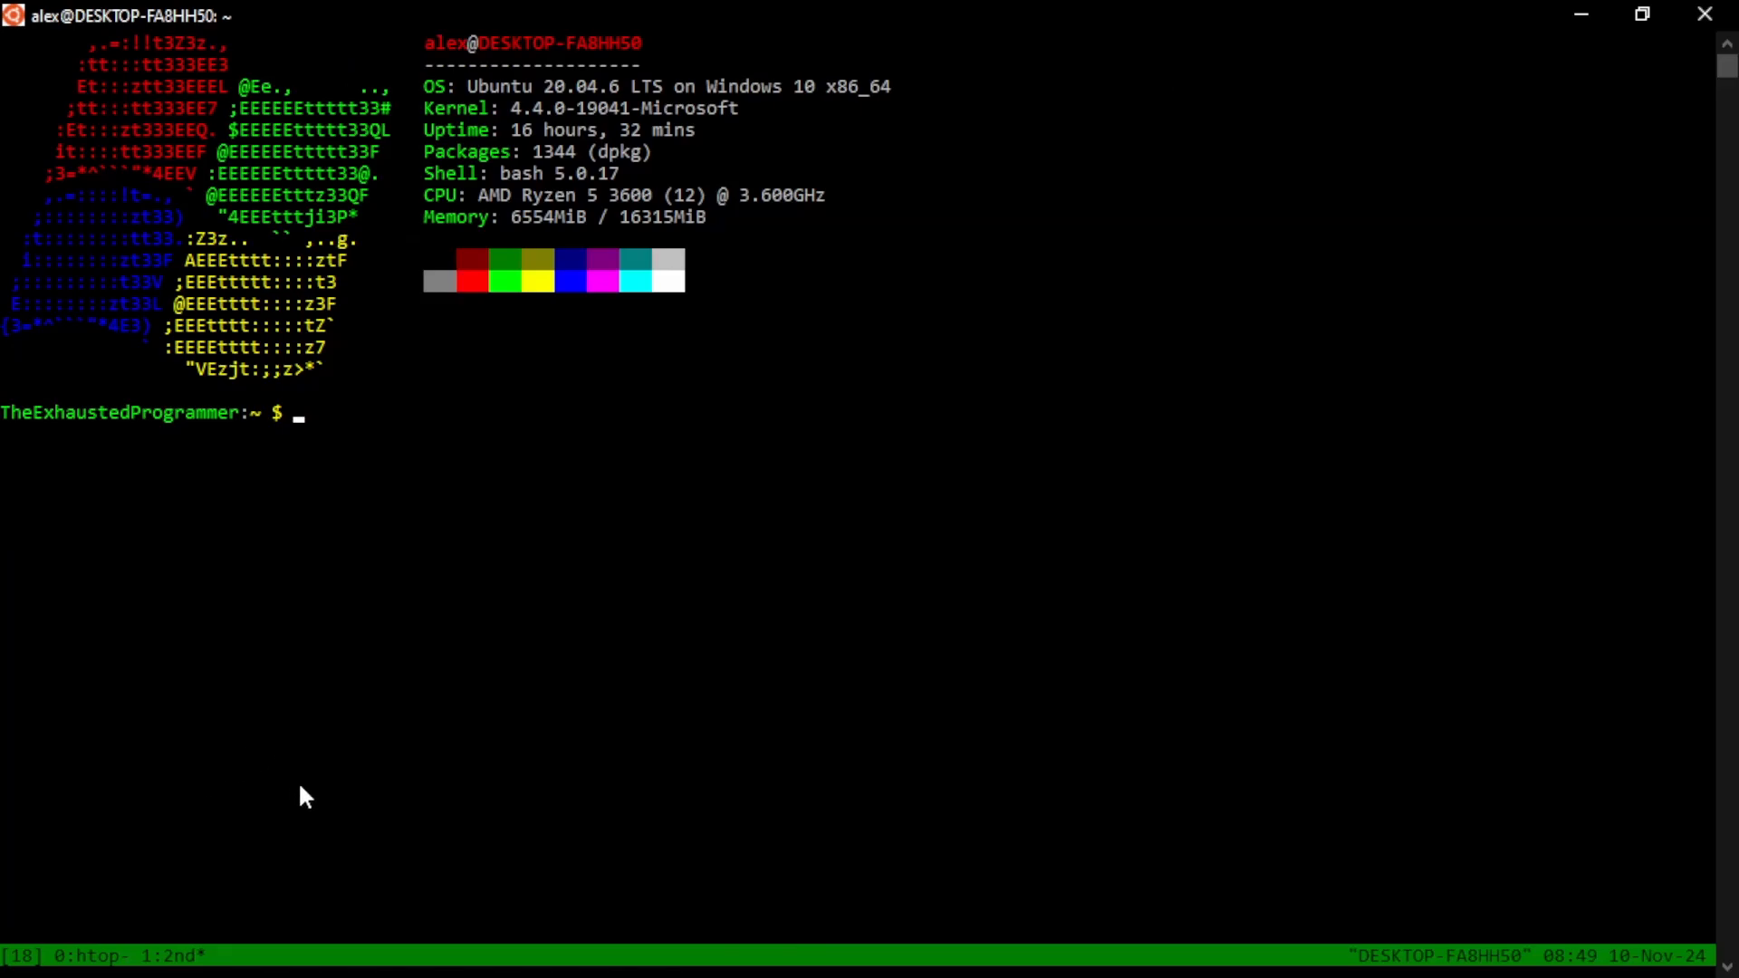
pyautogui.moveTo(1186, 756)
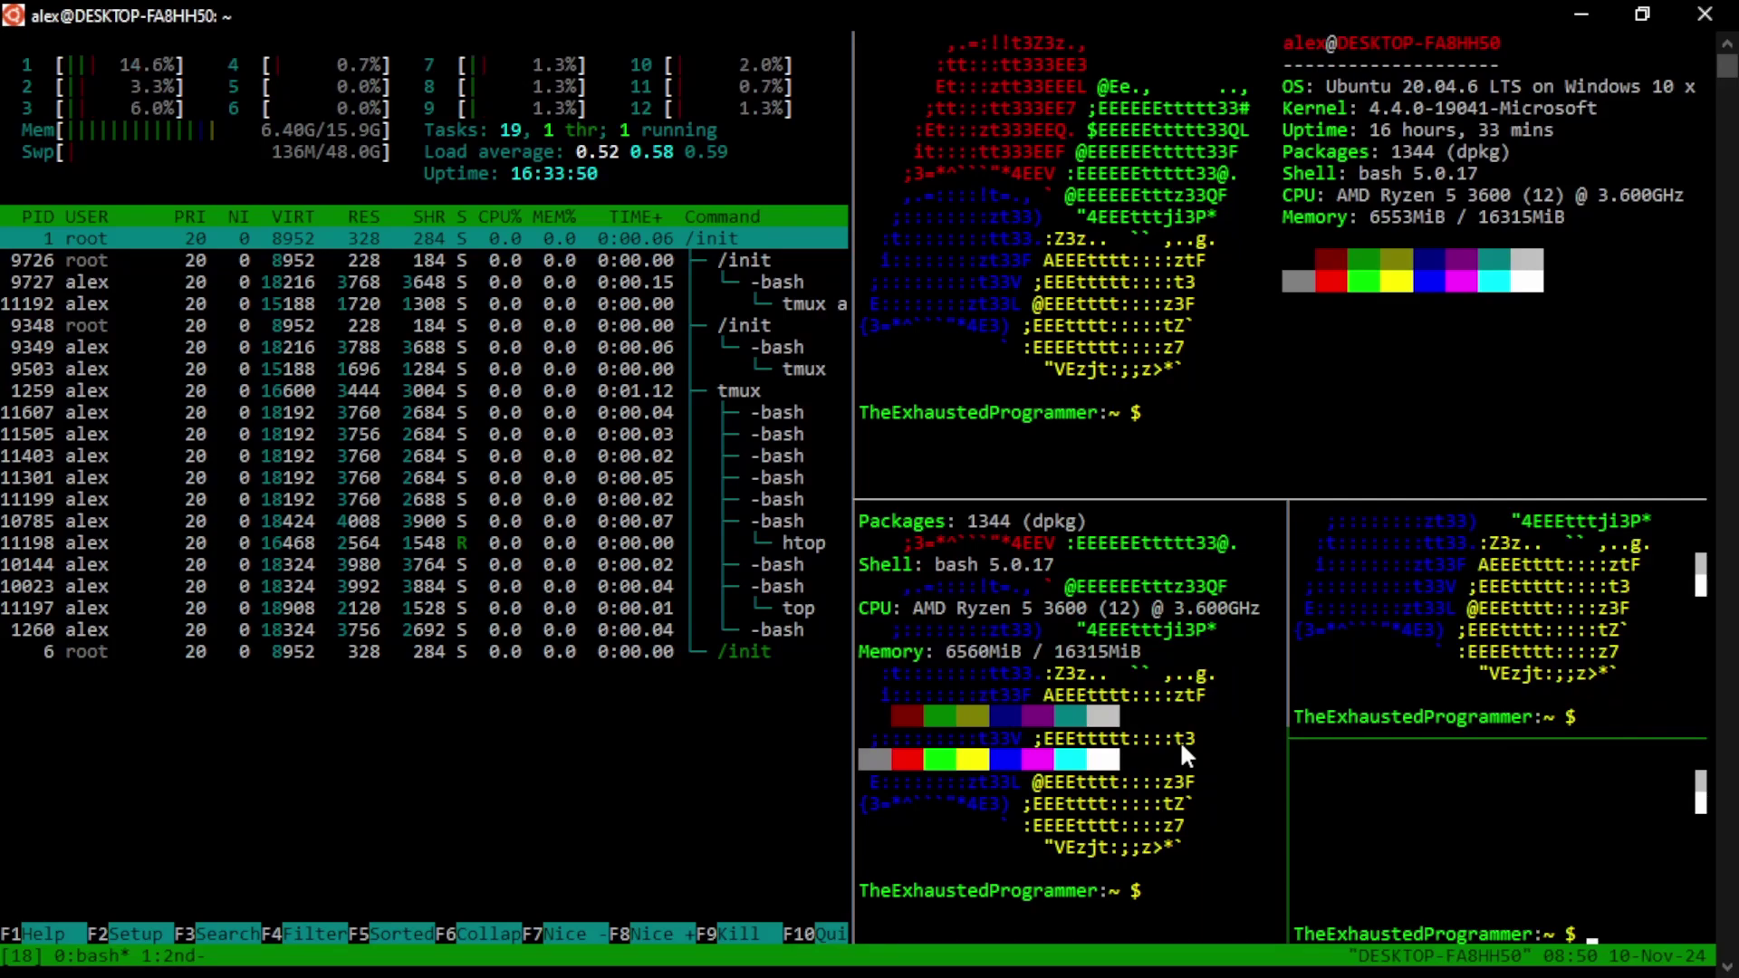
# Clear a shell pane's output and close the split htop window
pyautogui.write('clear')
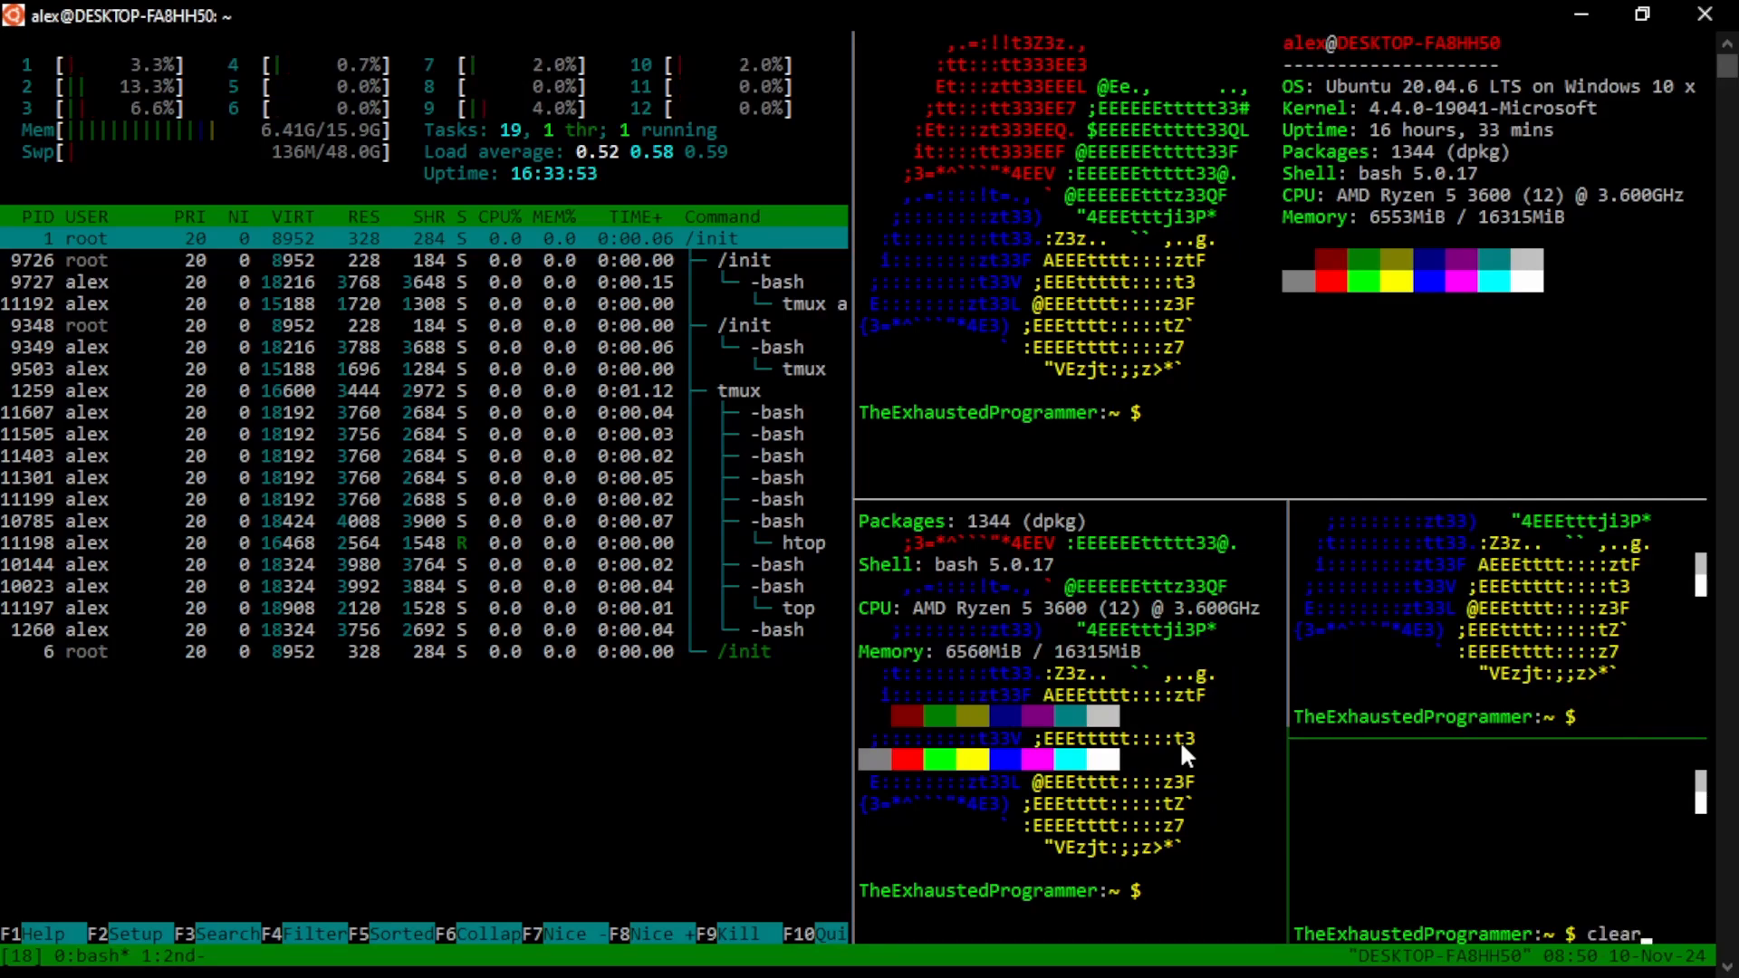
pyautogui.press('Return')
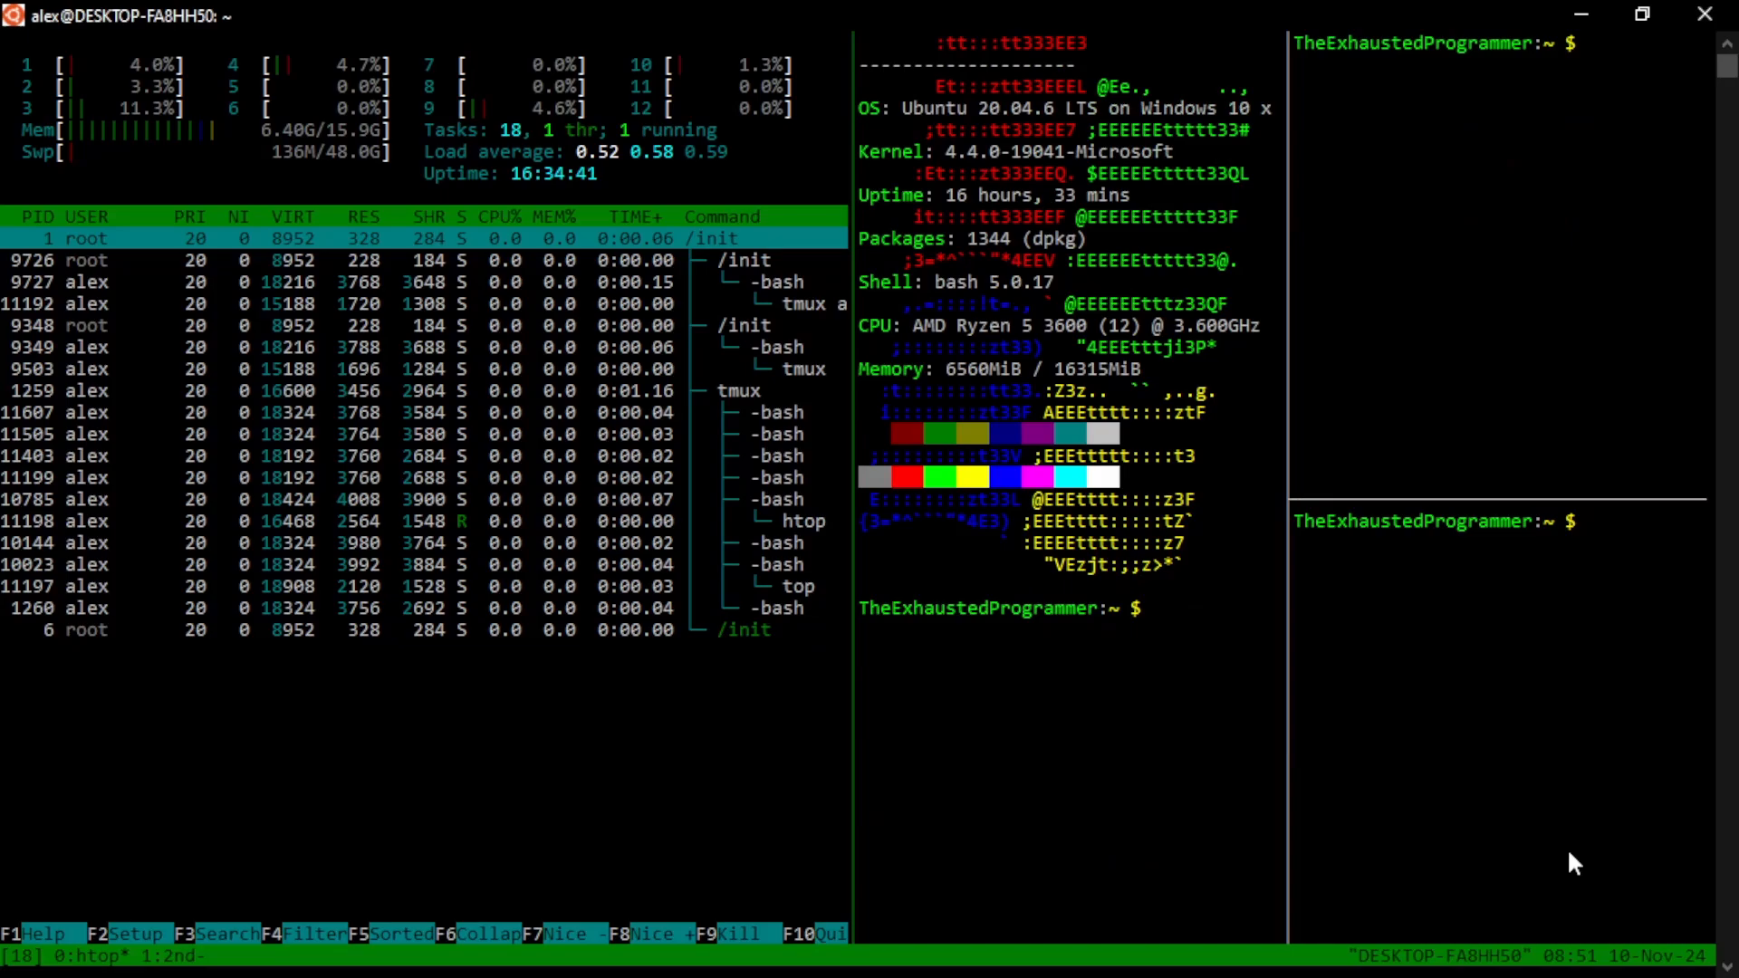
pyautogui.press('q')
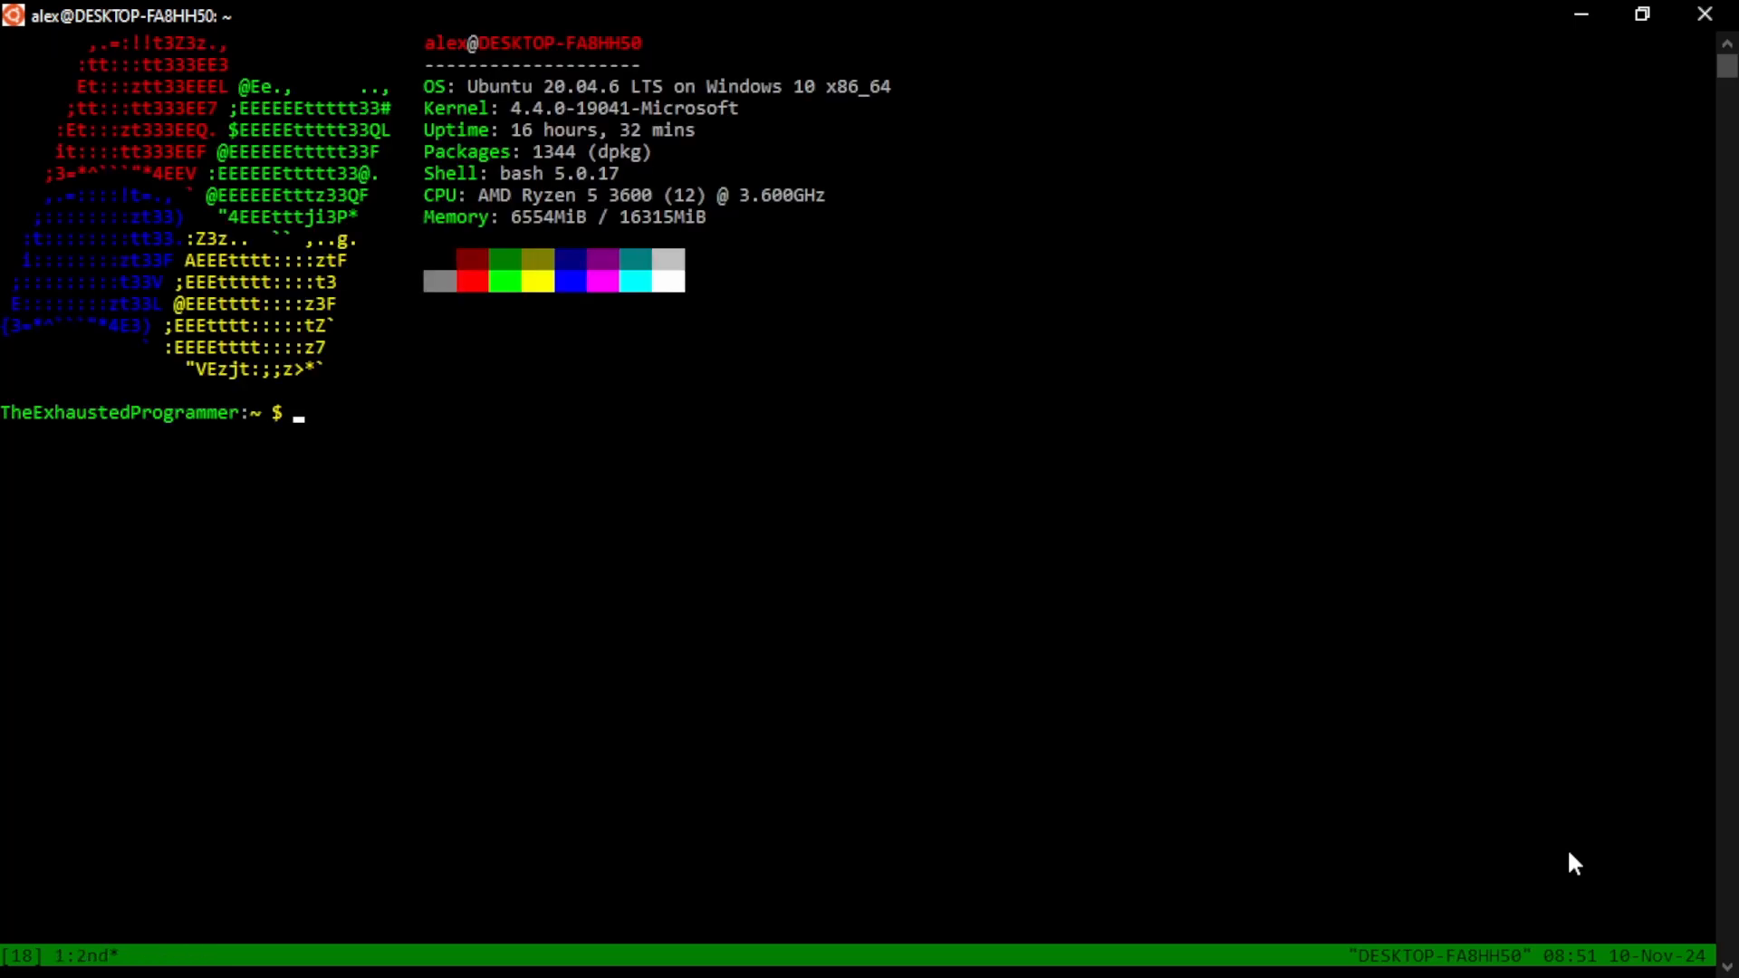
# Clear the screen and start new tmux session 19
pyautogui.press('Return')
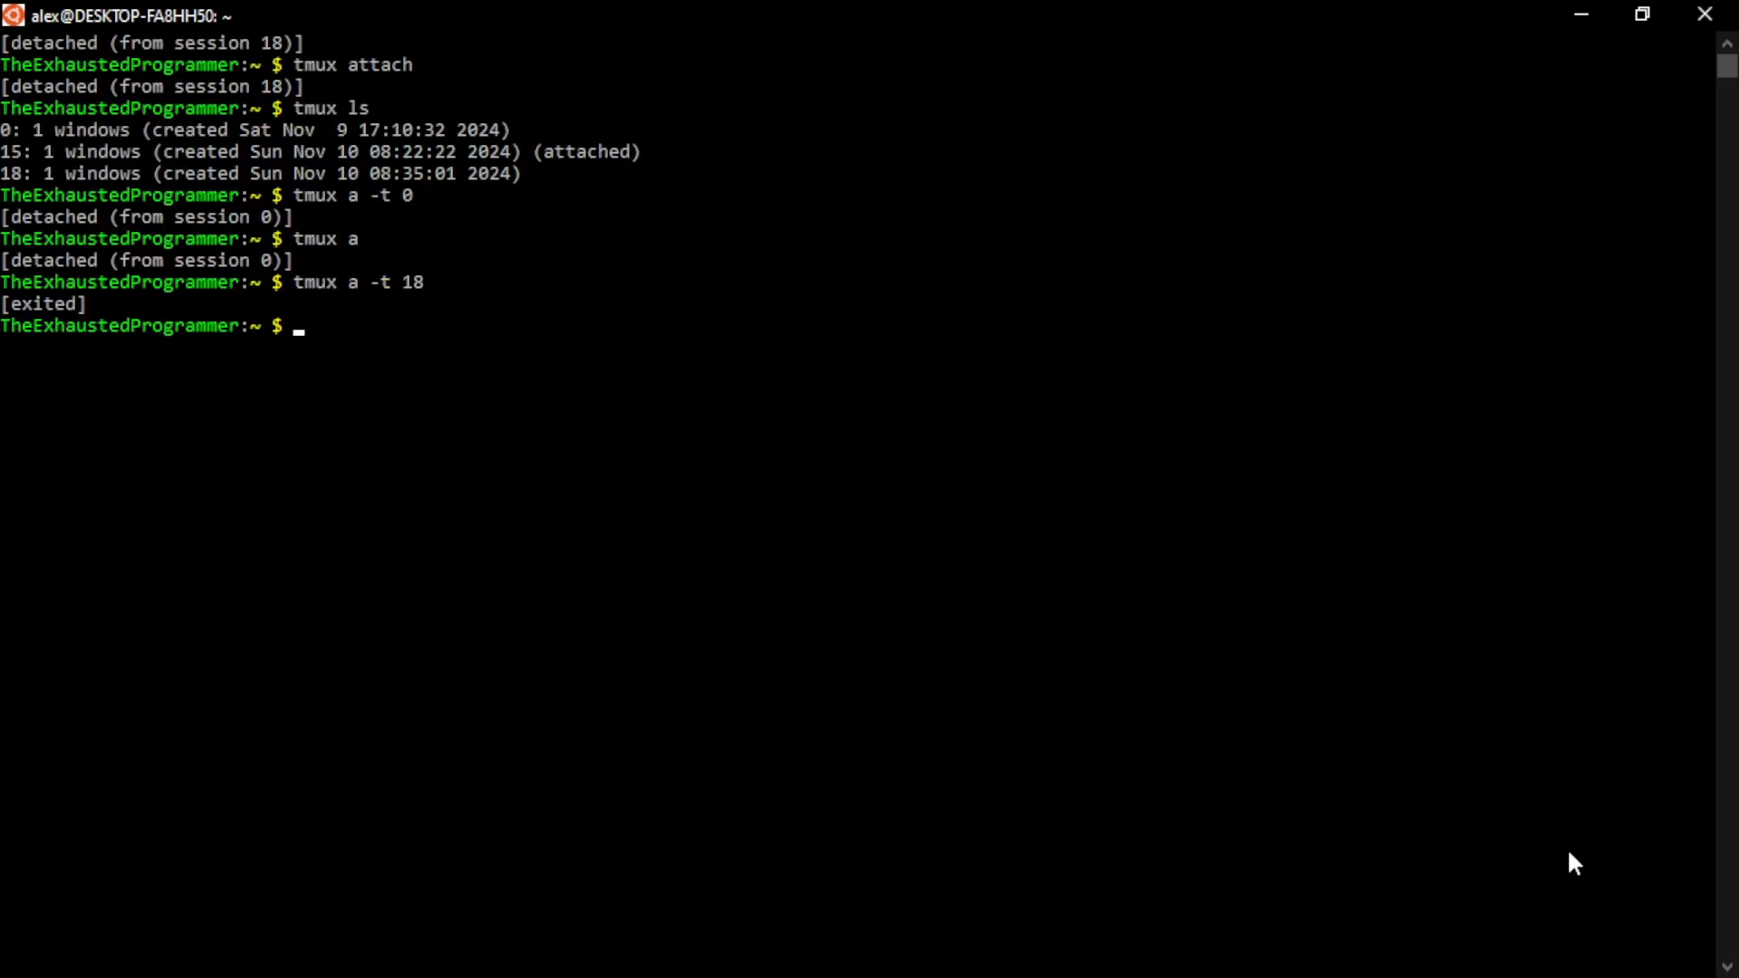
pyautogui.write('tmux')
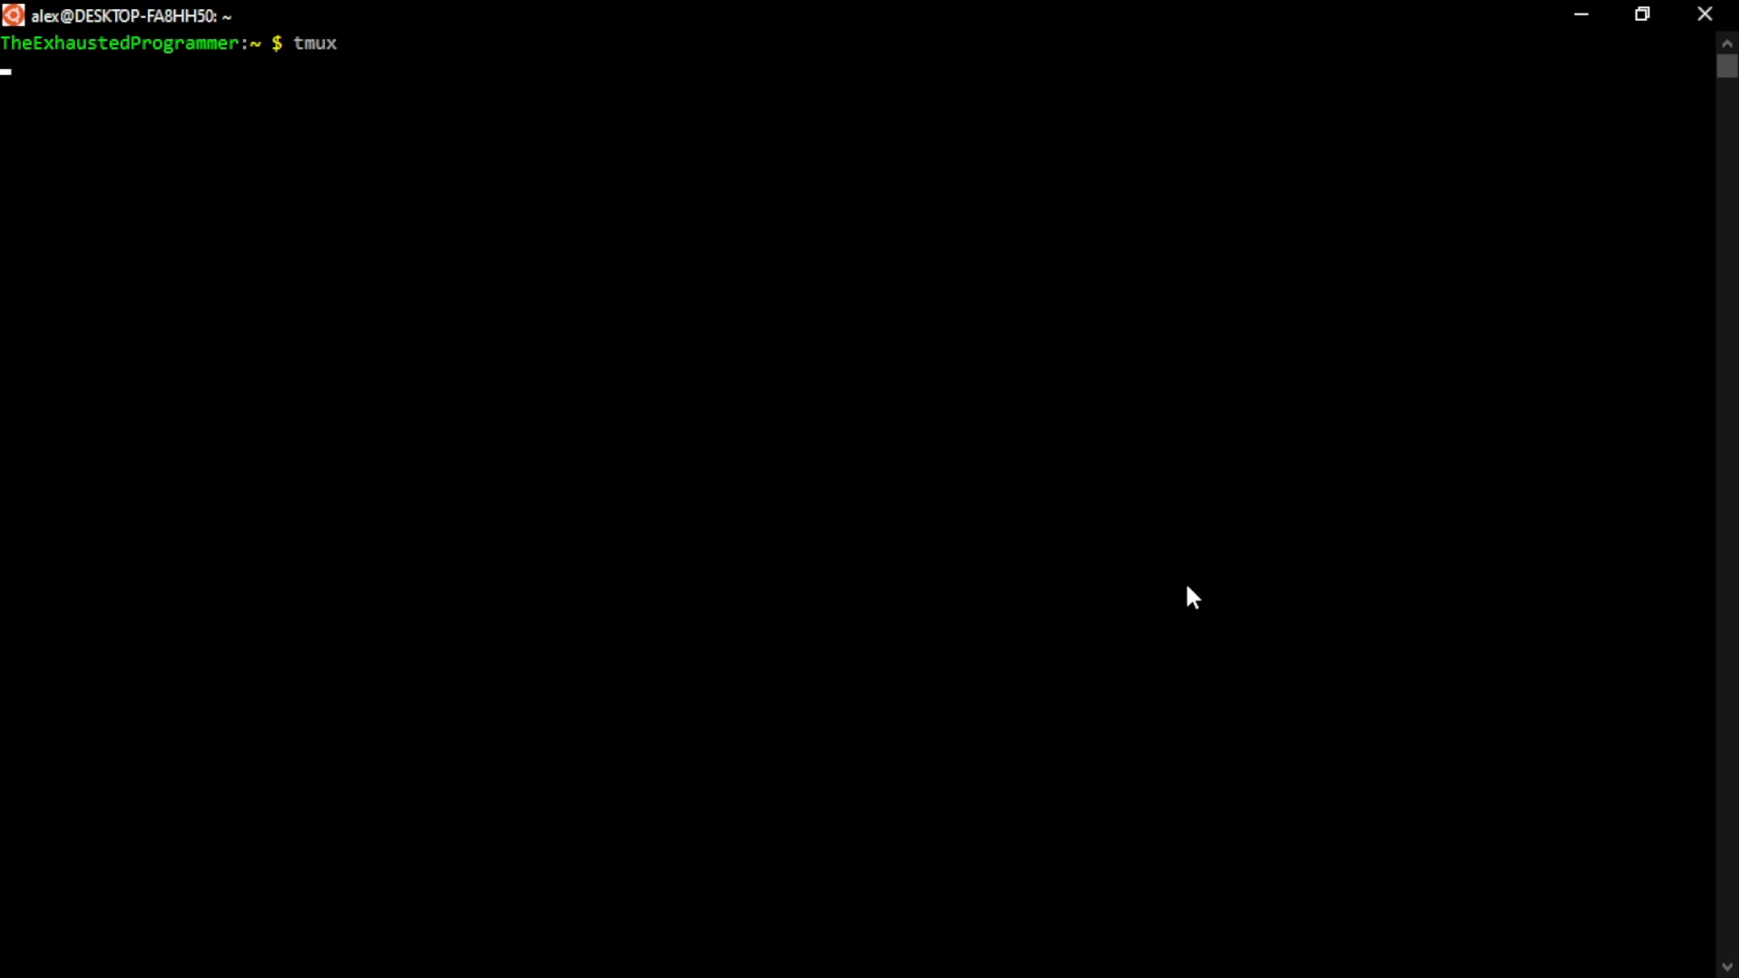
pyautogui.press('Return')
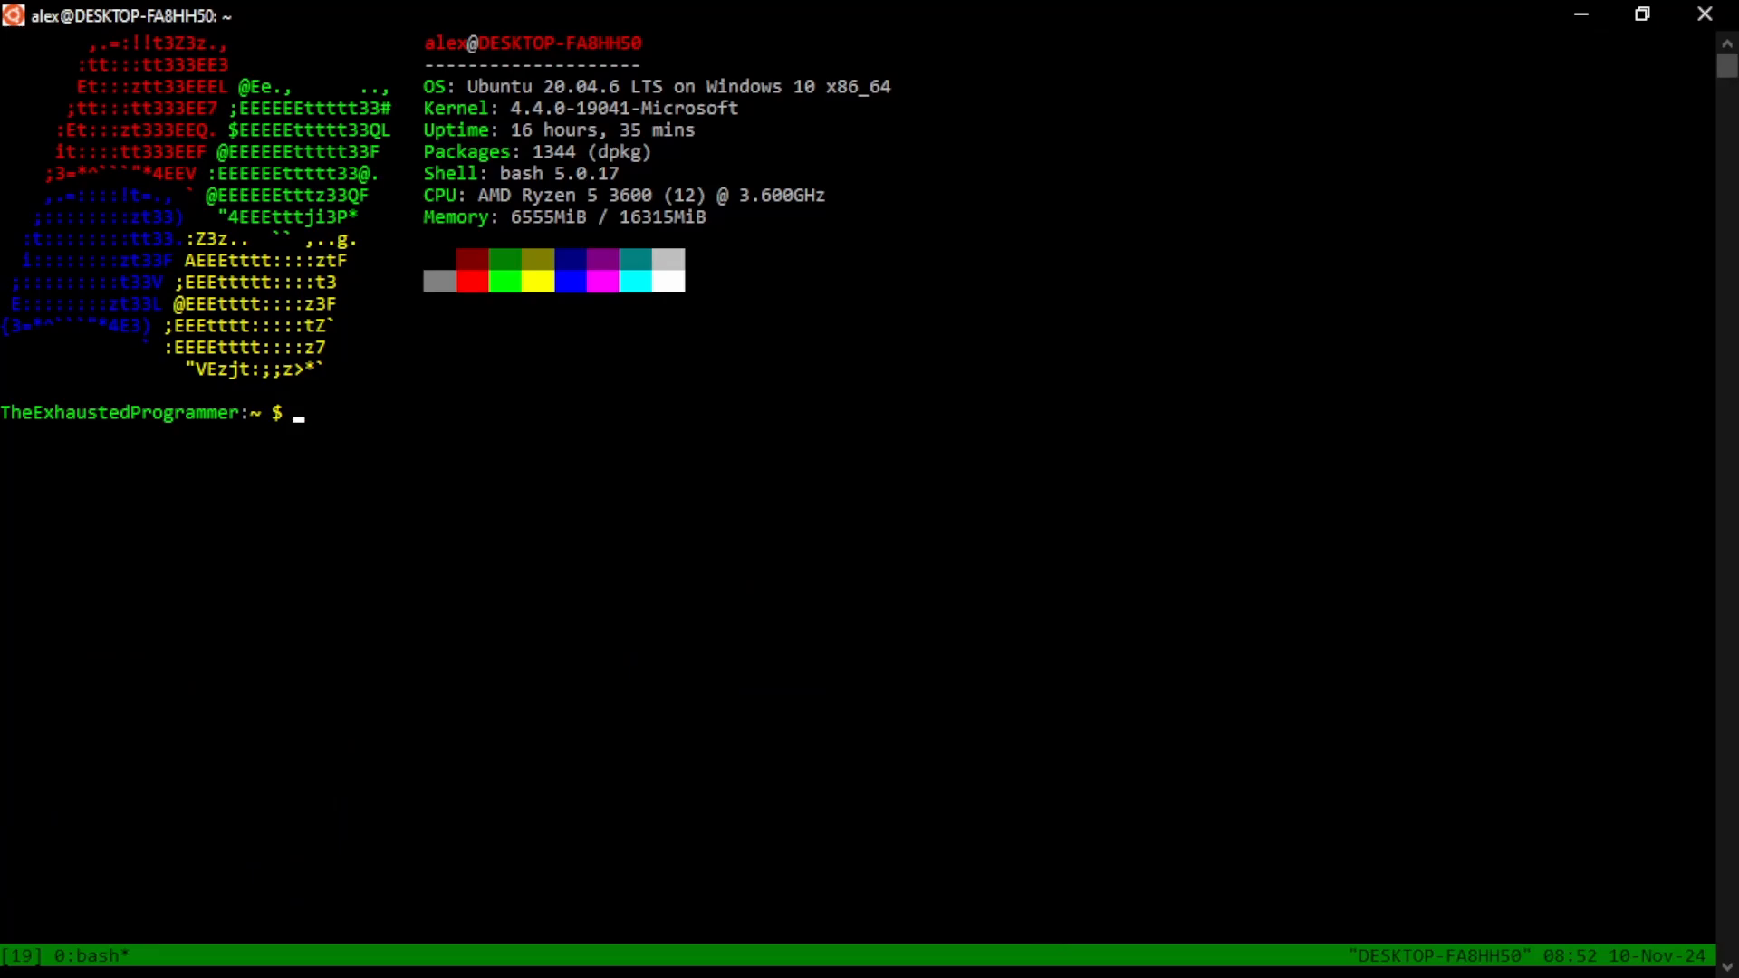
pyautogui.write('man tmux')
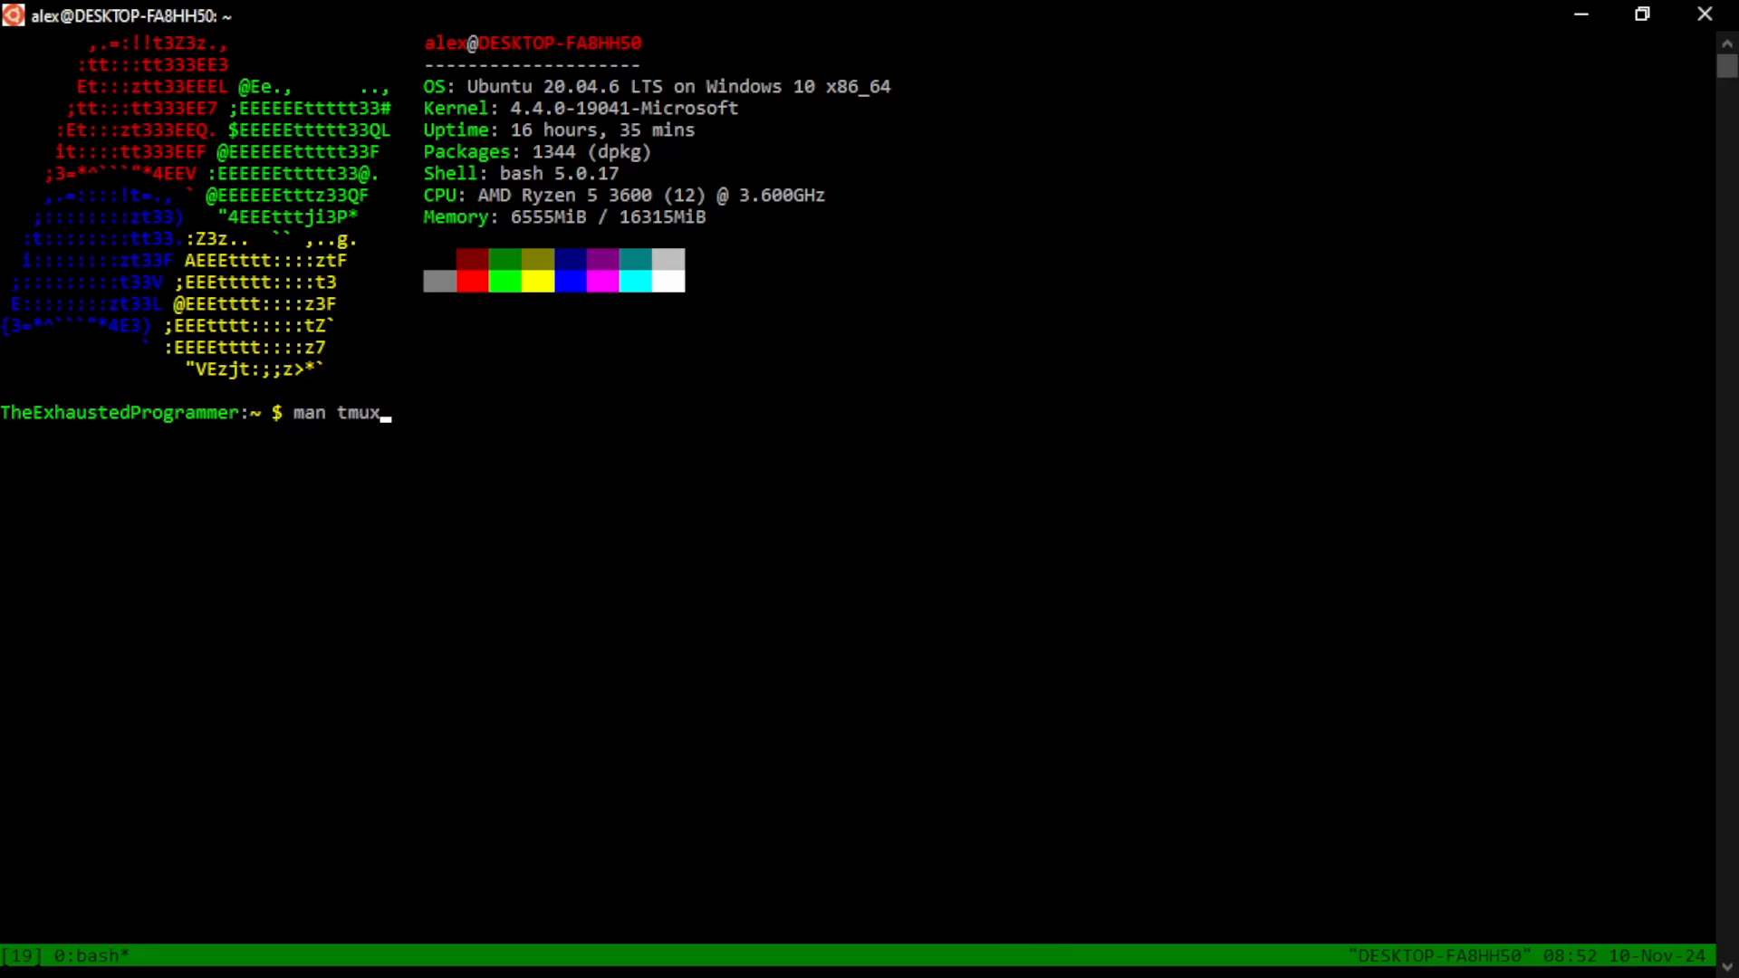
pyautogui.press('Return')
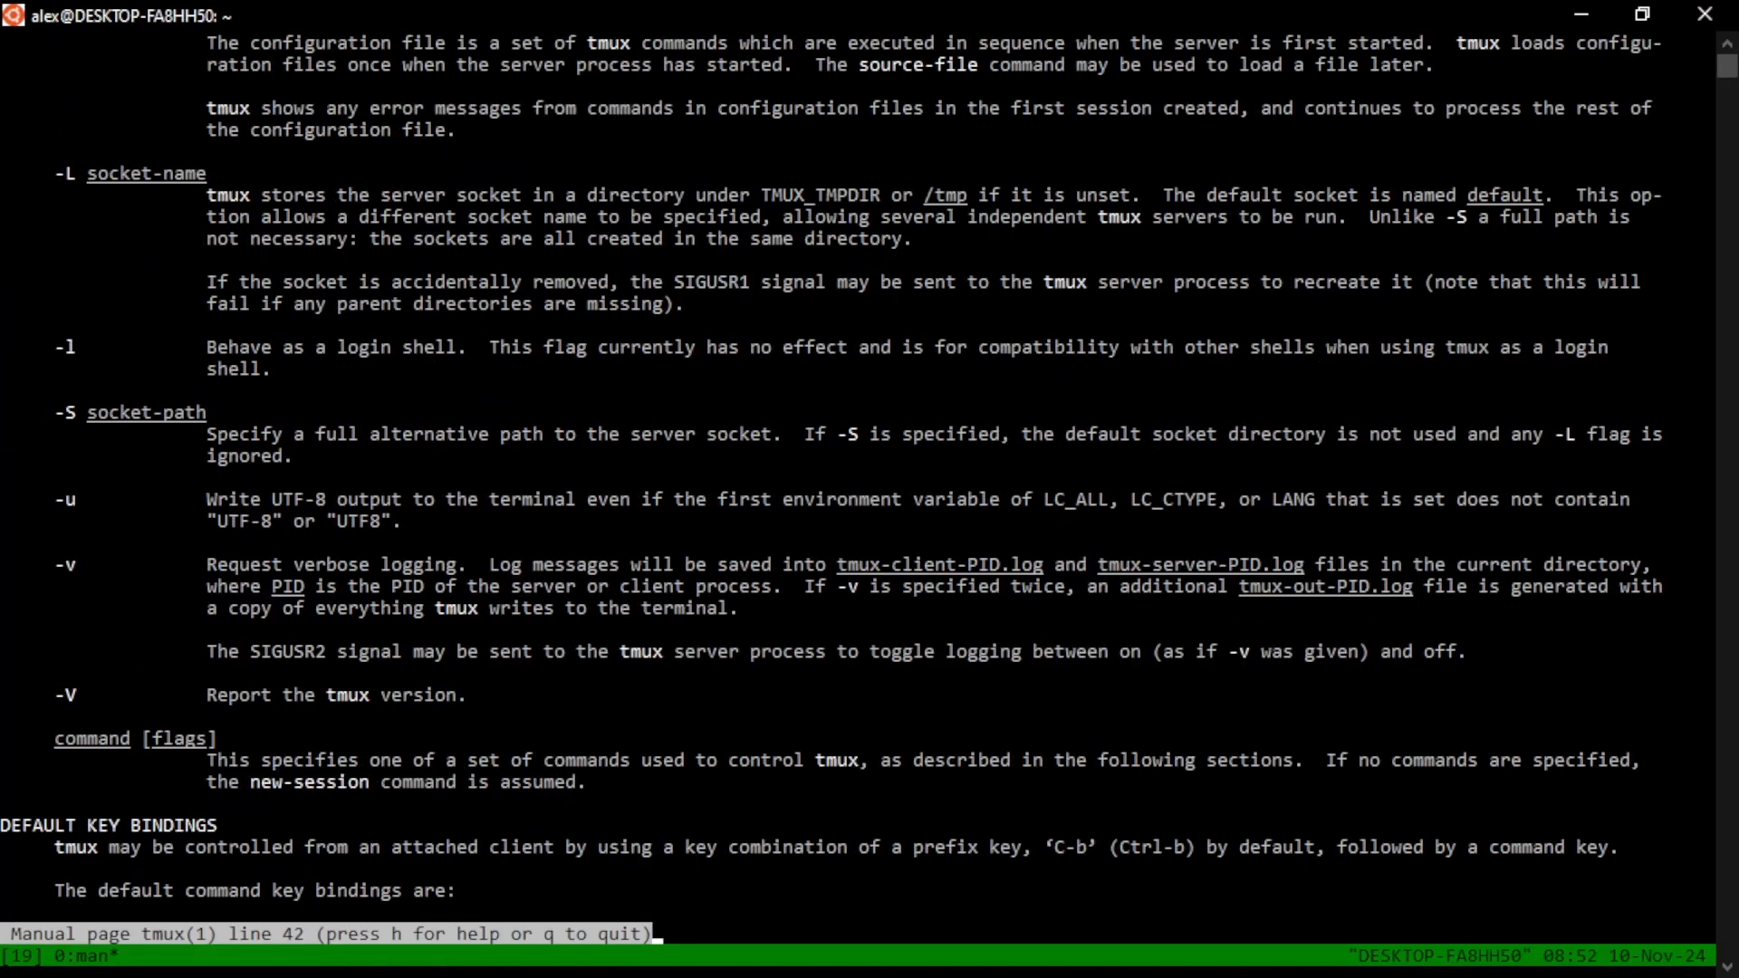
pyautogui.scroll(-3)
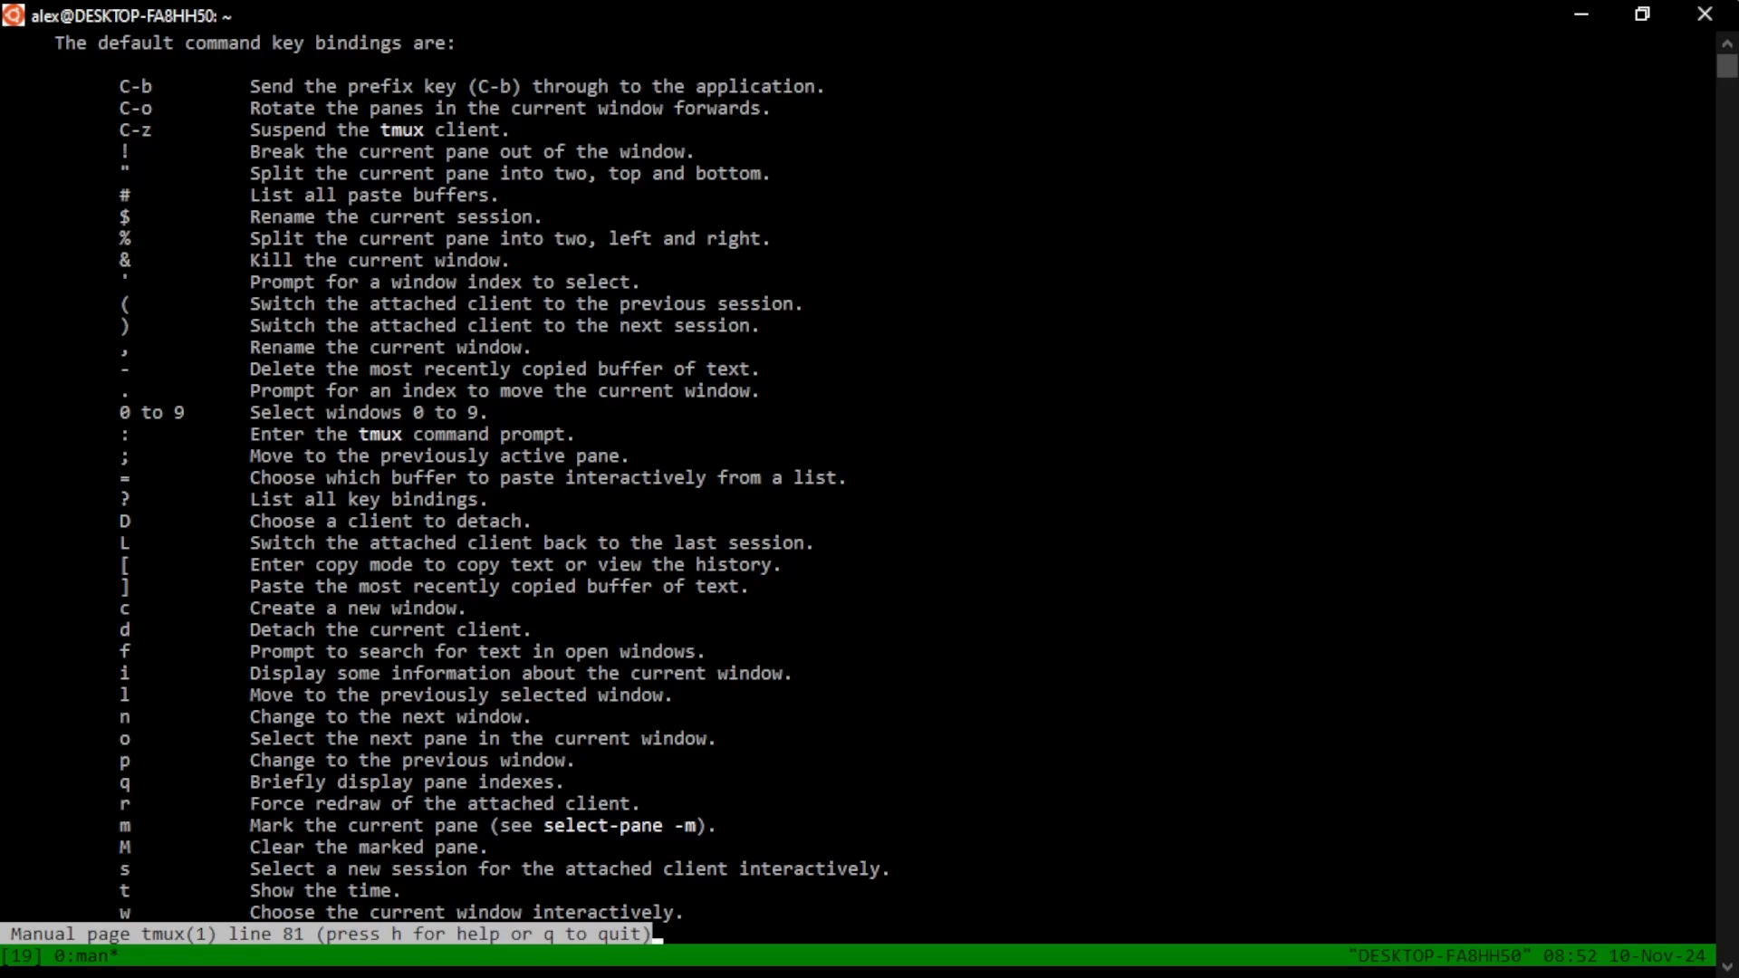
pyautogui.click(885, 607)
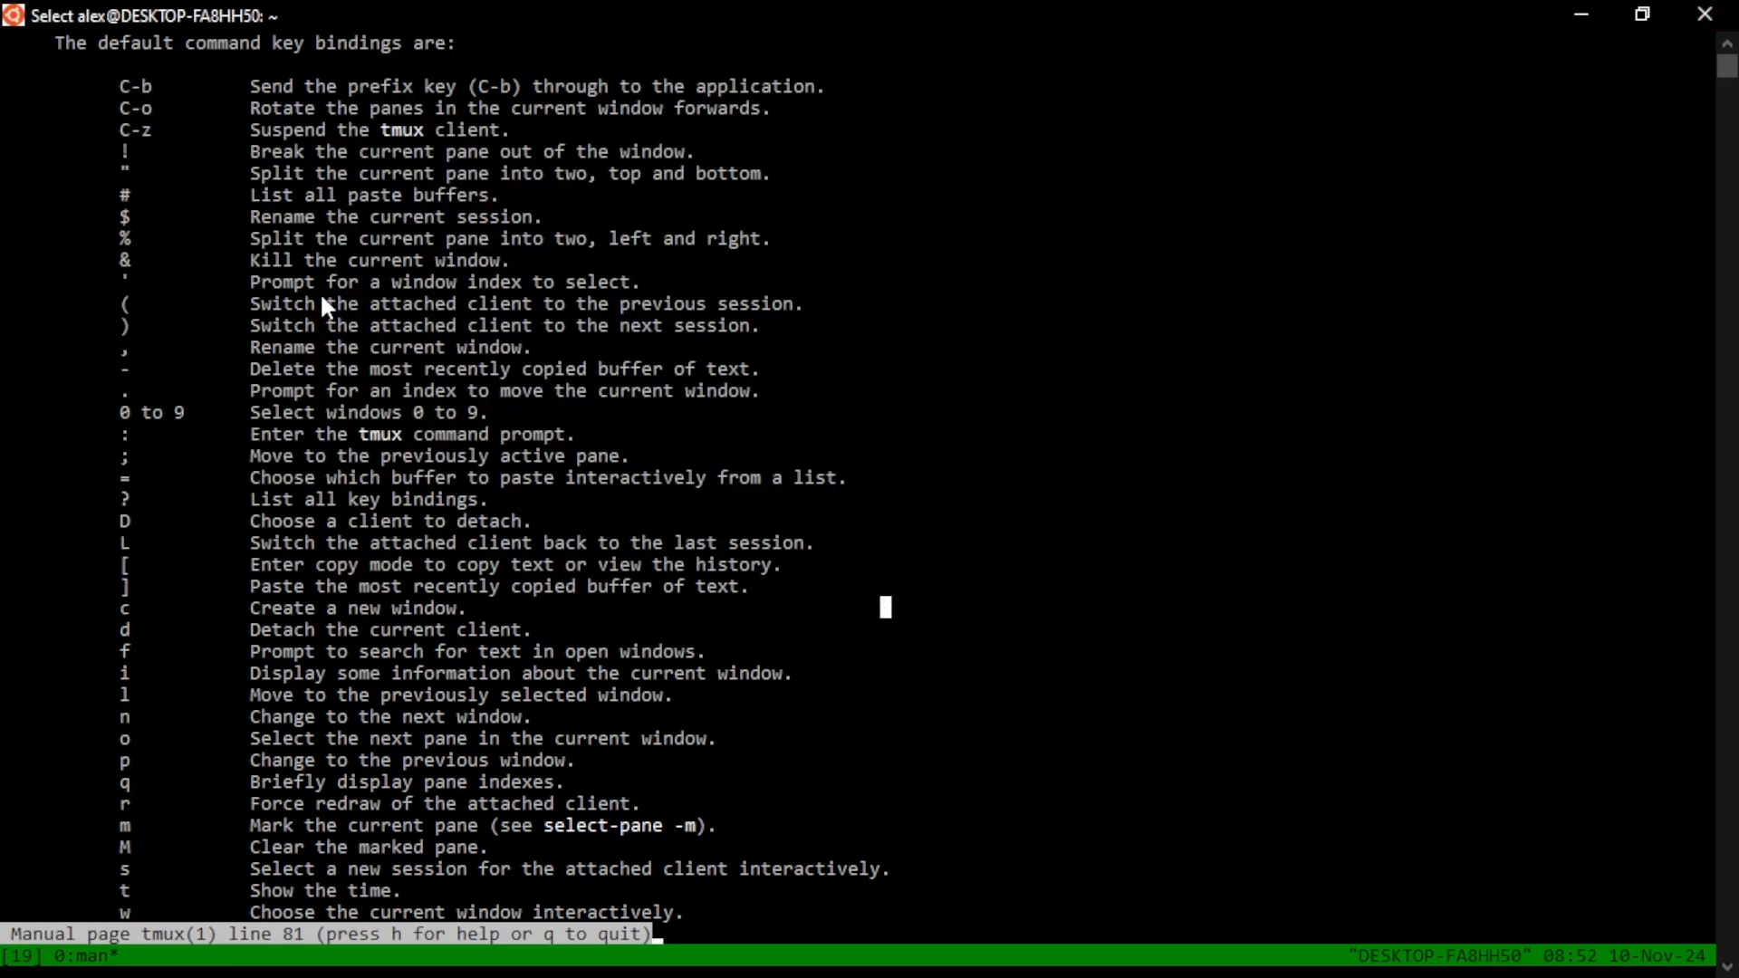
pyautogui.scroll(-3)
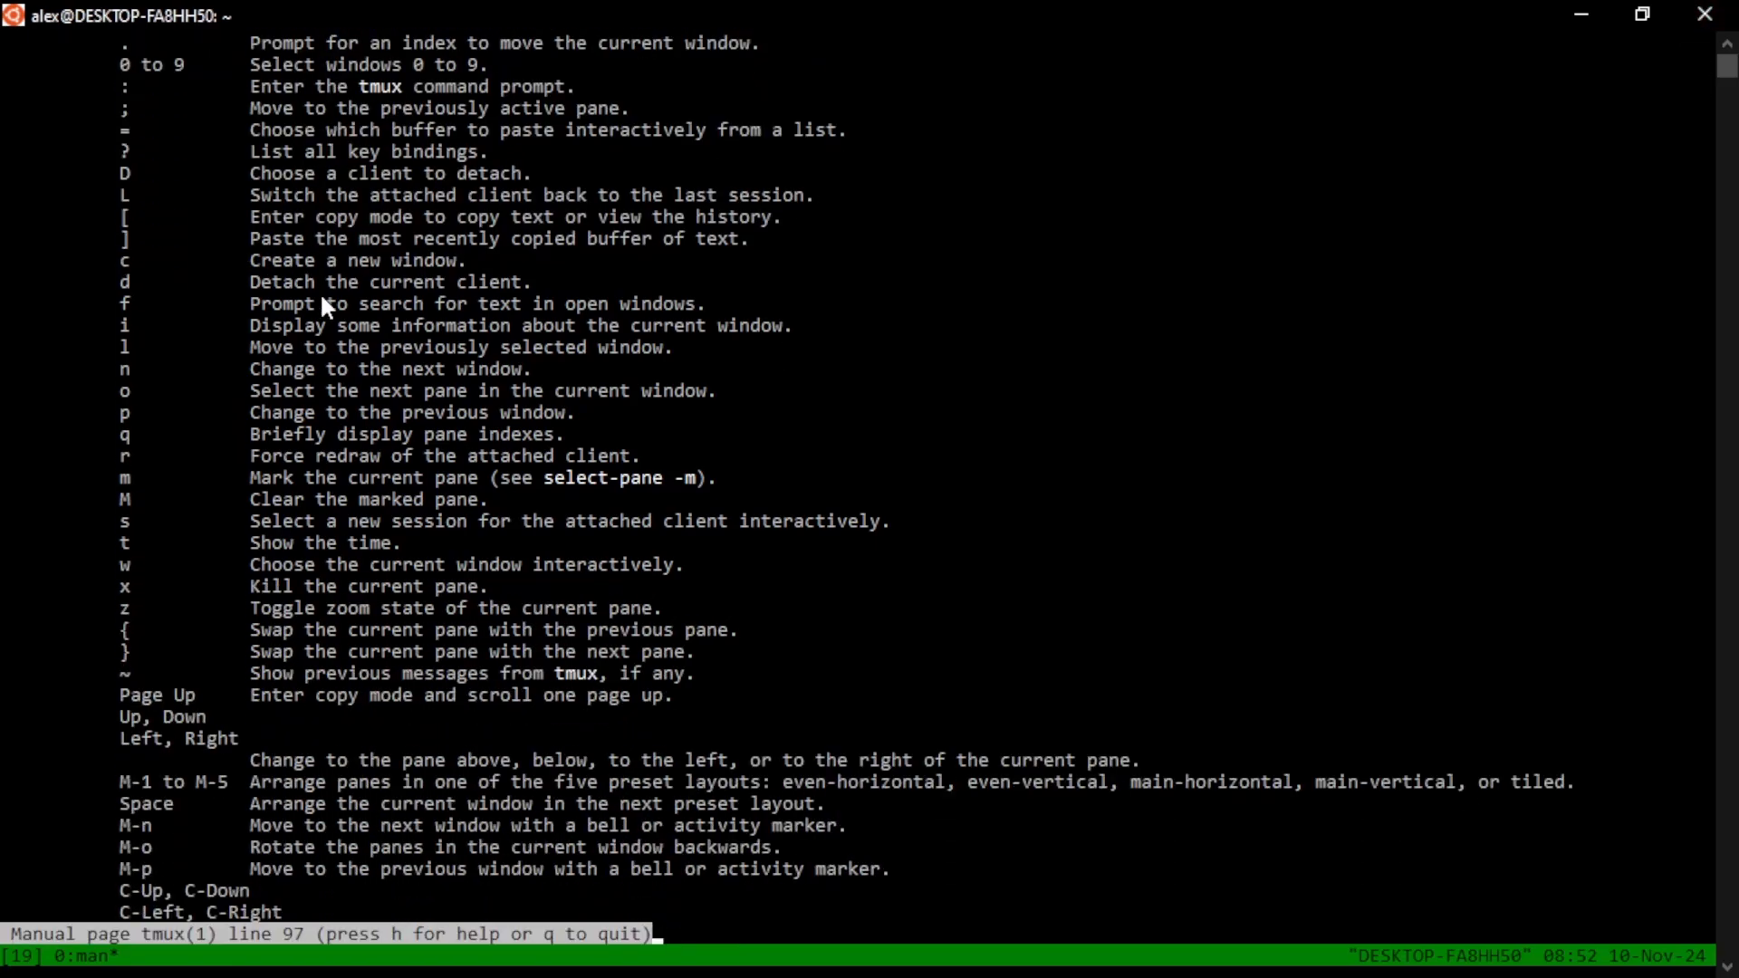
pyautogui.scroll(-3)
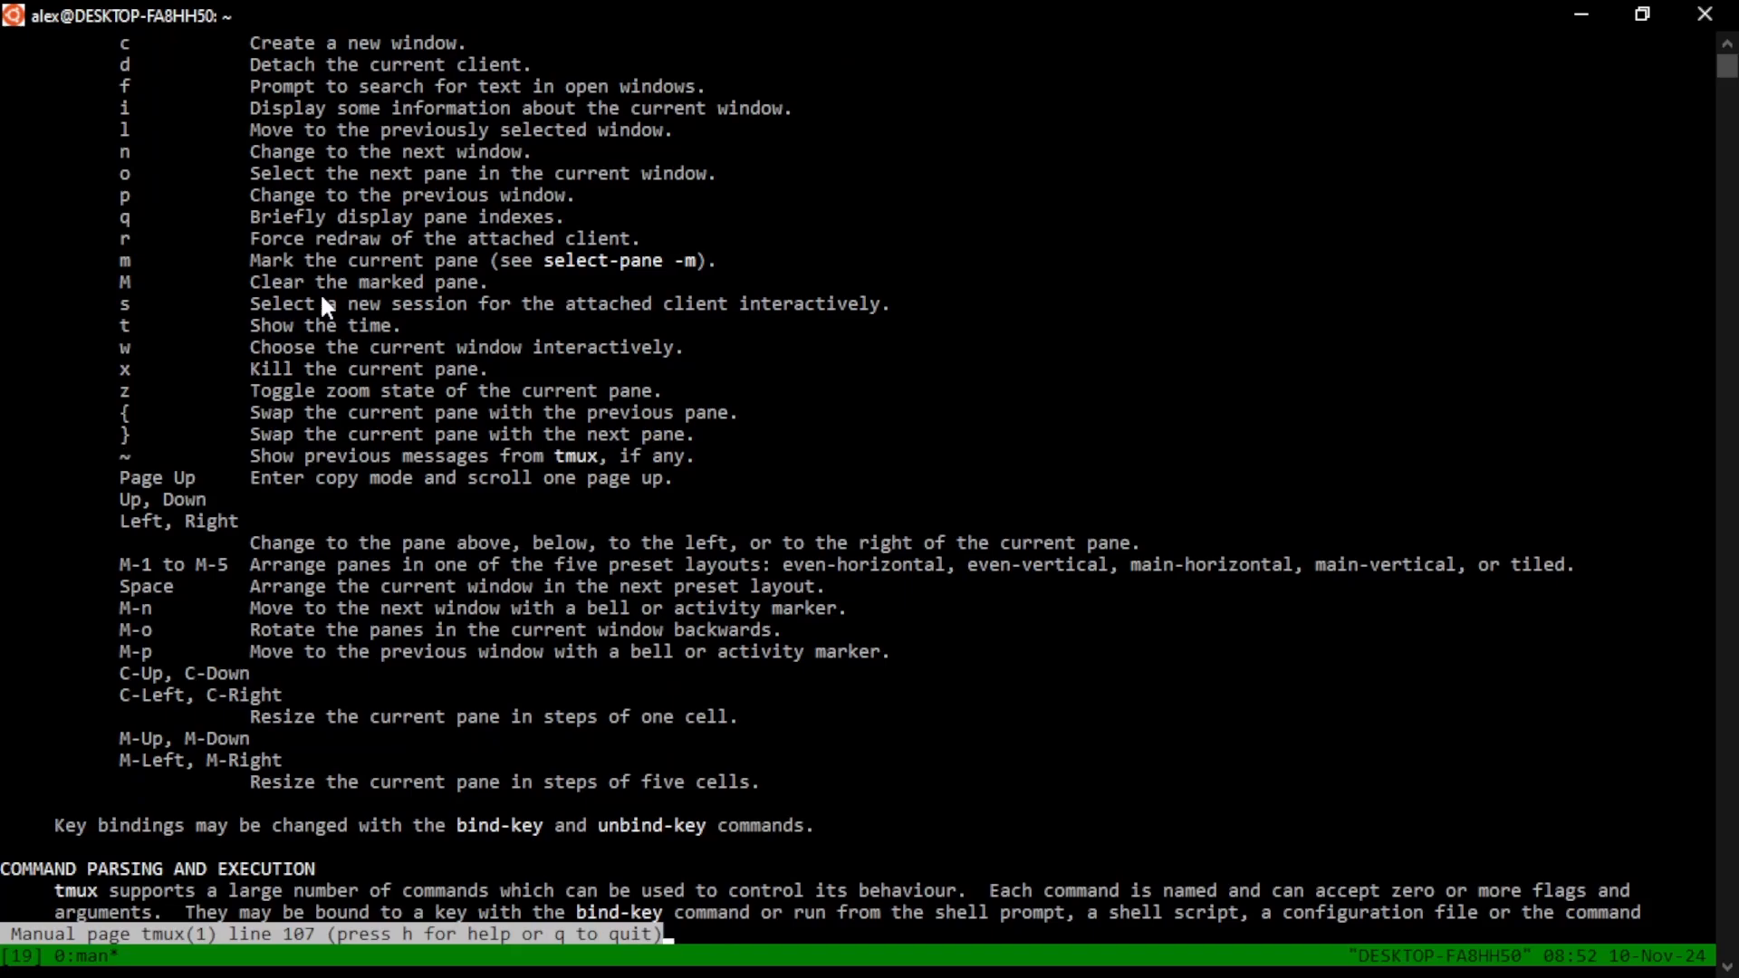
pyautogui.scroll(3)
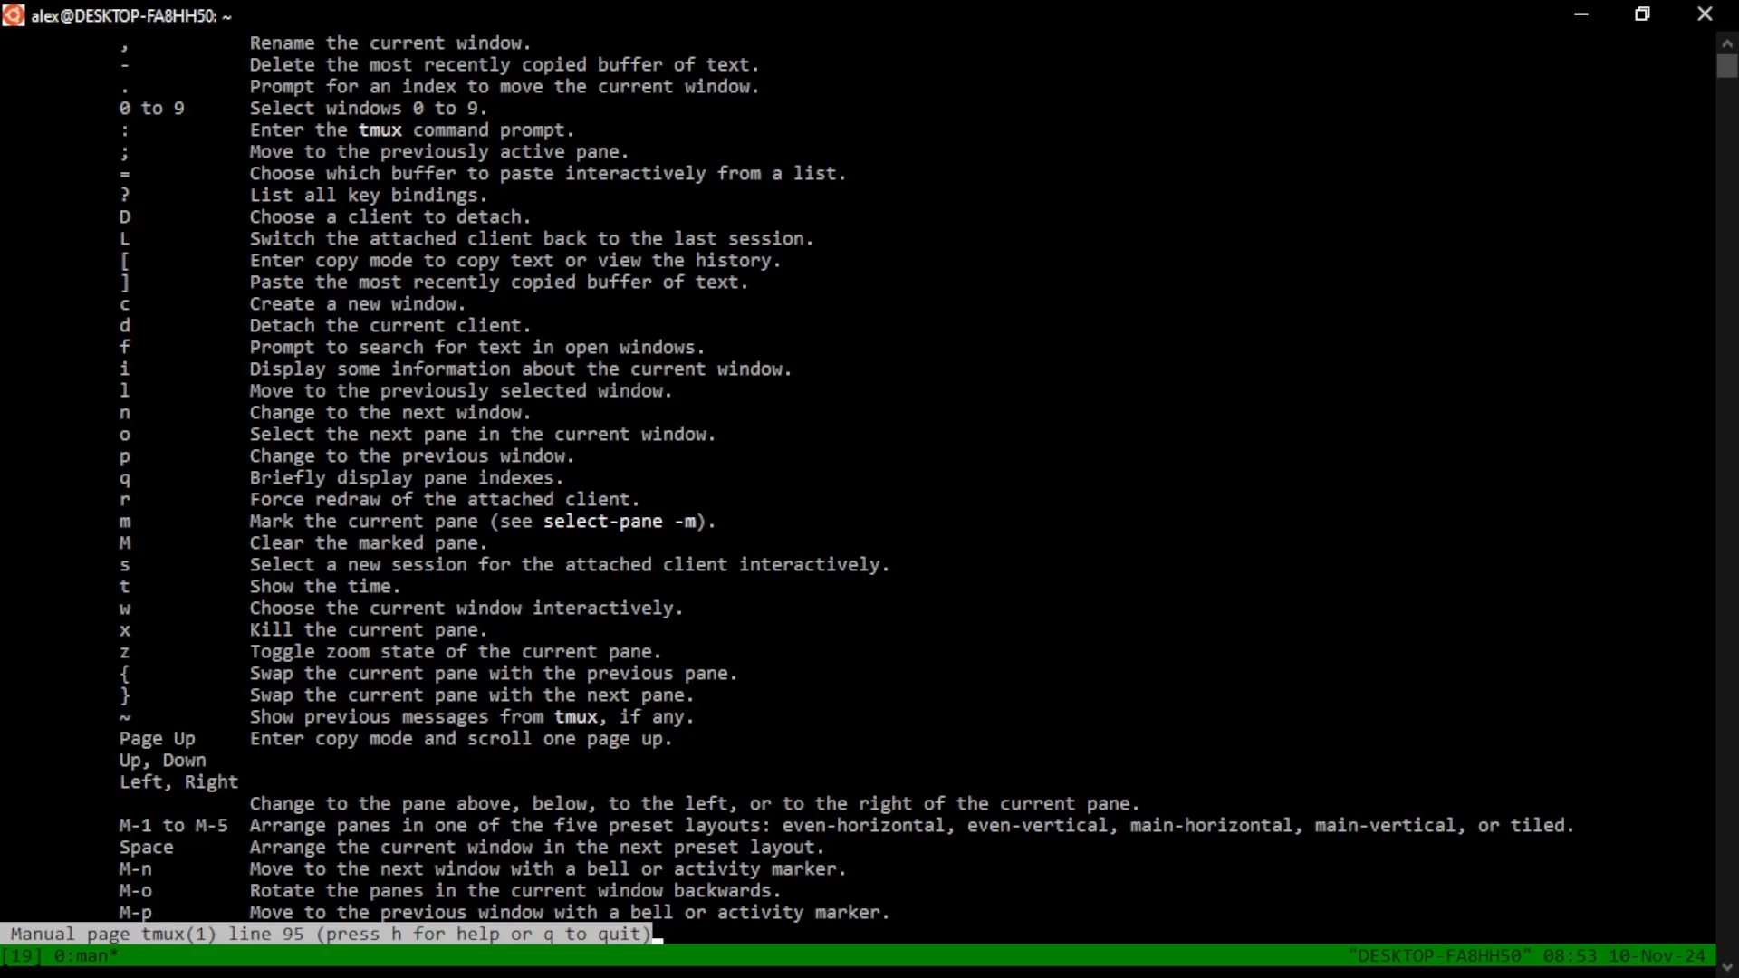
pyautogui.press('q')
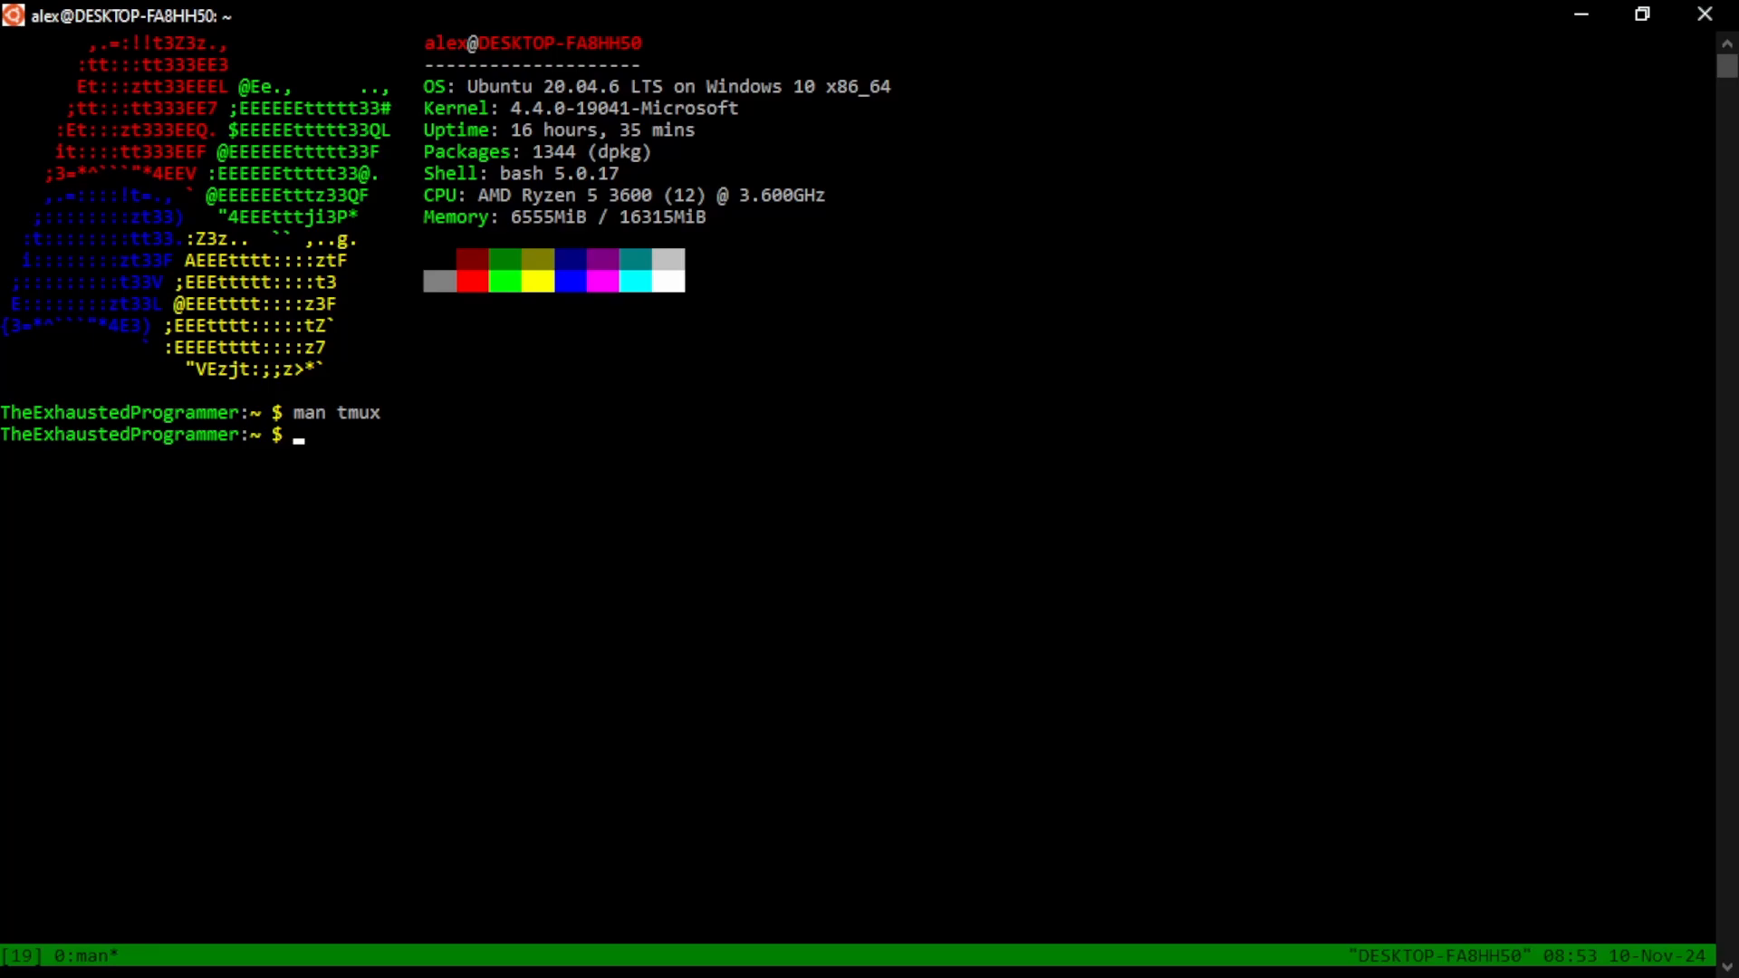
# Move into scripts/ and create tmux_youtube.sh in vim
pyautogui.write('cd scripts/')
pyautogui.write('vim tmux')
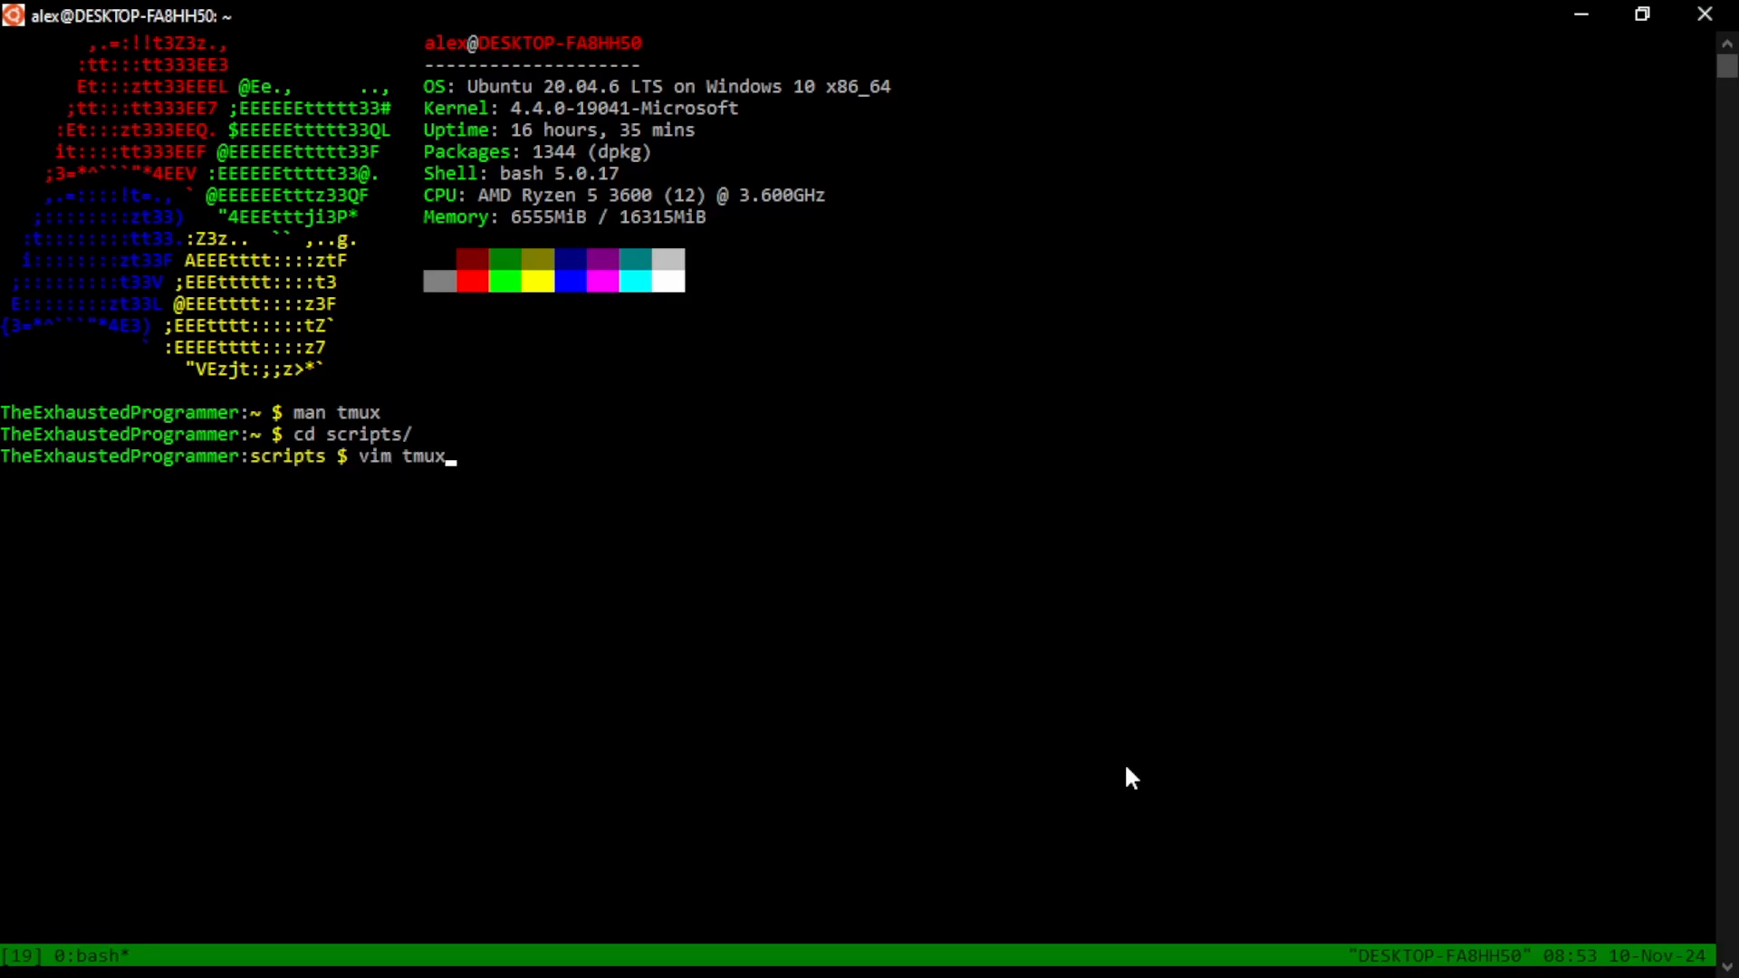
pyautogui.write('_youtube.sh')
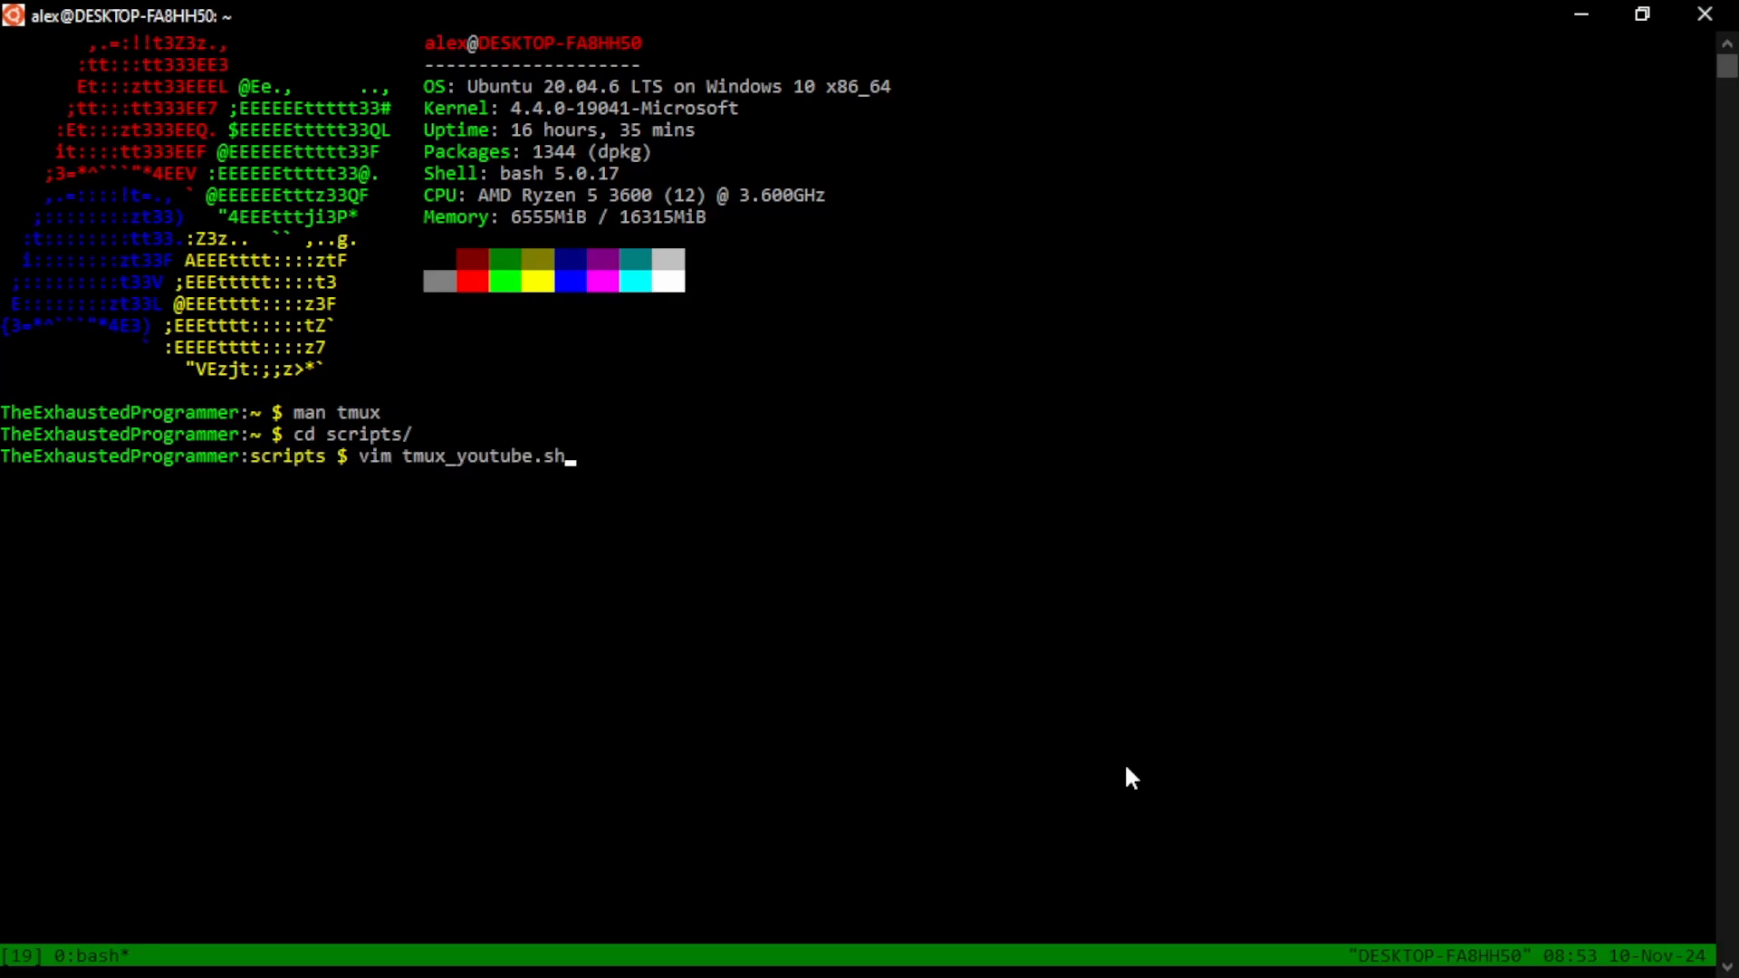
pyautogui.press('Return')
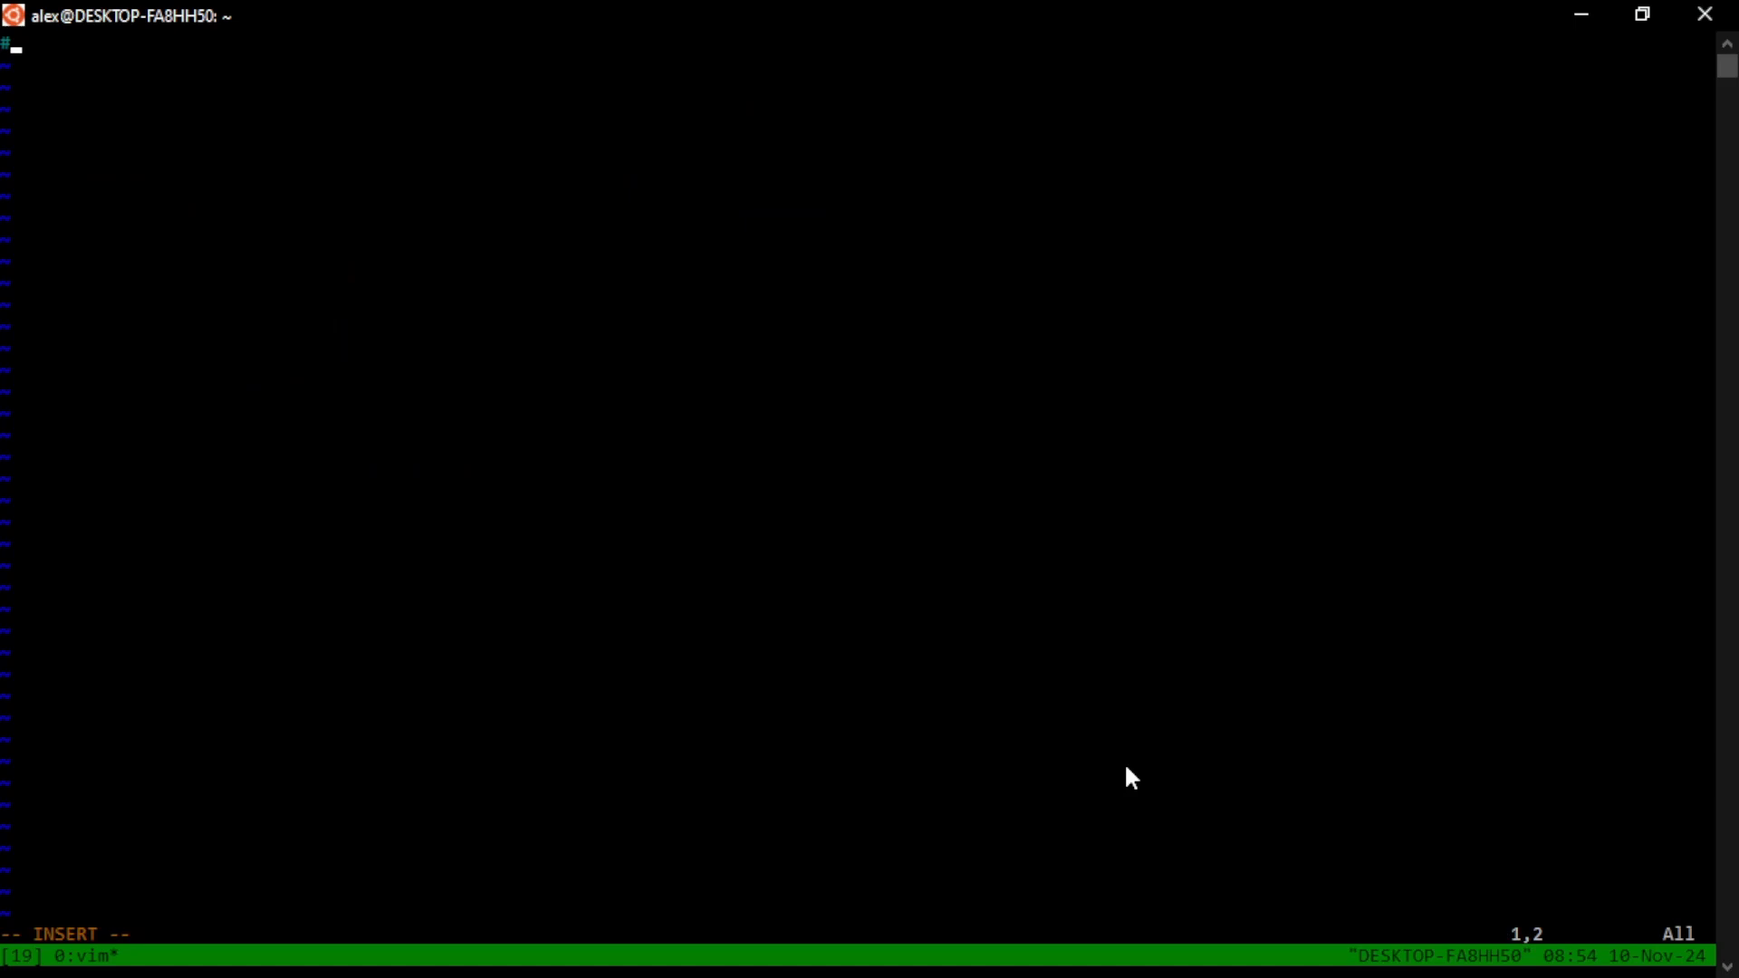
# Write the #!/bin/bash shebang and the session="youtube" variable line
pyautogui.write('!/bin/')
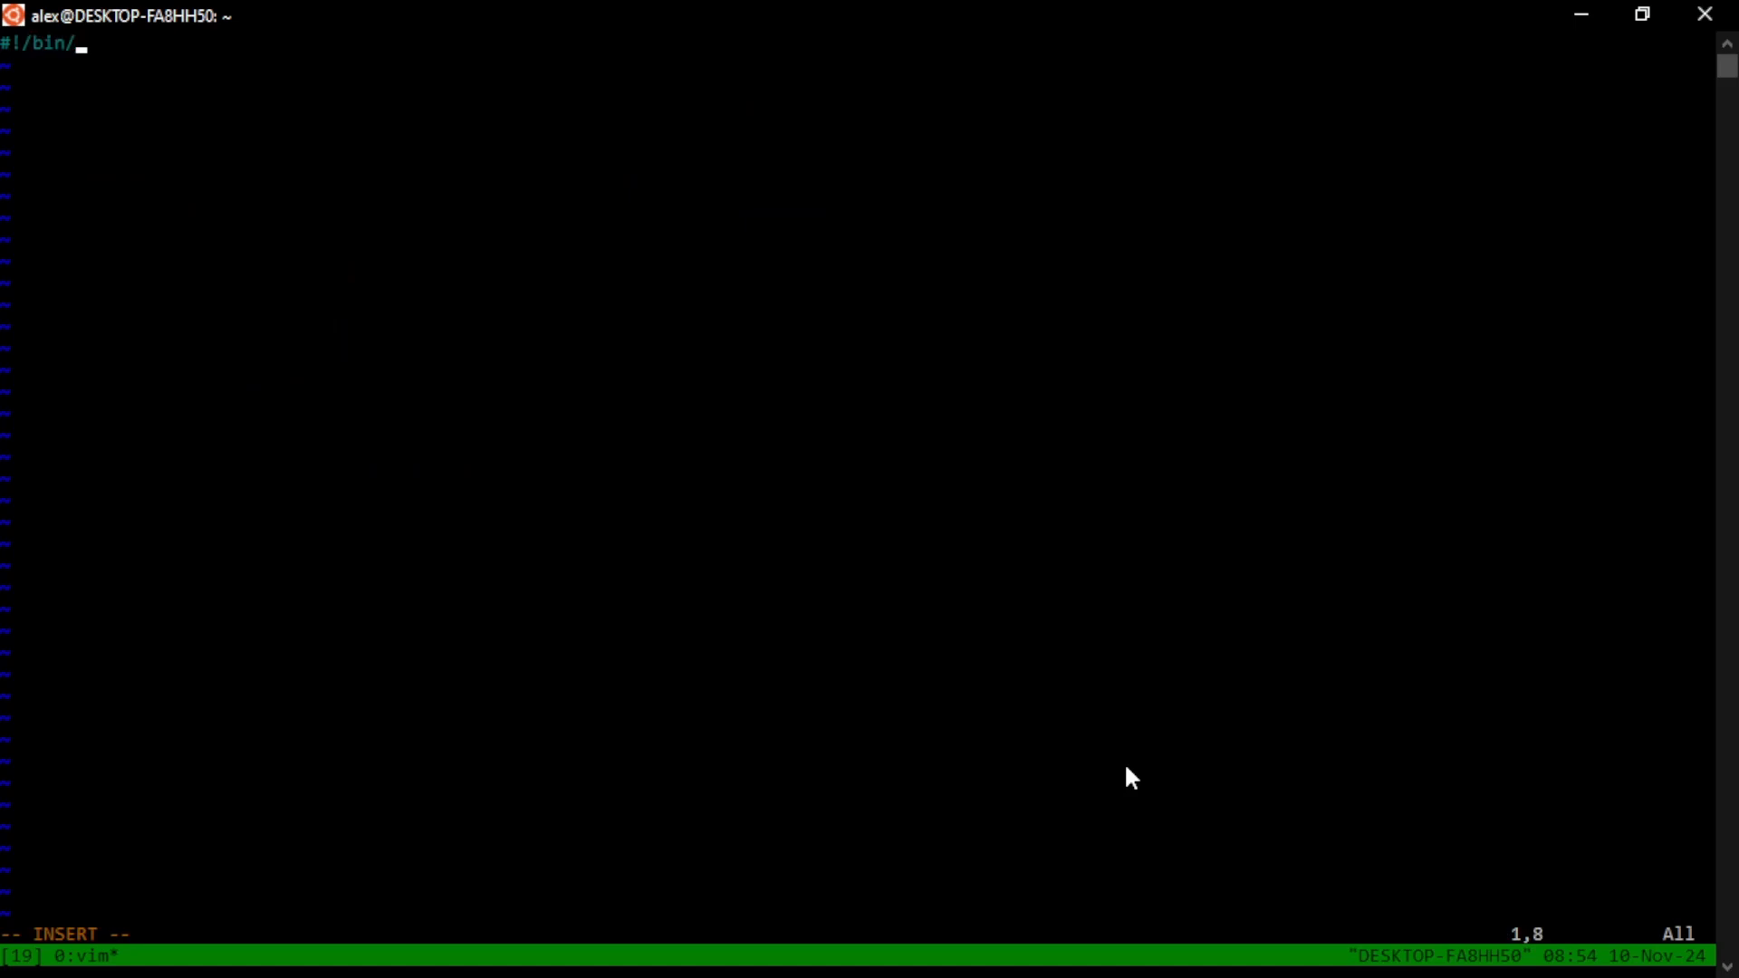
pyautogui.write('bash')
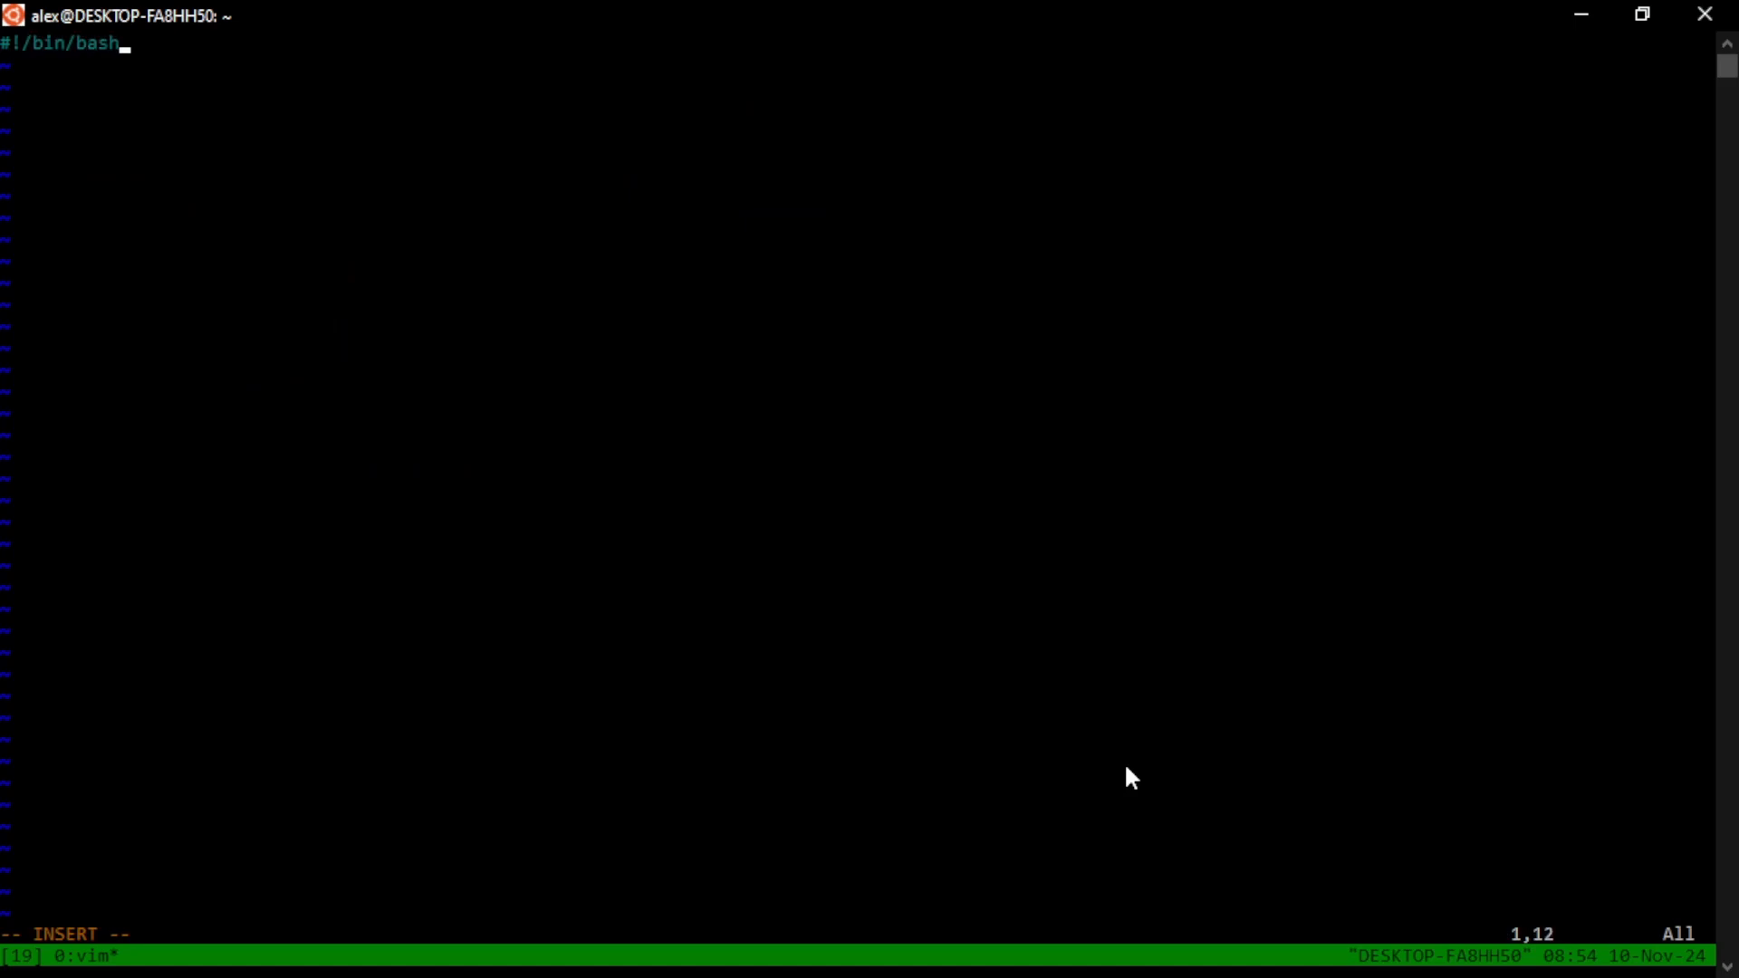
pyautogui.press('Return')
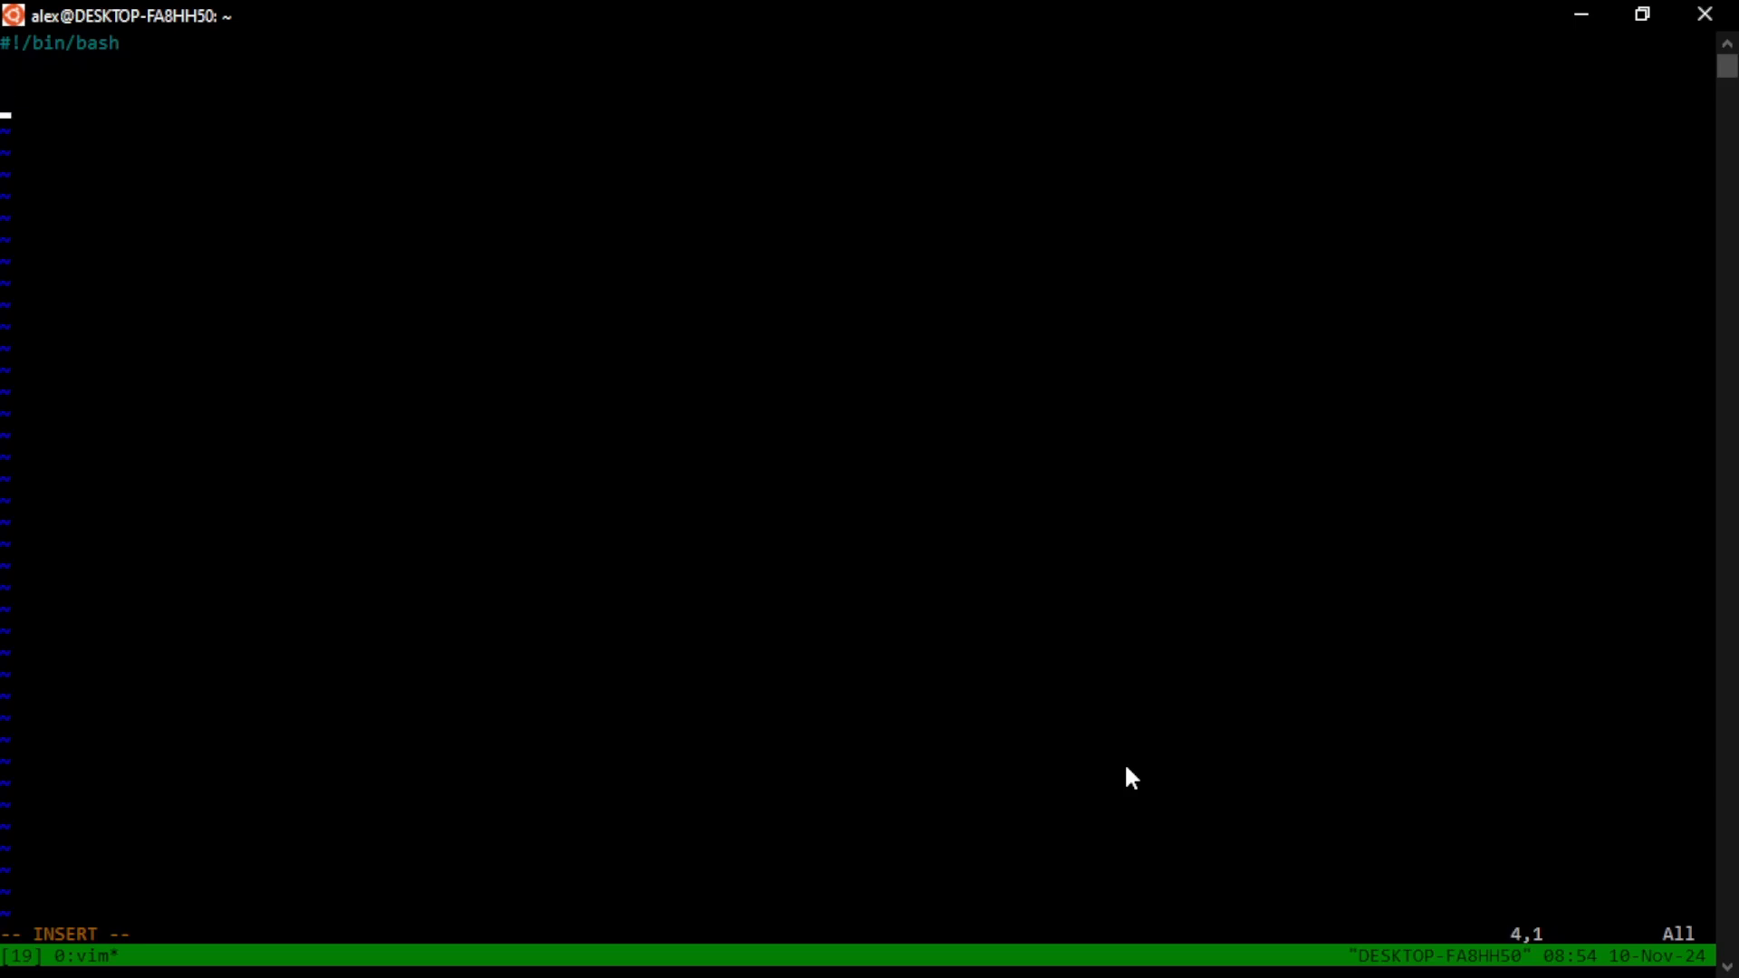
pyautogui.write('session')
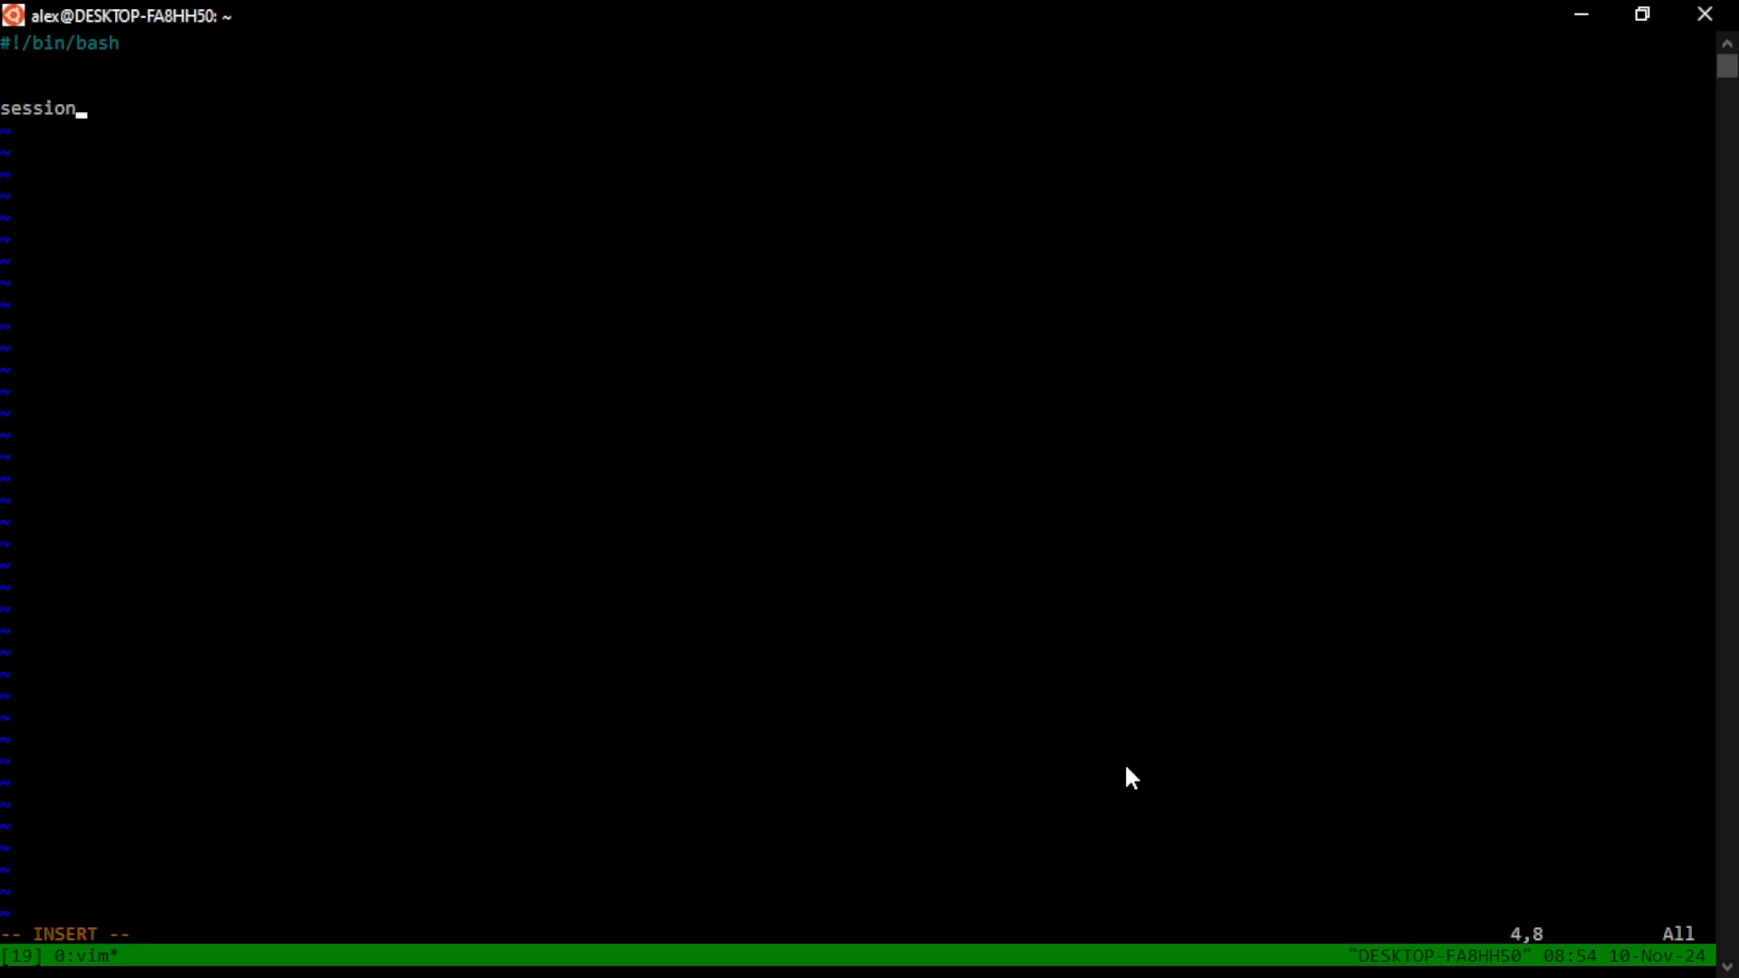
pyautogui.write('=')
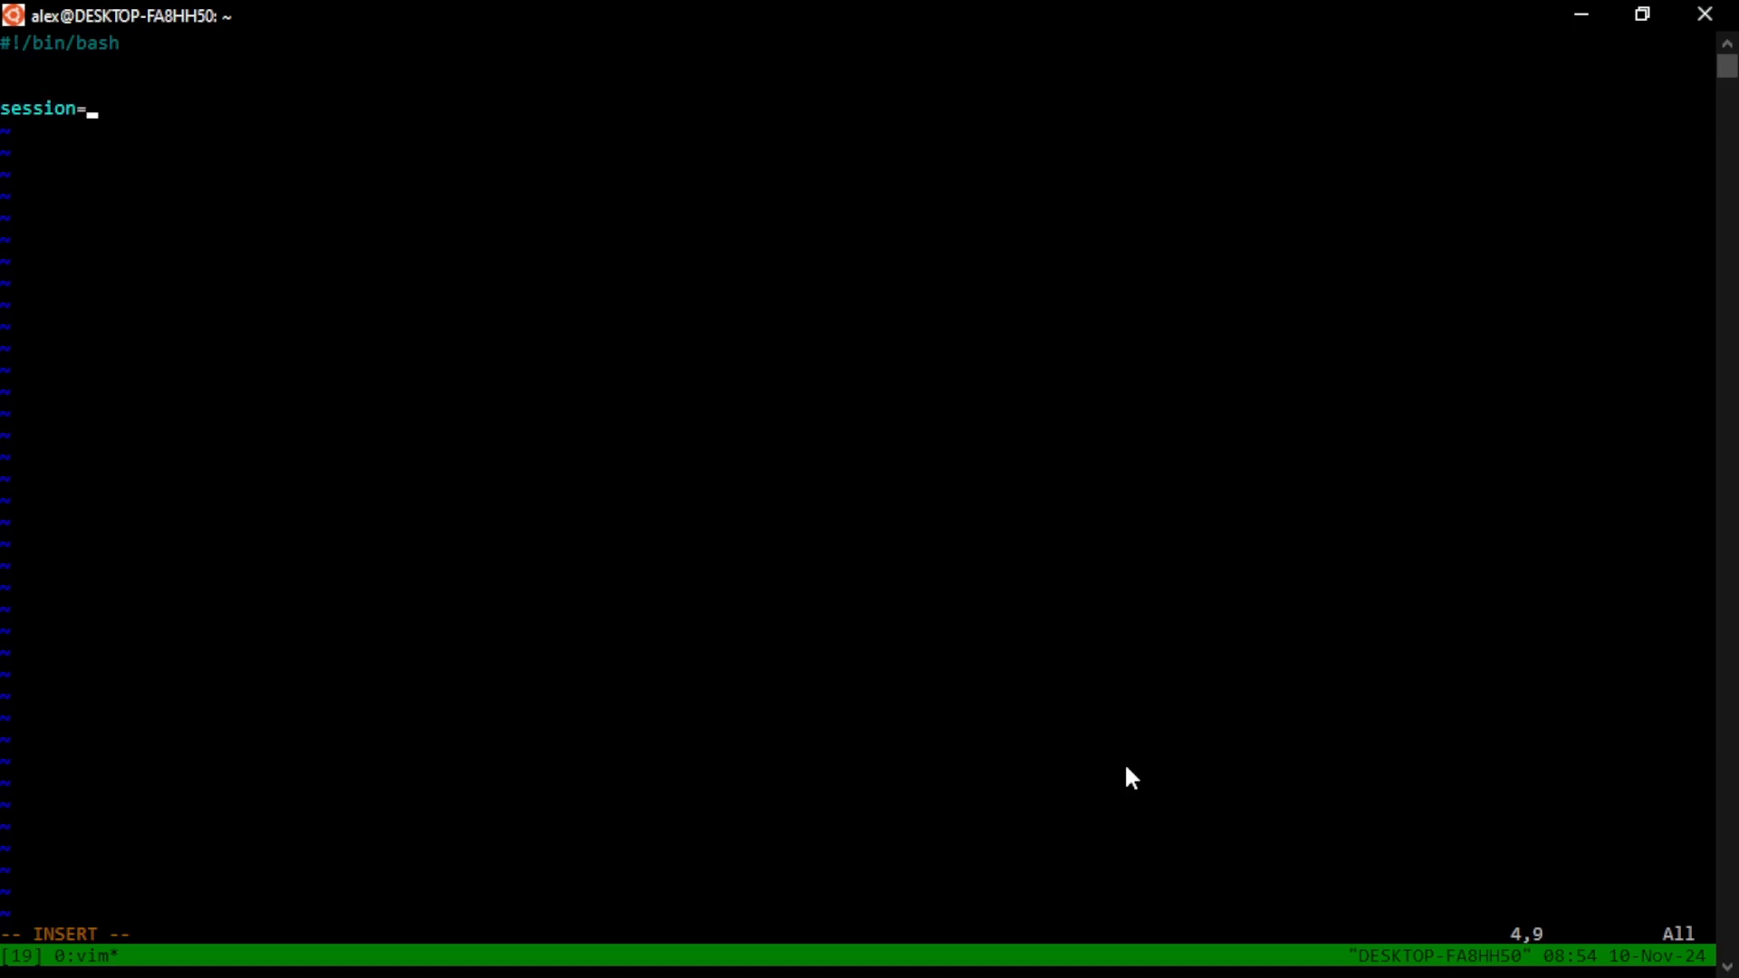
pyautogui.write('"youtu')
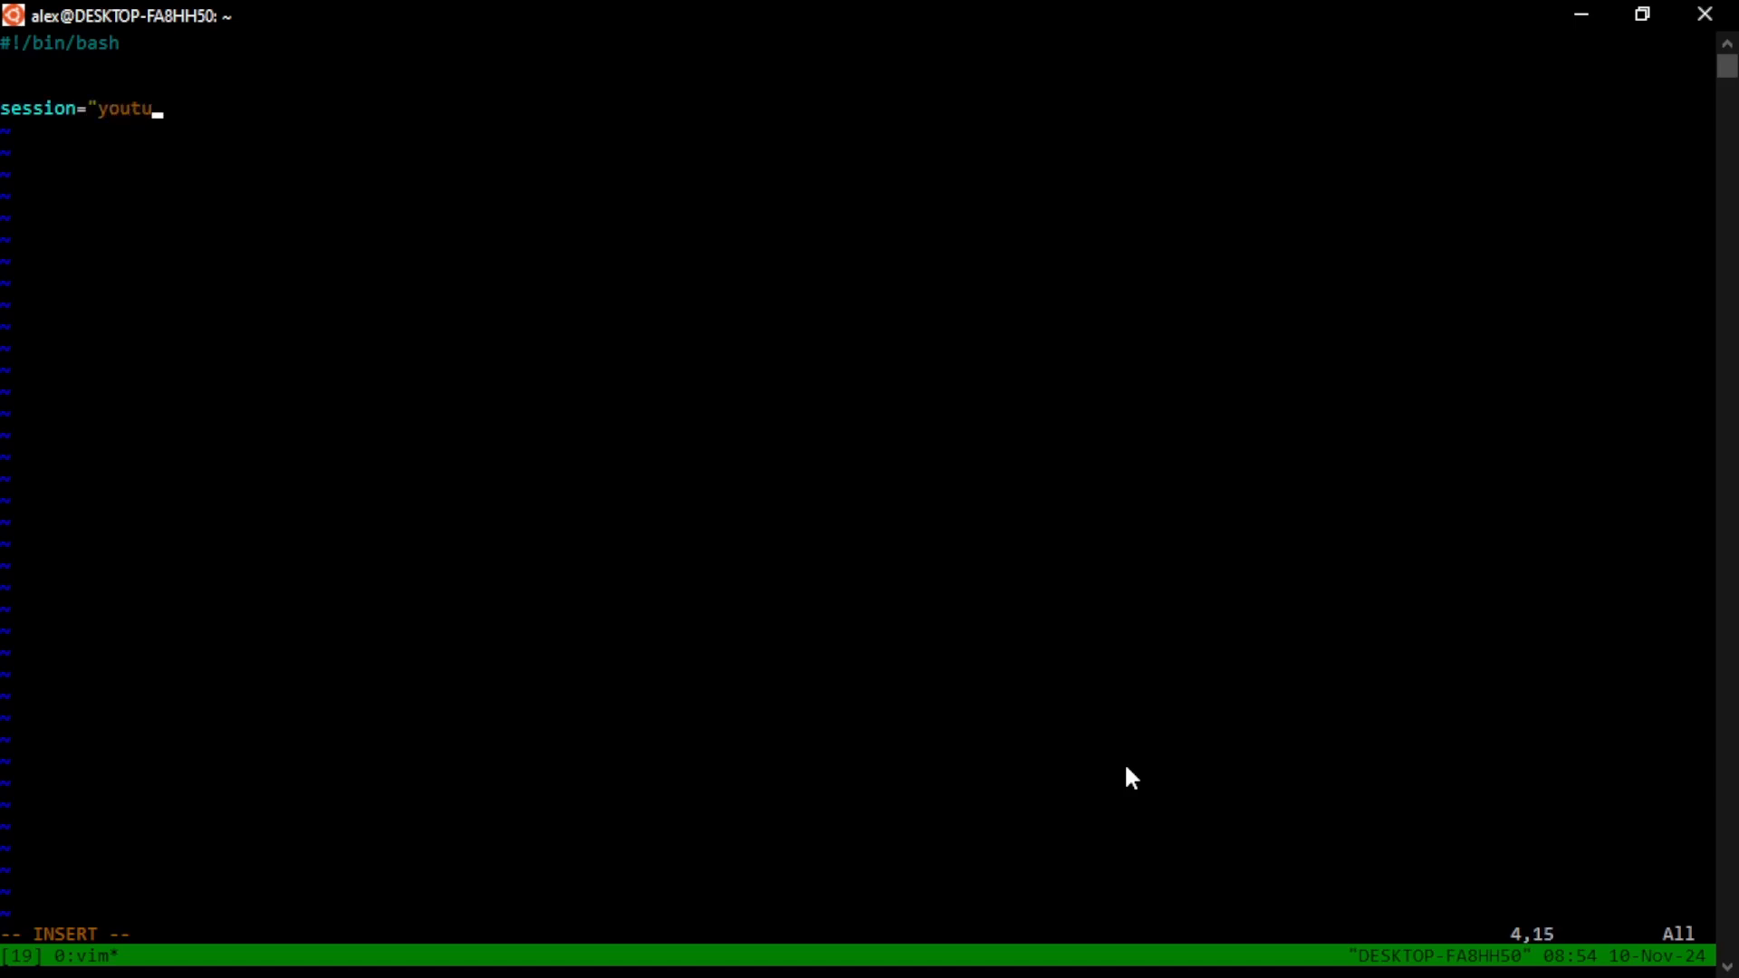
pyautogui.write('be"')
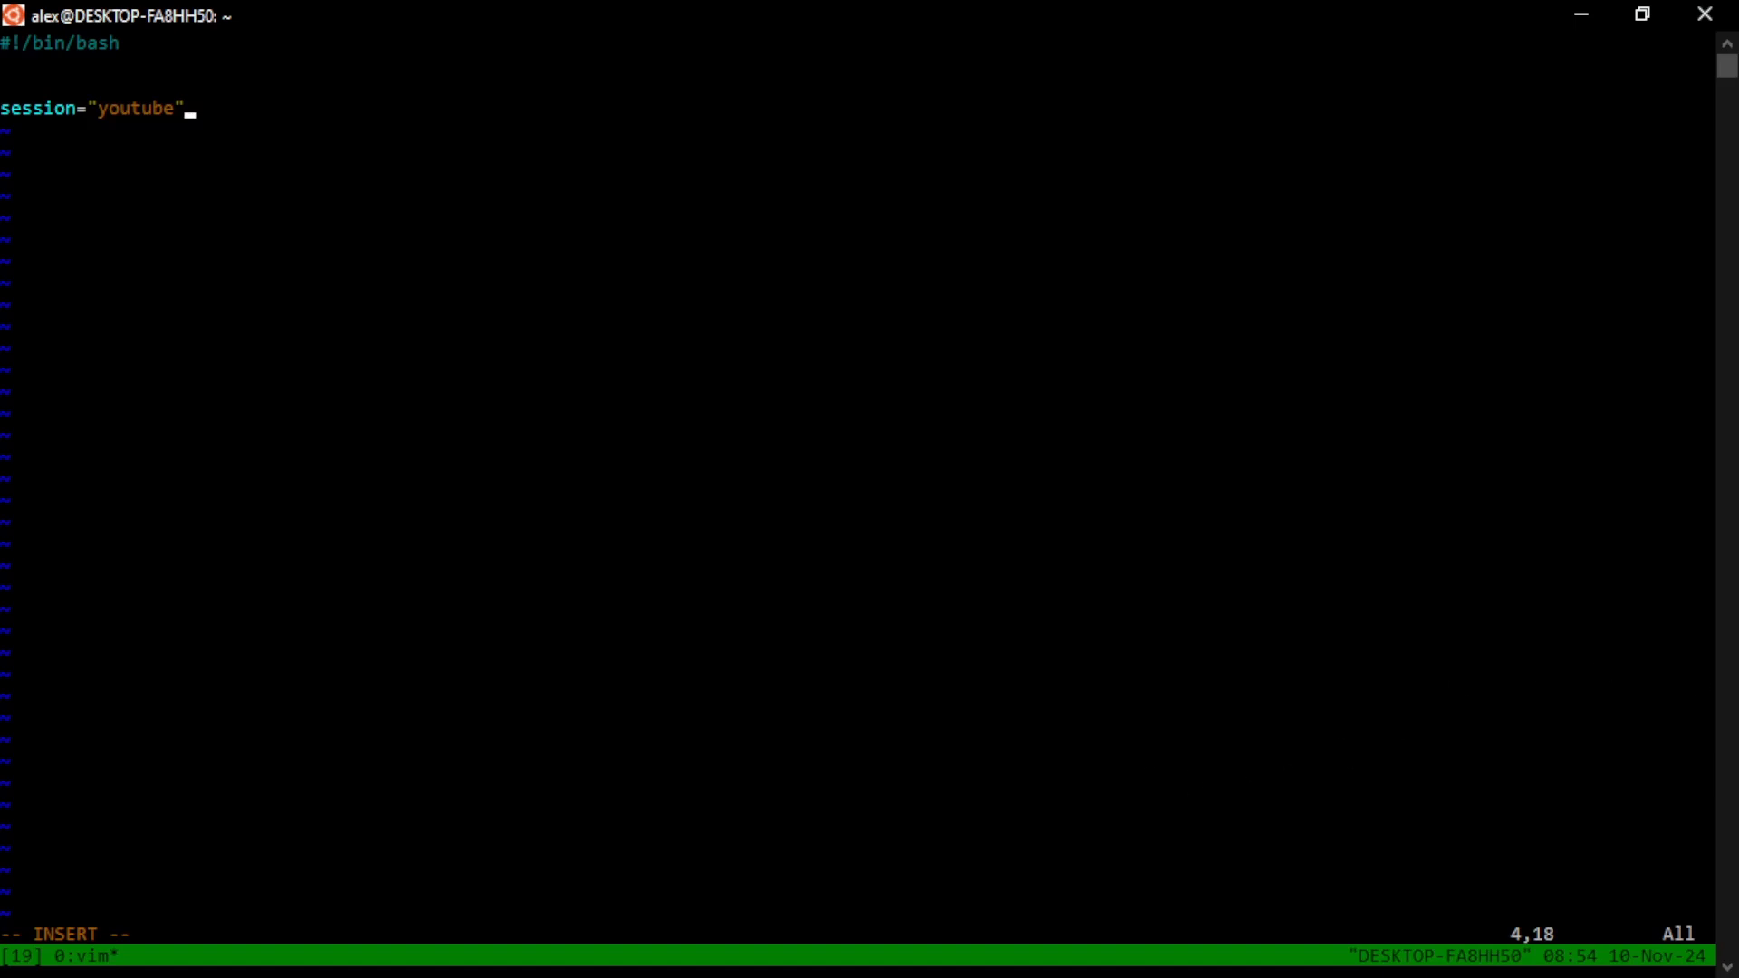
pyautogui.press('Return')
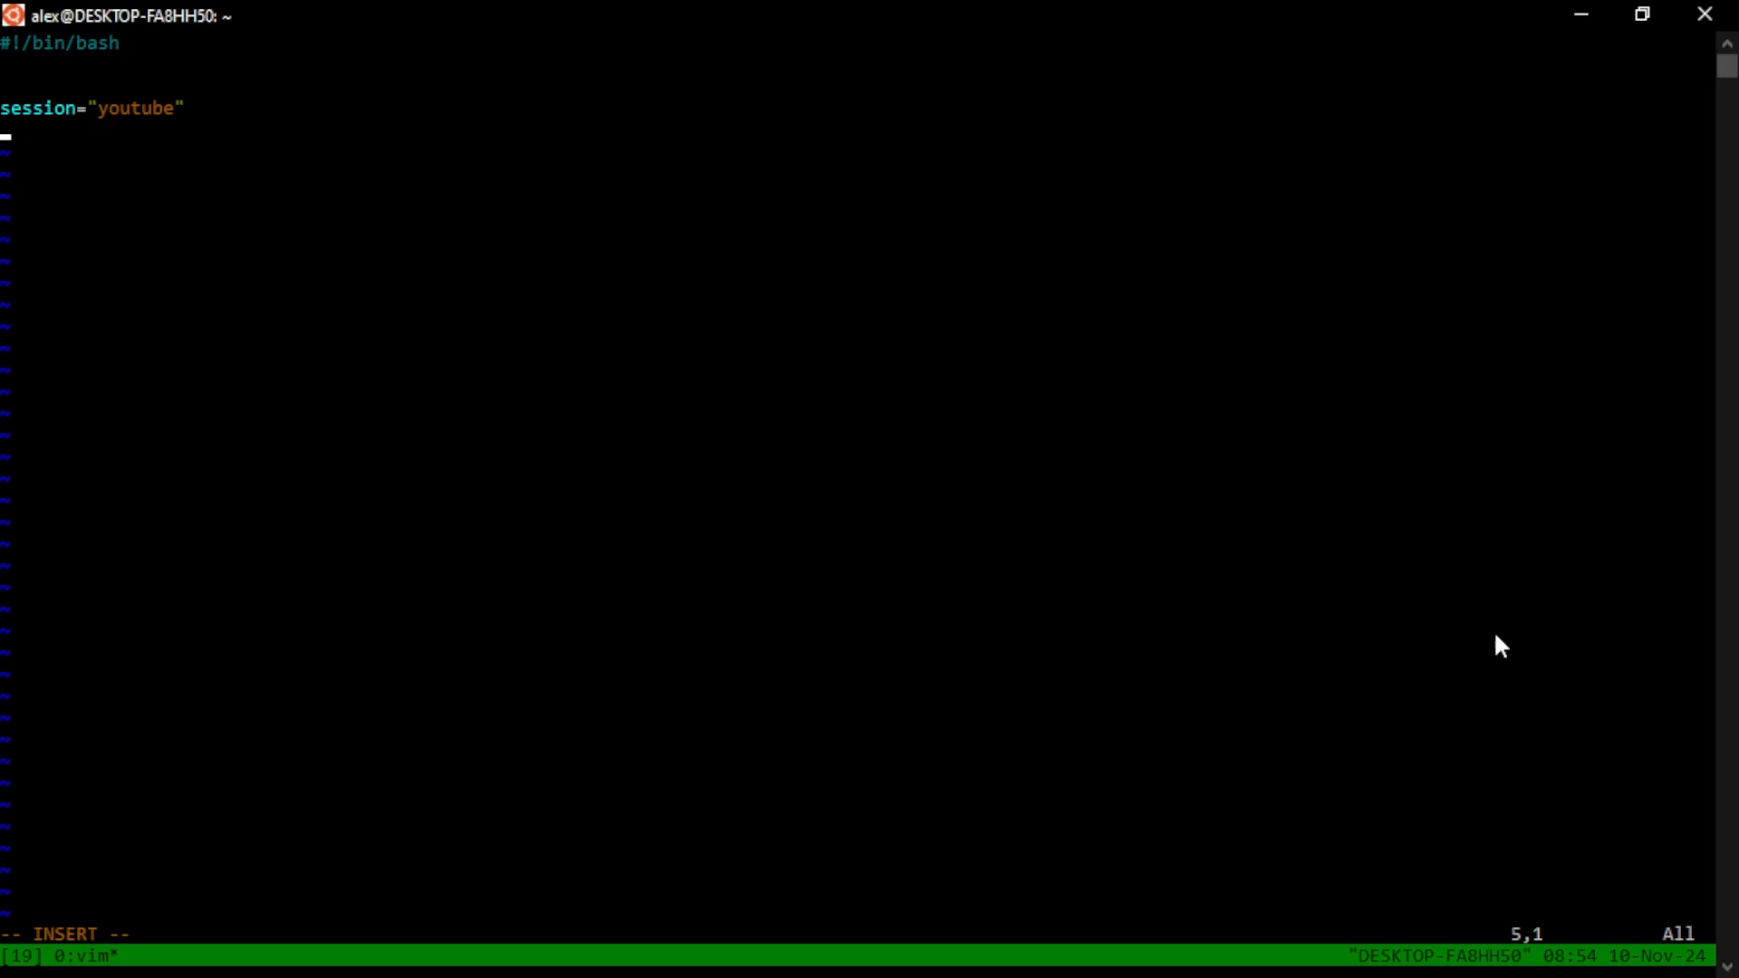
# Add the line tmux new-session -d -s $session
pyautogui.write('tmux new')
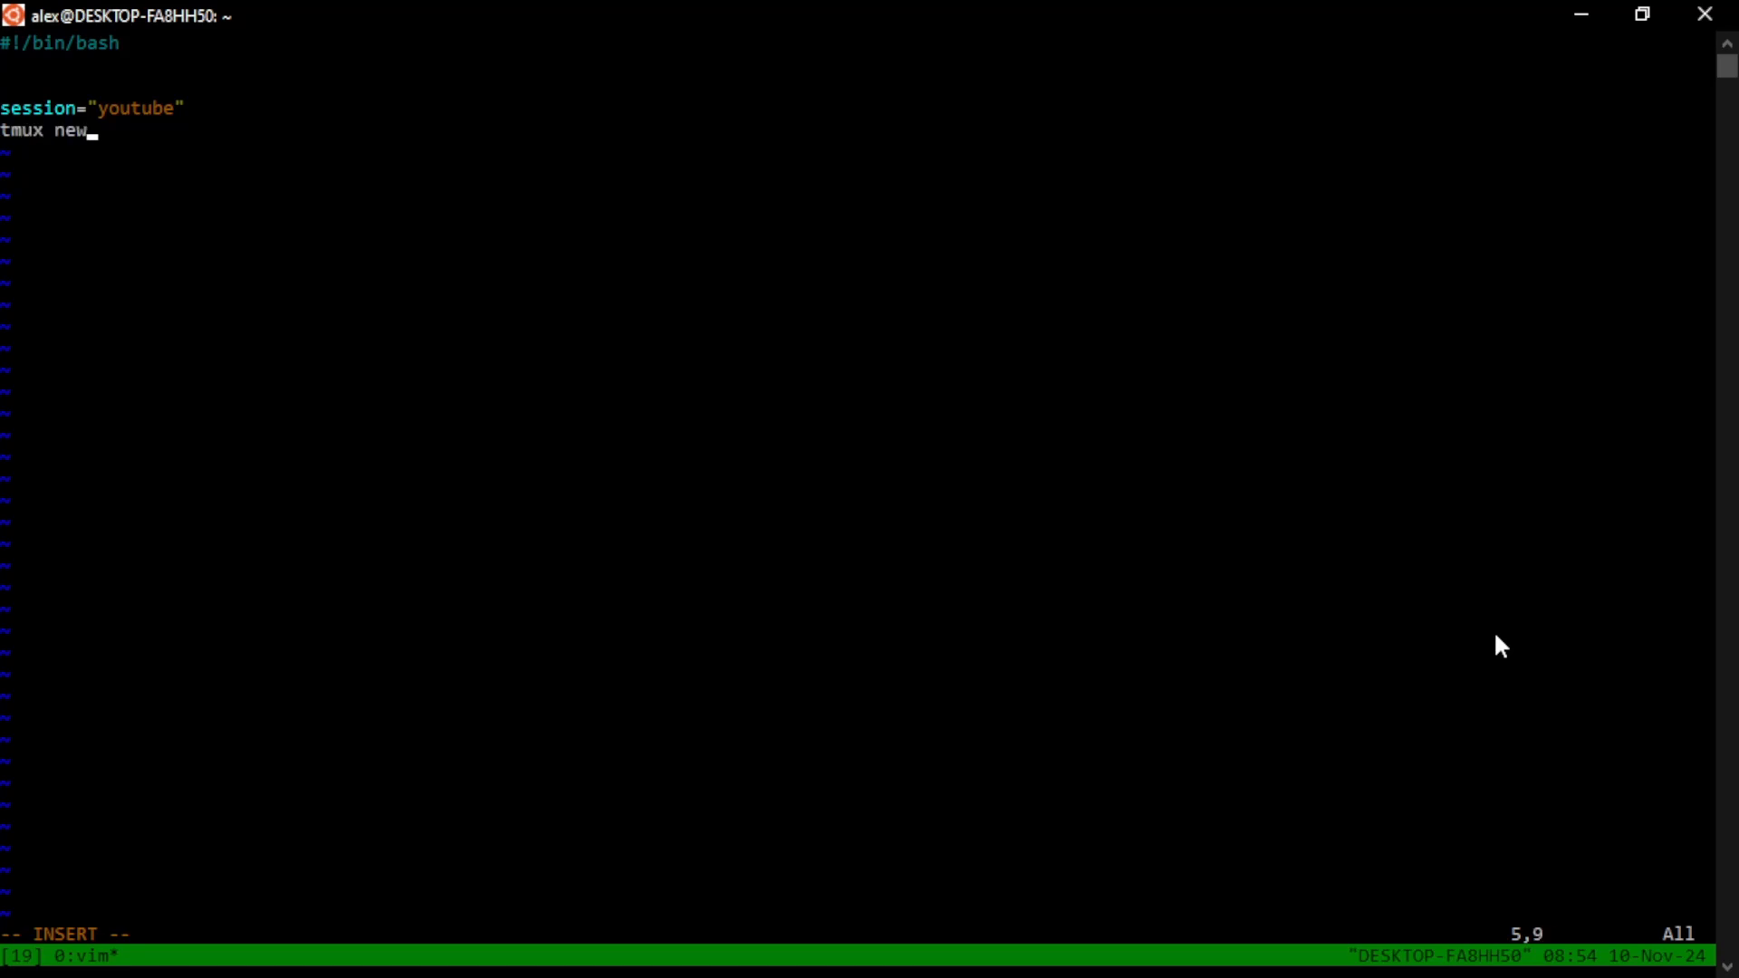
pyautogui.write('-session -d -s')
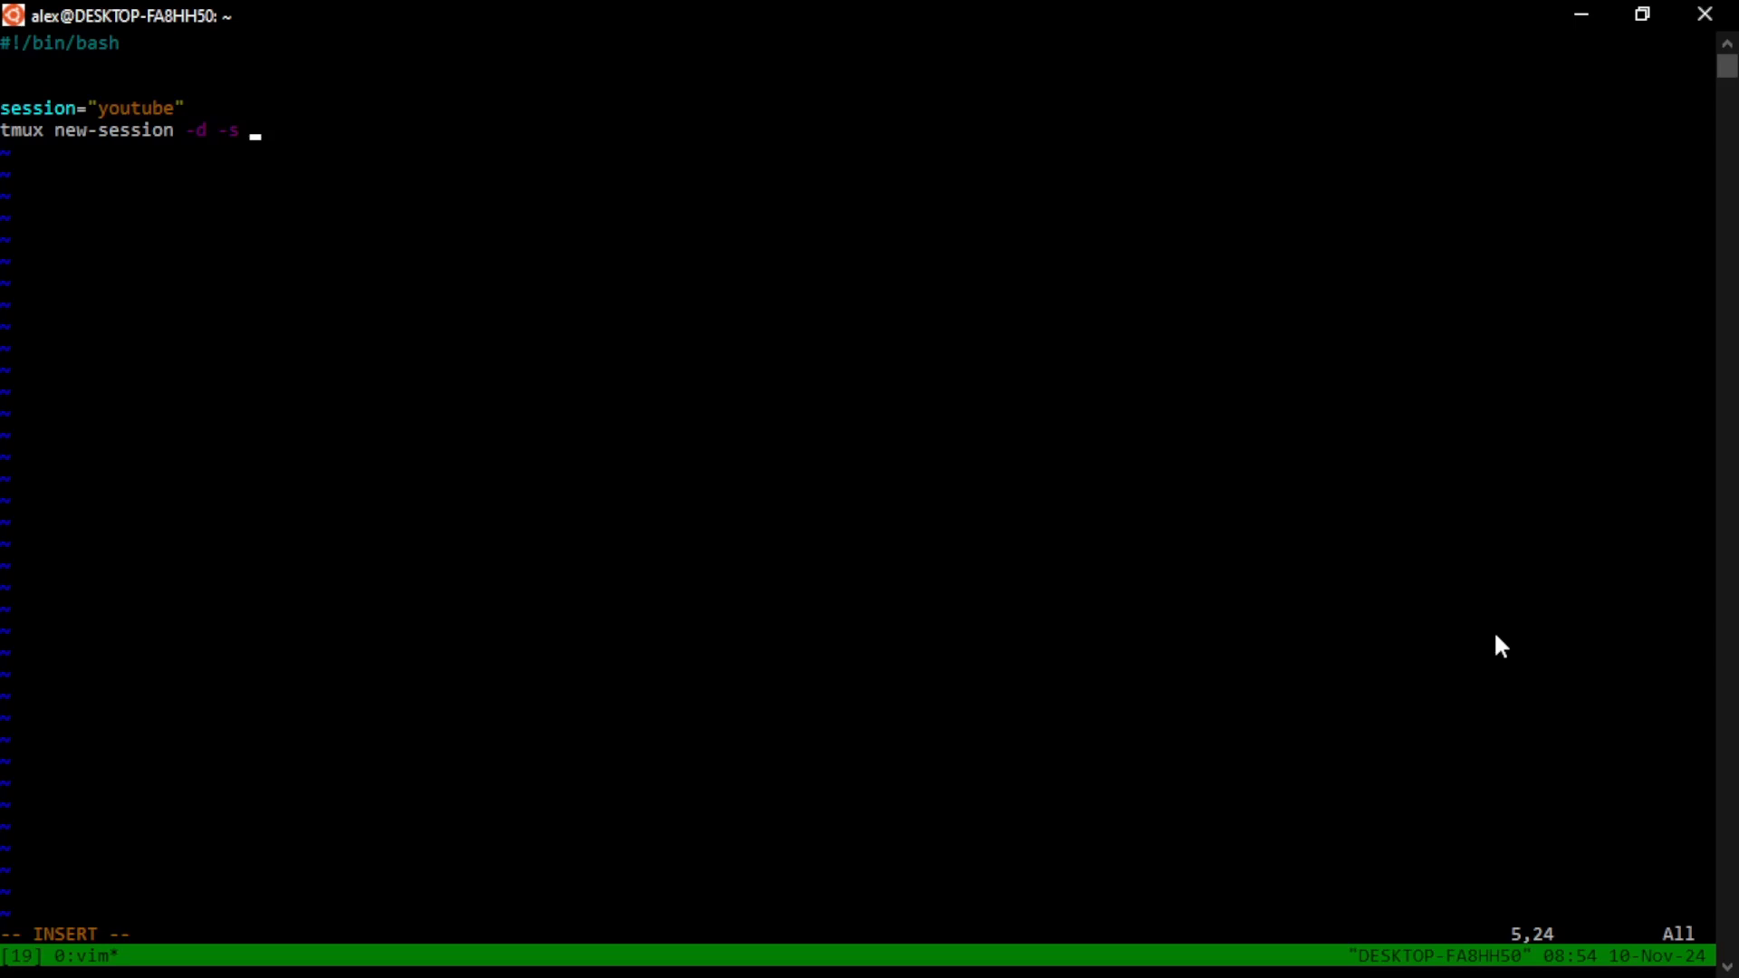
pyautogui.write('$session')
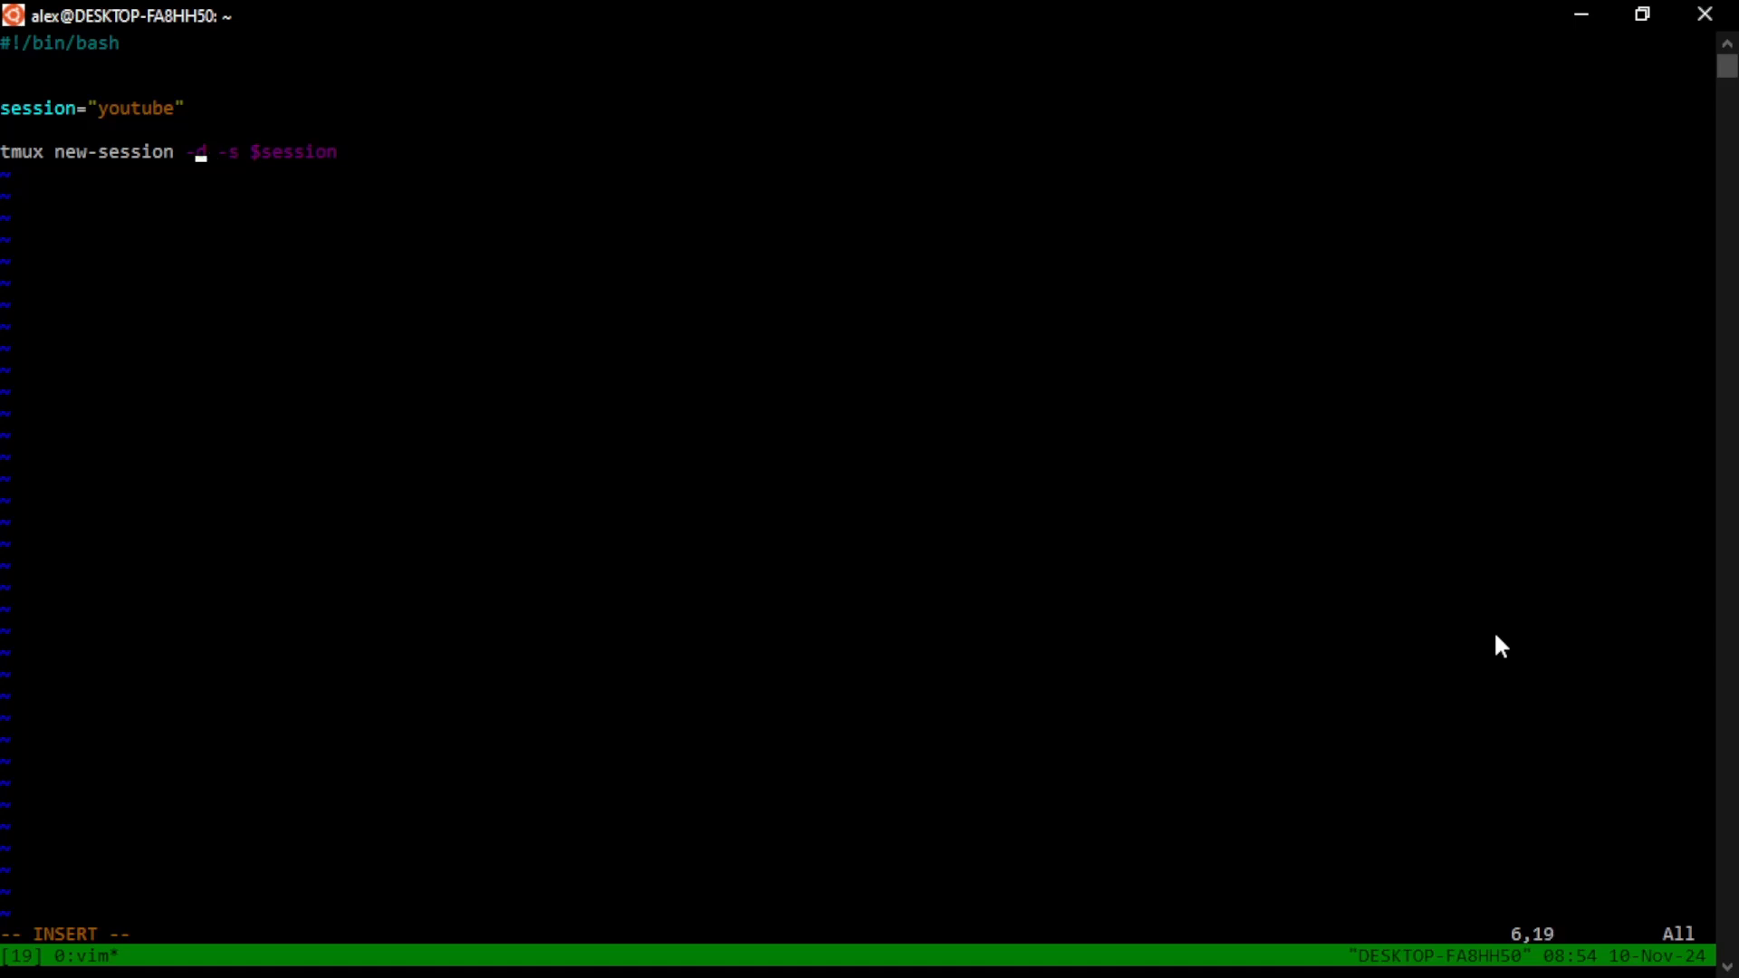
pyautogui.write('d')
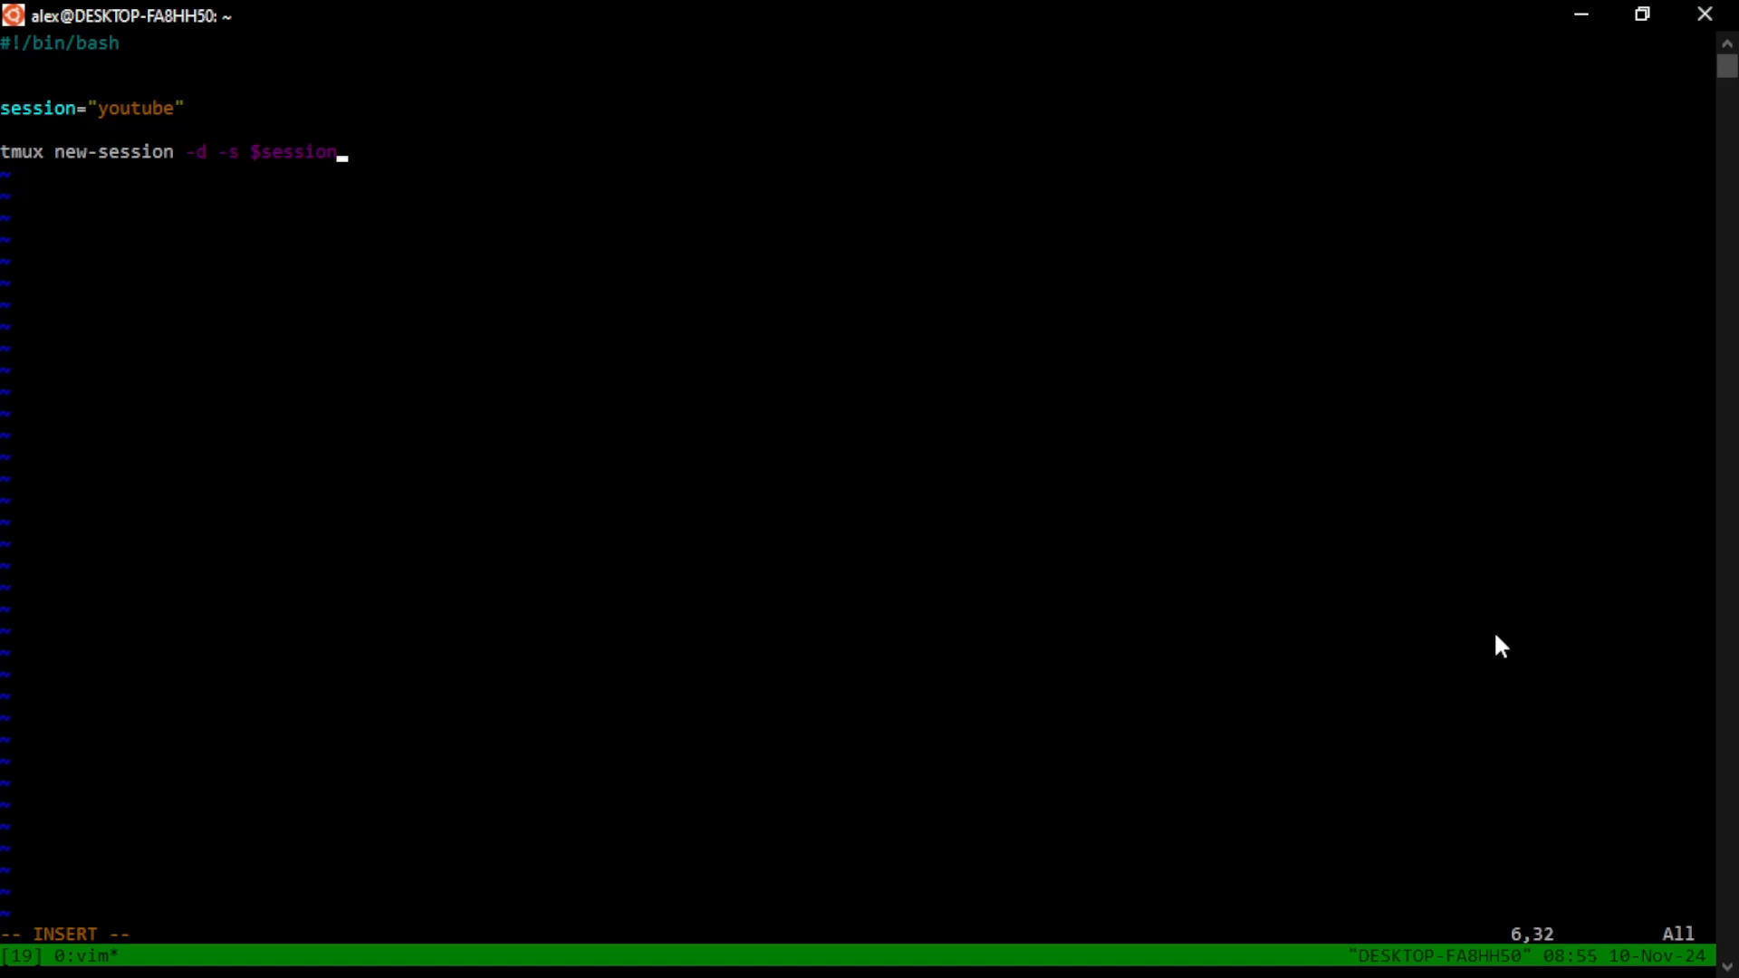
pyautogui.press('Return')
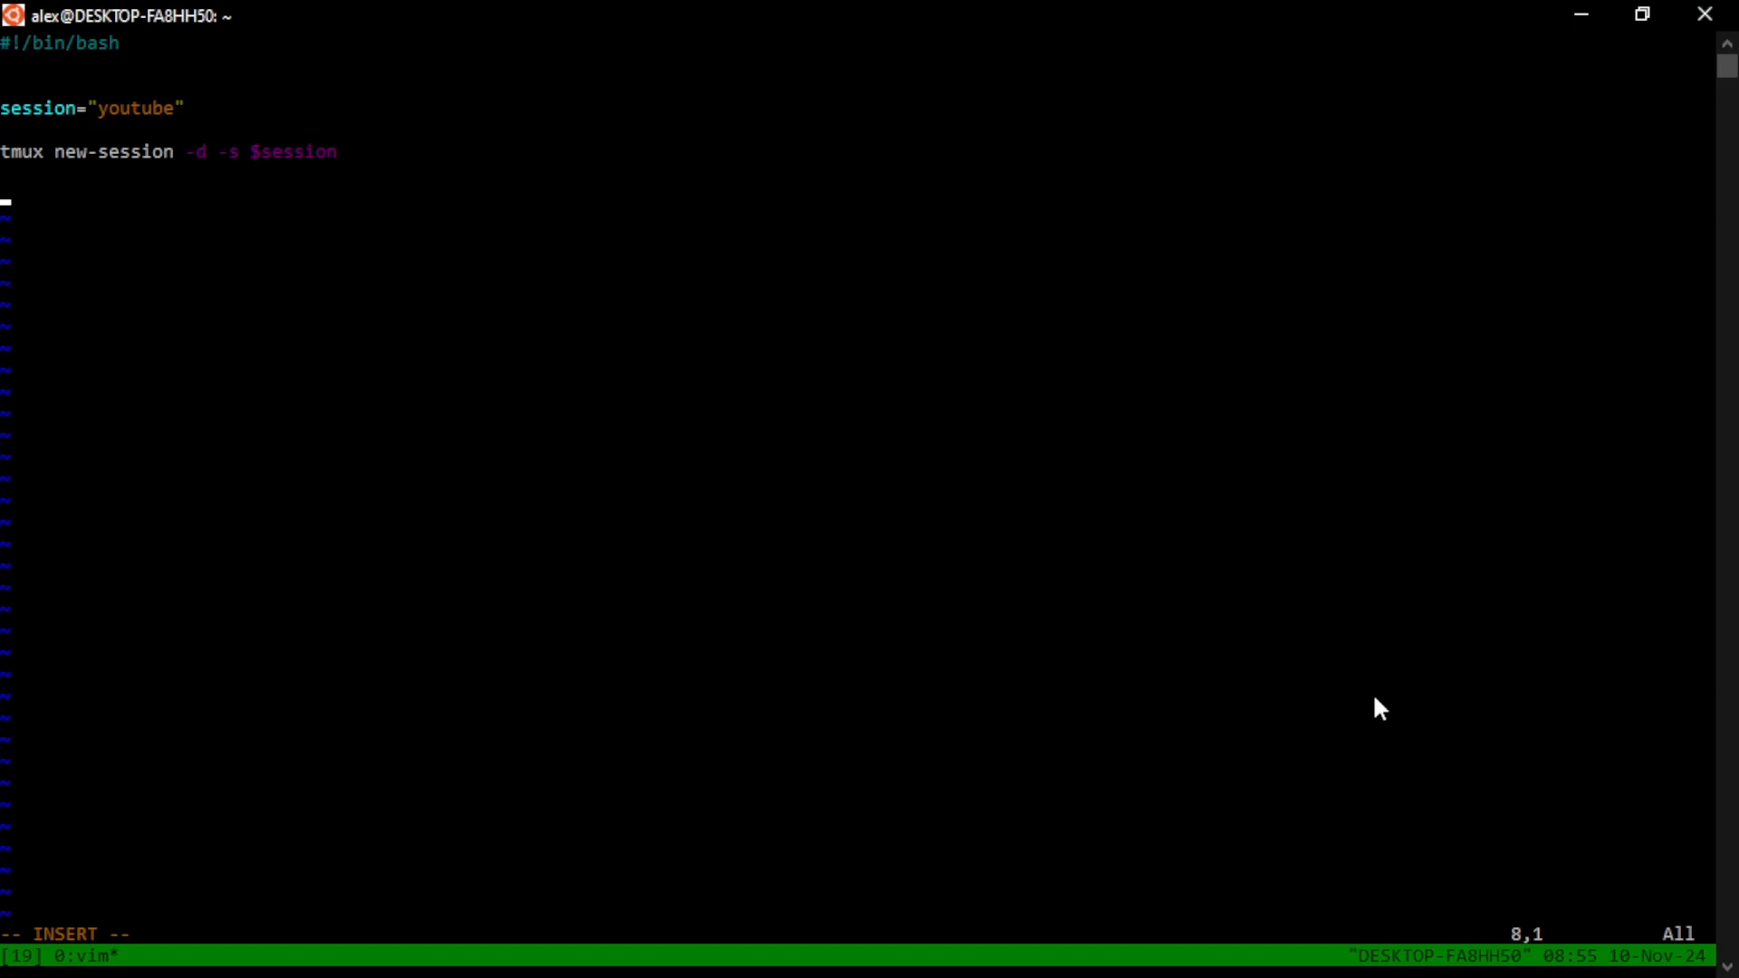
# Add a window=0 variable line to the script
pyautogui.write('window=')
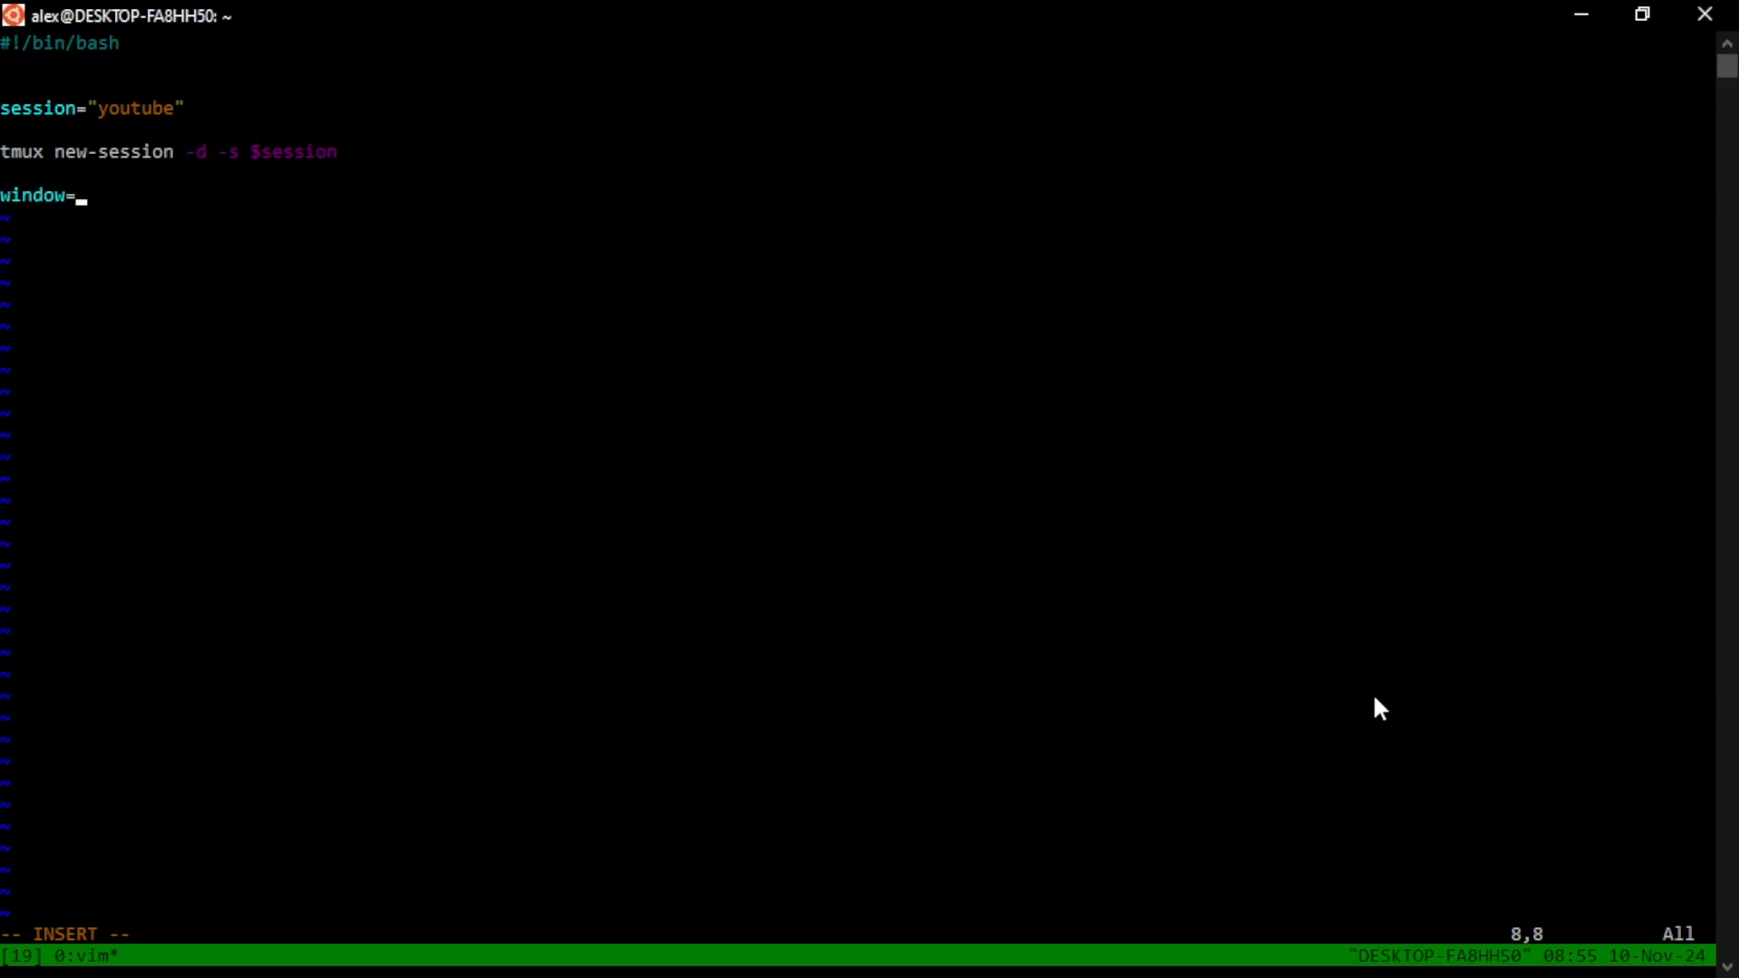
pyautogui.write('0')
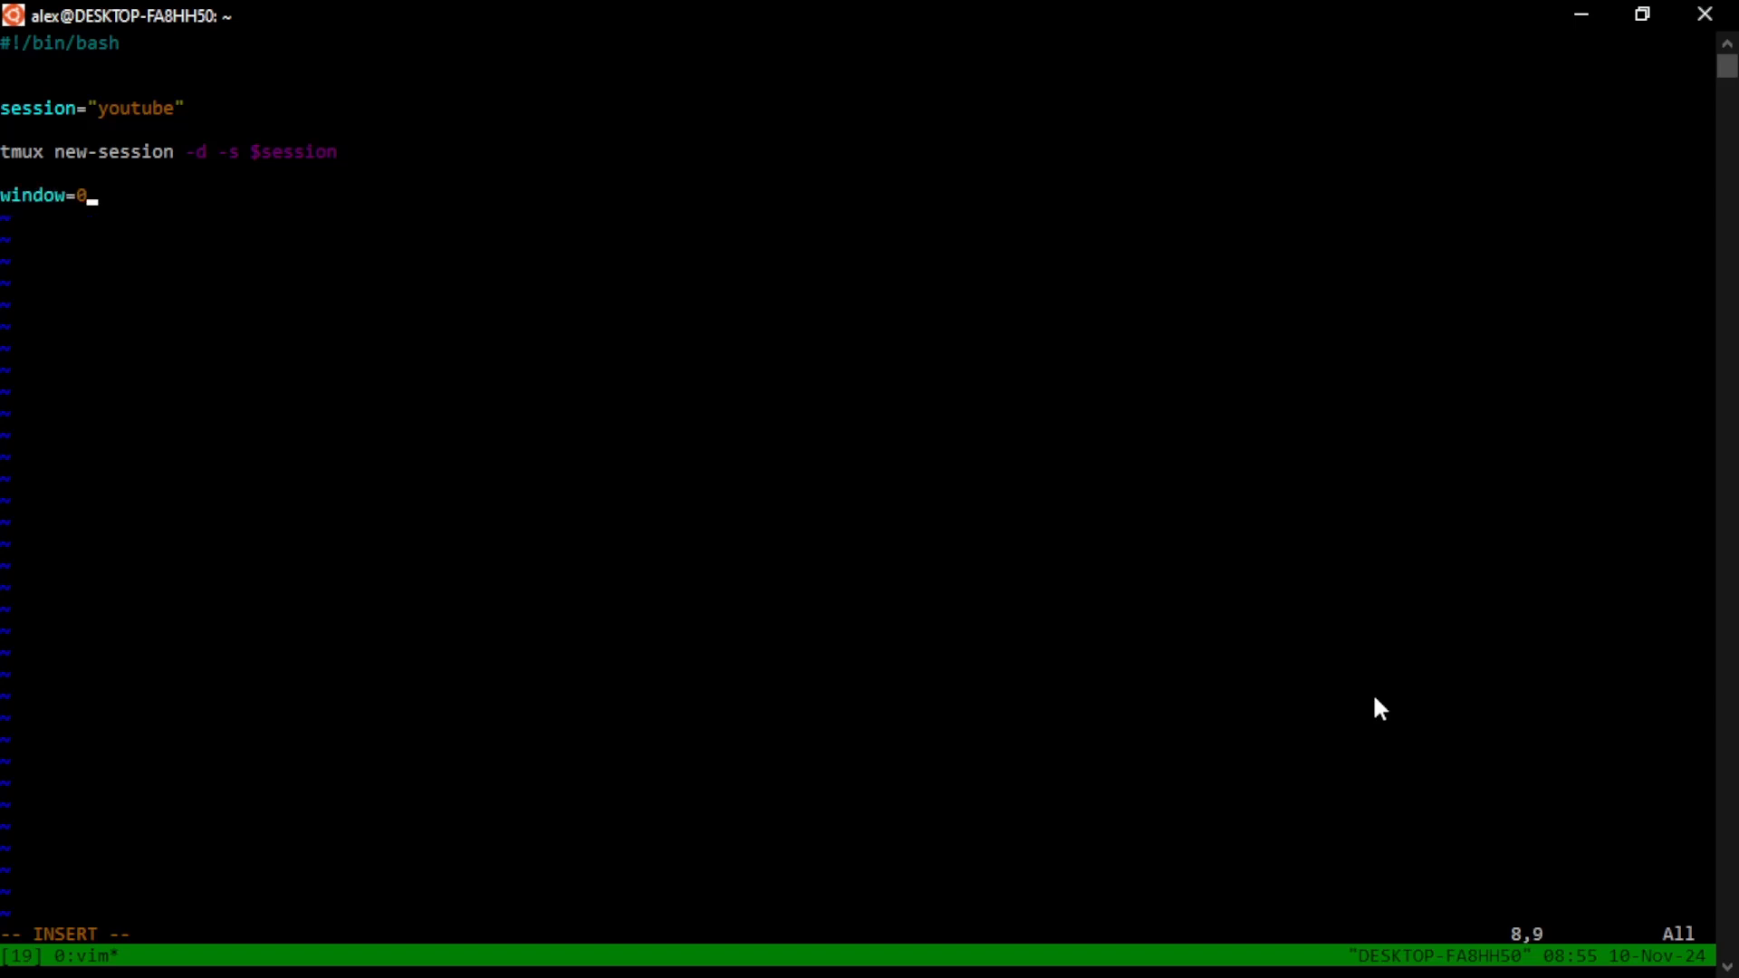
pyautogui.press('Return')
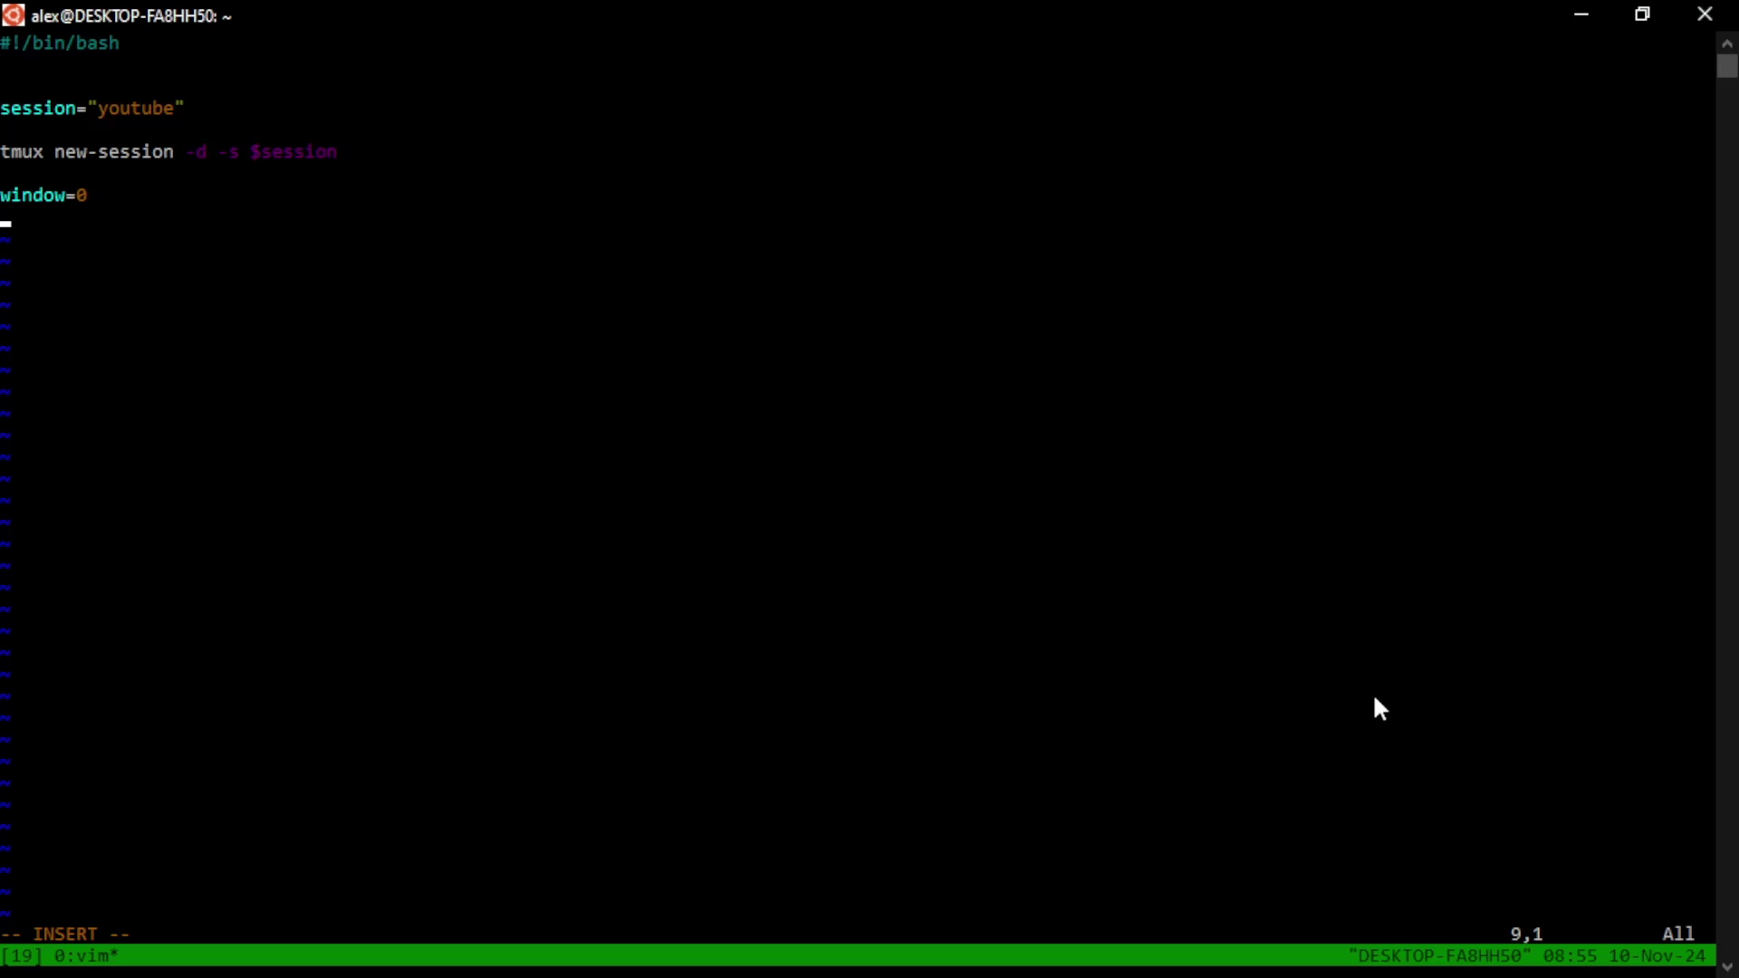
# Add the line tmux rename-window -t $session:$window "htop"
pyautogui.write('tmux')
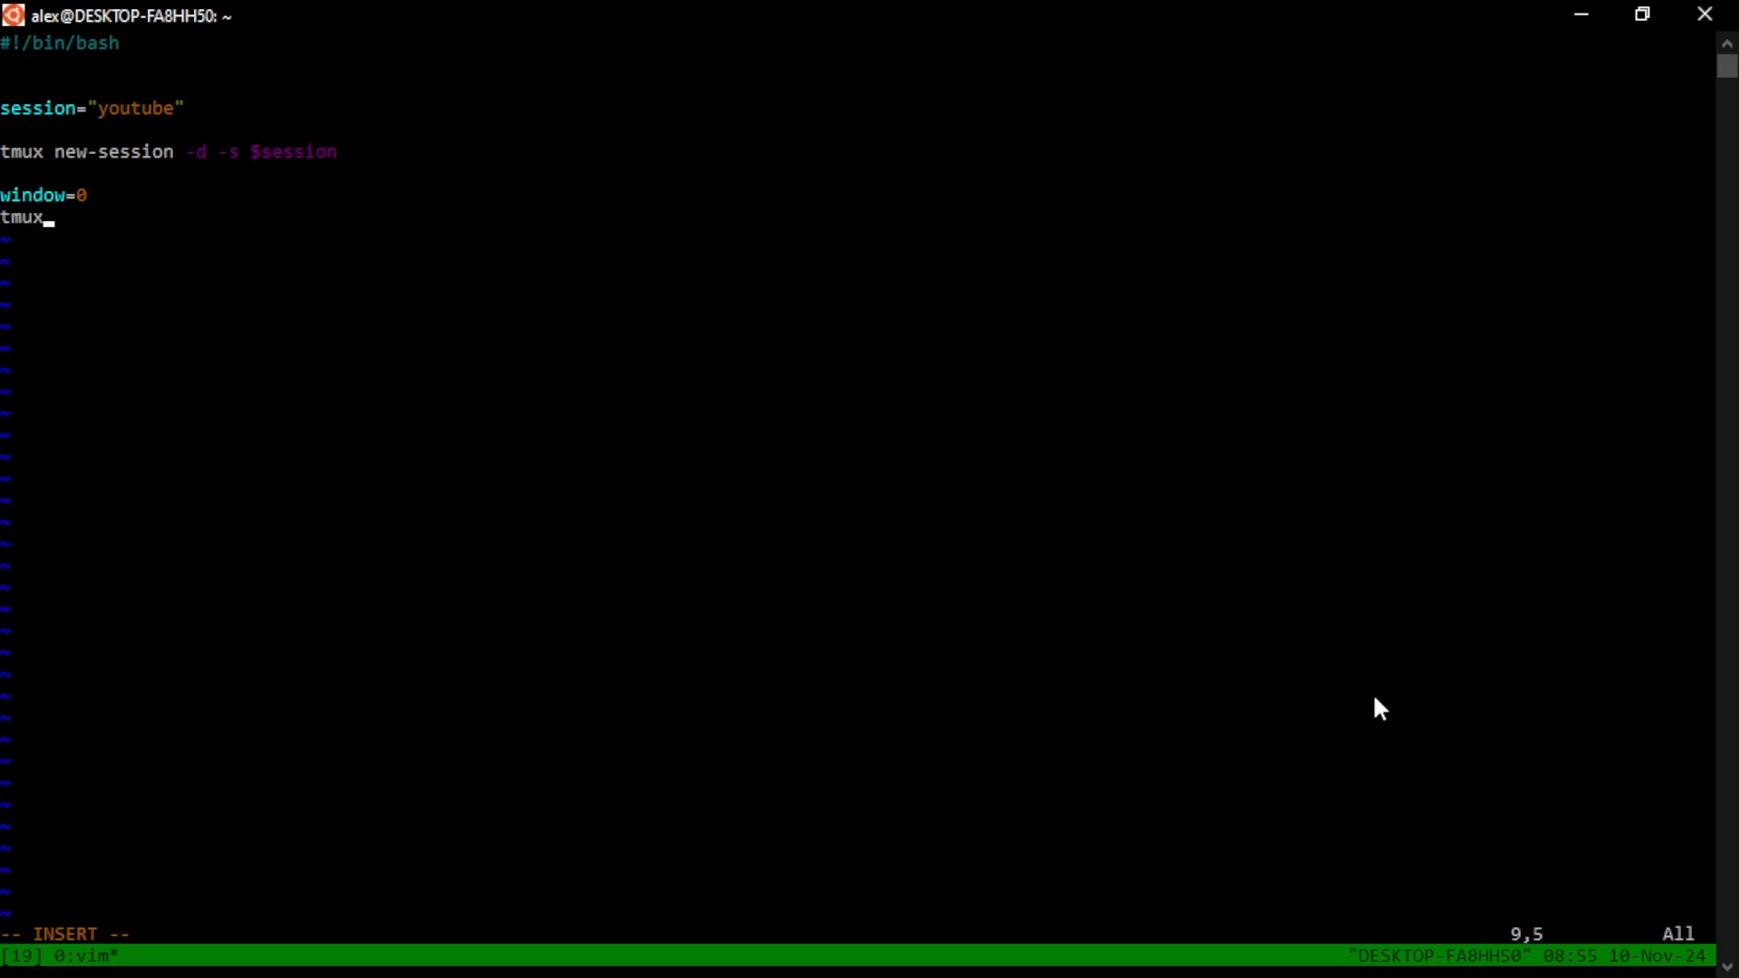
pyautogui.write('rename')
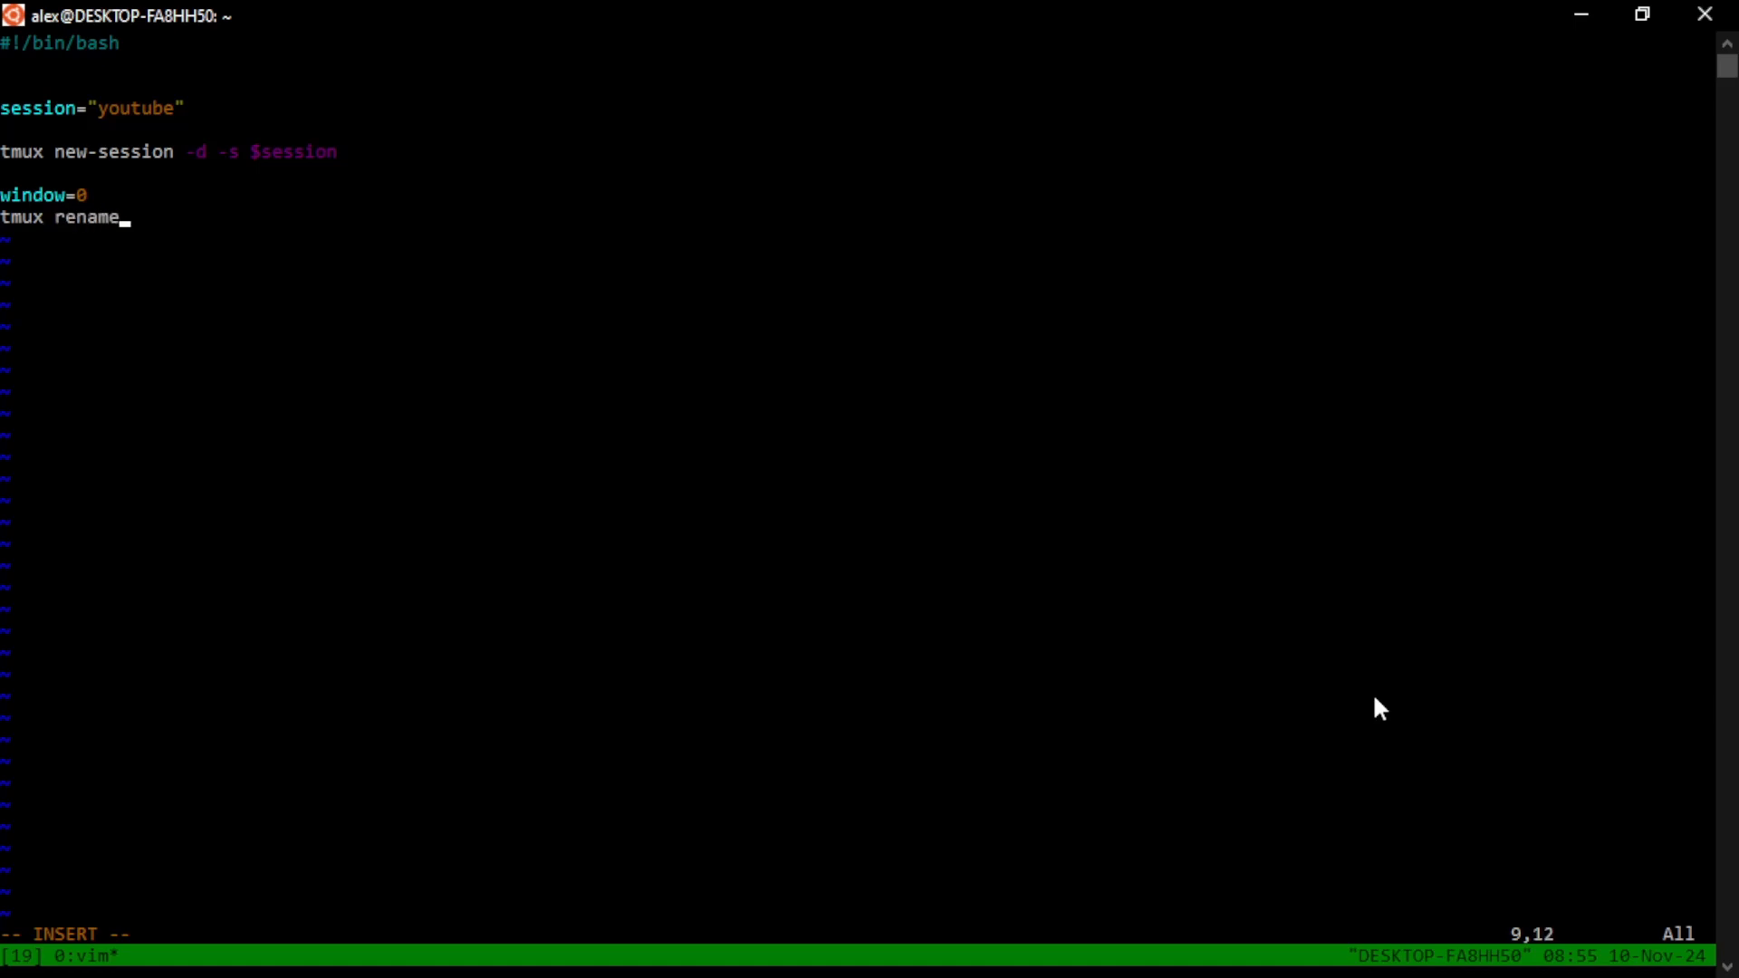
pyautogui.write('-window')
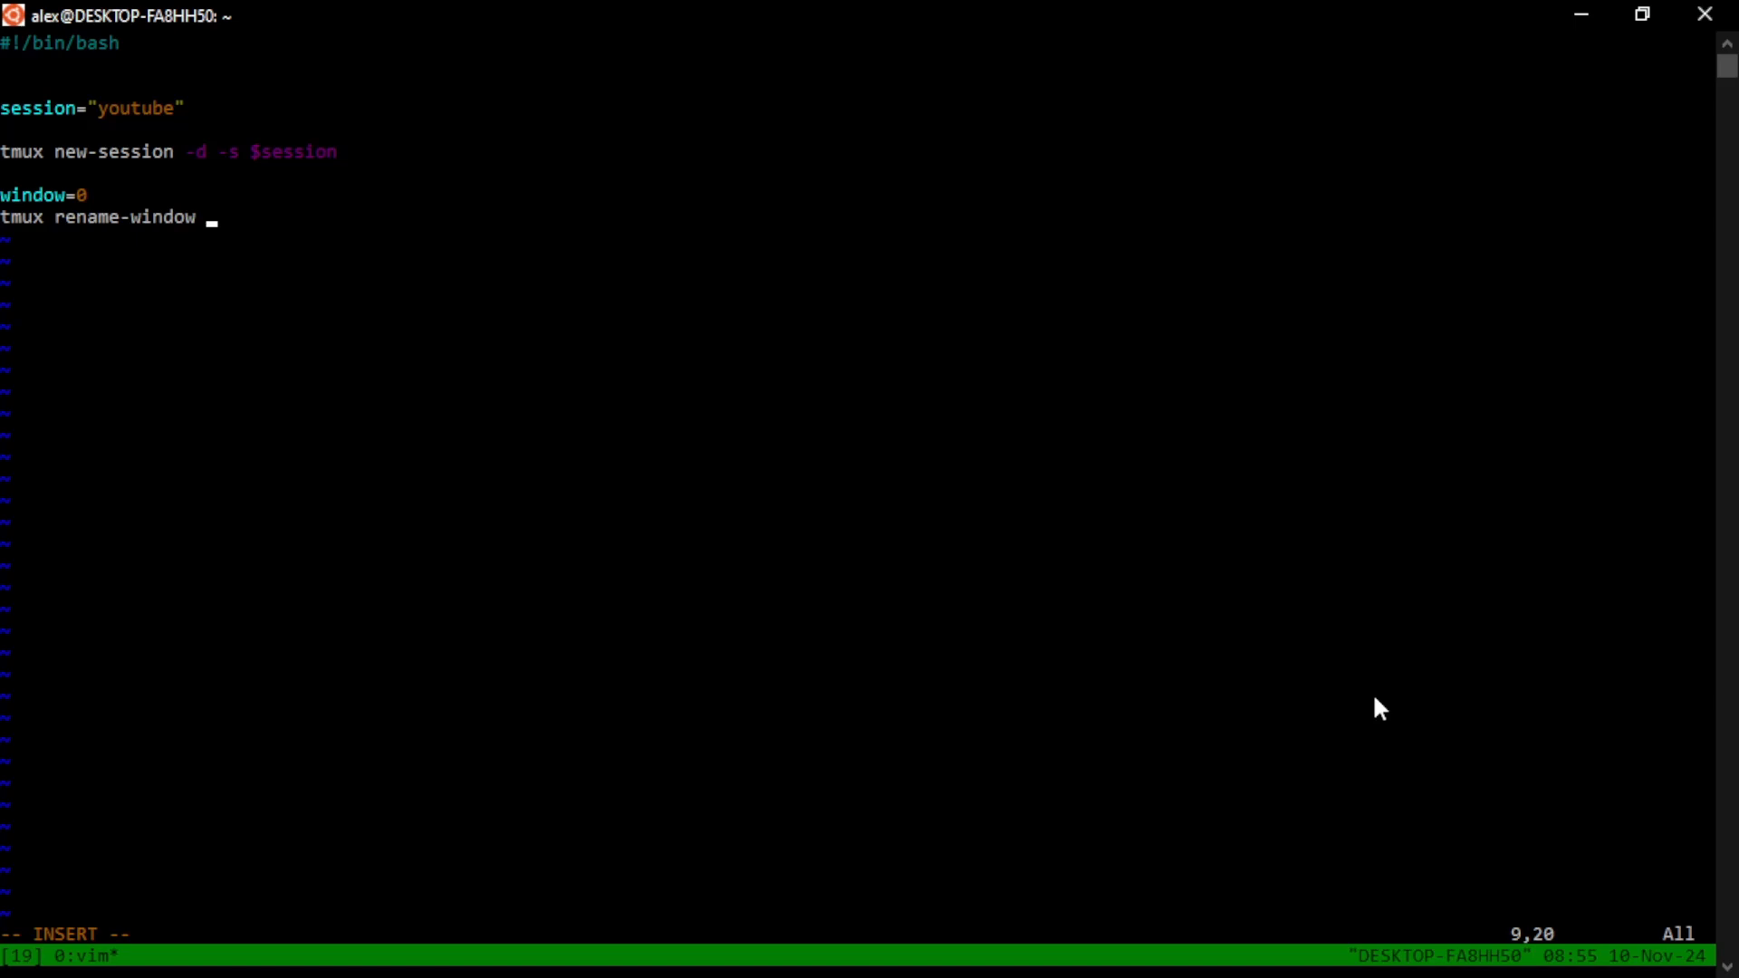
pyautogui.write('-t')
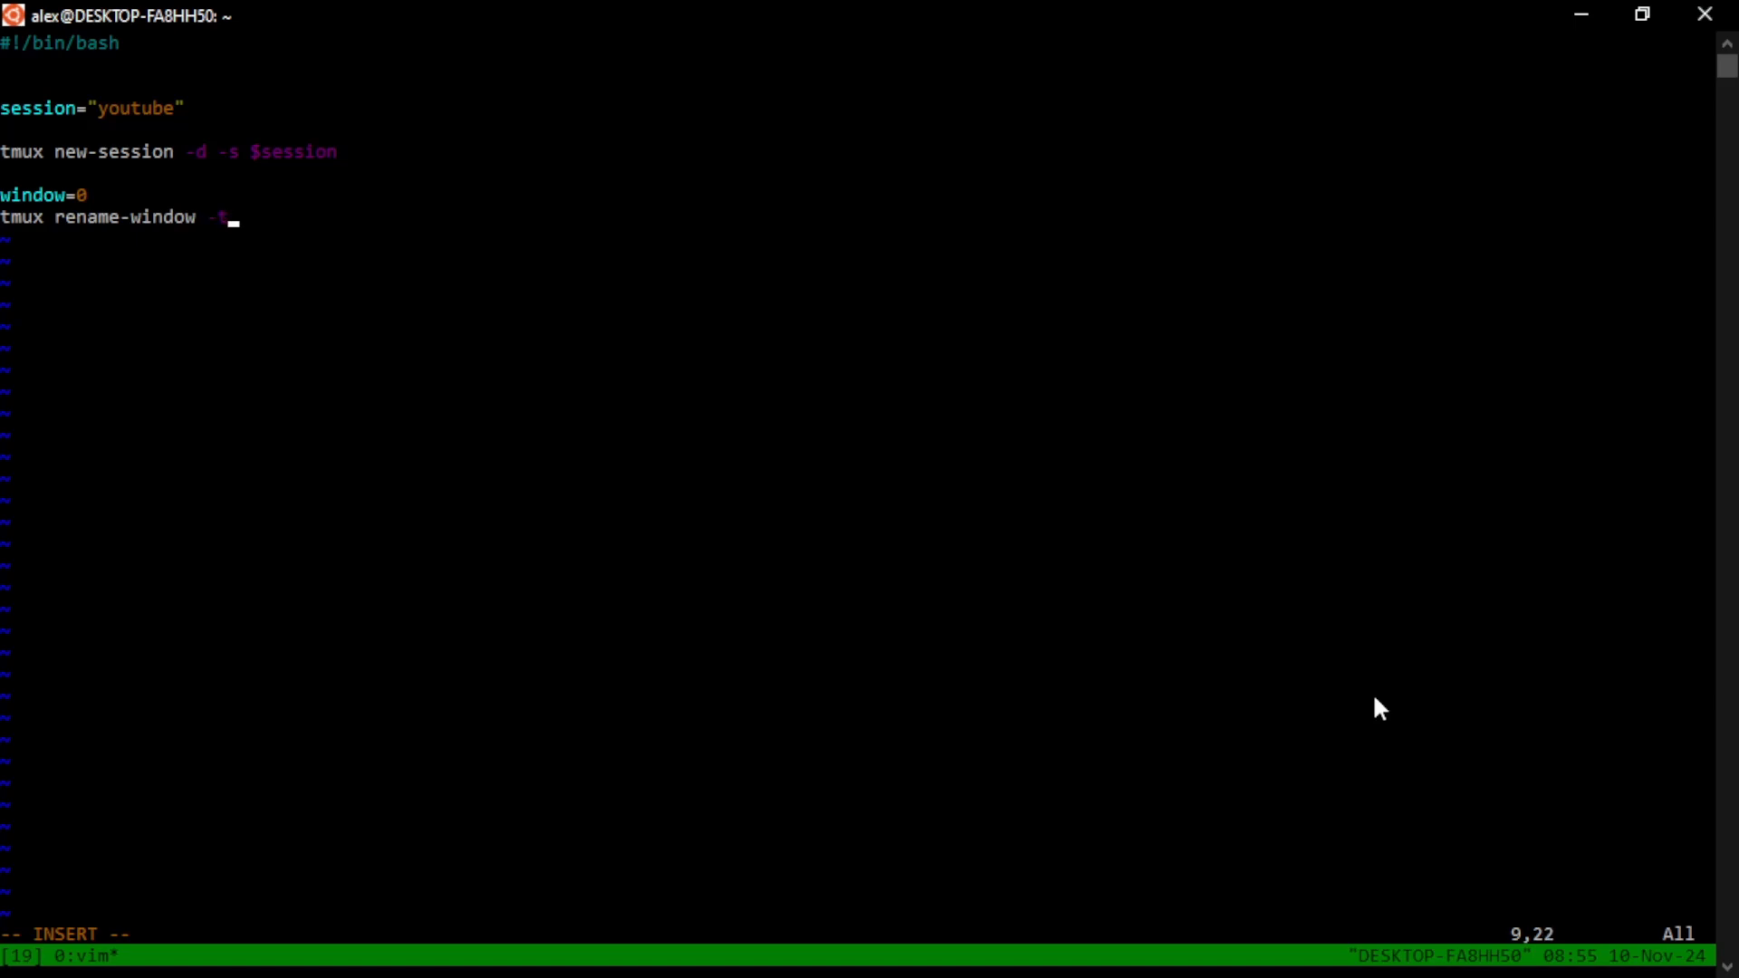
pyautogui.write('$session:$')
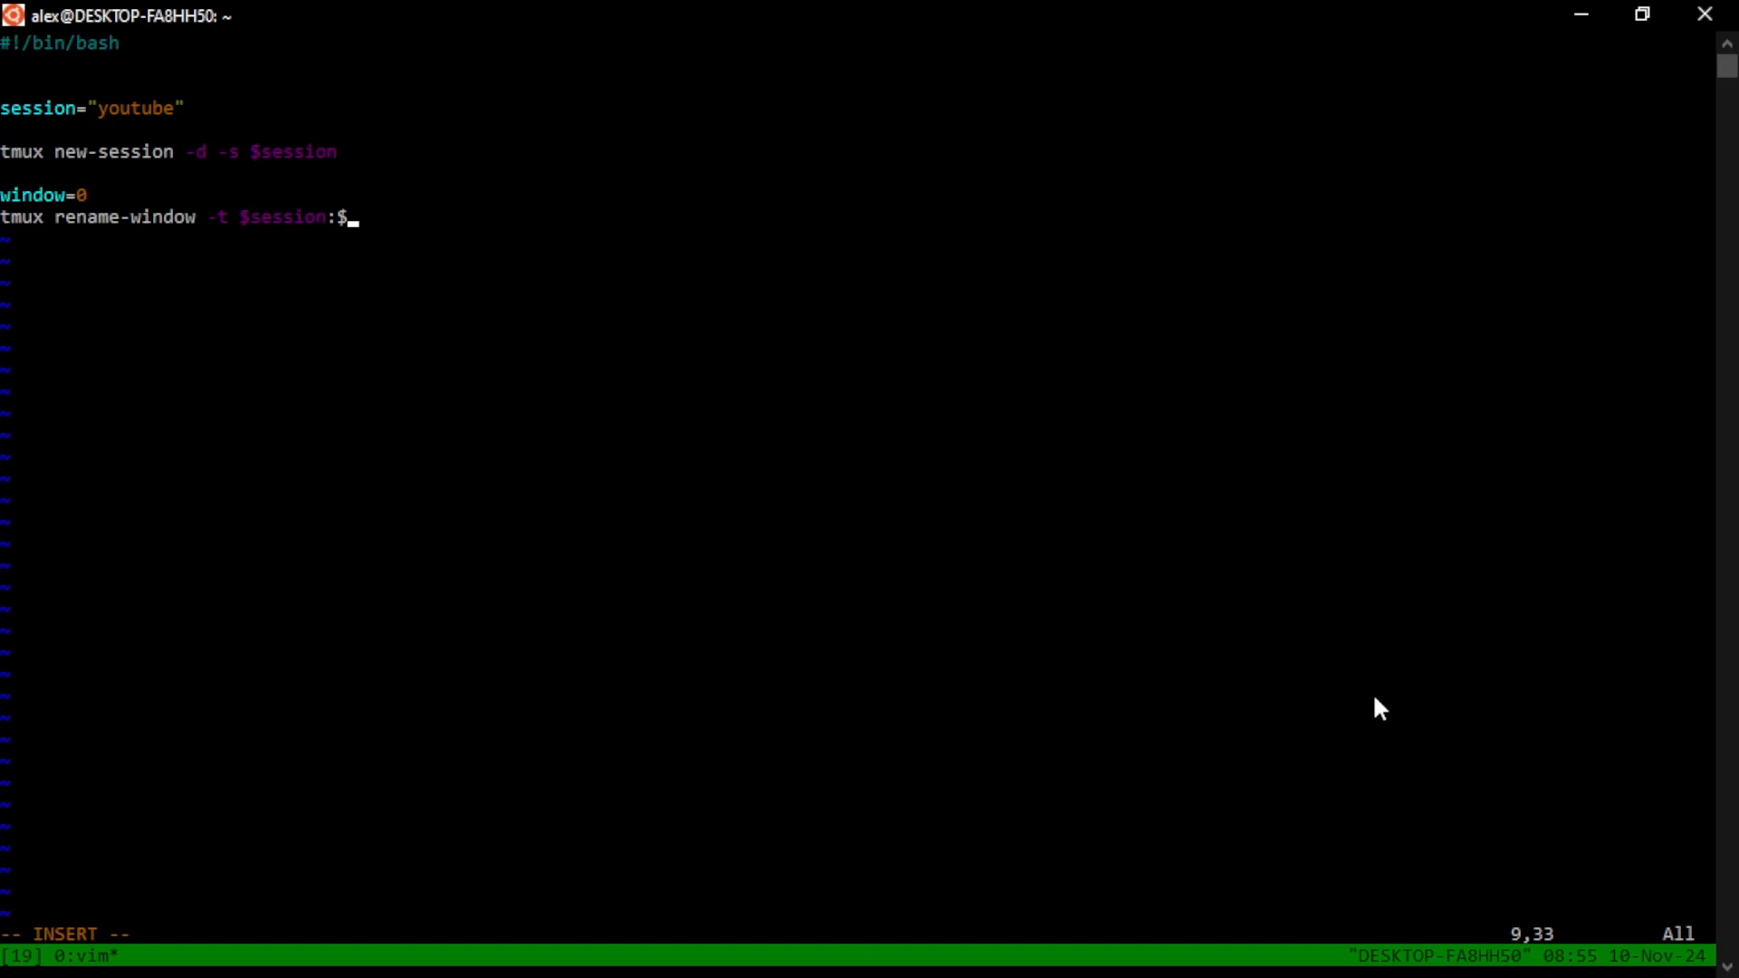
pyautogui.write('window')
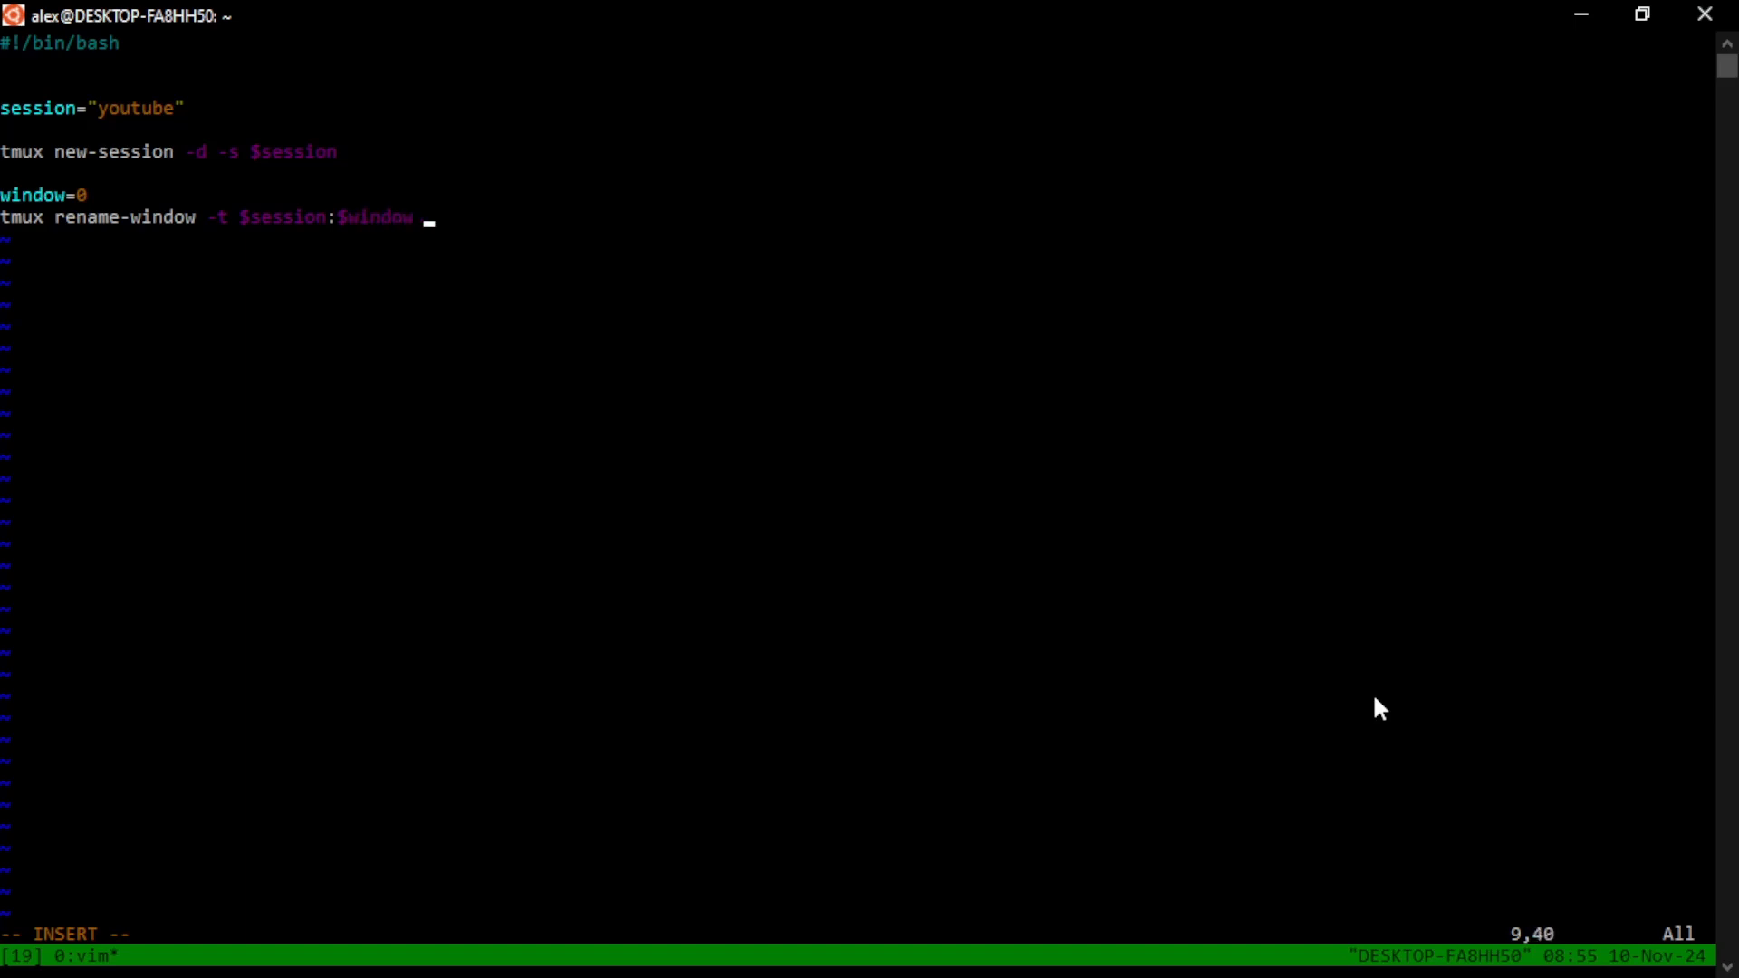
pyautogui.write('"')
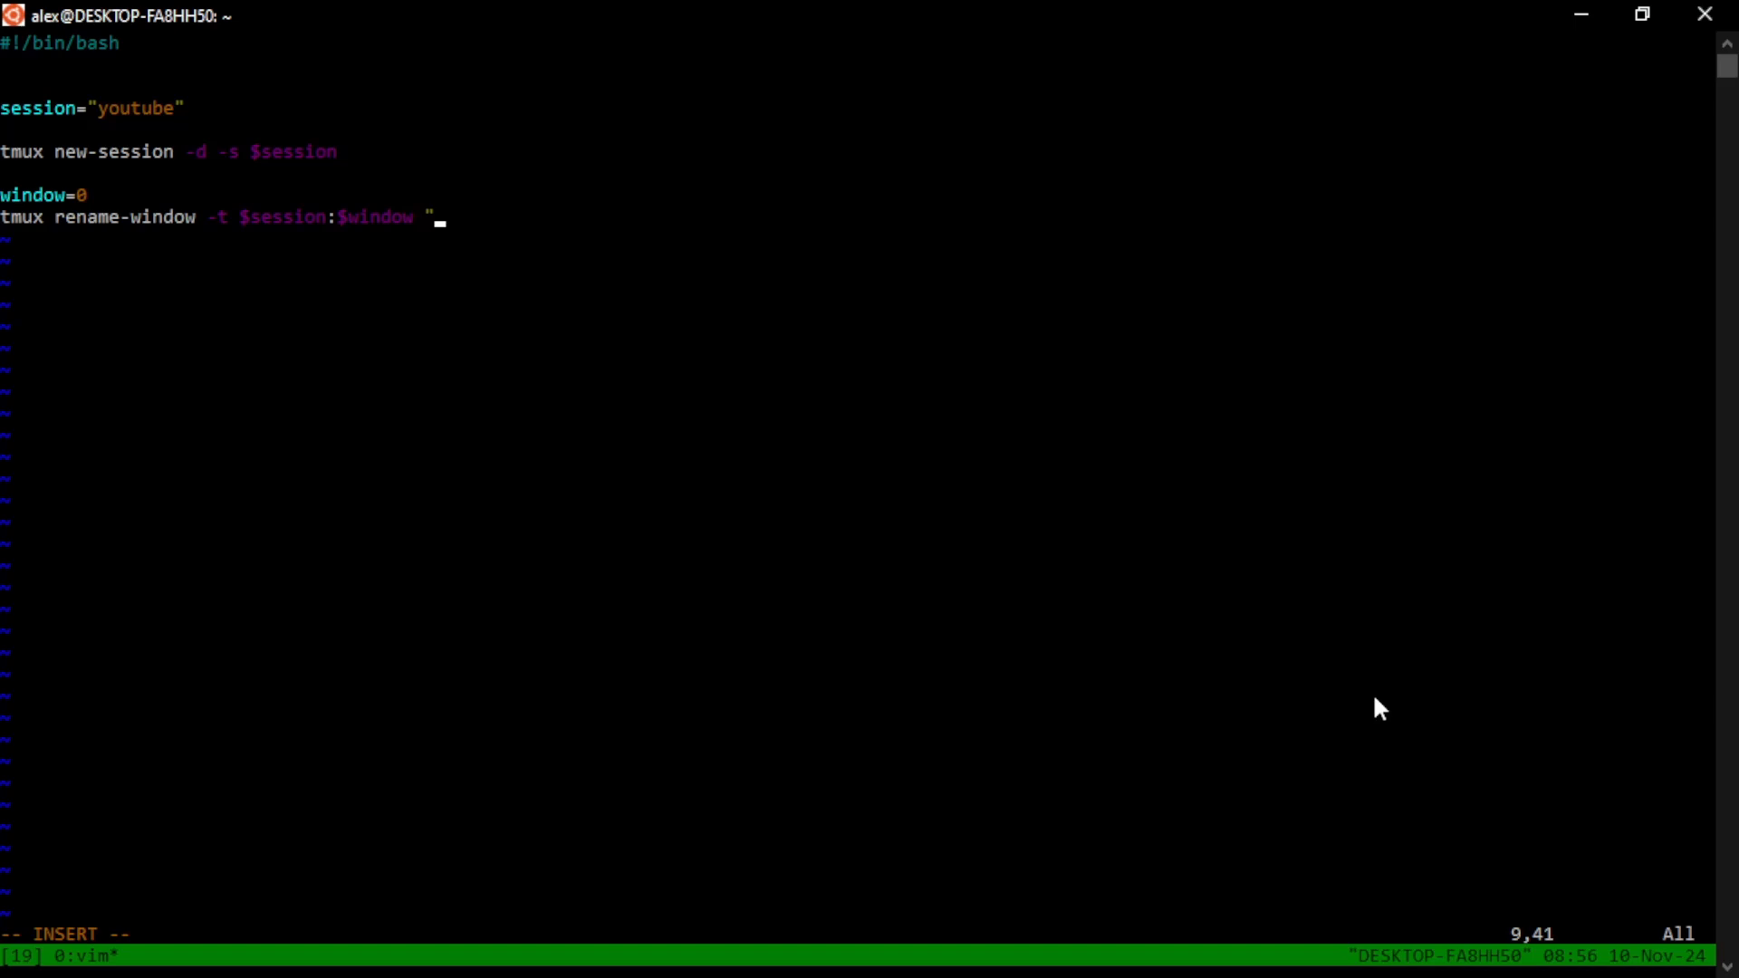
pyautogui.write('hto')
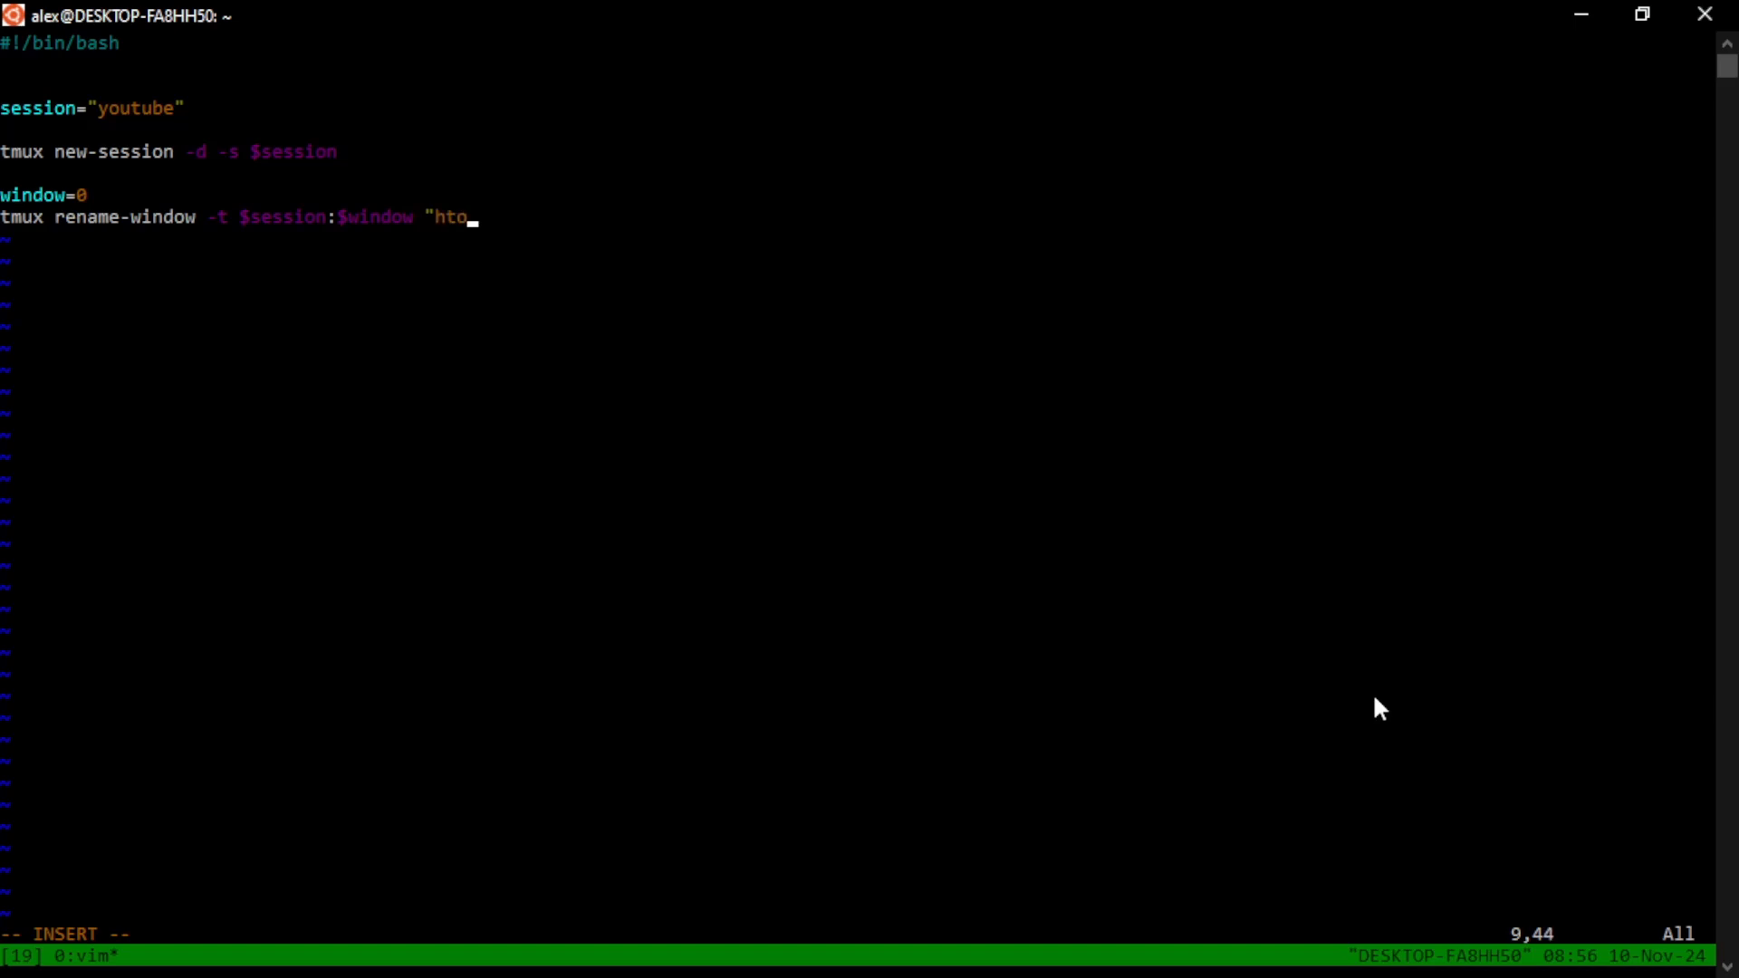
pyautogui.write('p"')
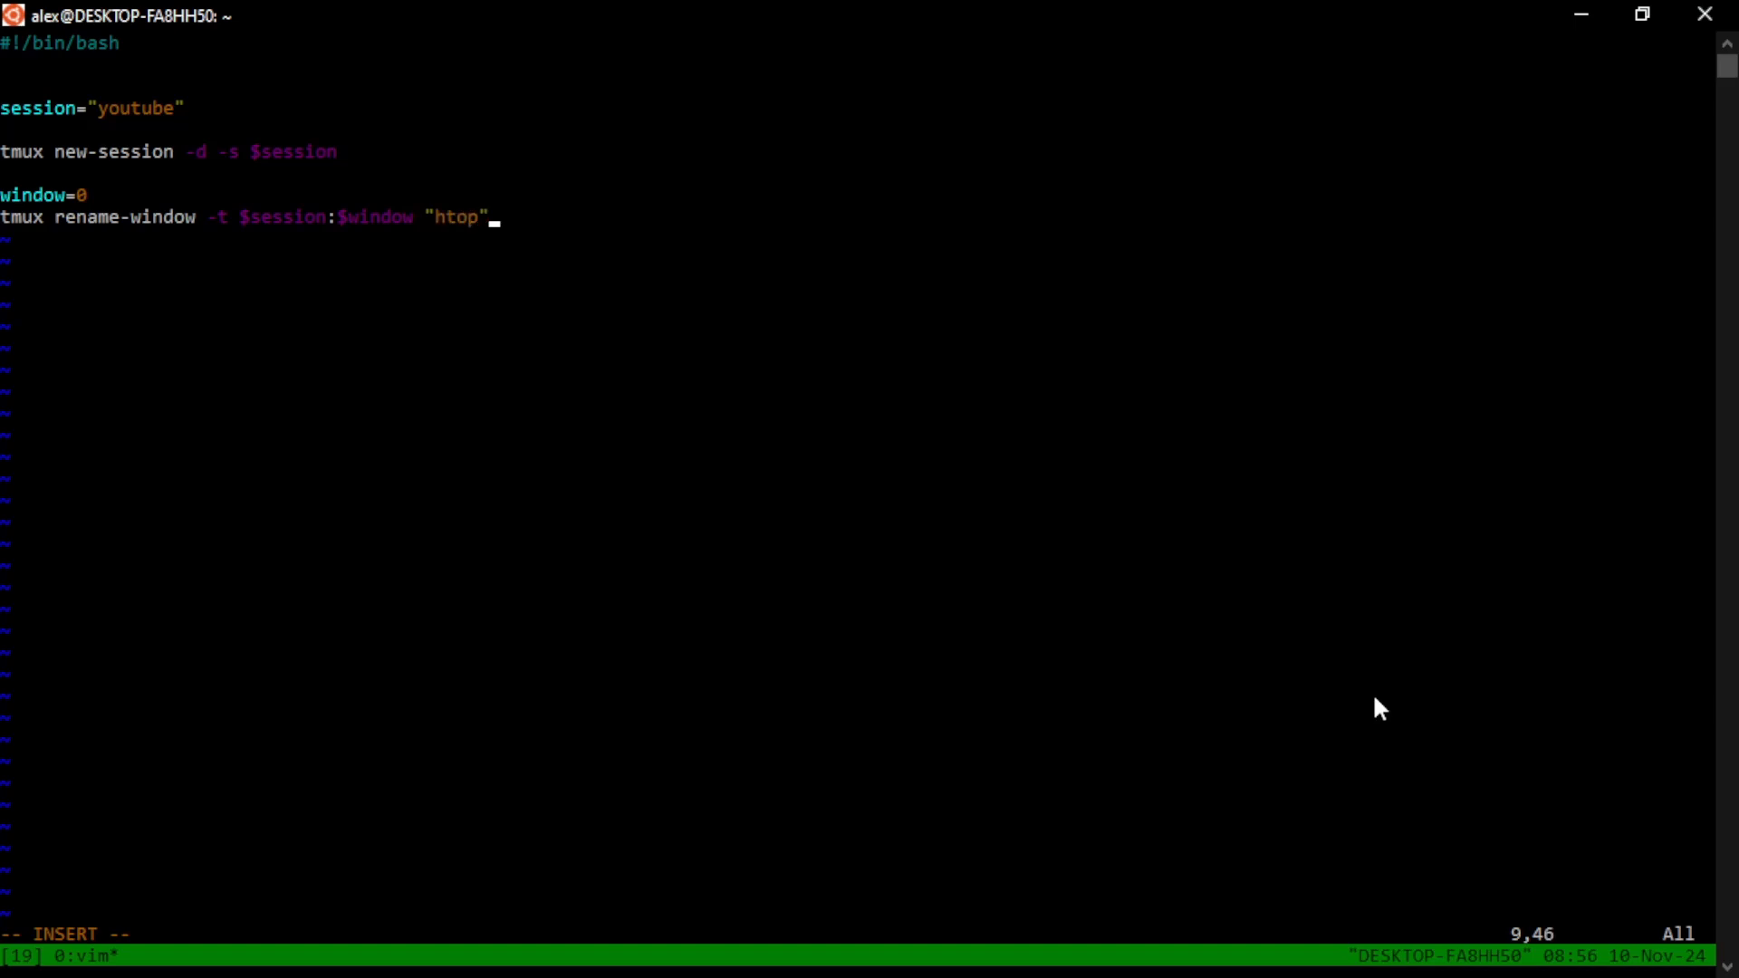
pyautogui.press('Return')
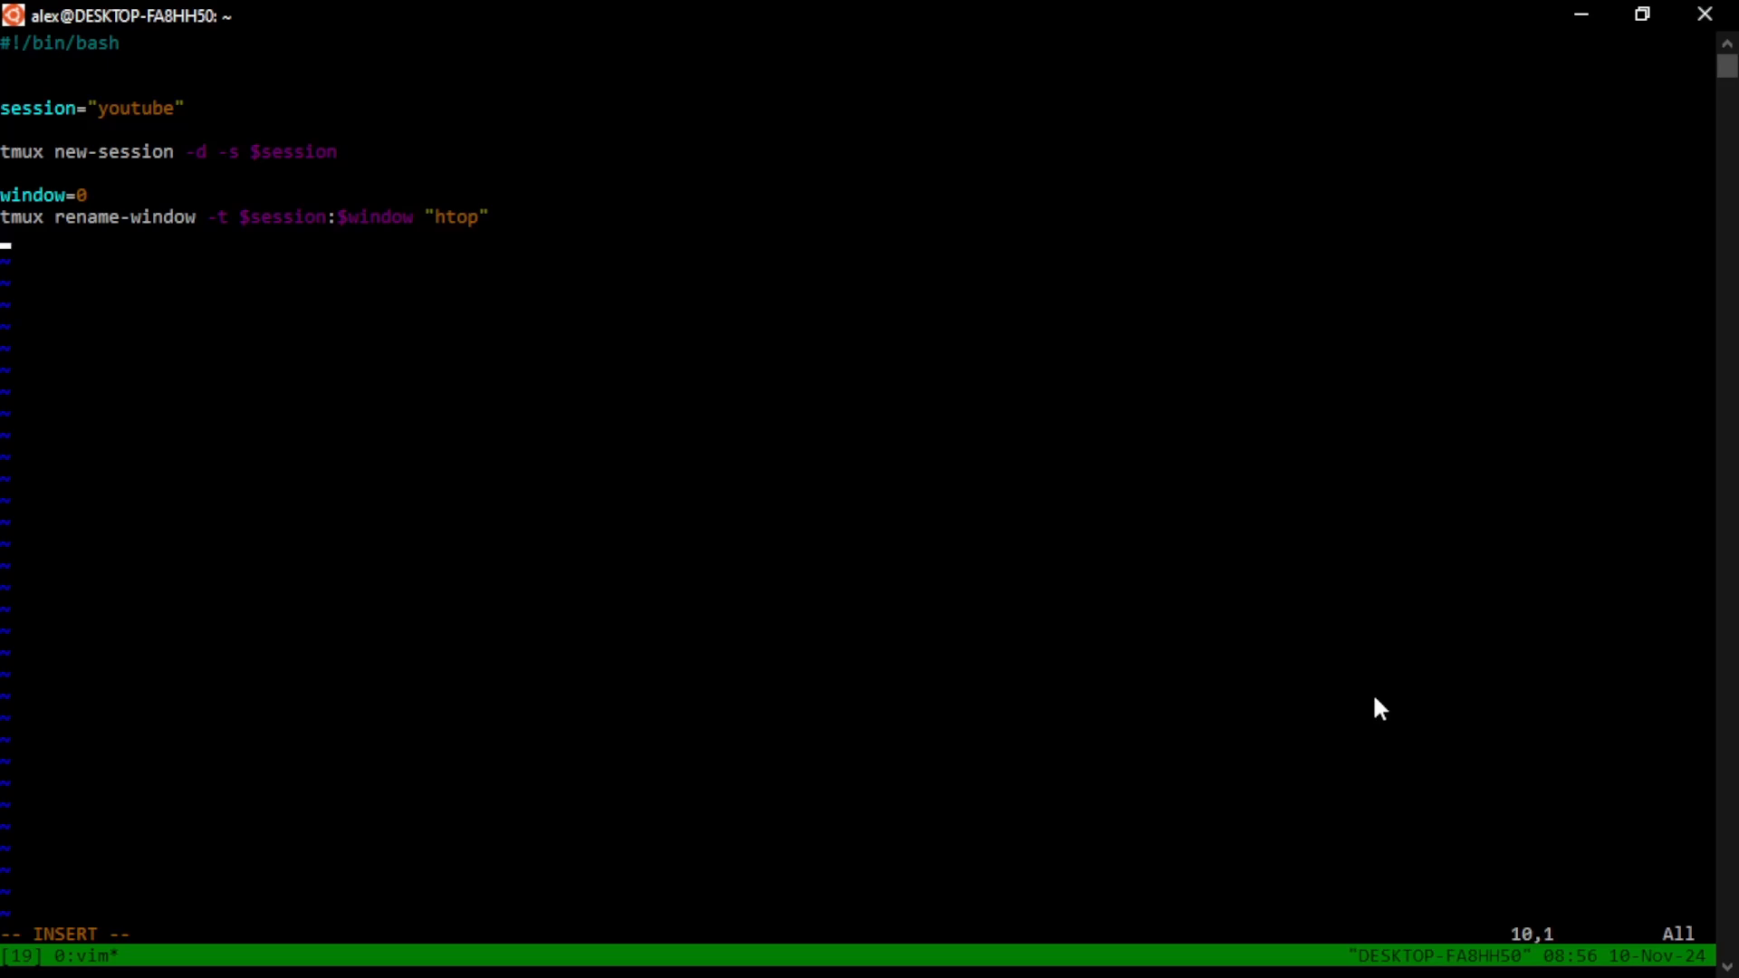
pyautogui.moveTo(1126, 715)
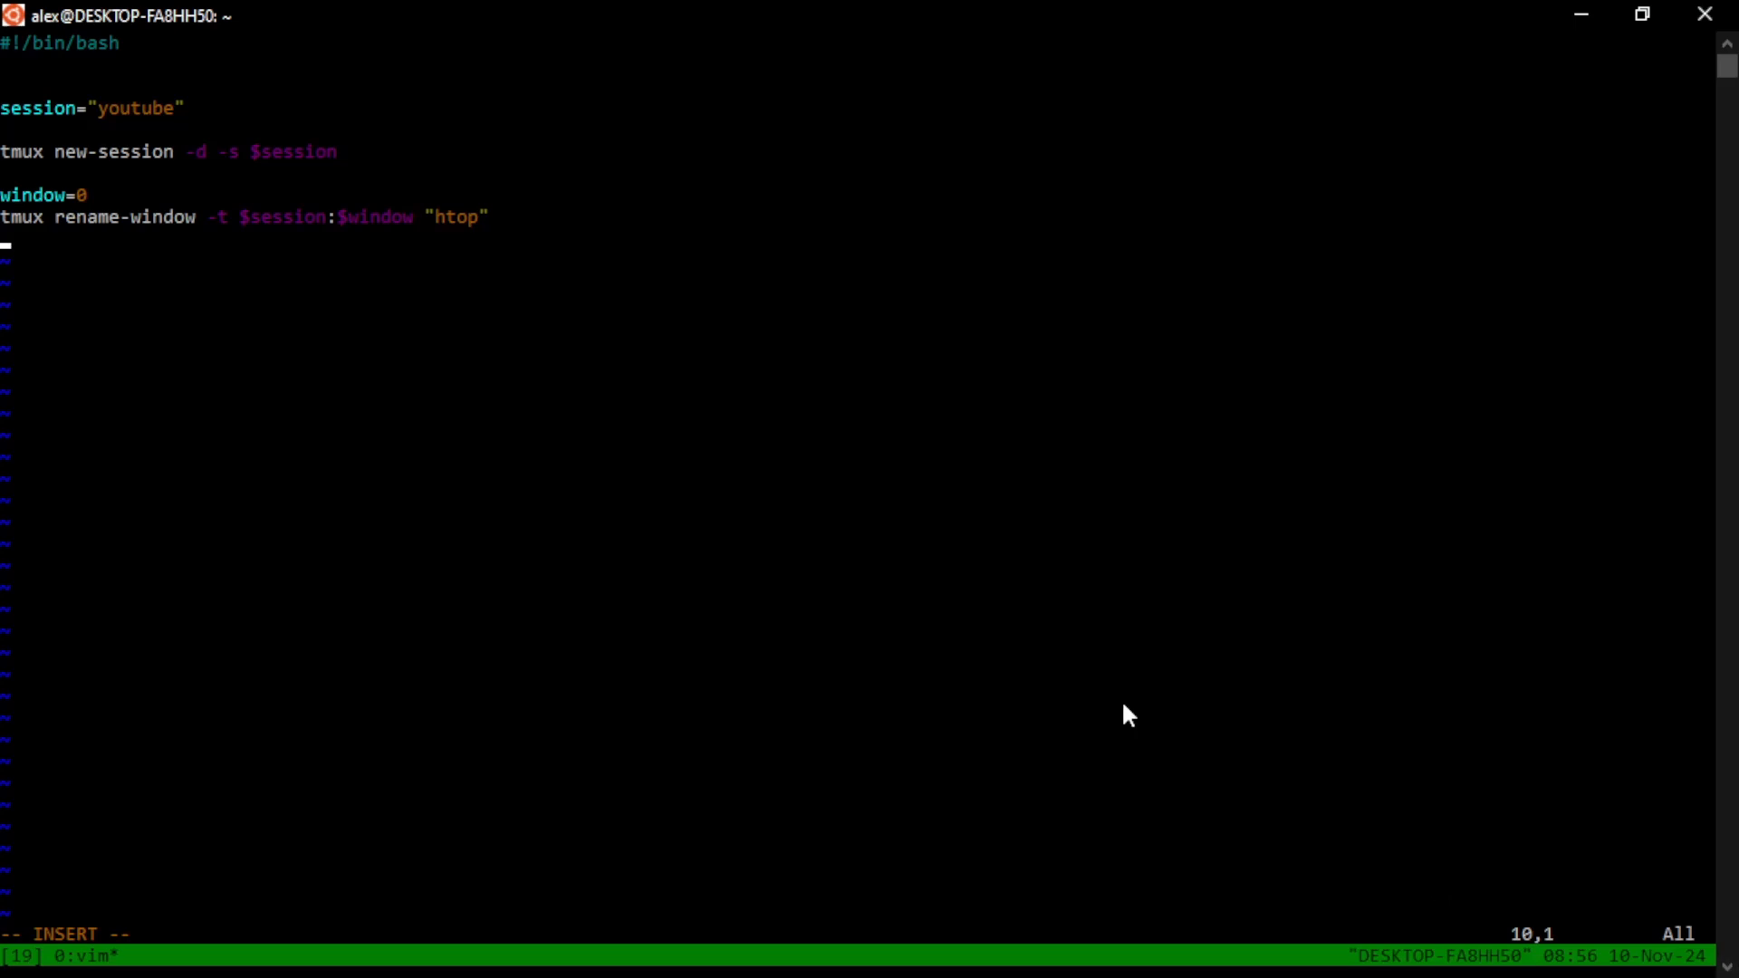
# Add tmux send-keys -t $session:$window "htop" C-m, a blank line, and start the attach line
pyautogui.write('tmux')
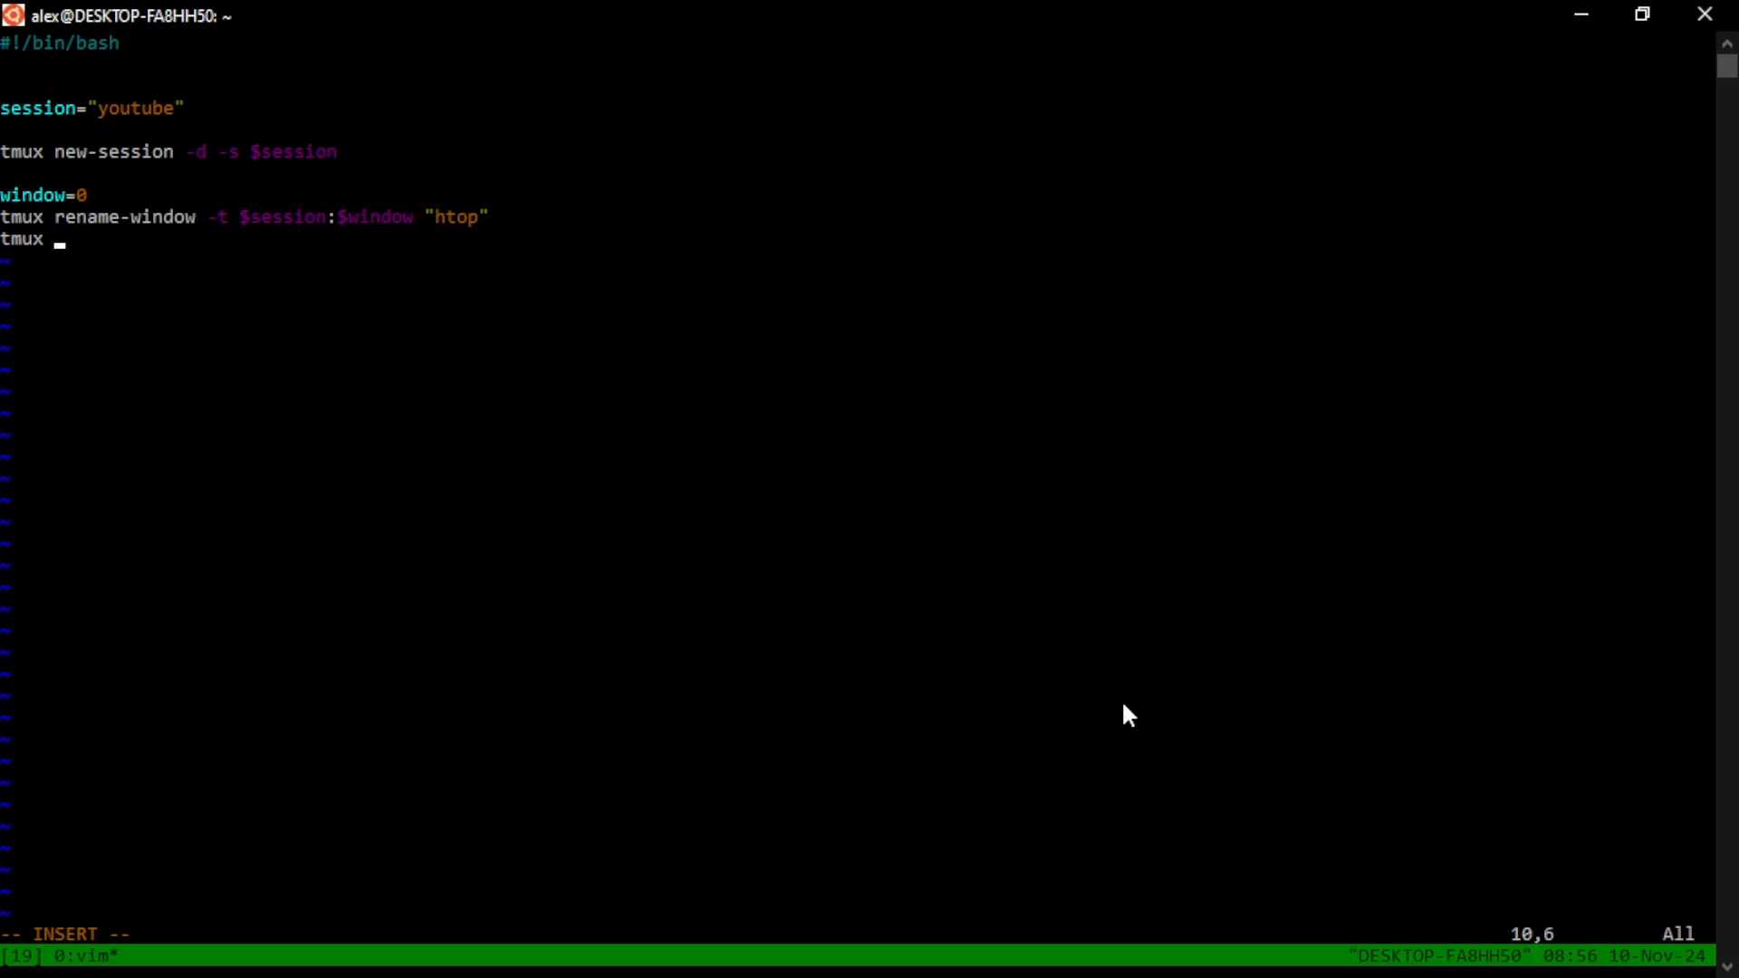
pyautogui.write('send-key')
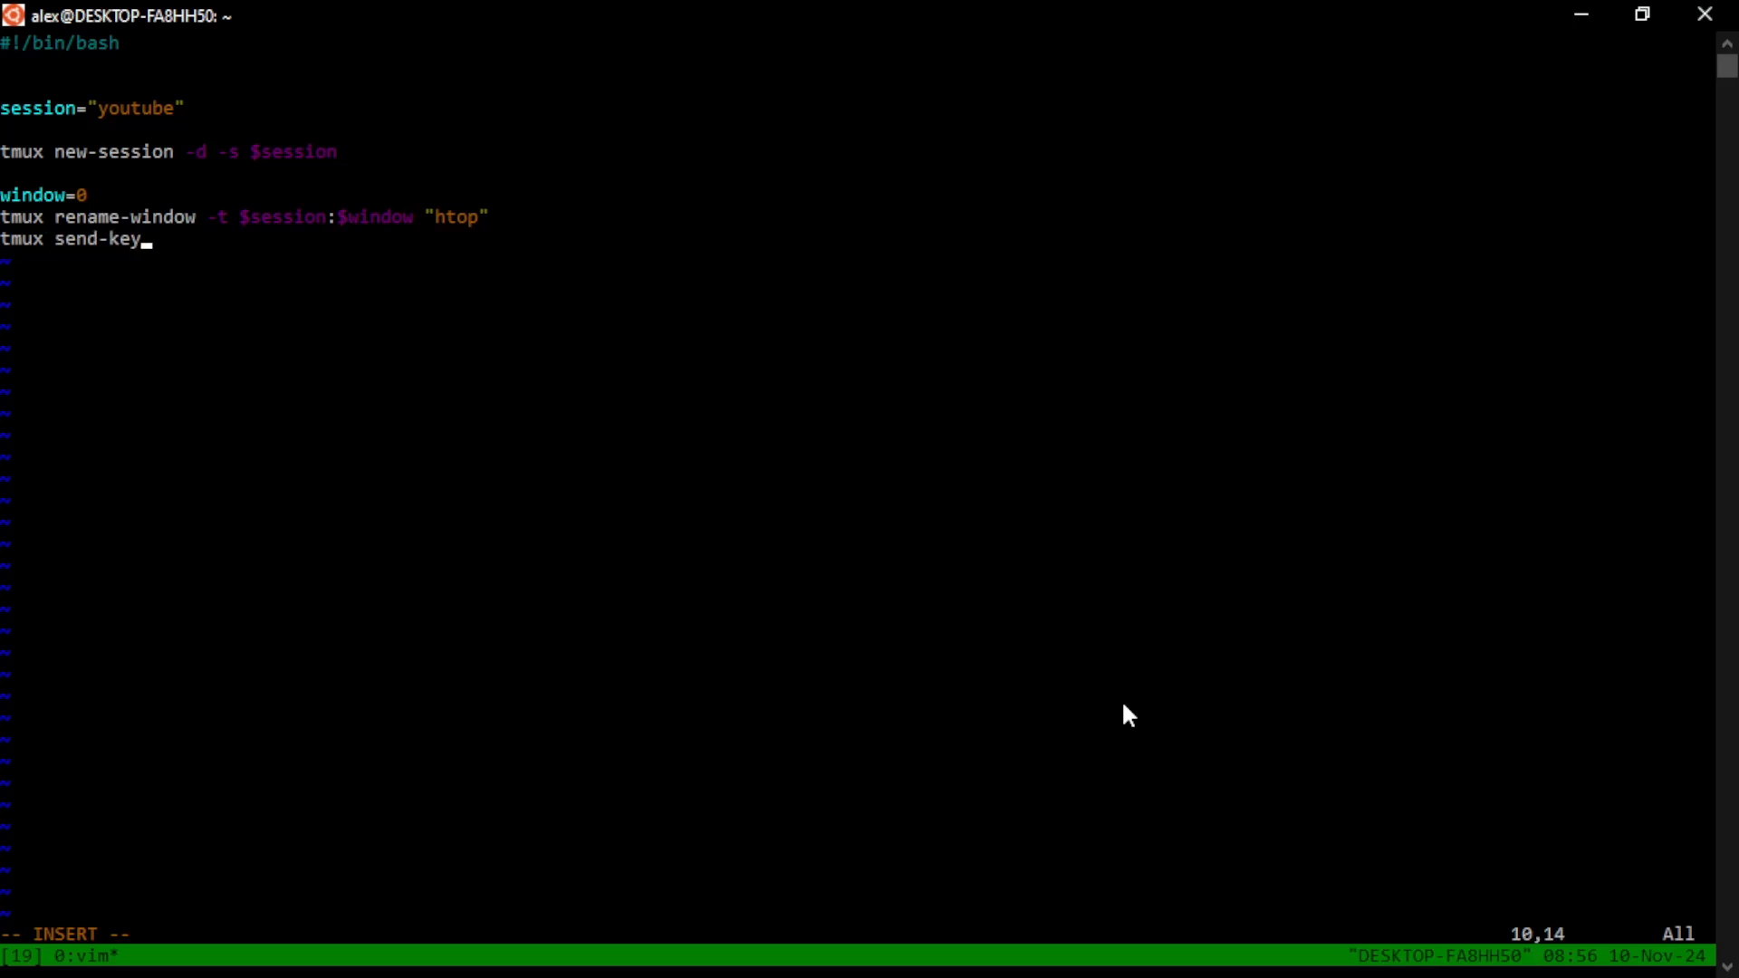
pyautogui.write('s -t $ss')
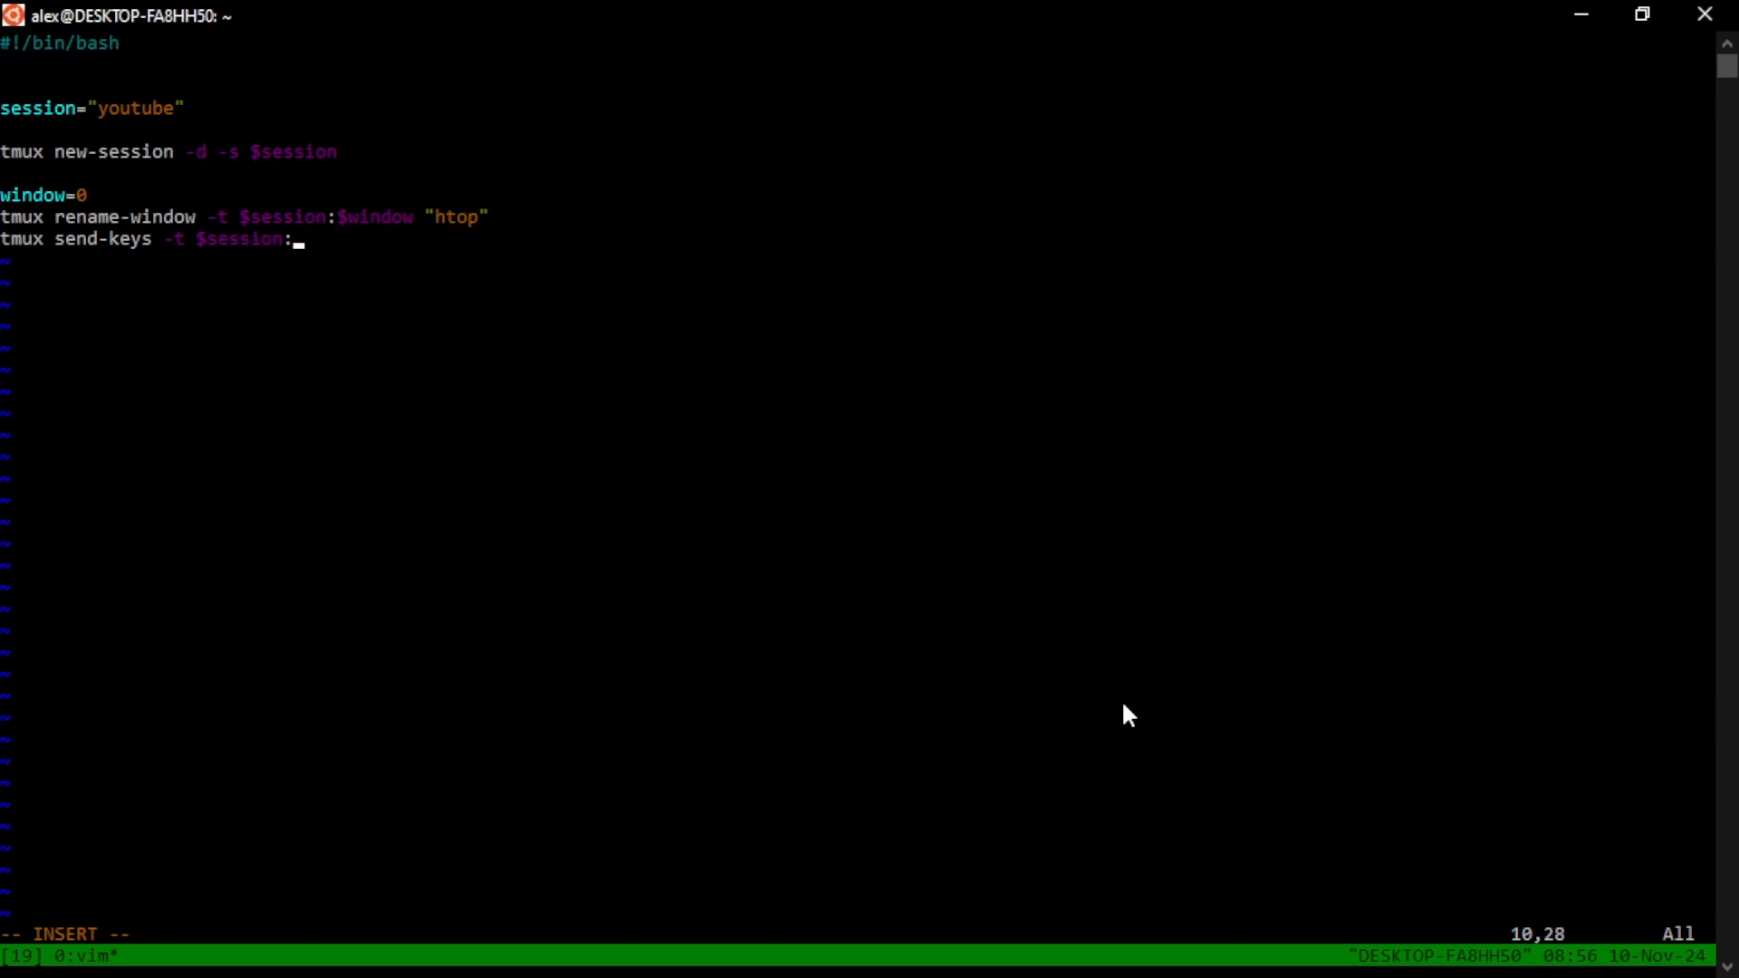
pyautogui.write('$window')
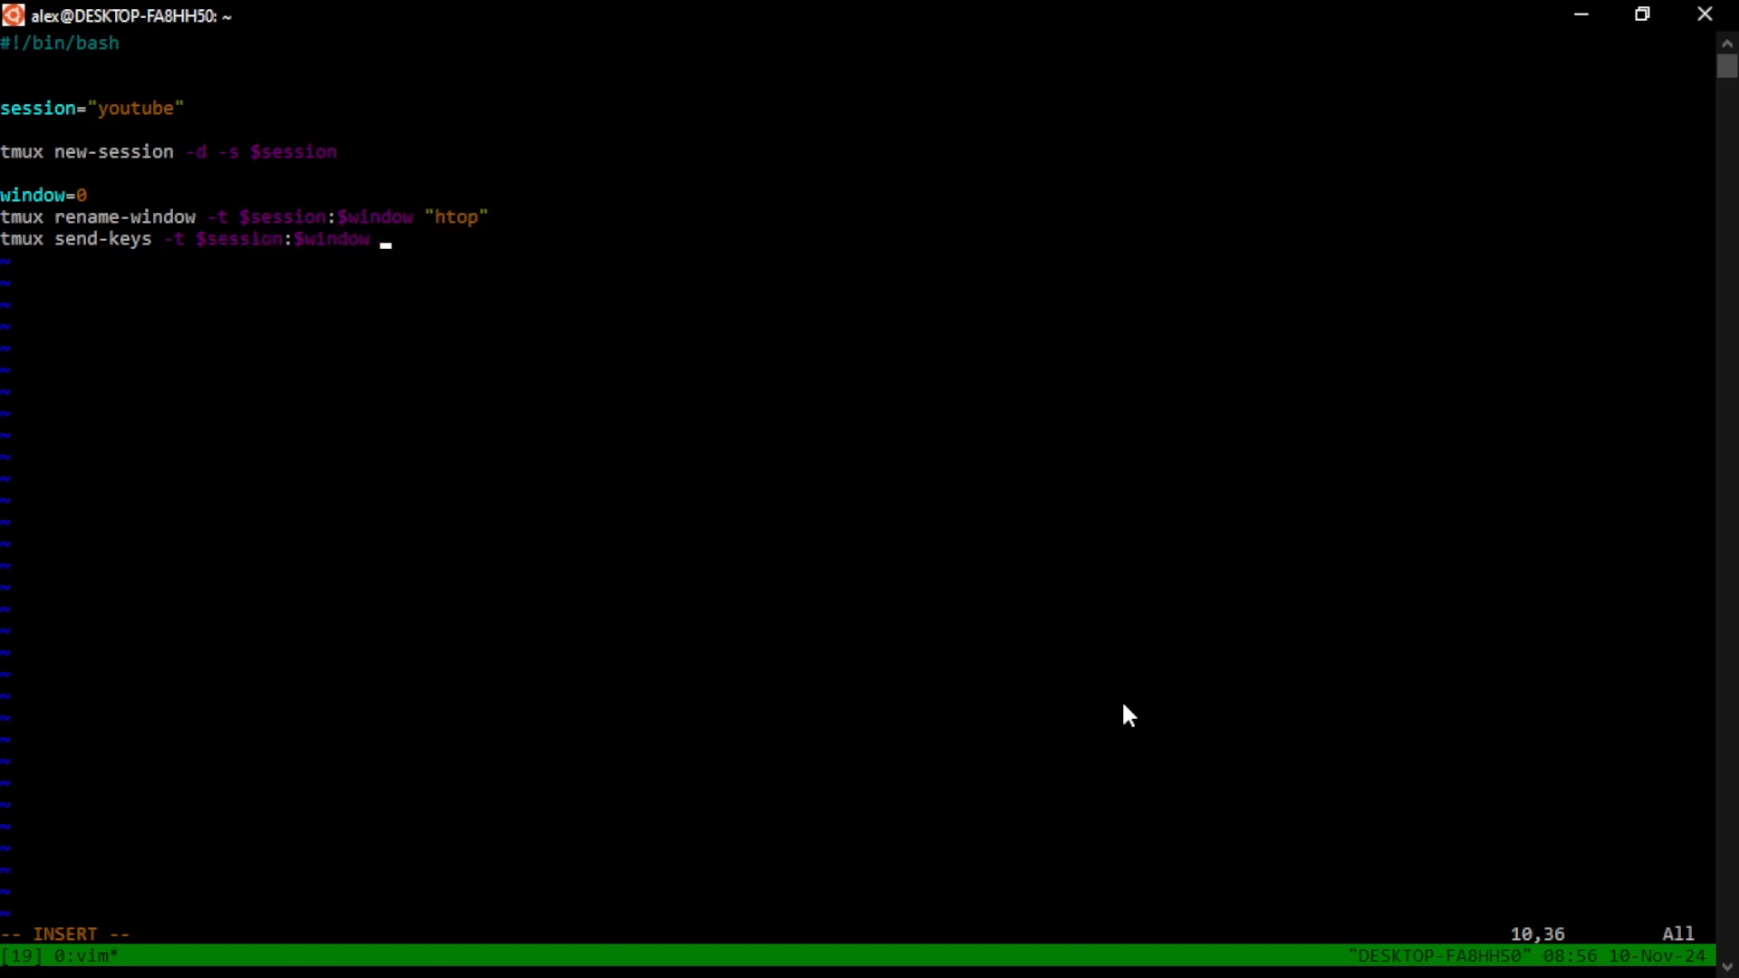
pyautogui.write('"htop"')
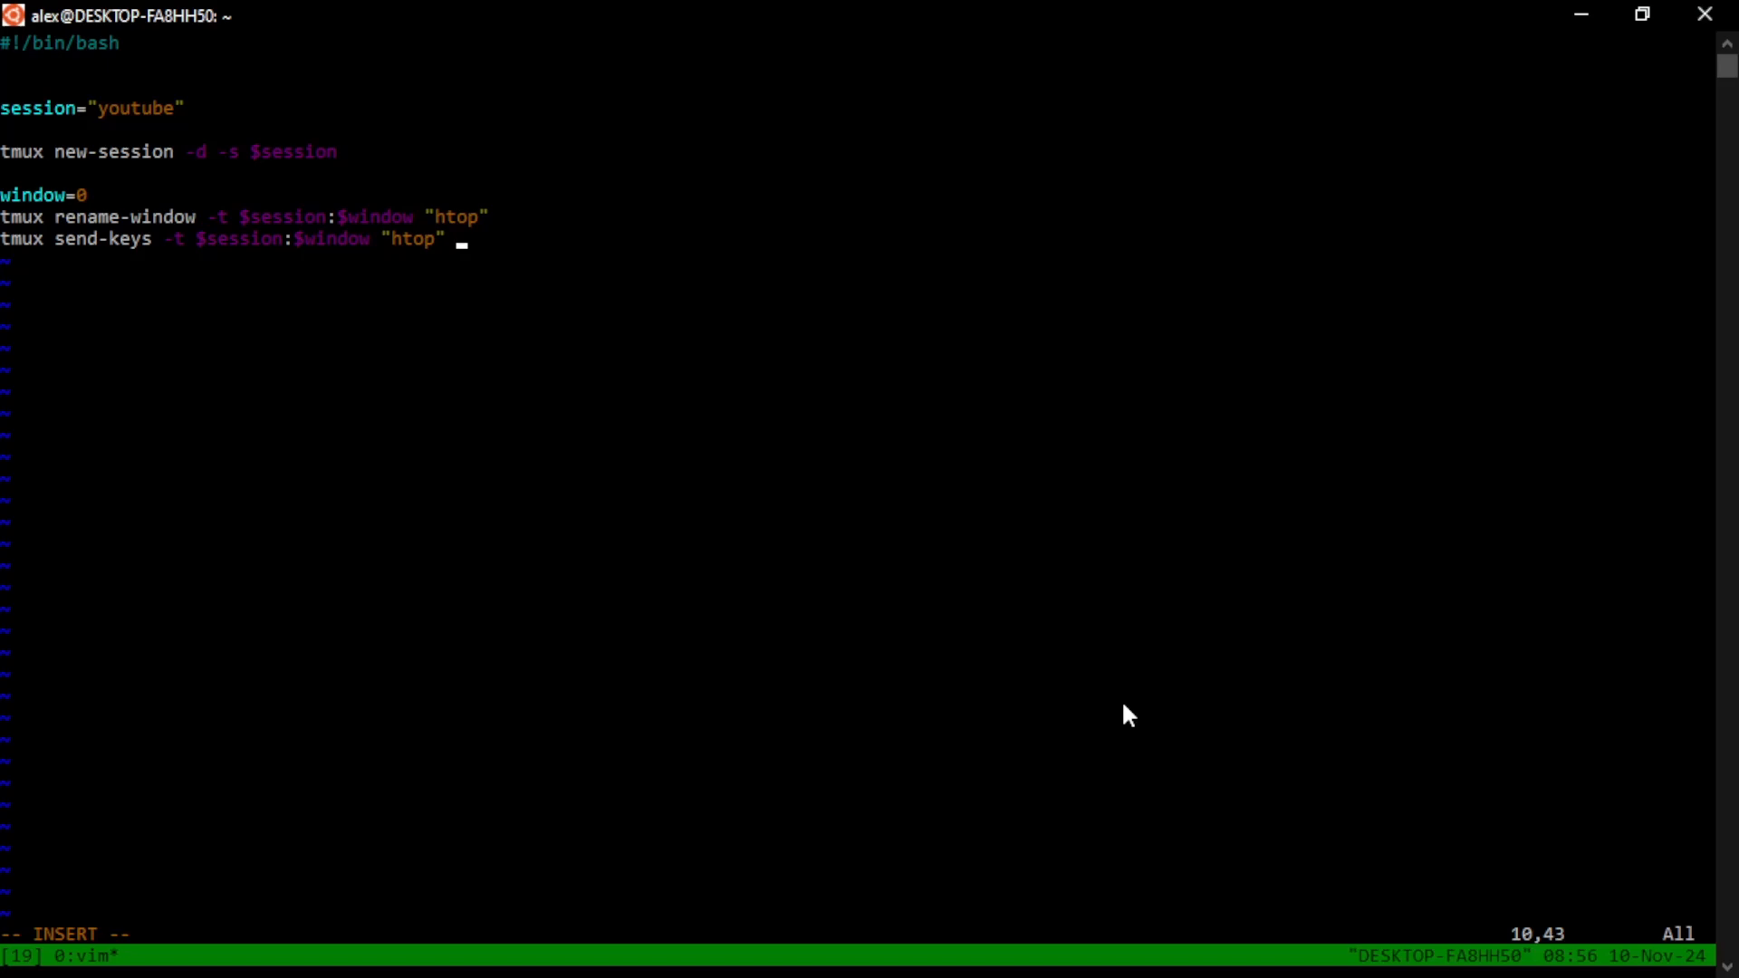
pyautogui.write('C-m')
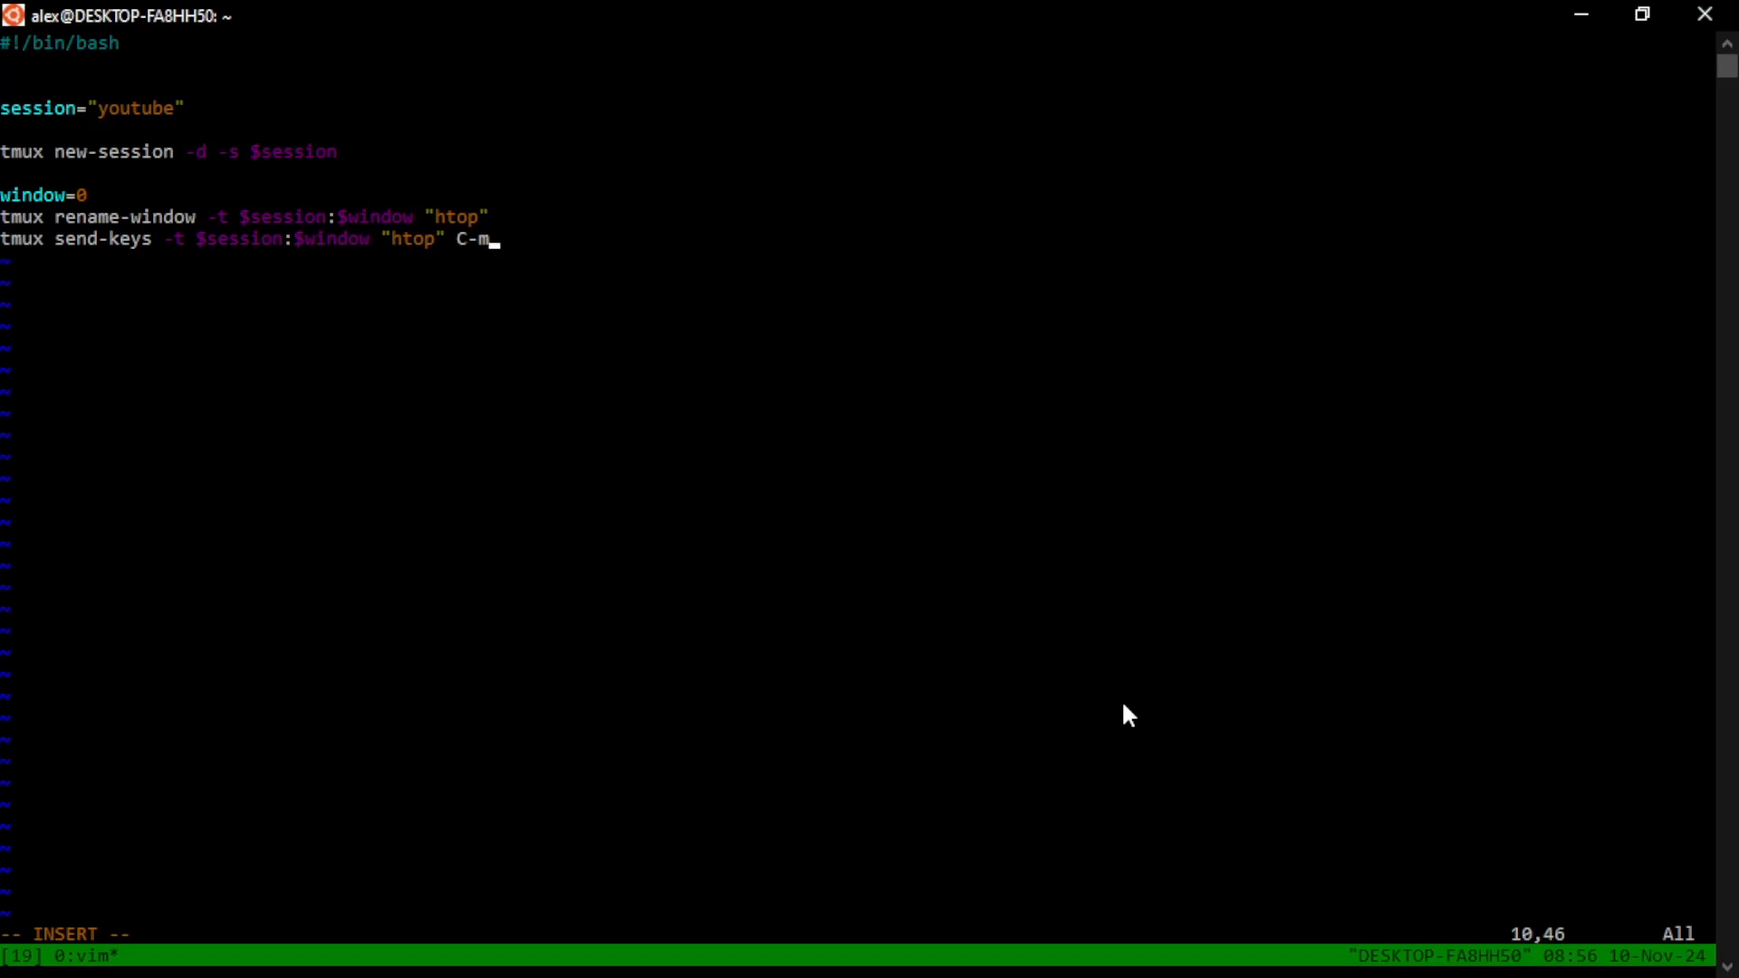
pyautogui.press('Return')
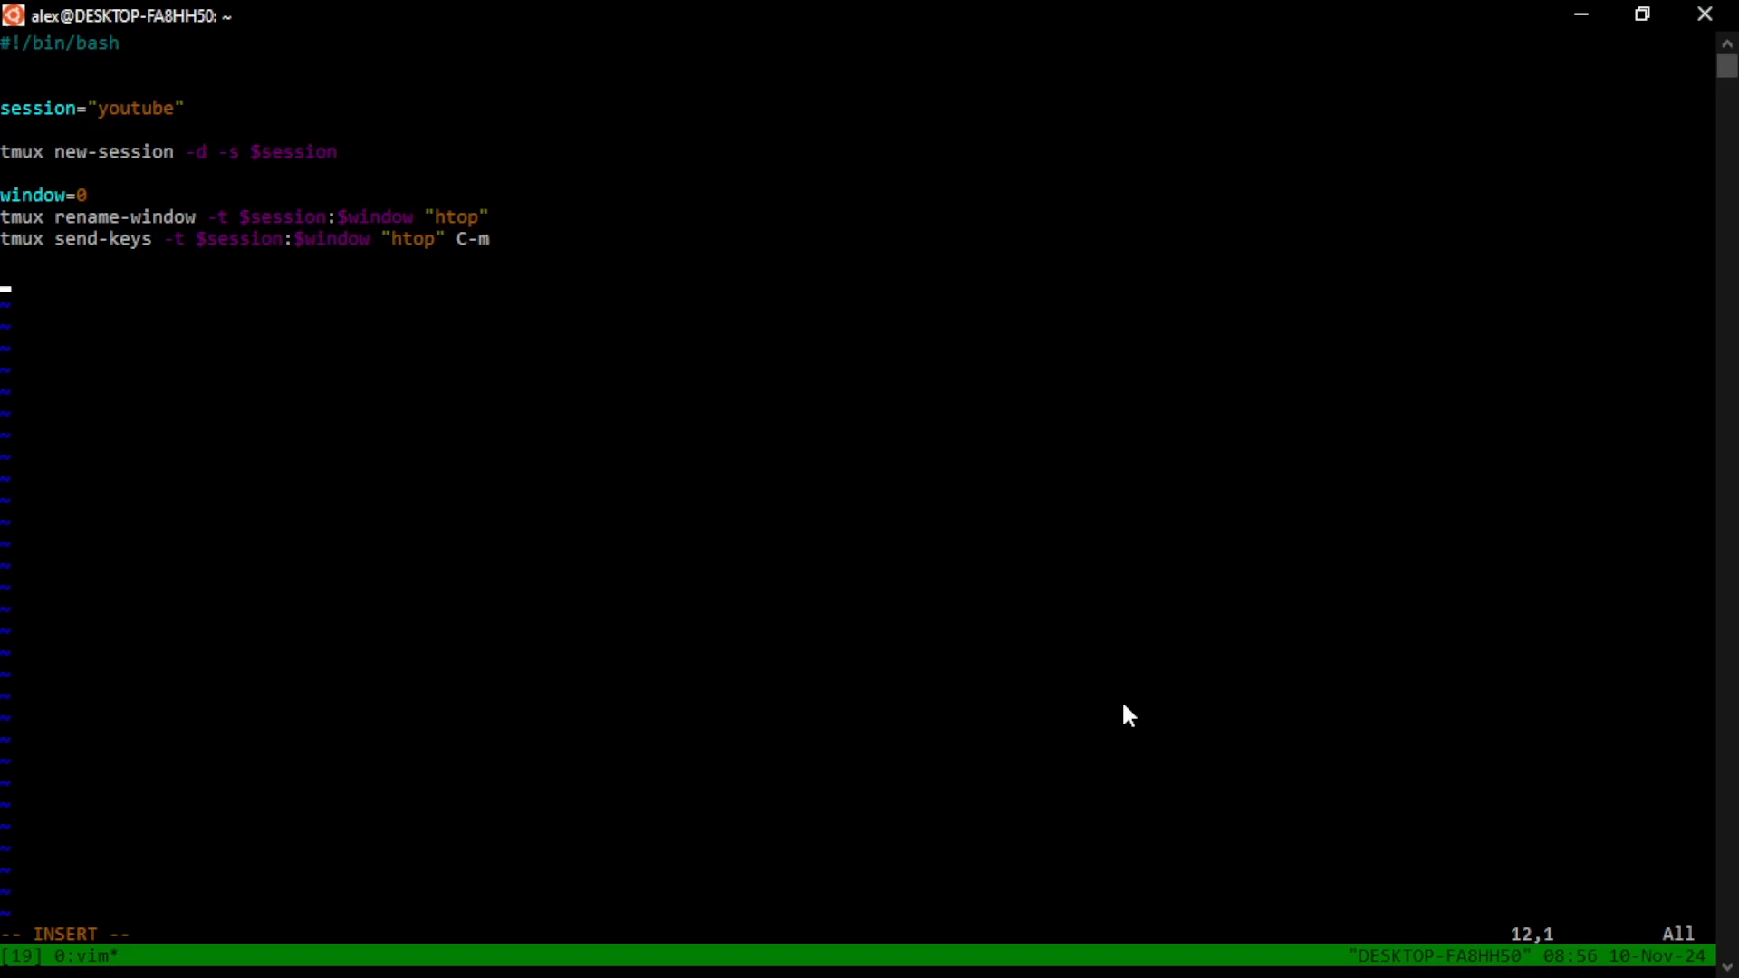
pyautogui.write('tmux attach-se')
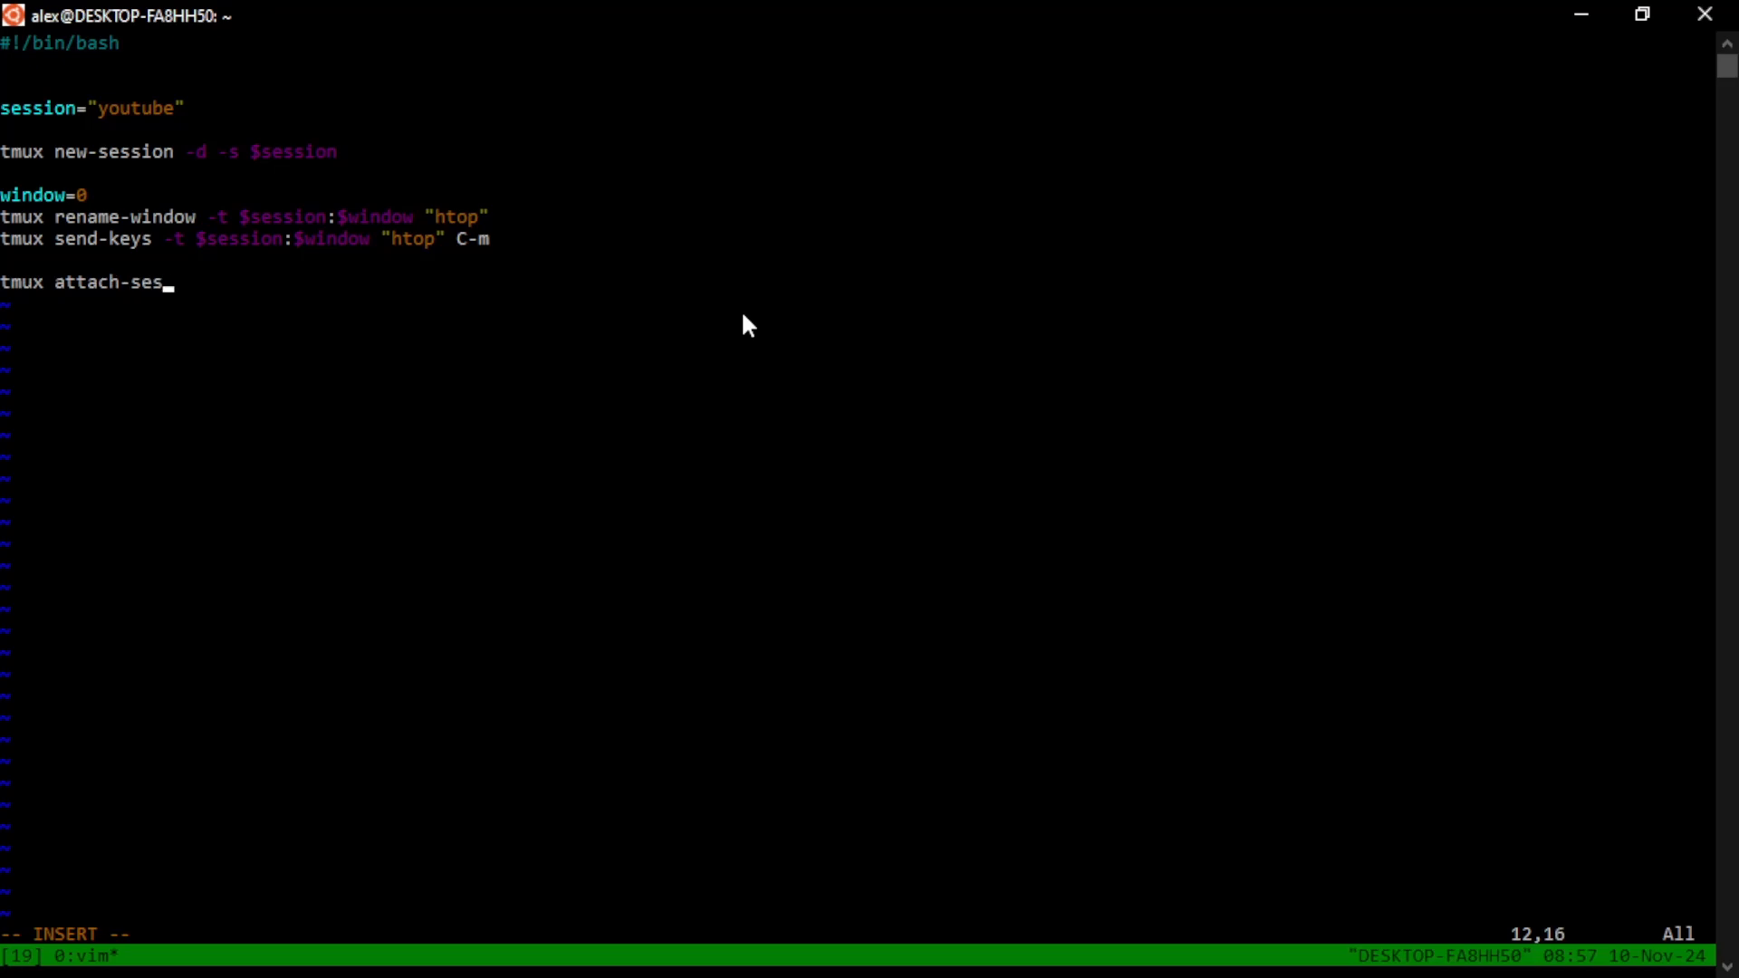
# Finish the closing line as tmux attach-session -t $session
pyautogui.write('sion -t $')
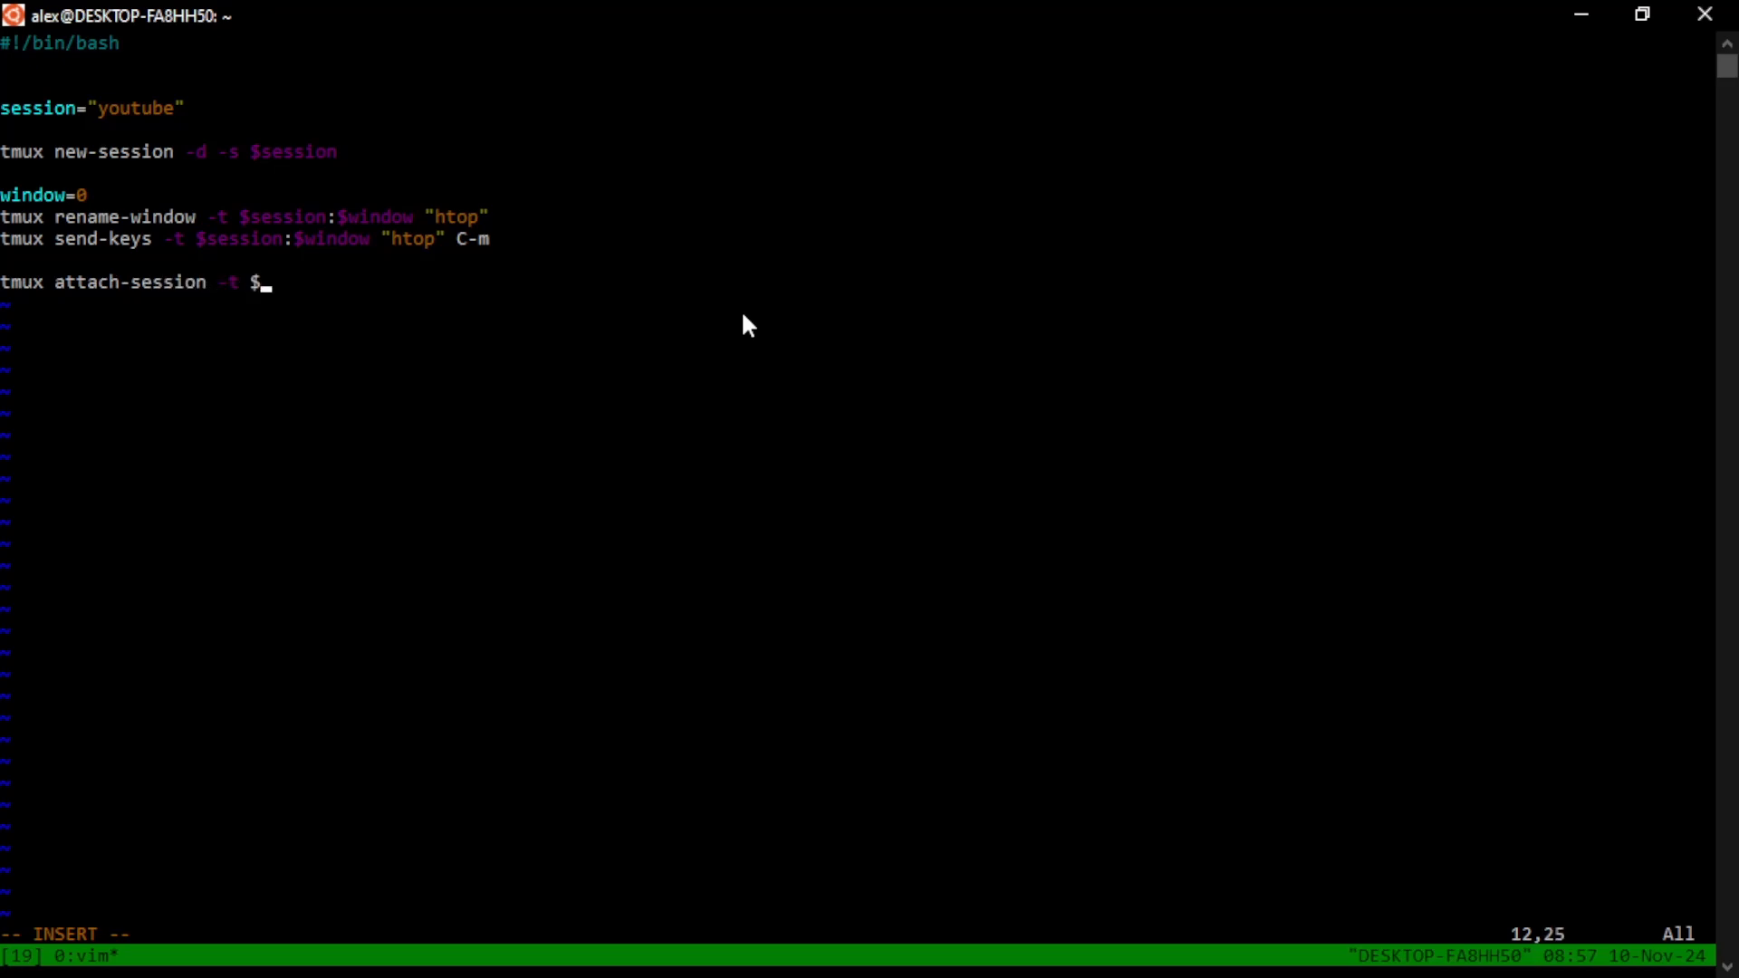
pyautogui.write('session')
pyautogui.write('chmod')
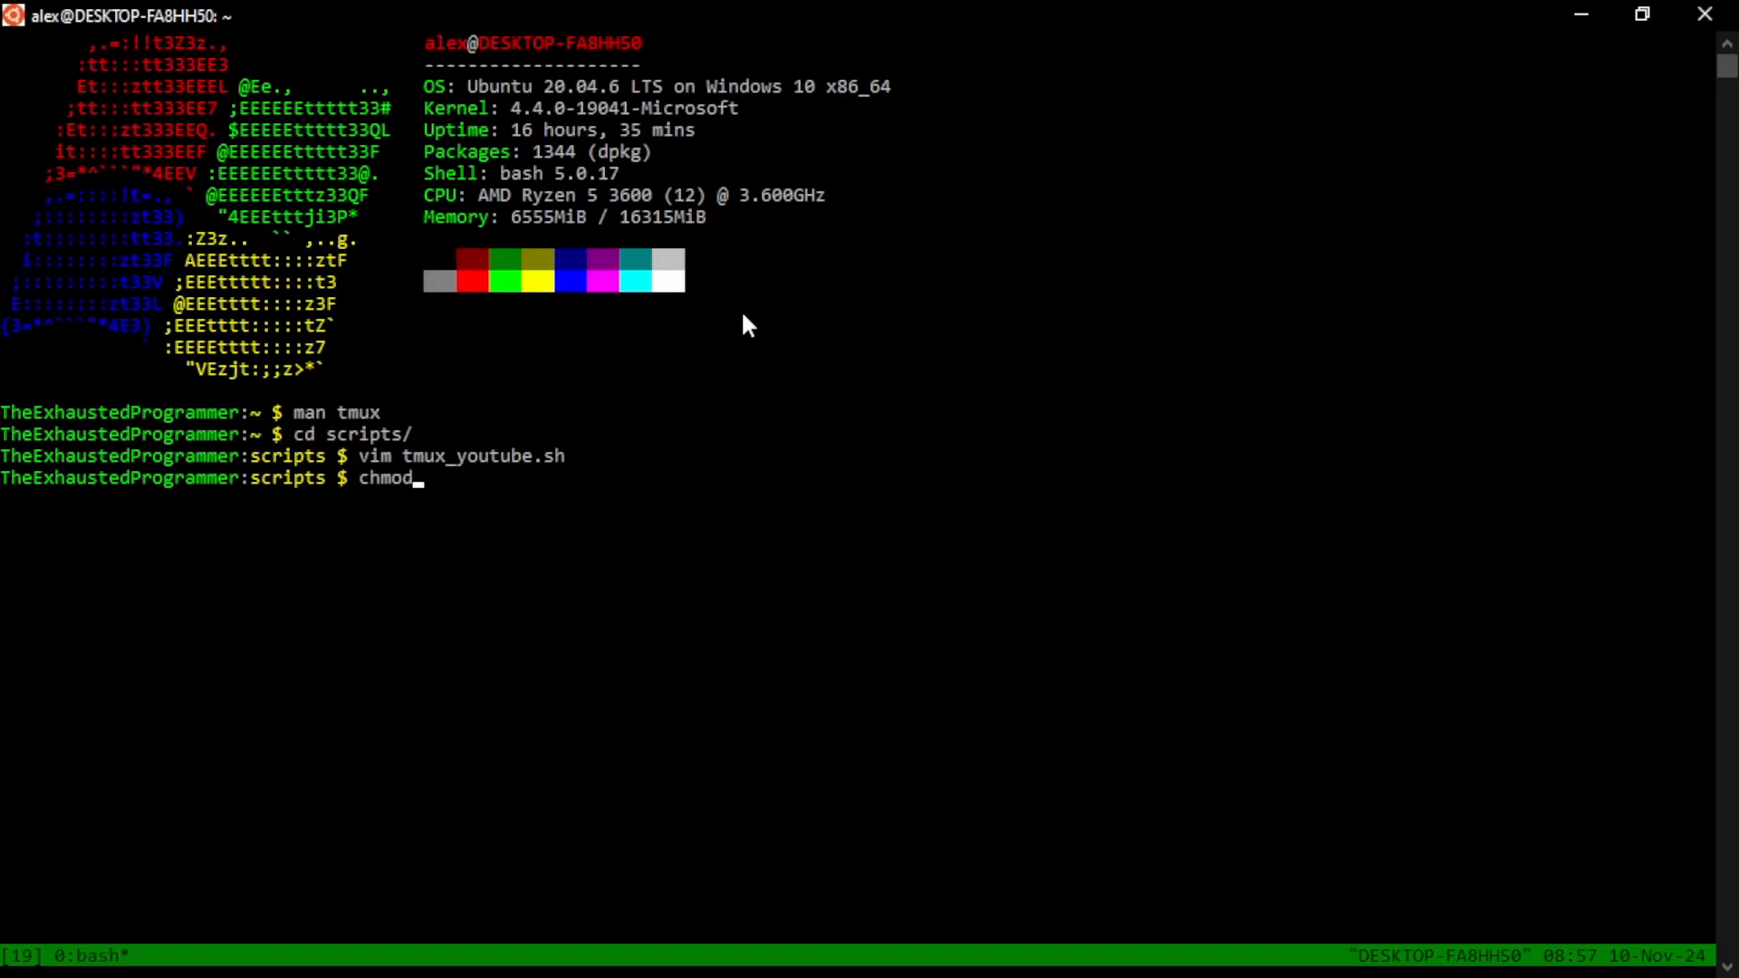
# Make tmux_youtube.sh executable with chmod 755 and run scripts/tmux_youtube.sh
pyautogui.write('755 tmux_you')
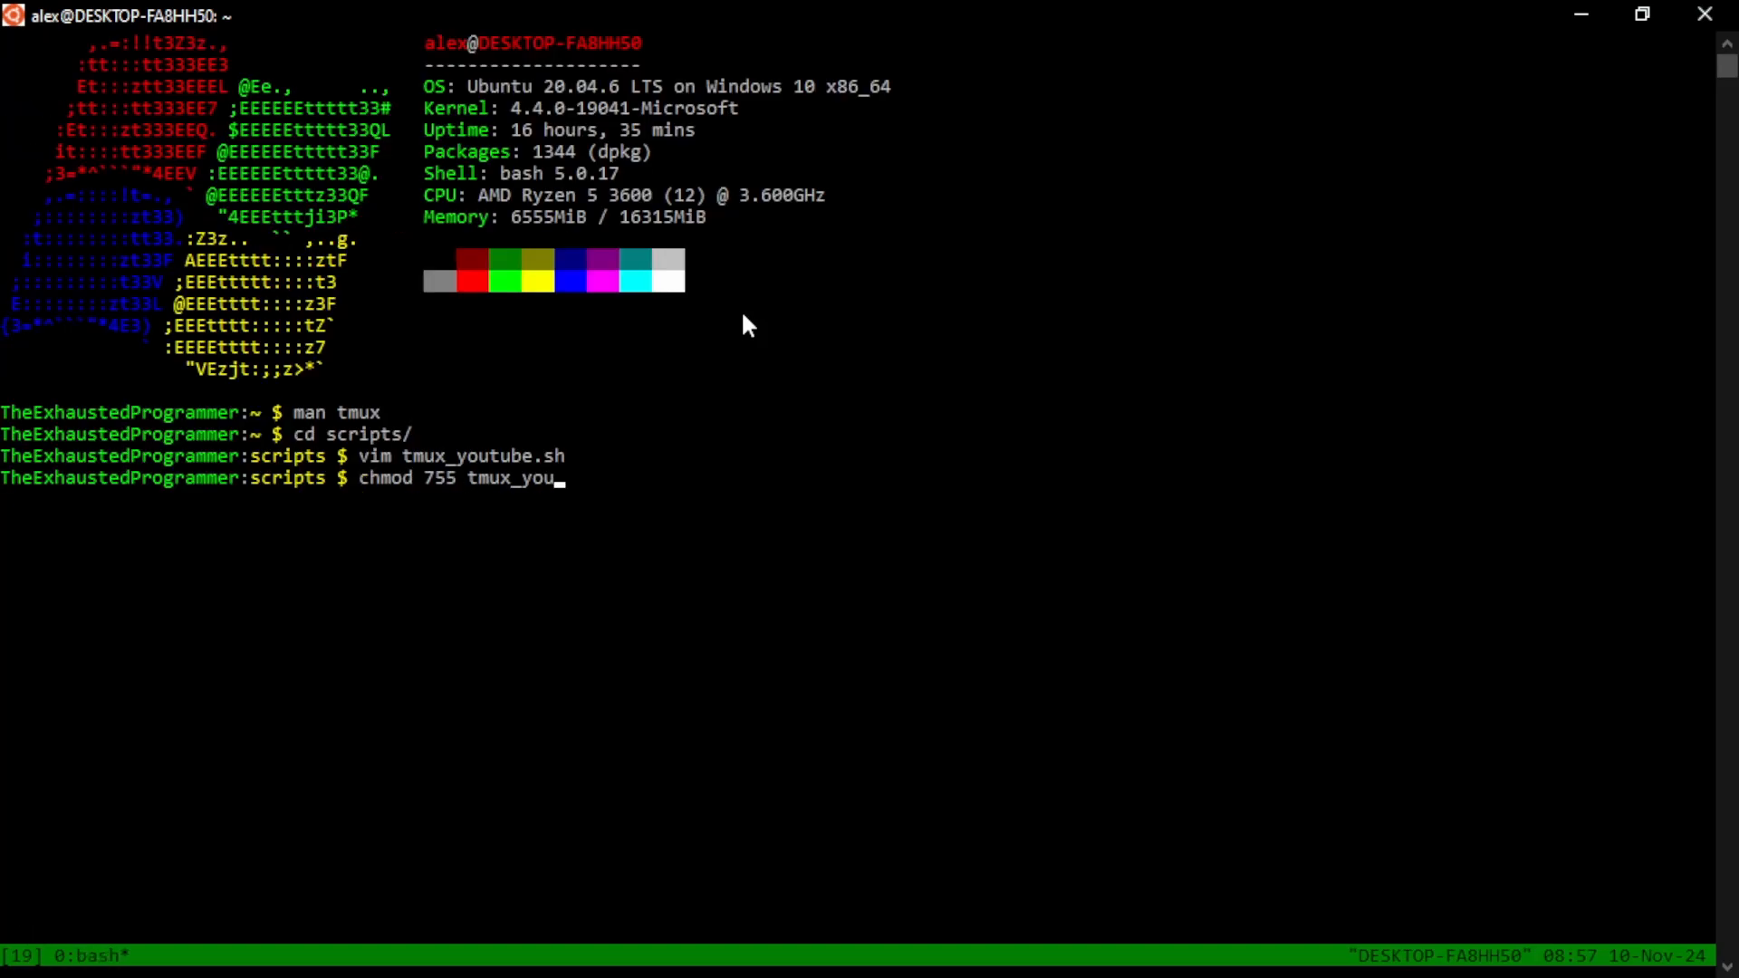
pyautogui.press('Return')
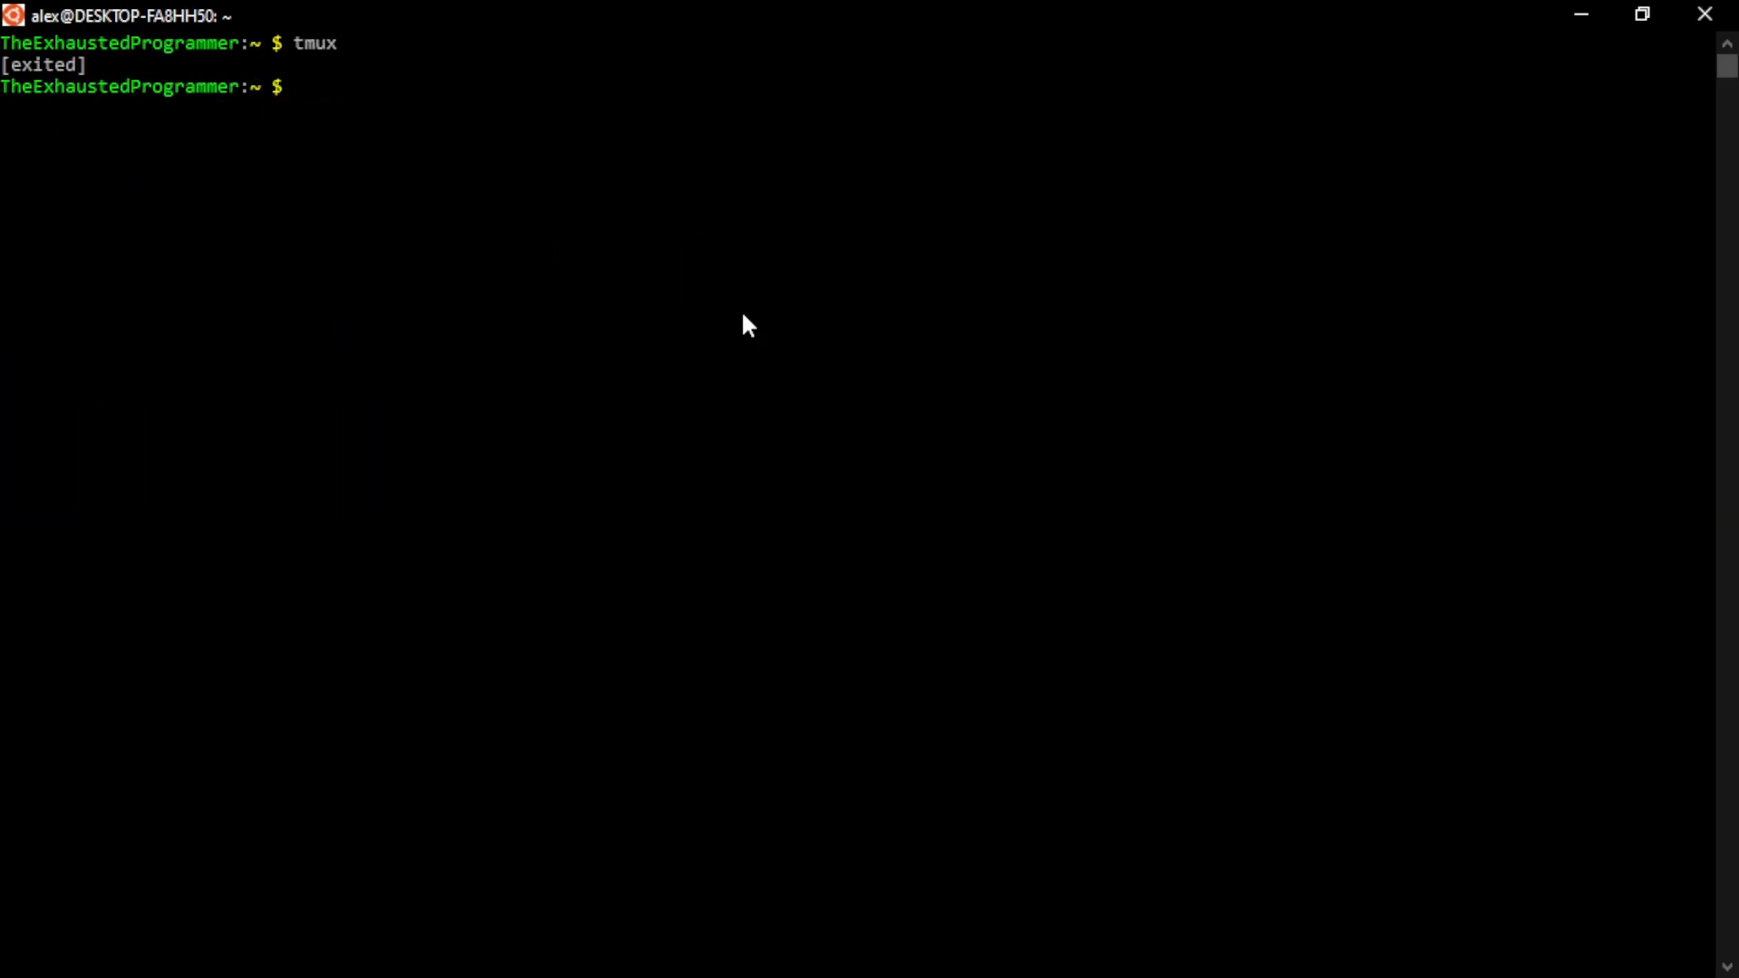
pyautogui.write('scr')
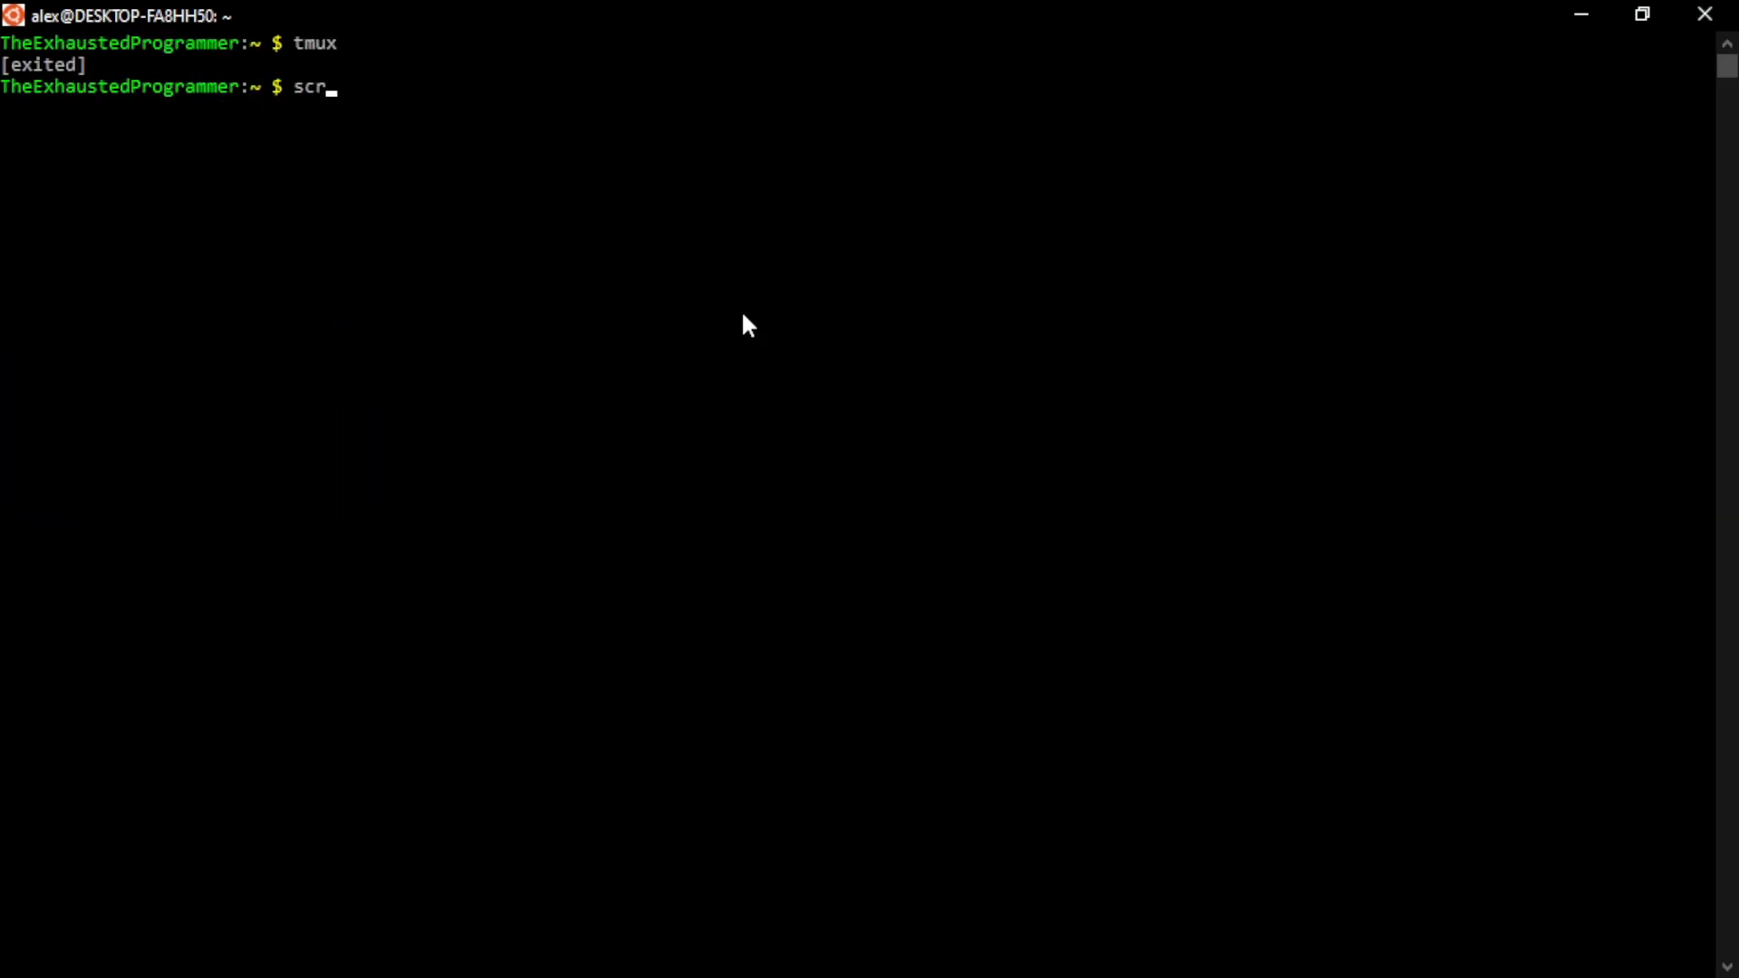
pyautogui.write('ipts')
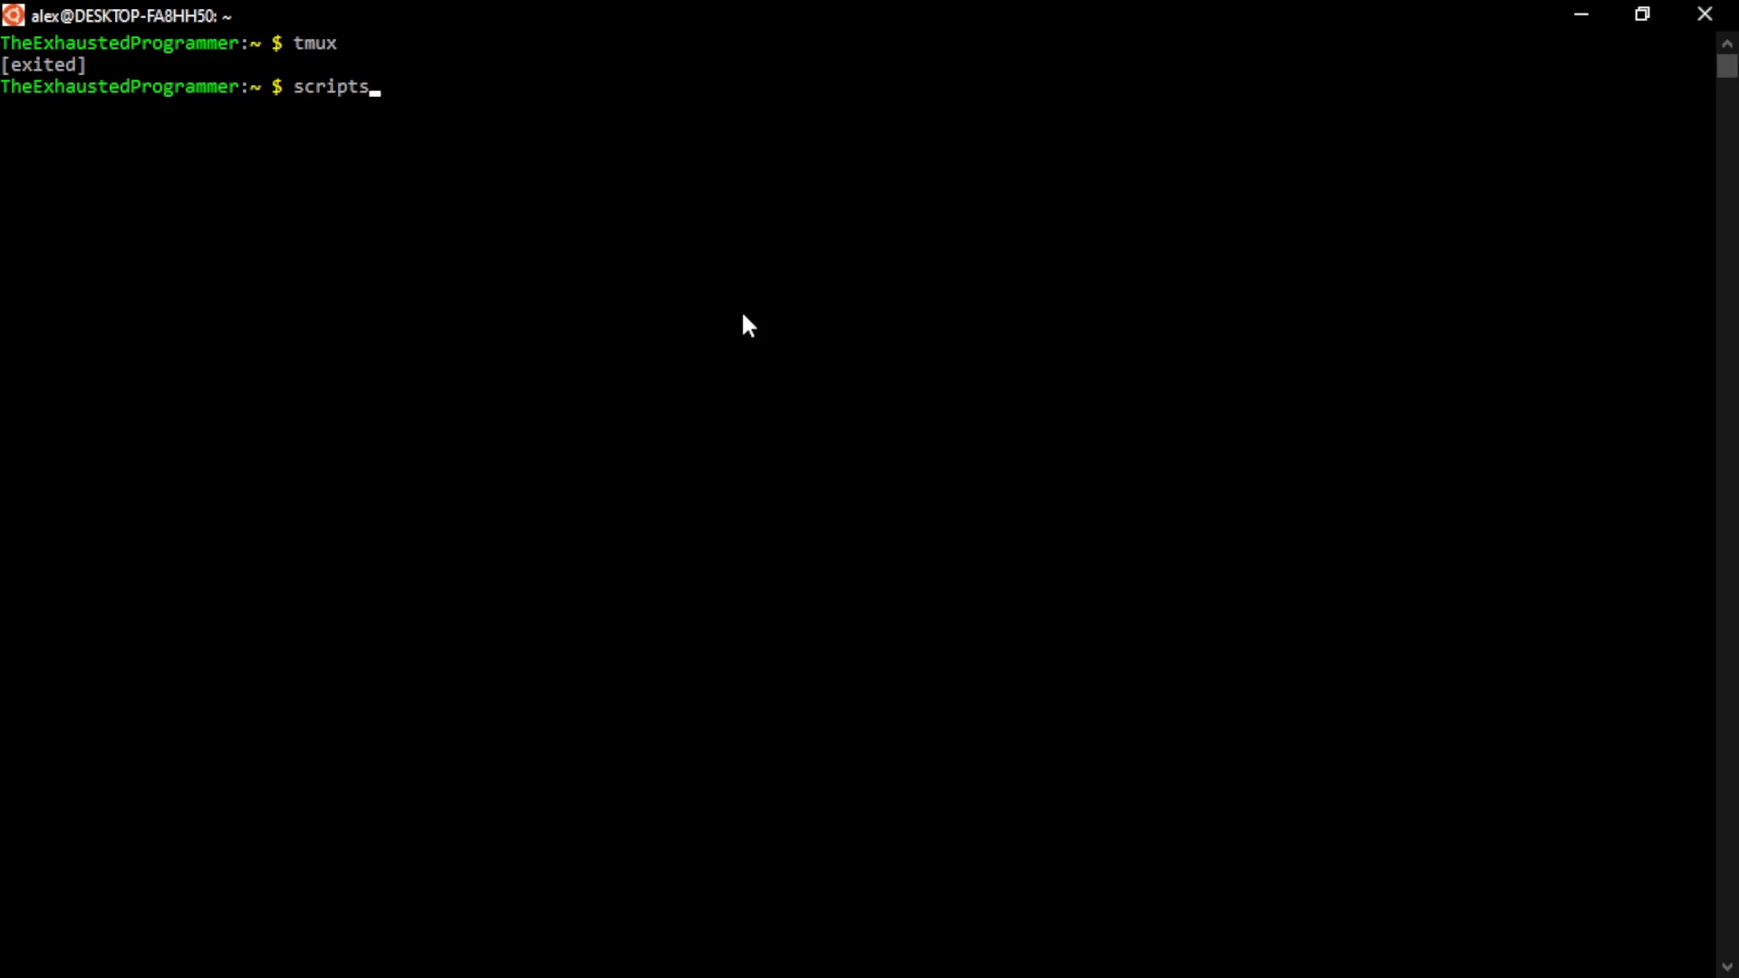
pyautogui.write('/tmux_y')
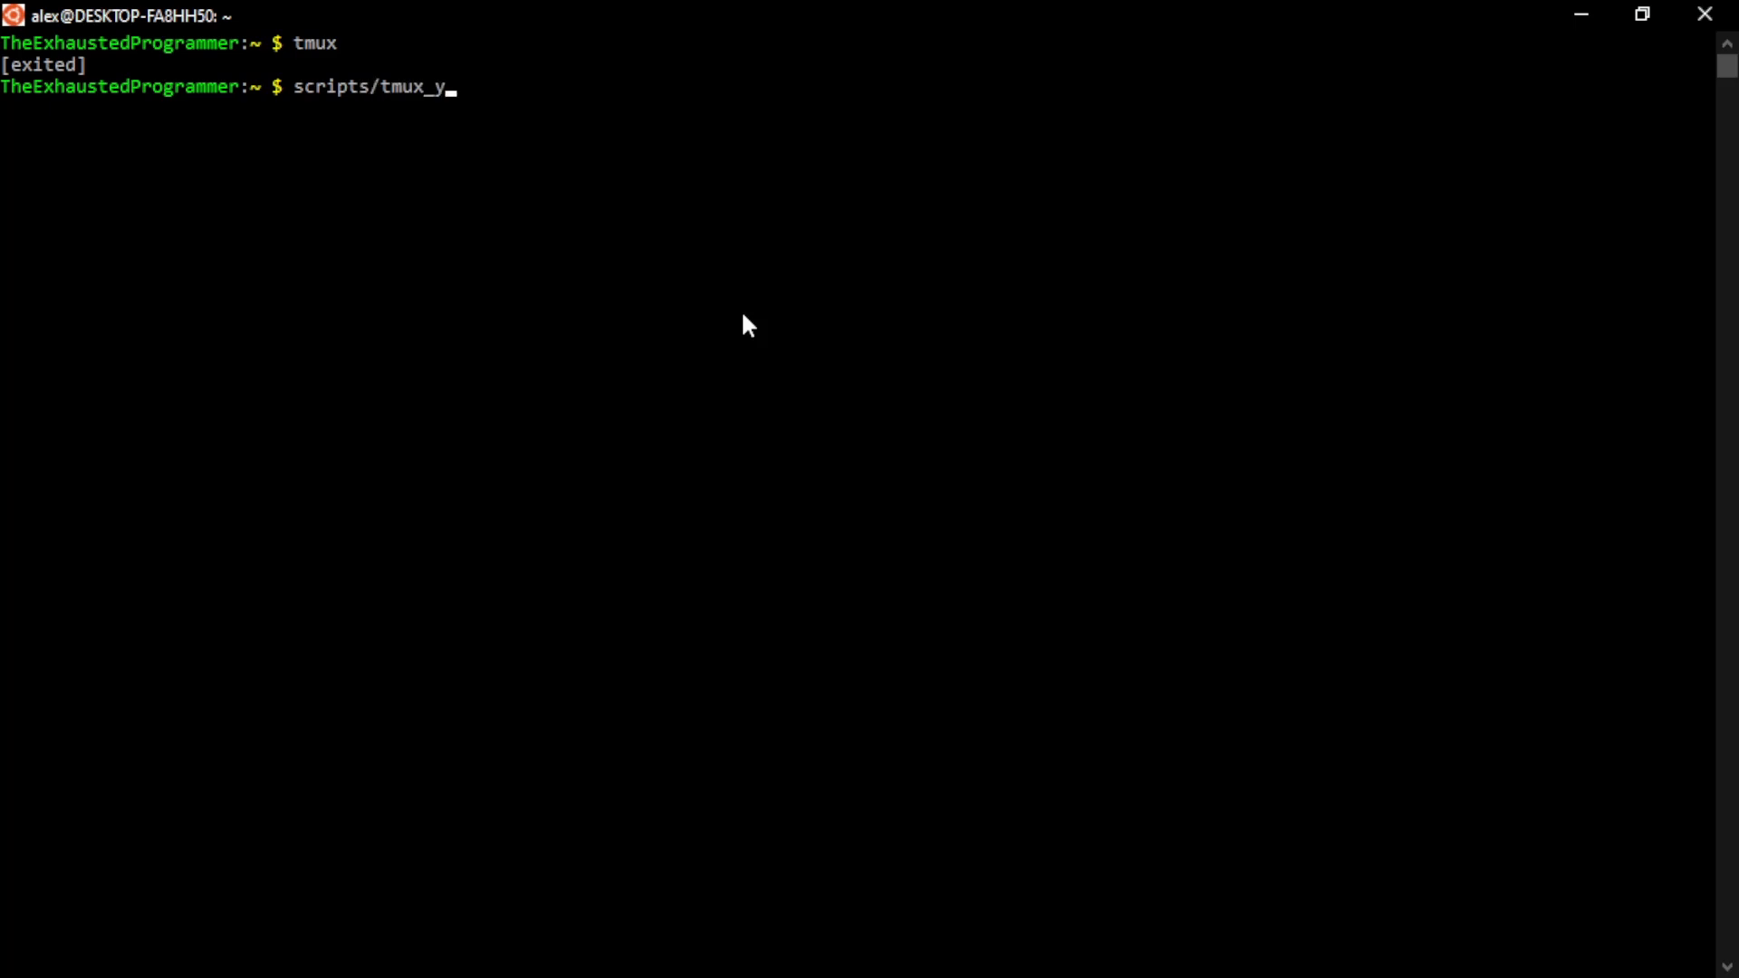
pyautogui.press('Return')
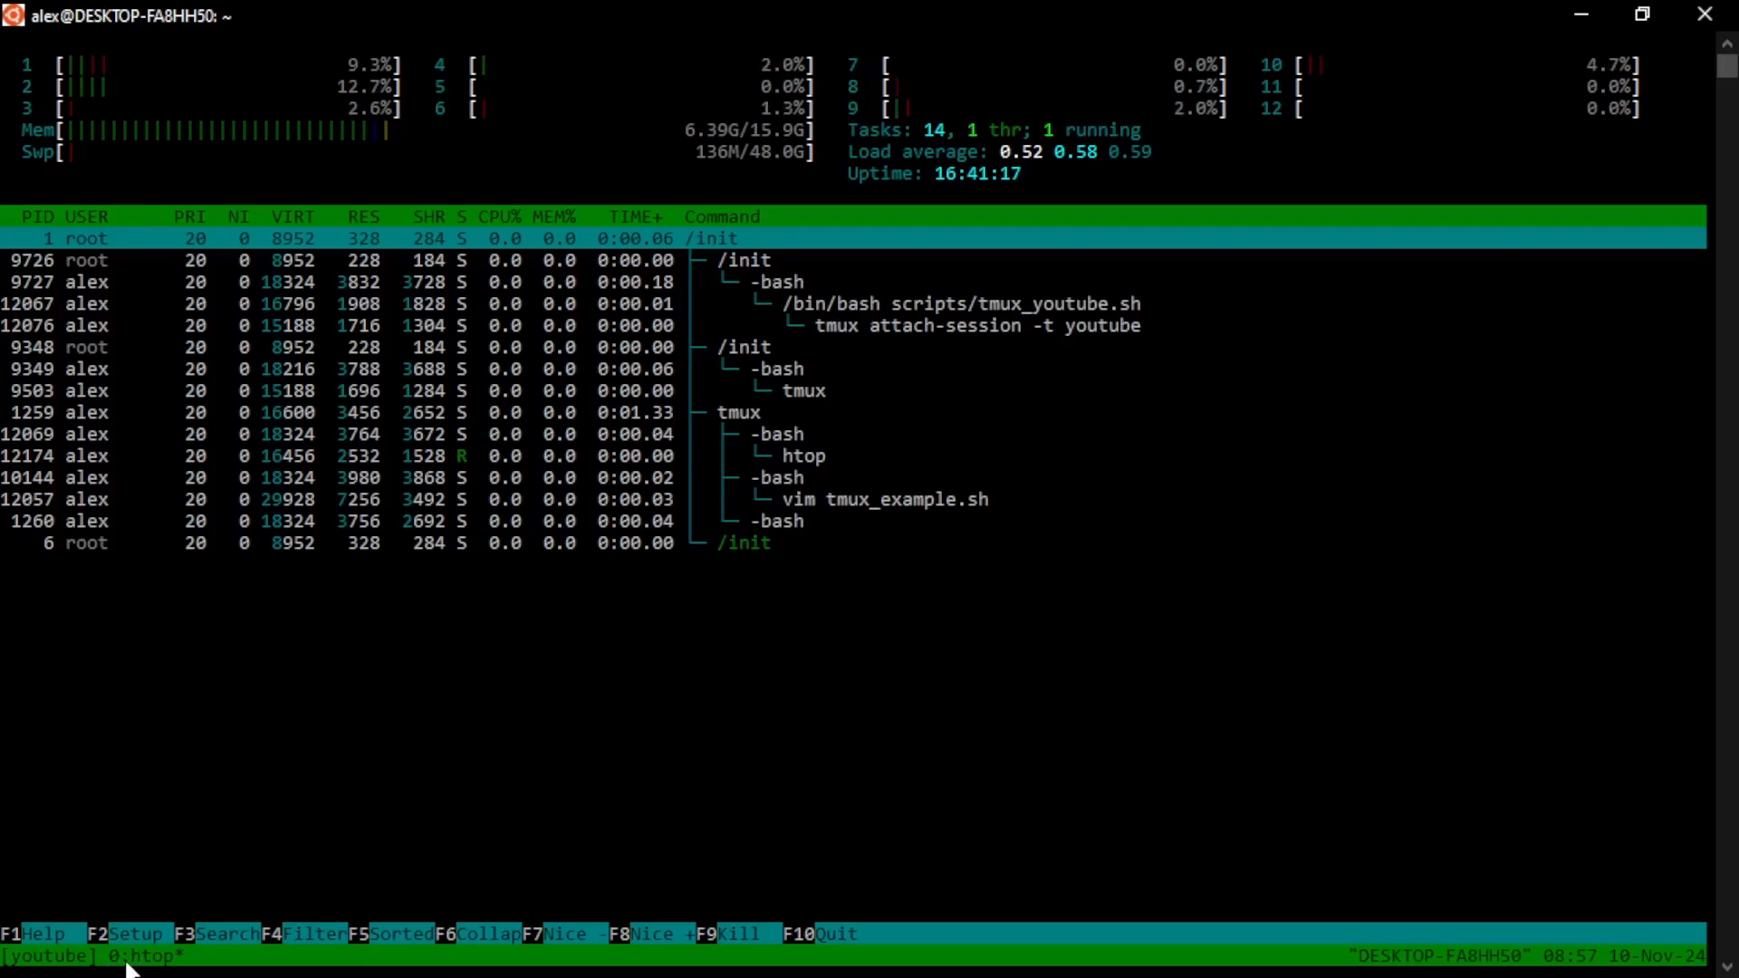
pyautogui.moveTo(273, 943)
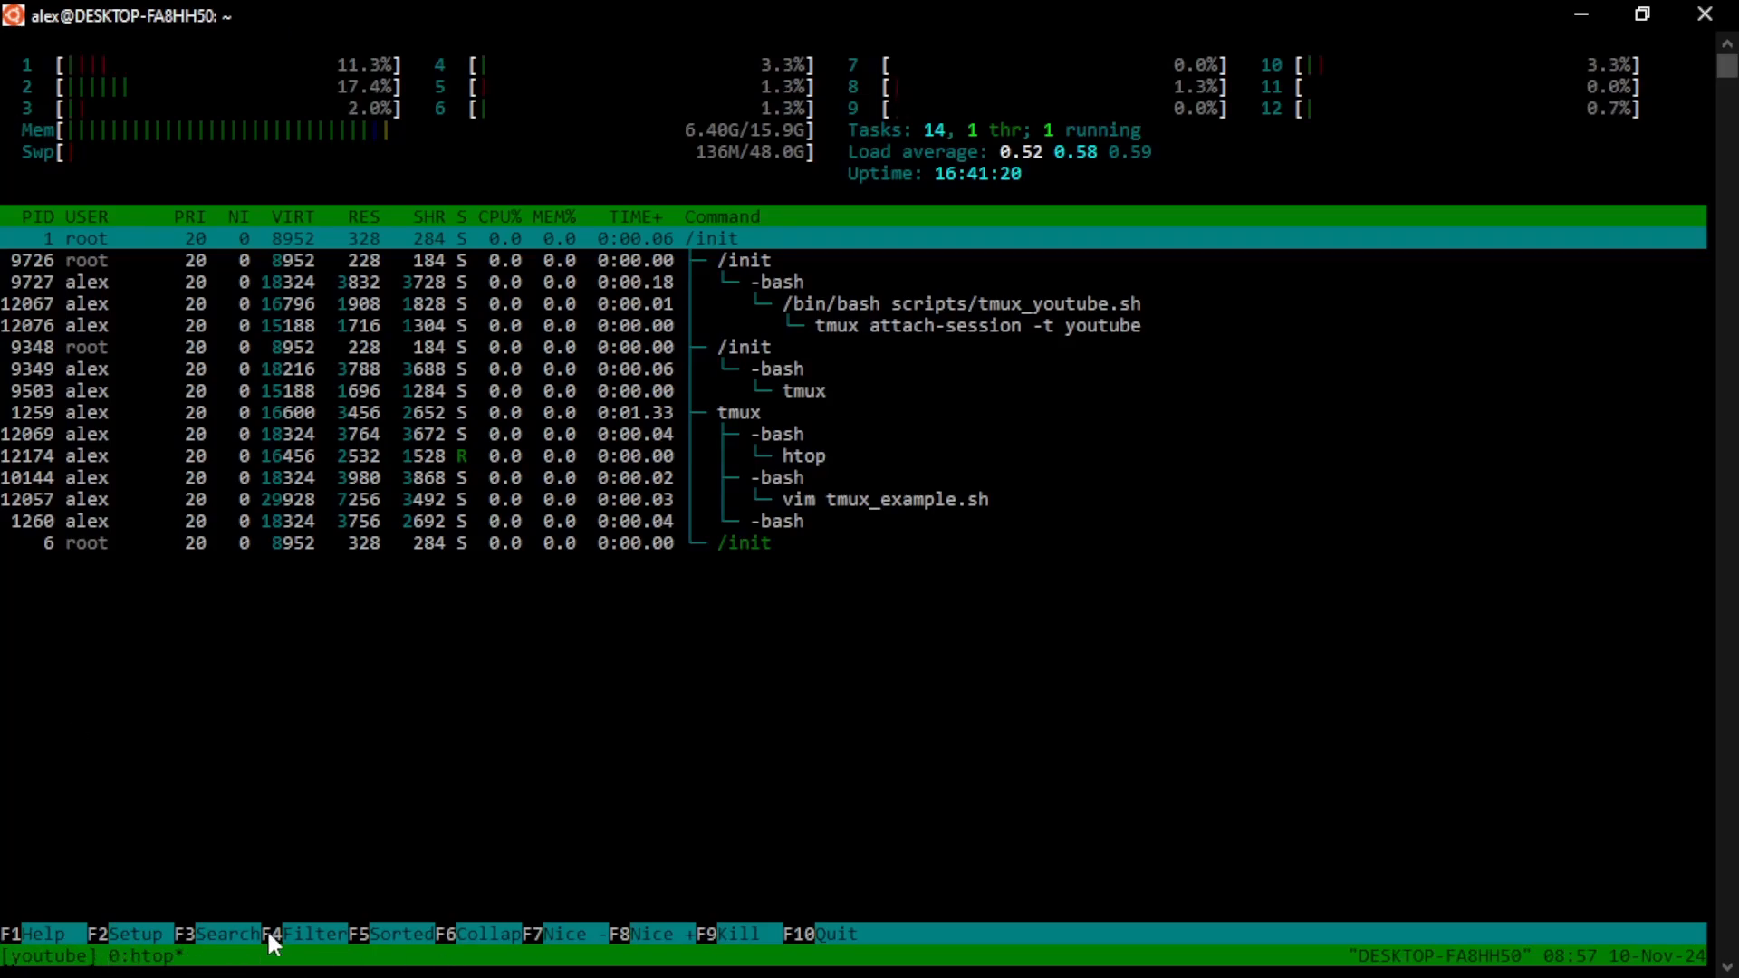
pyautogui.moveTo(584, 666)
pyautogui.write('vim scripts/tmux_youtube.sh')
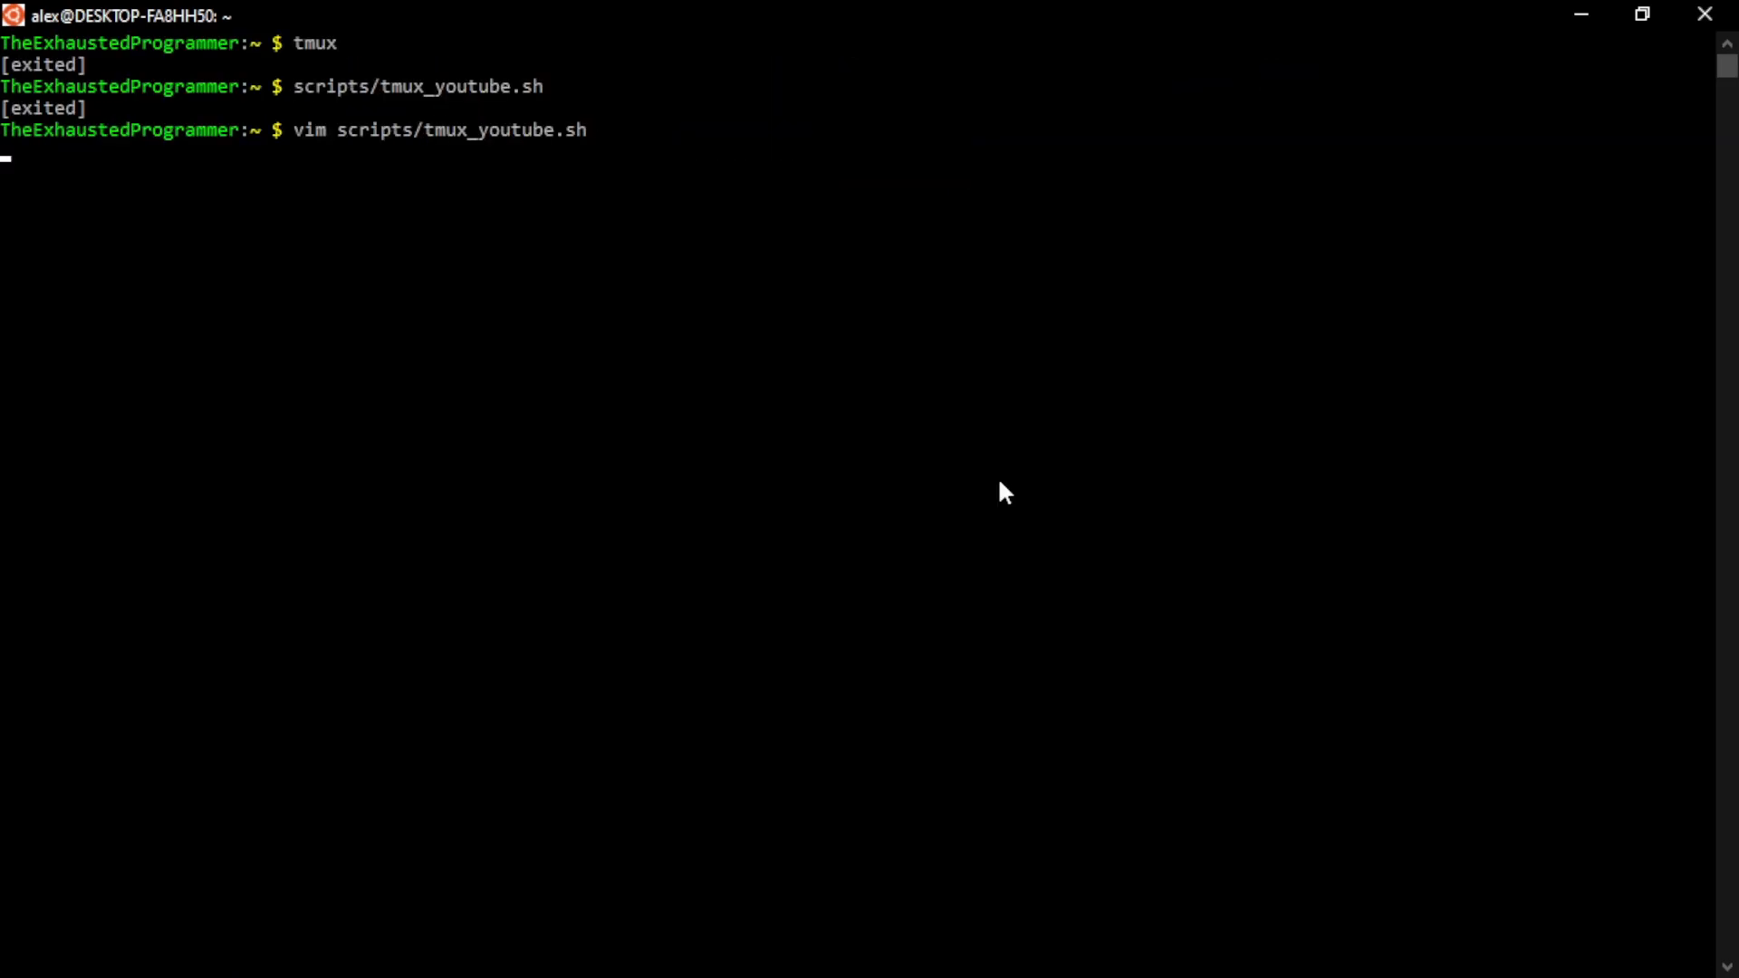
# Reopen the script and add window=1 with tmux new-window -t $session:$window -n "log"
pyautogui.press('Return')
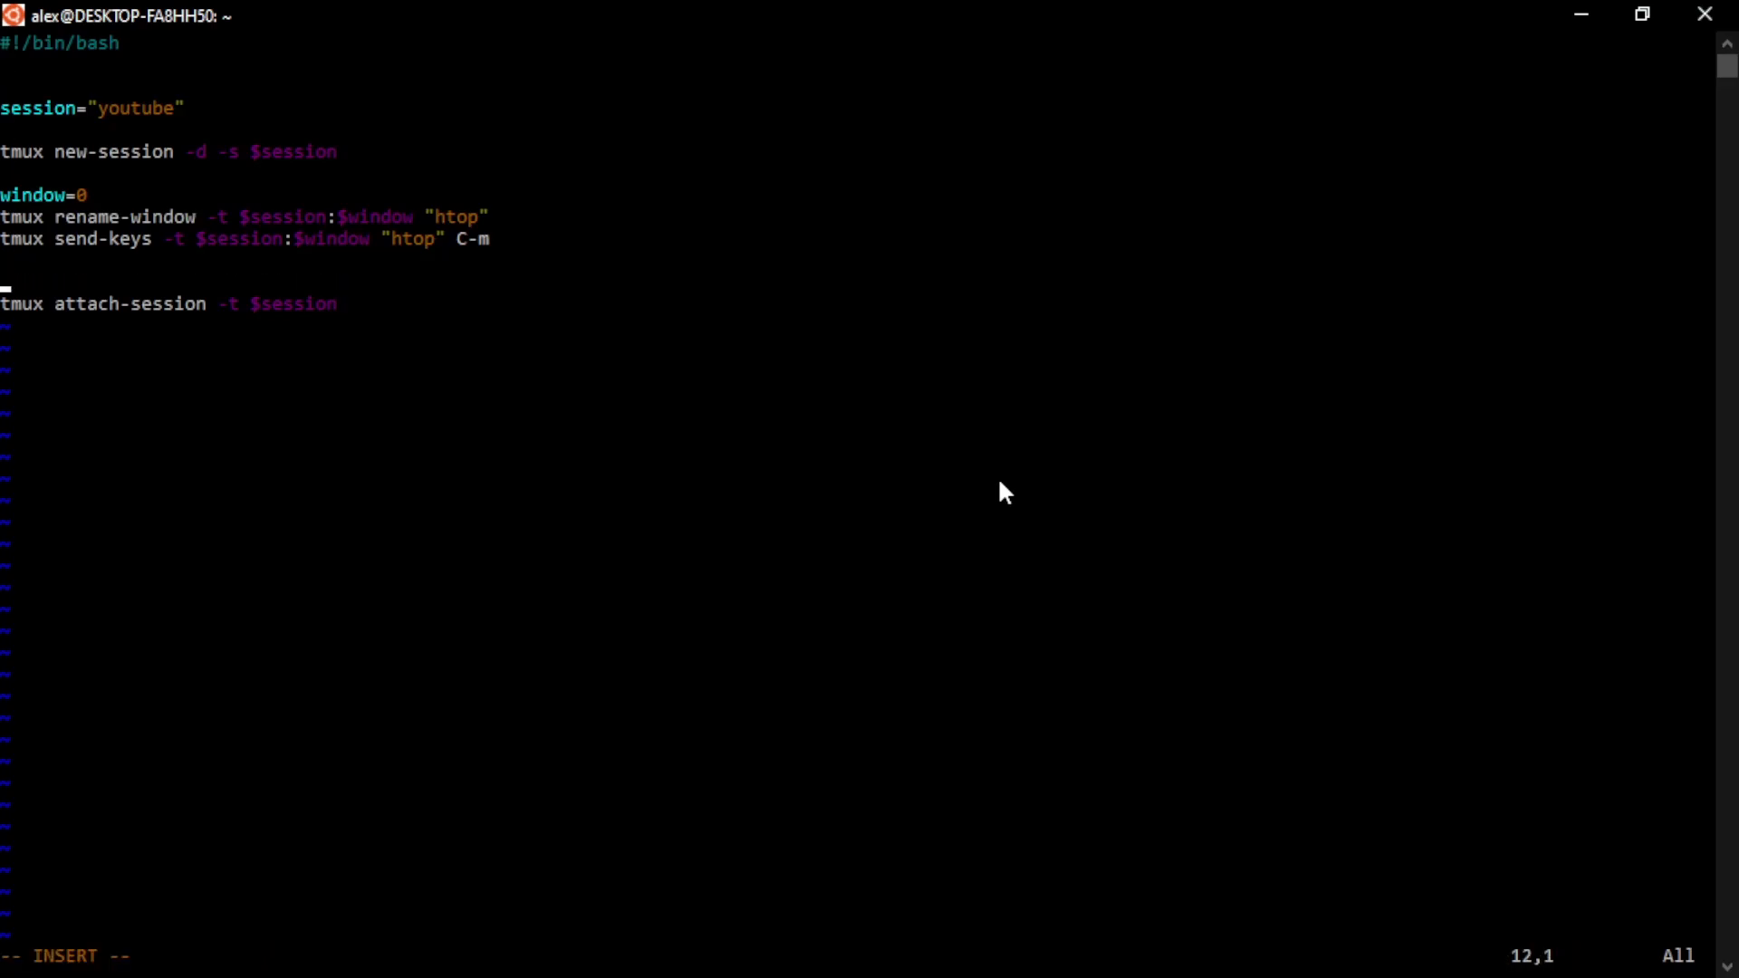
pyautogui.write('wino')
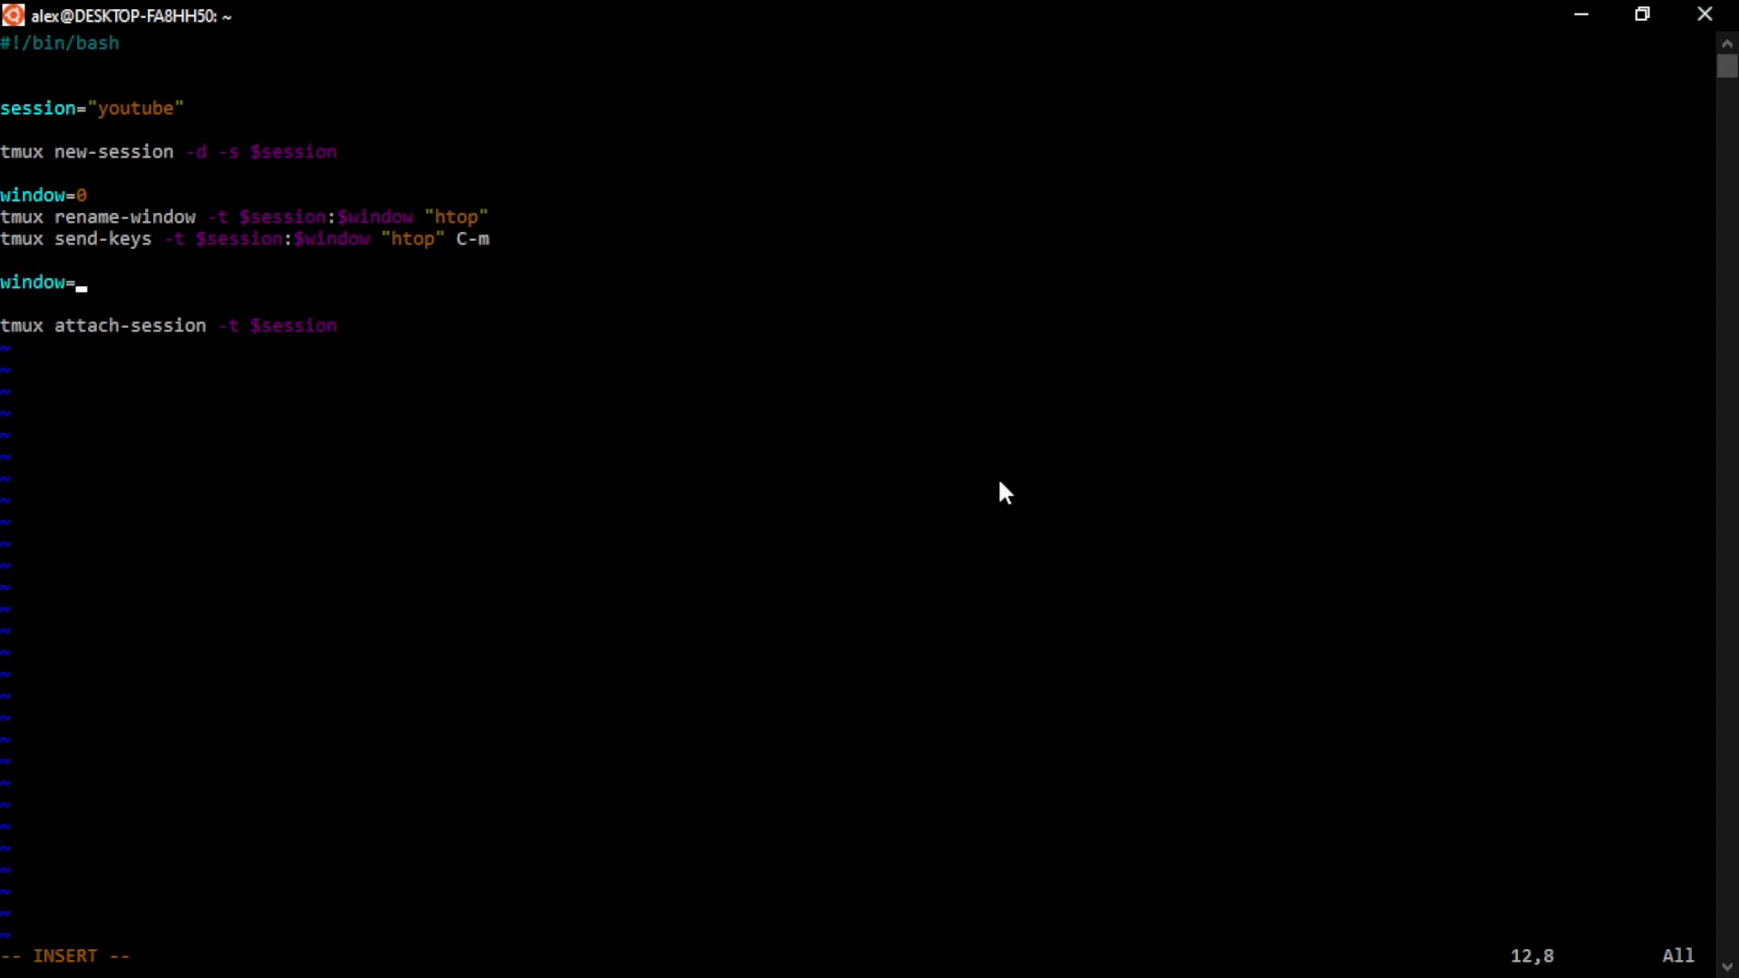
pyautogui.write('1')
pyautogui.write('tmux new-')
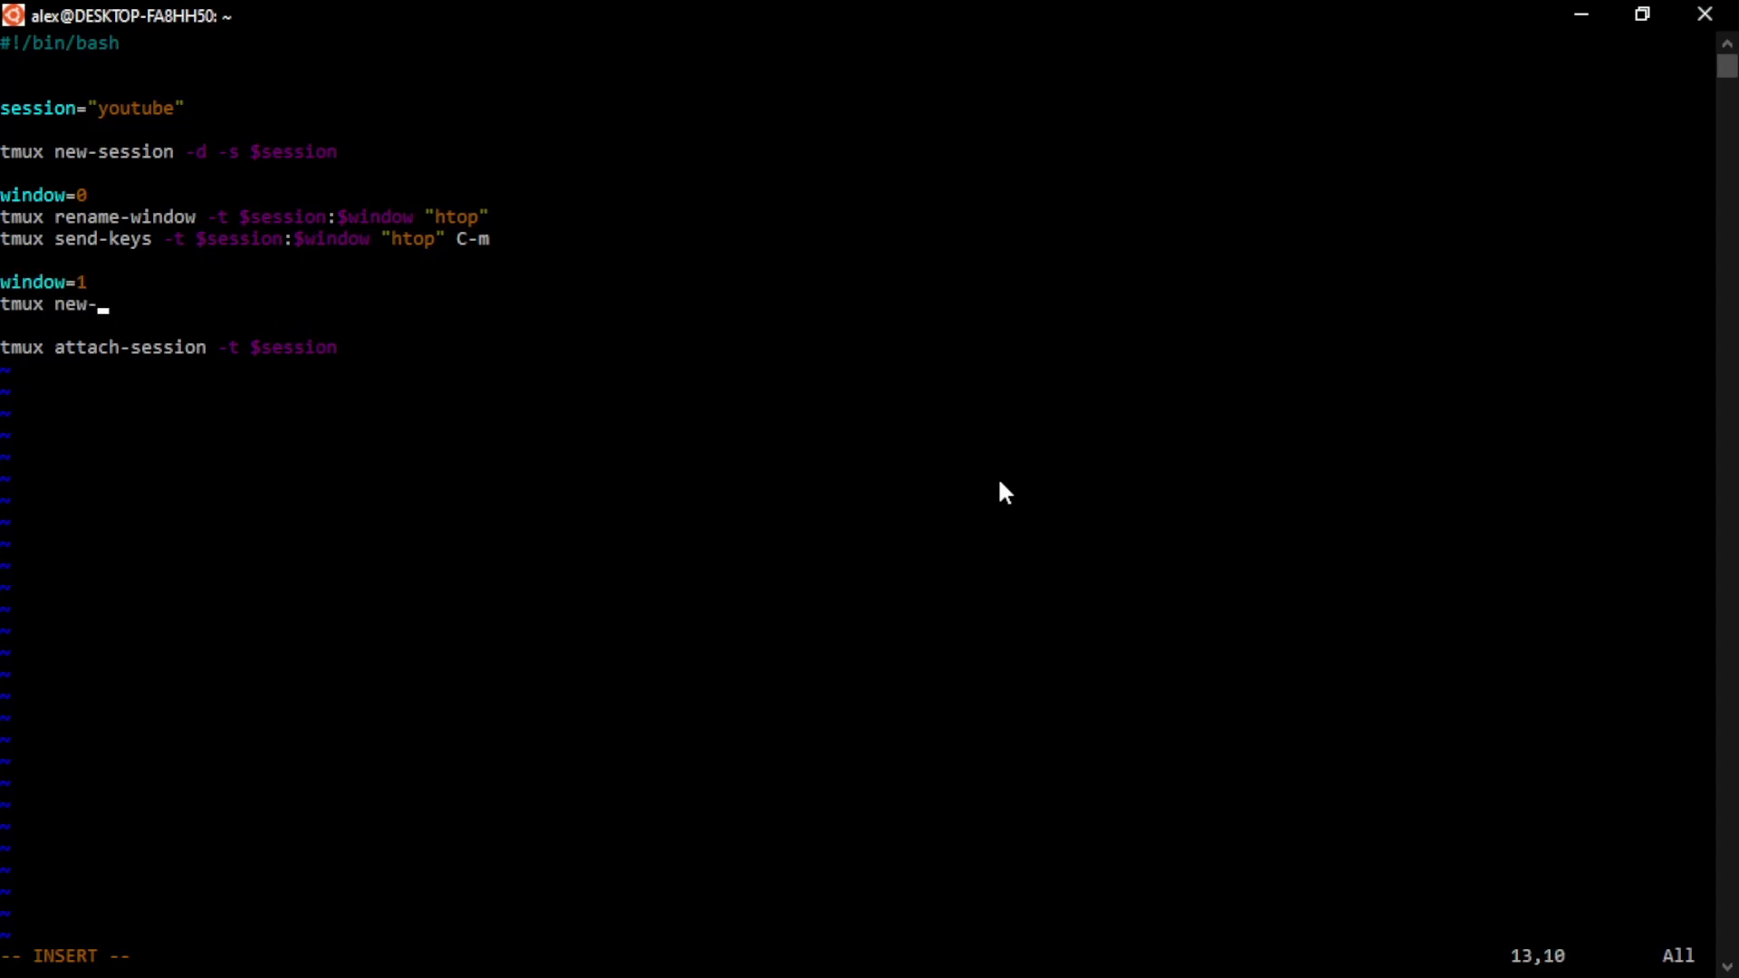
pyautogui.write('window')
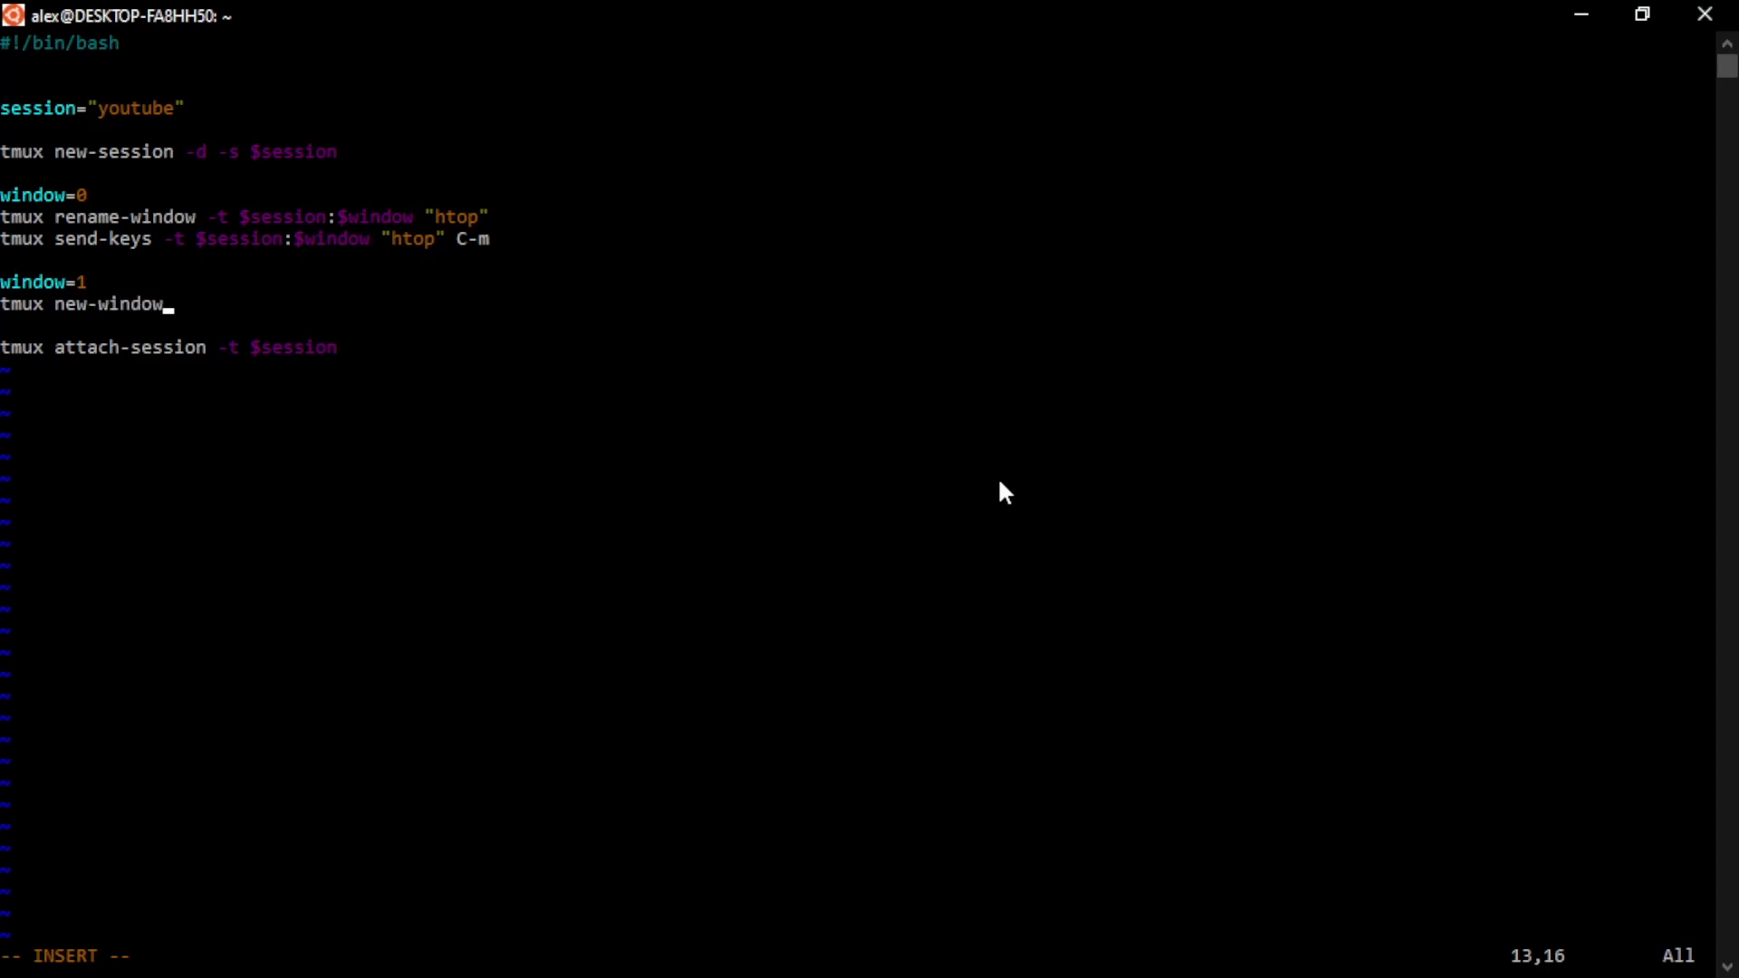
pyautogui.write('-t $session:')
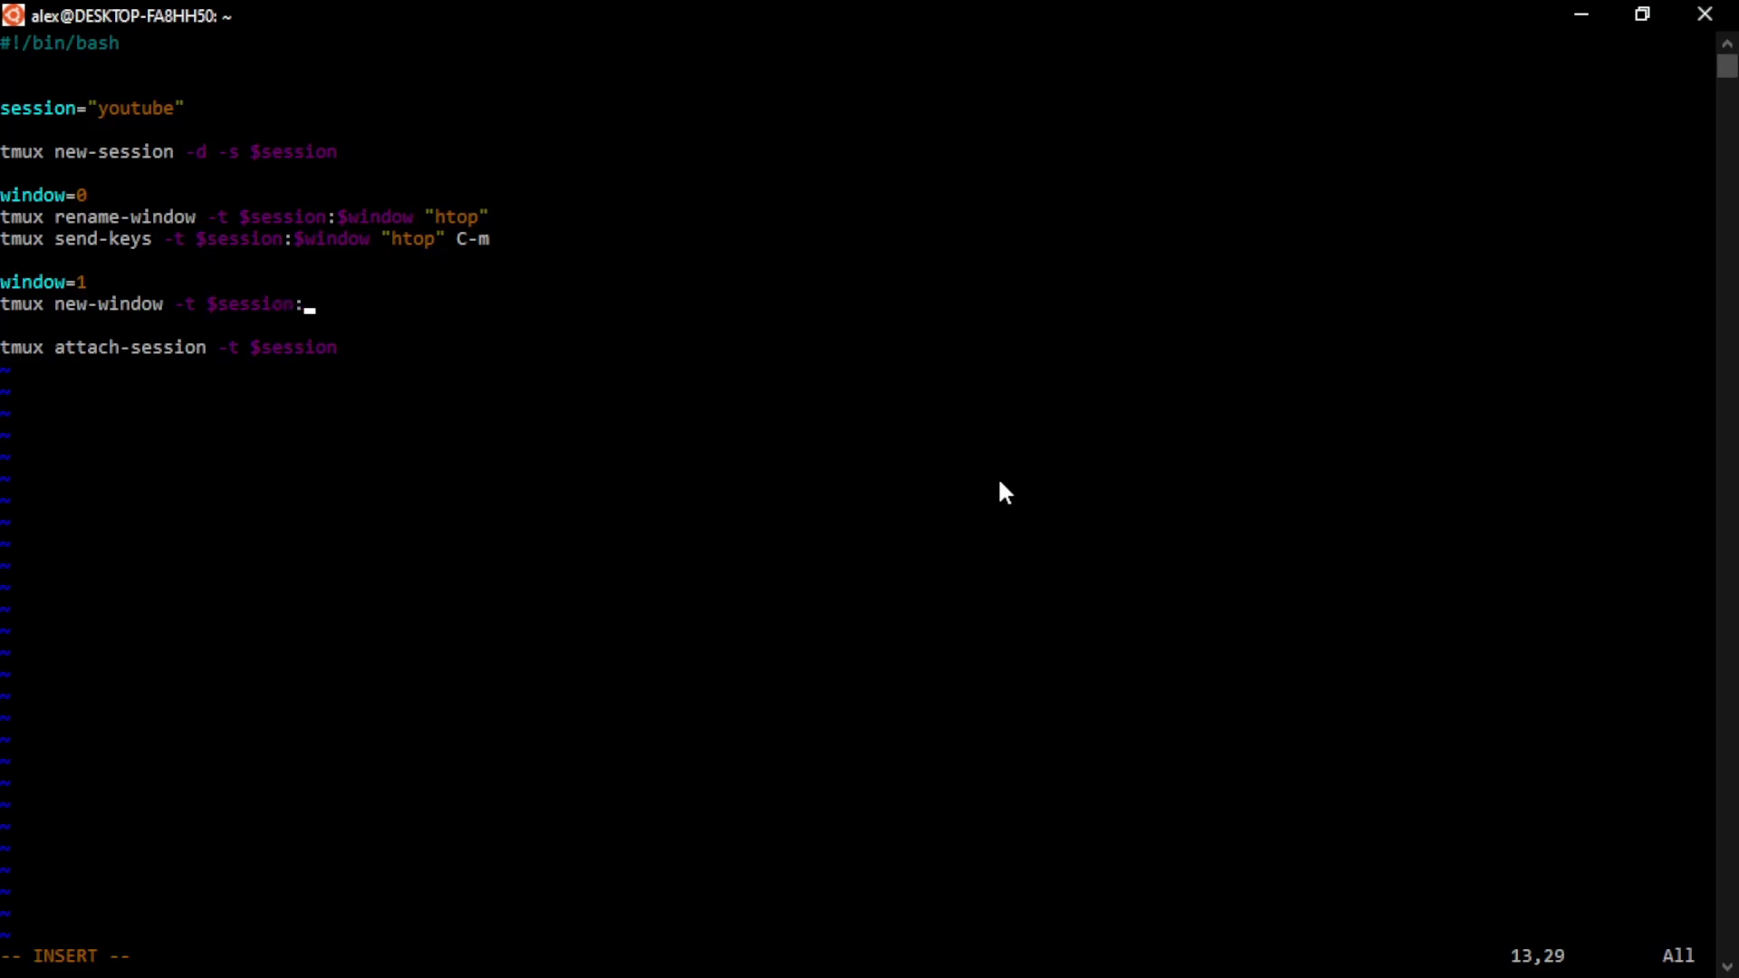
pyautogui.write('$window')
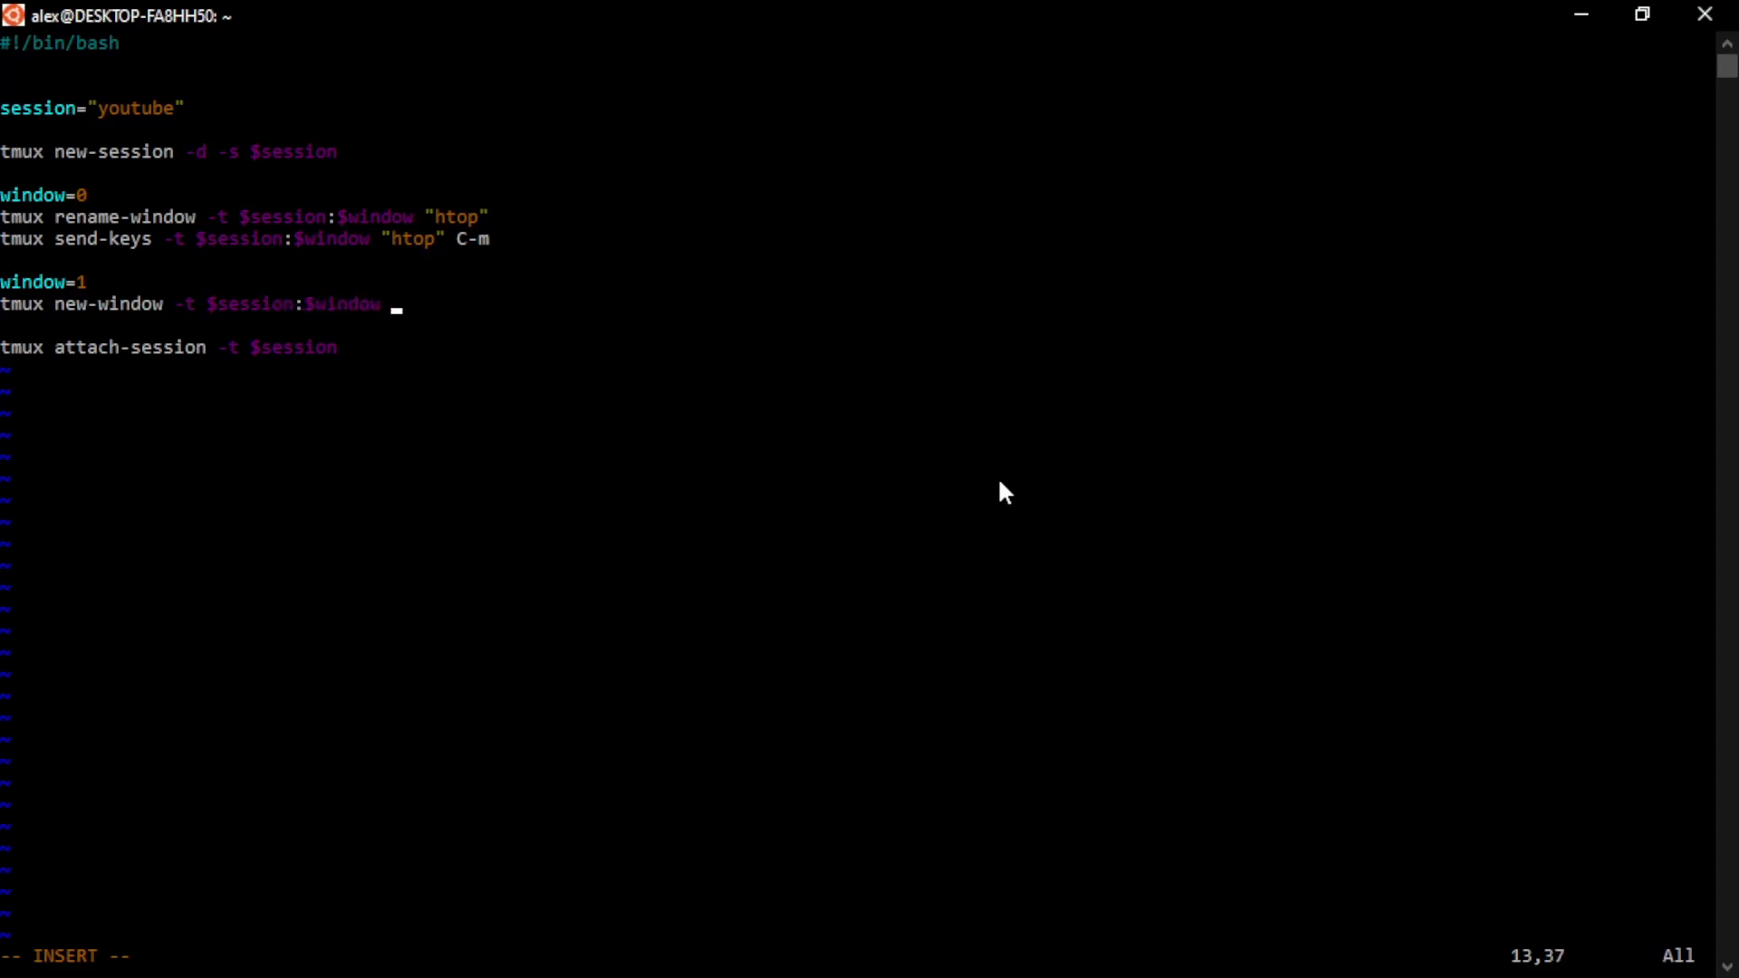
pyautogui.write('-n l')
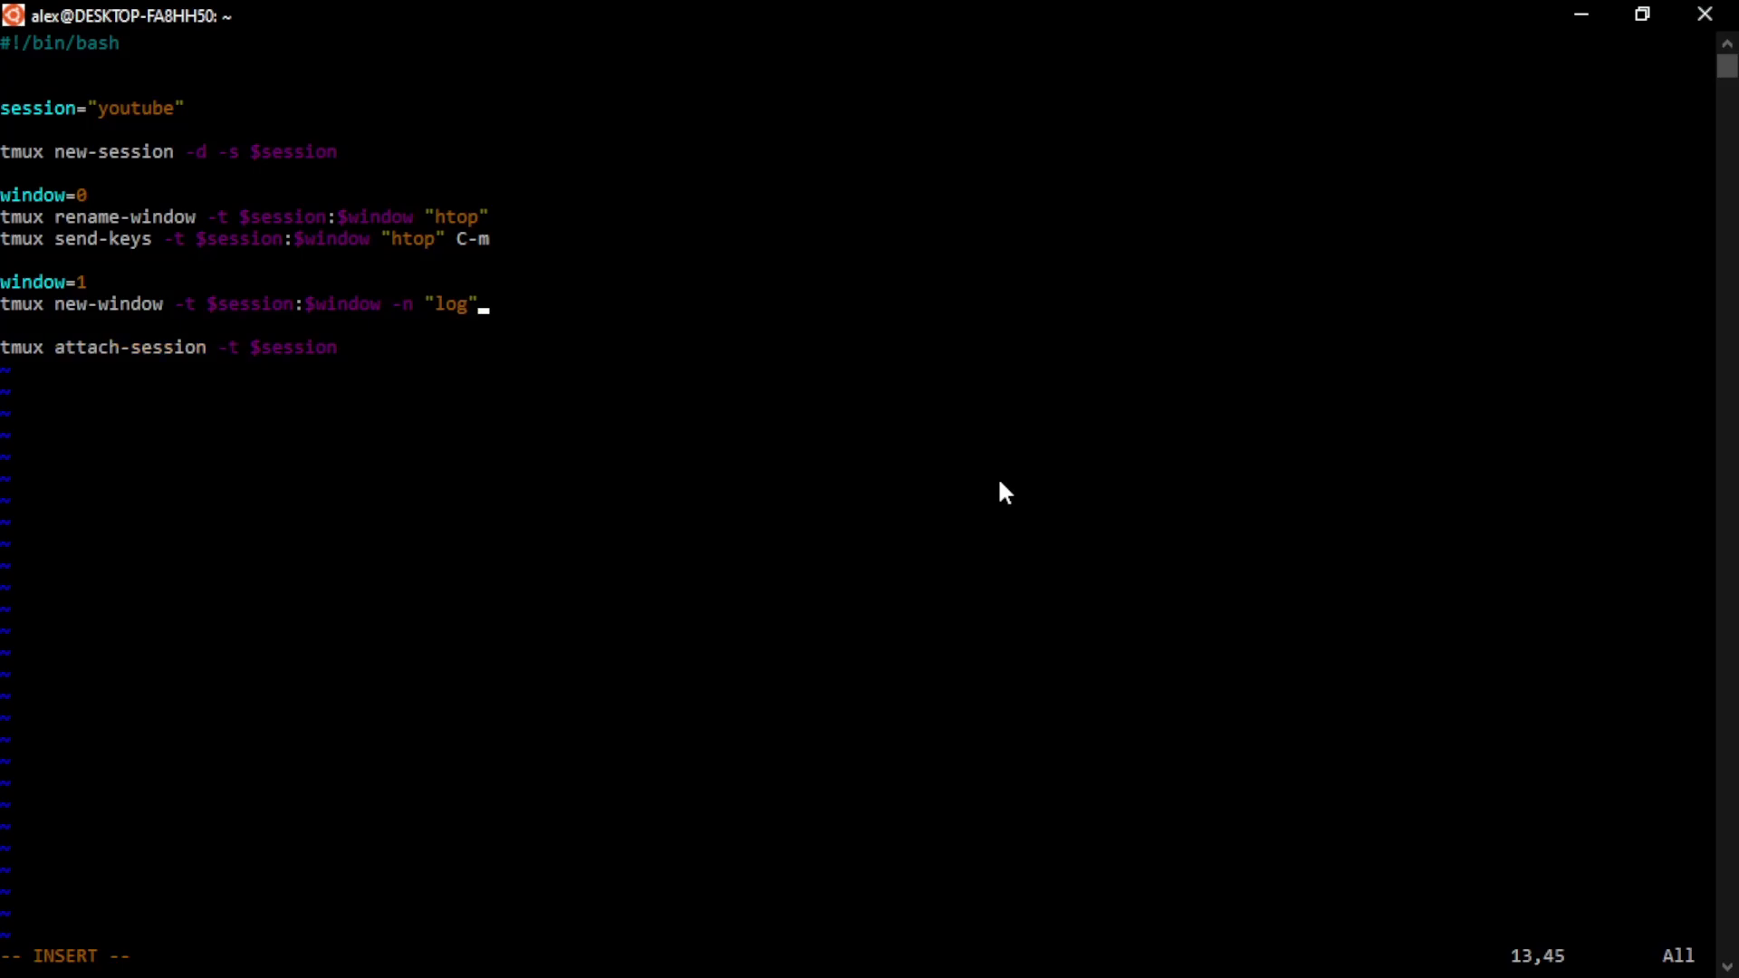
pyautogui.press('Return')
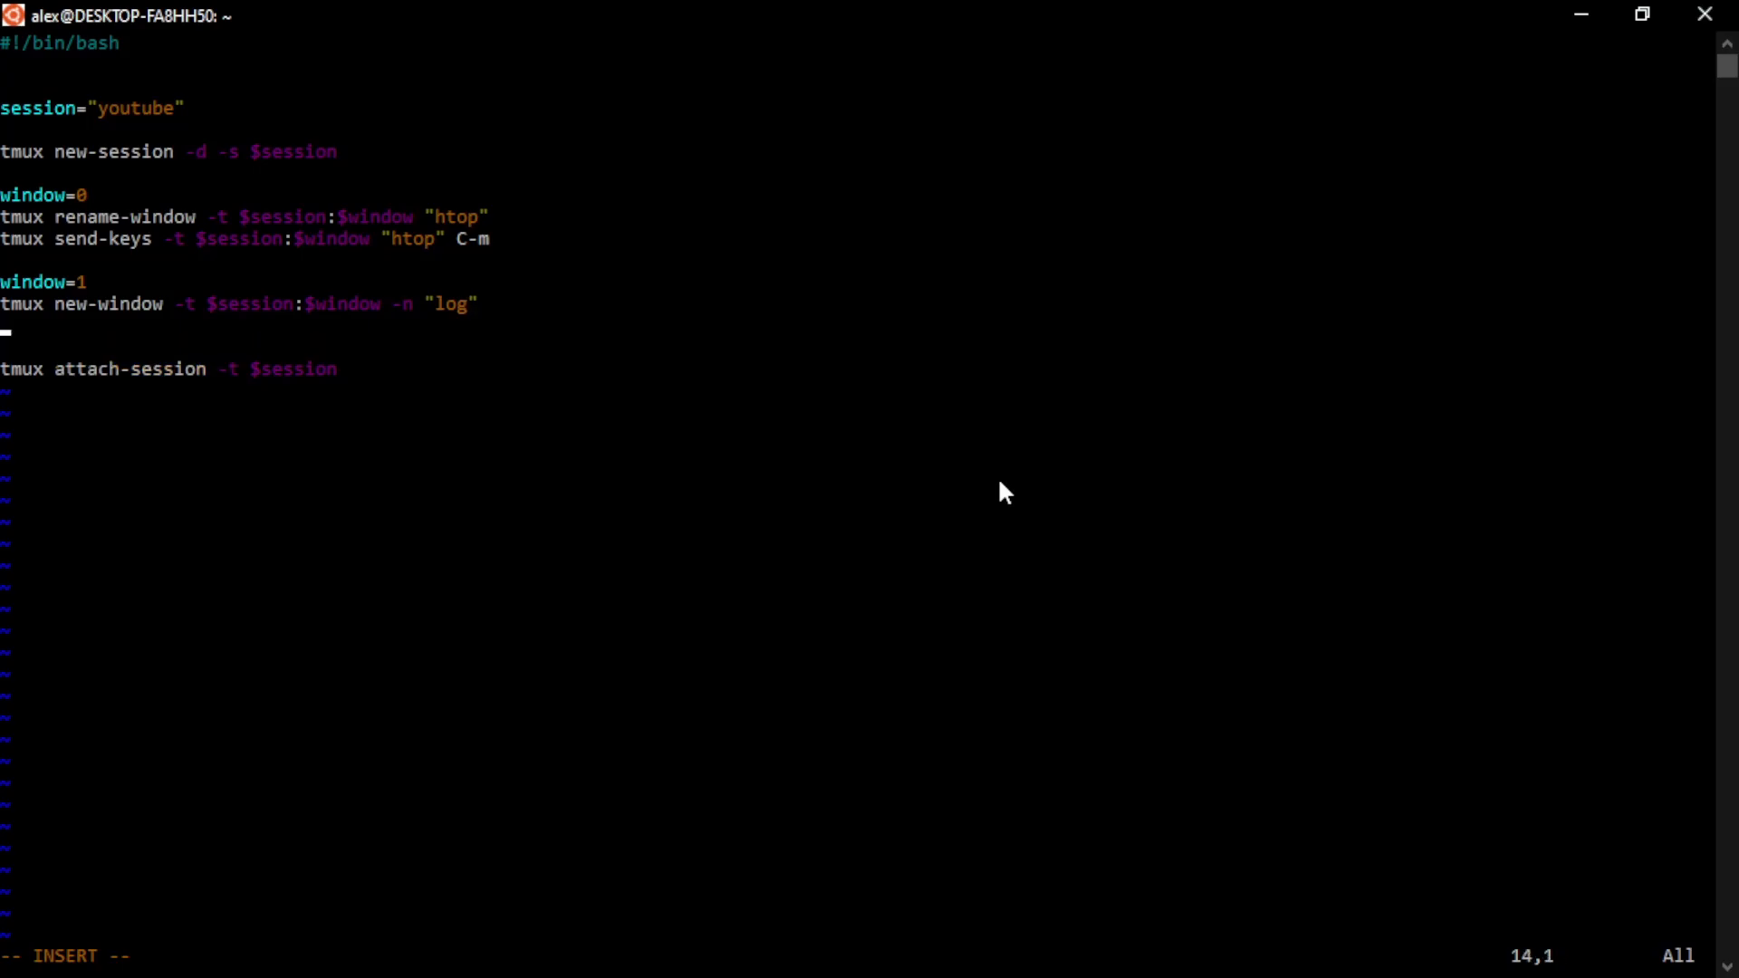
# Add a tmux split-window -v -t $session:$window line
pyautogui.write('tmux sp')
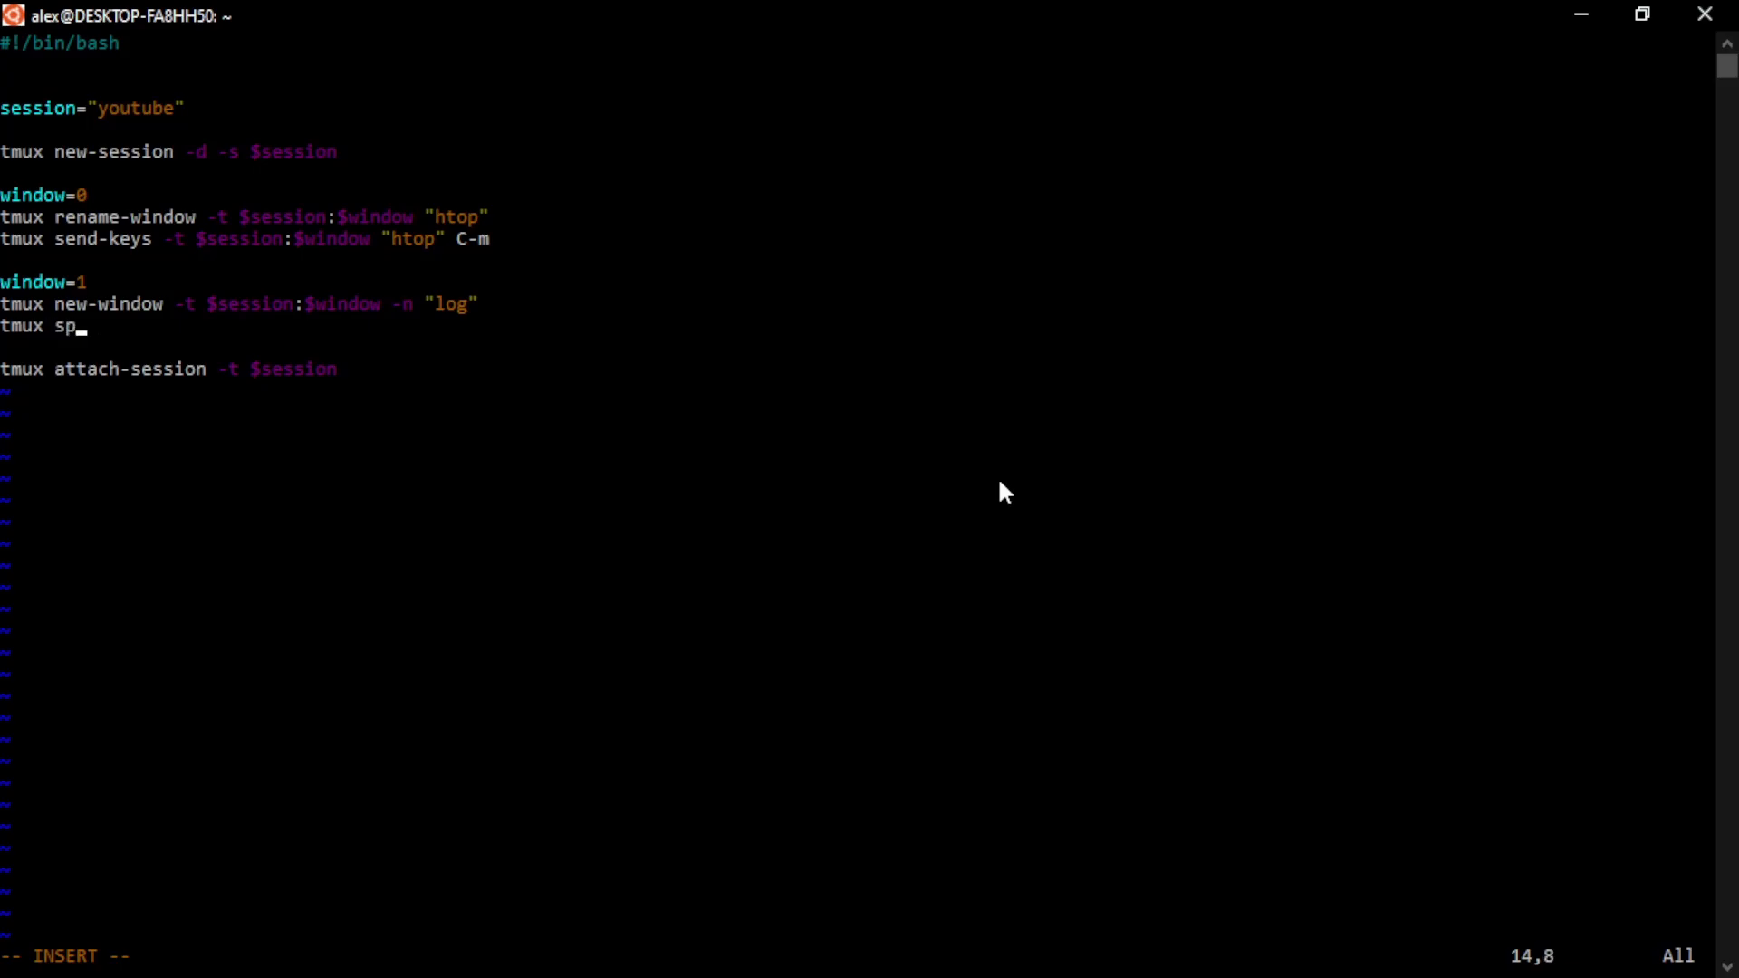
pyautogui.write('lit-window -v -t')
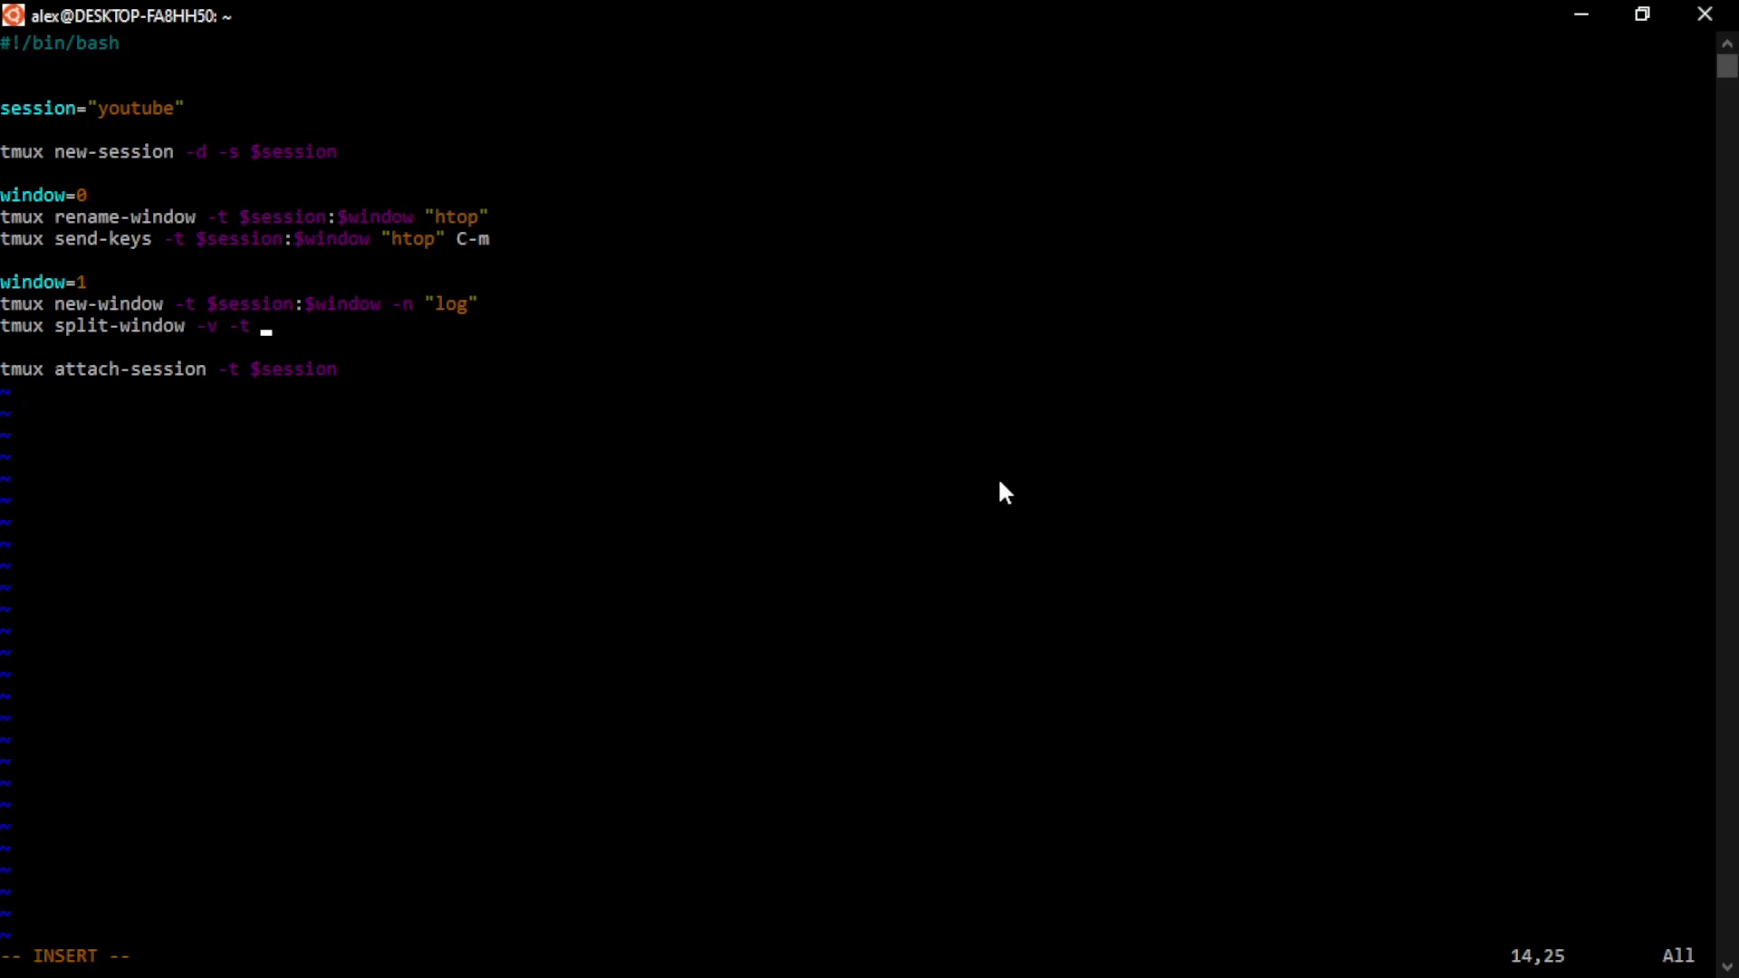
pyautogui.write('$')
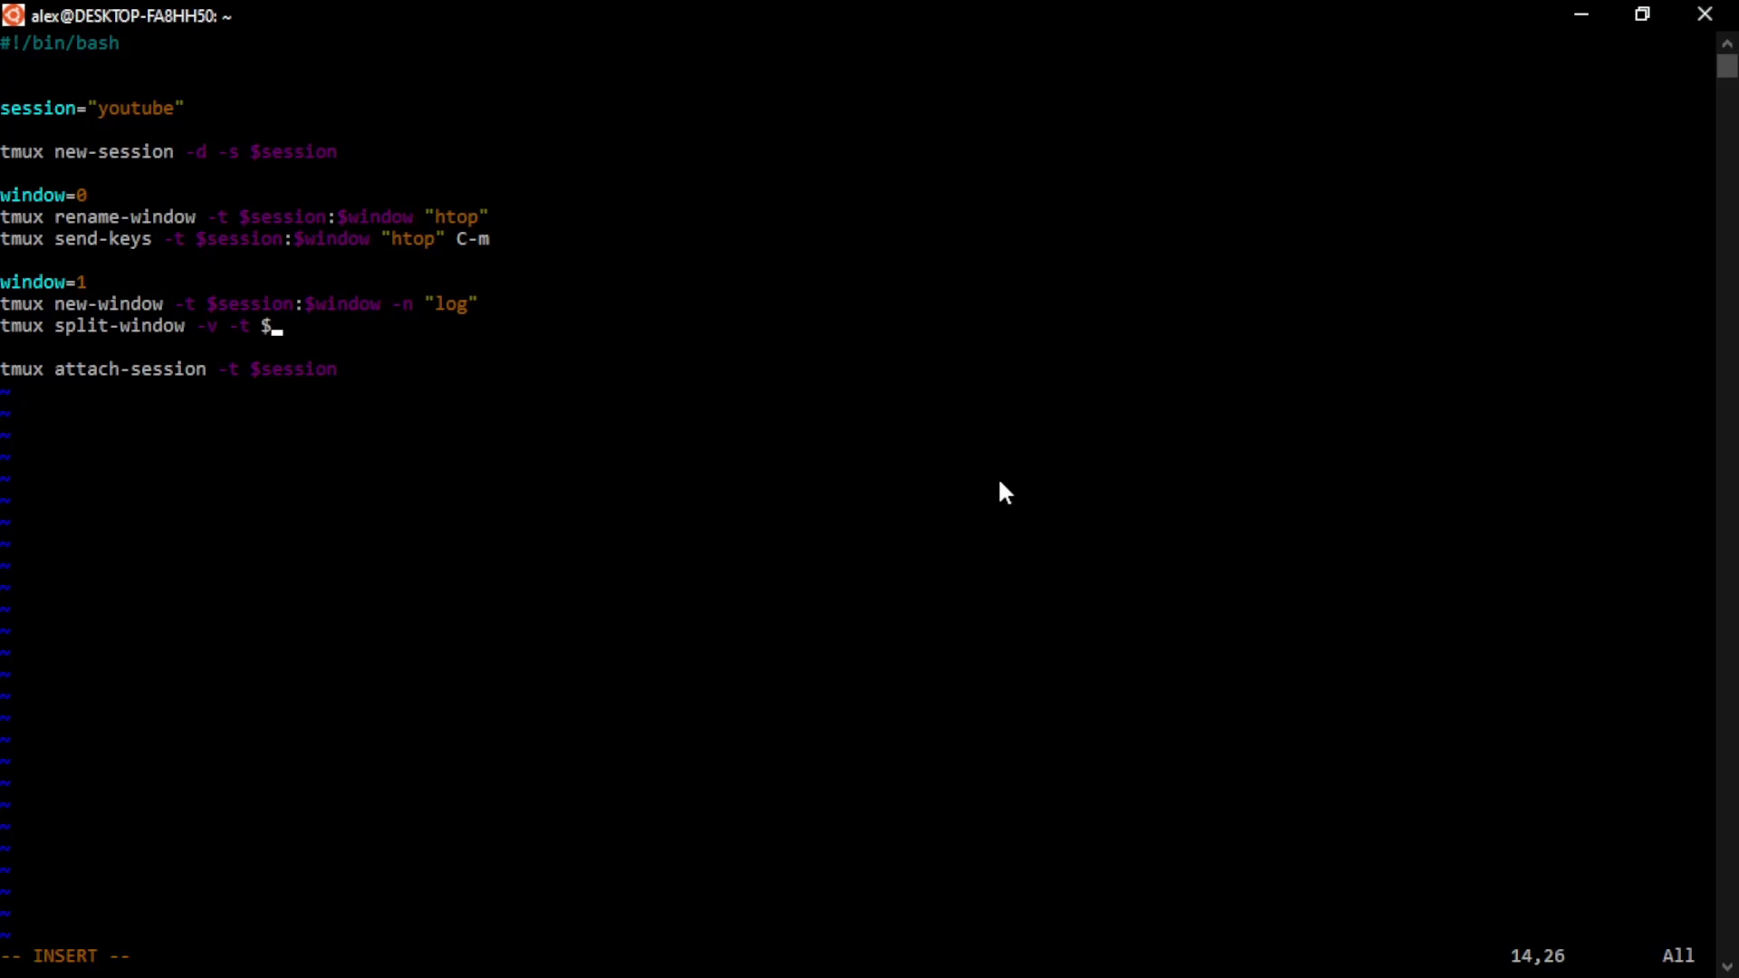
pyautogui.write('session')
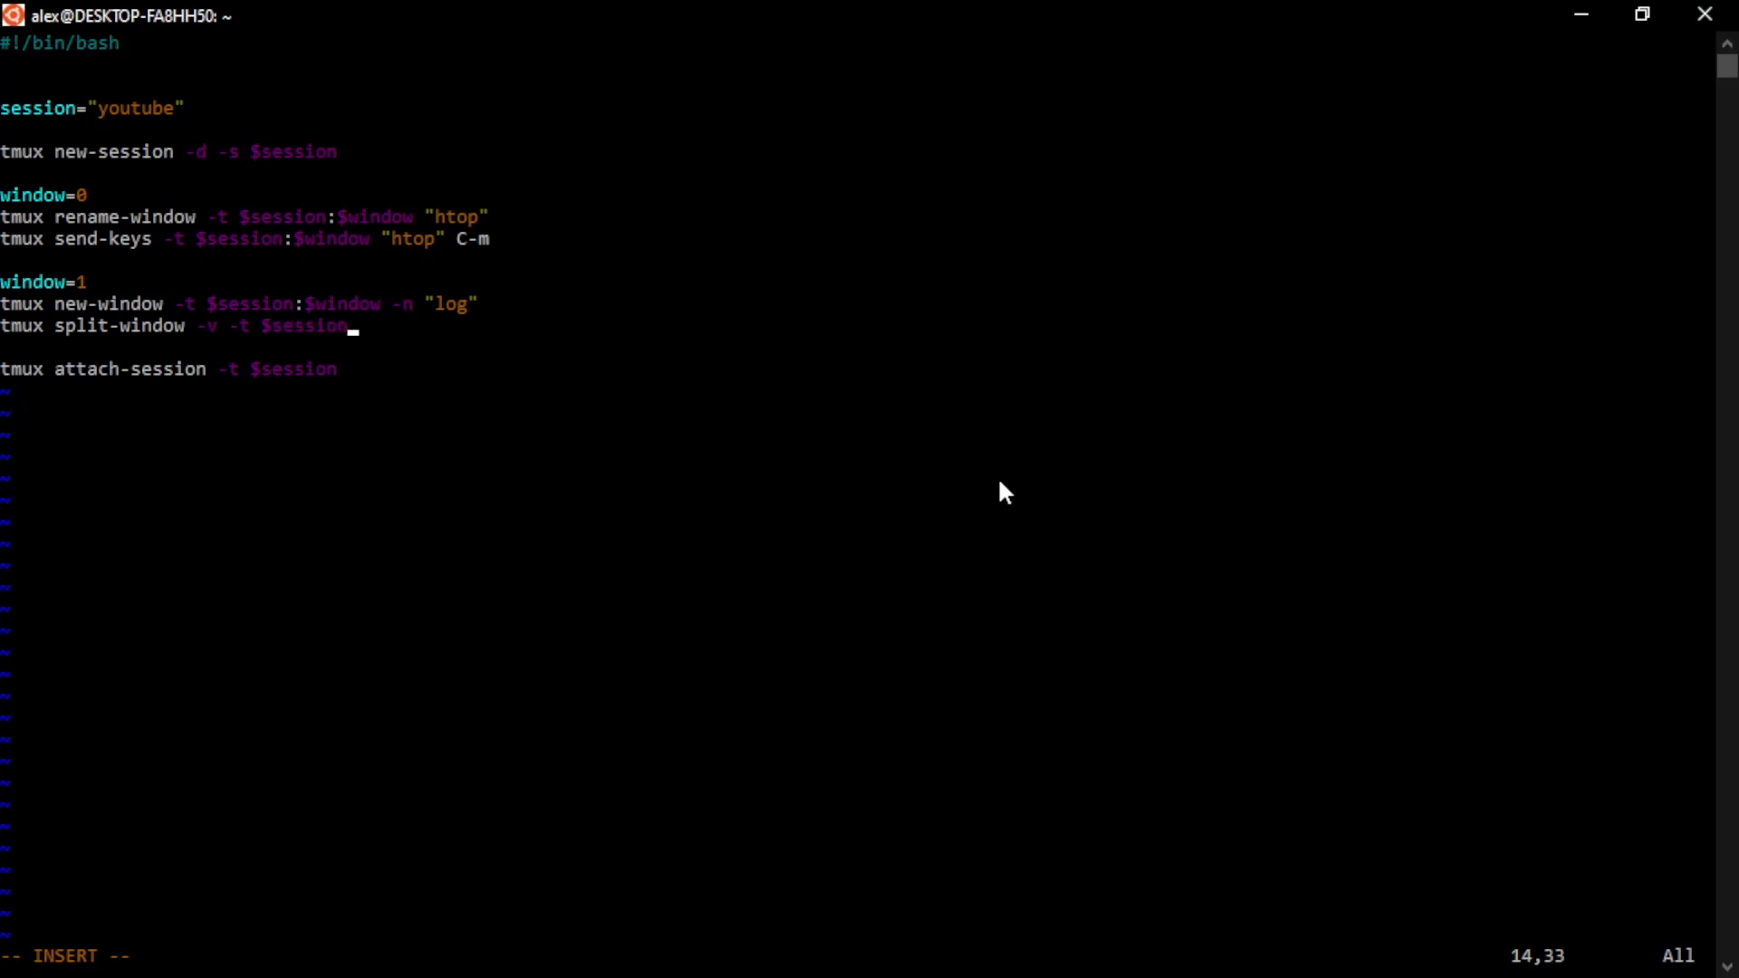
pyautogui.write('$')
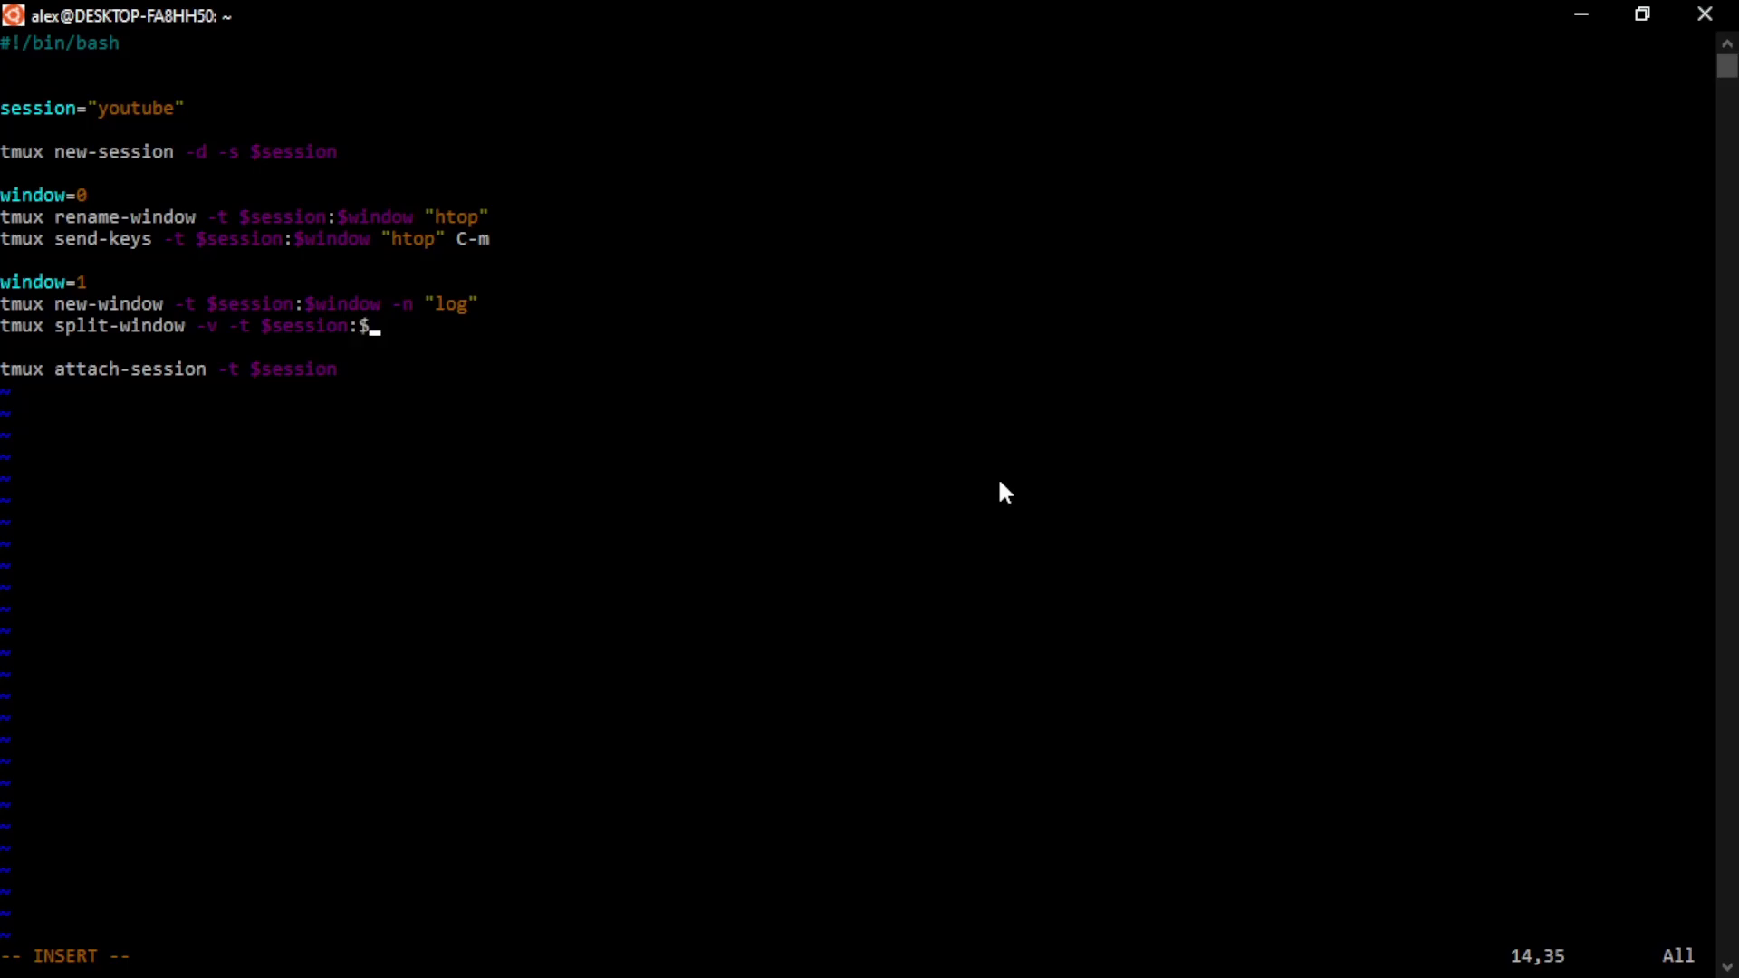
pyautogui.write('window')
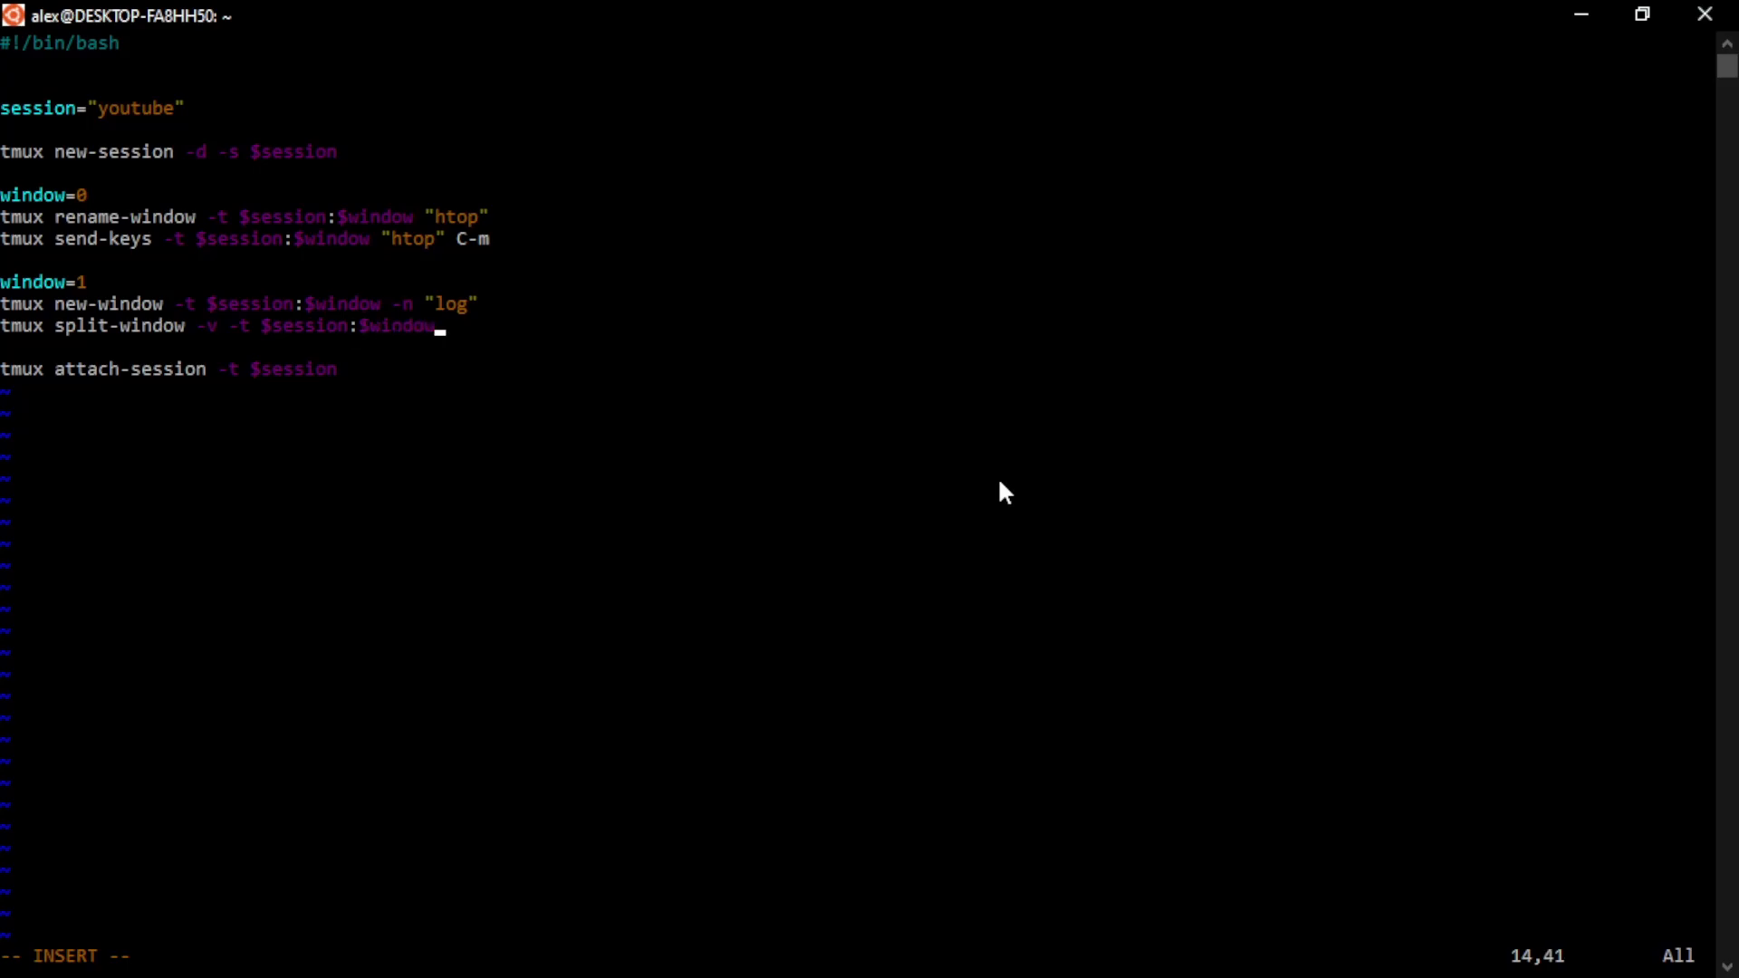
pyautogui.press('Return')
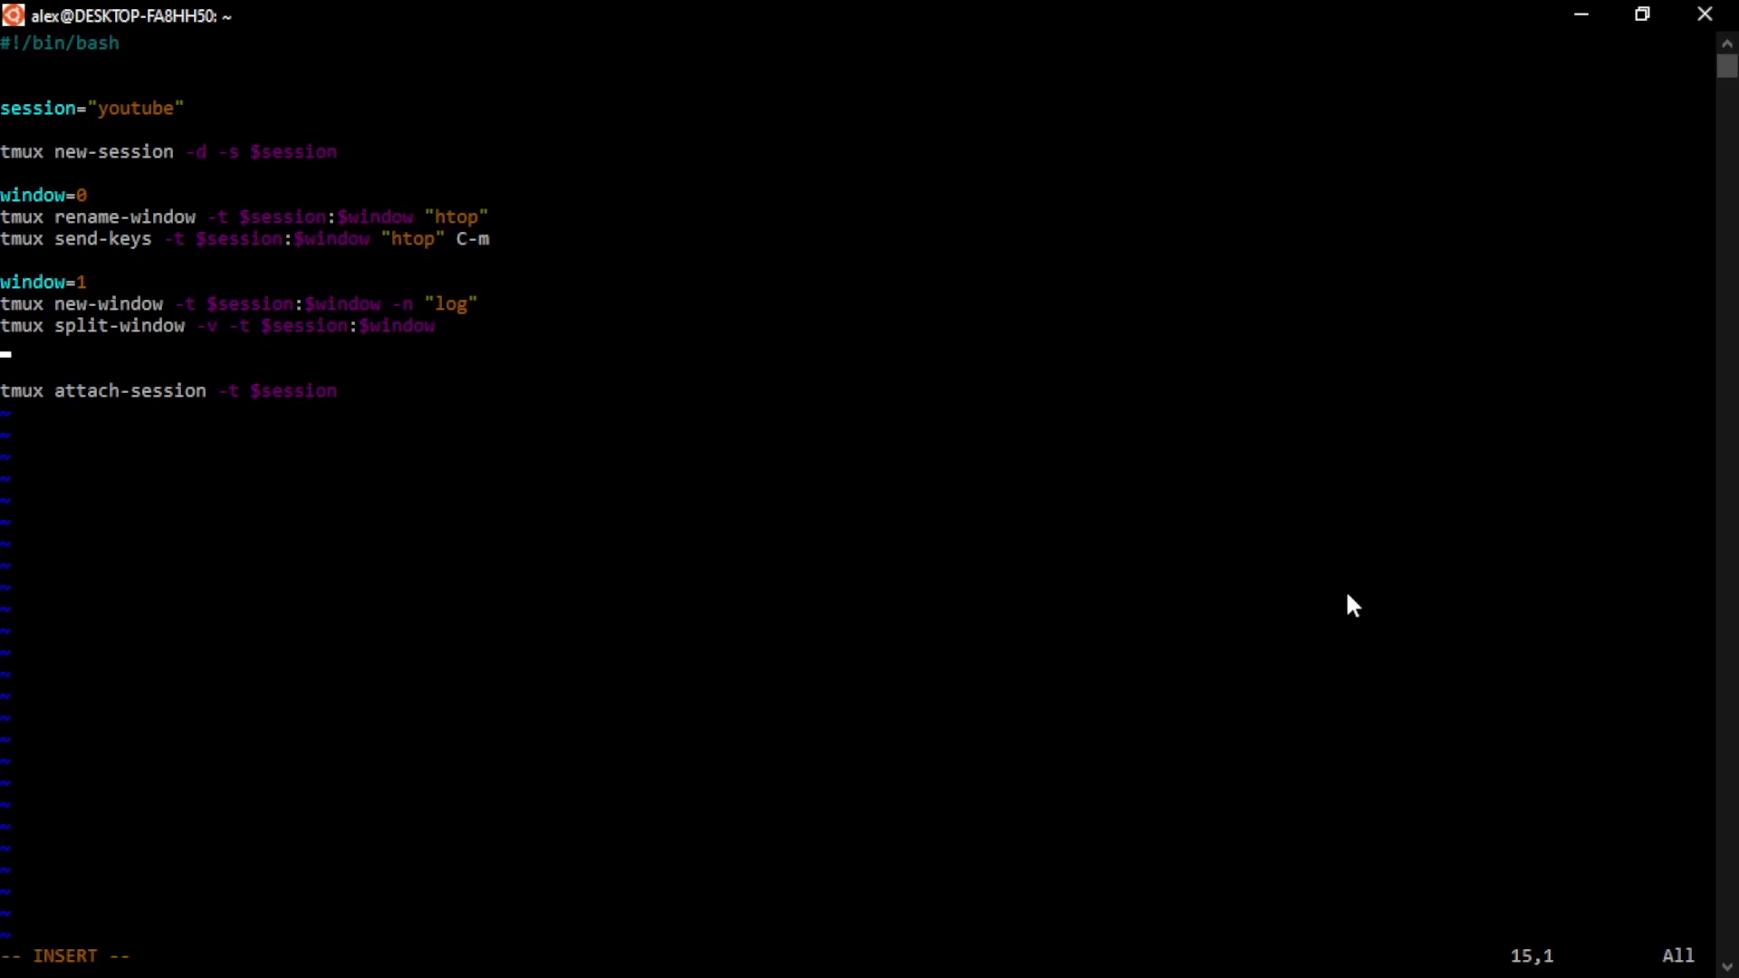
# Add a tmux select-pane -t 0 line
pyautogui.write('tmux')
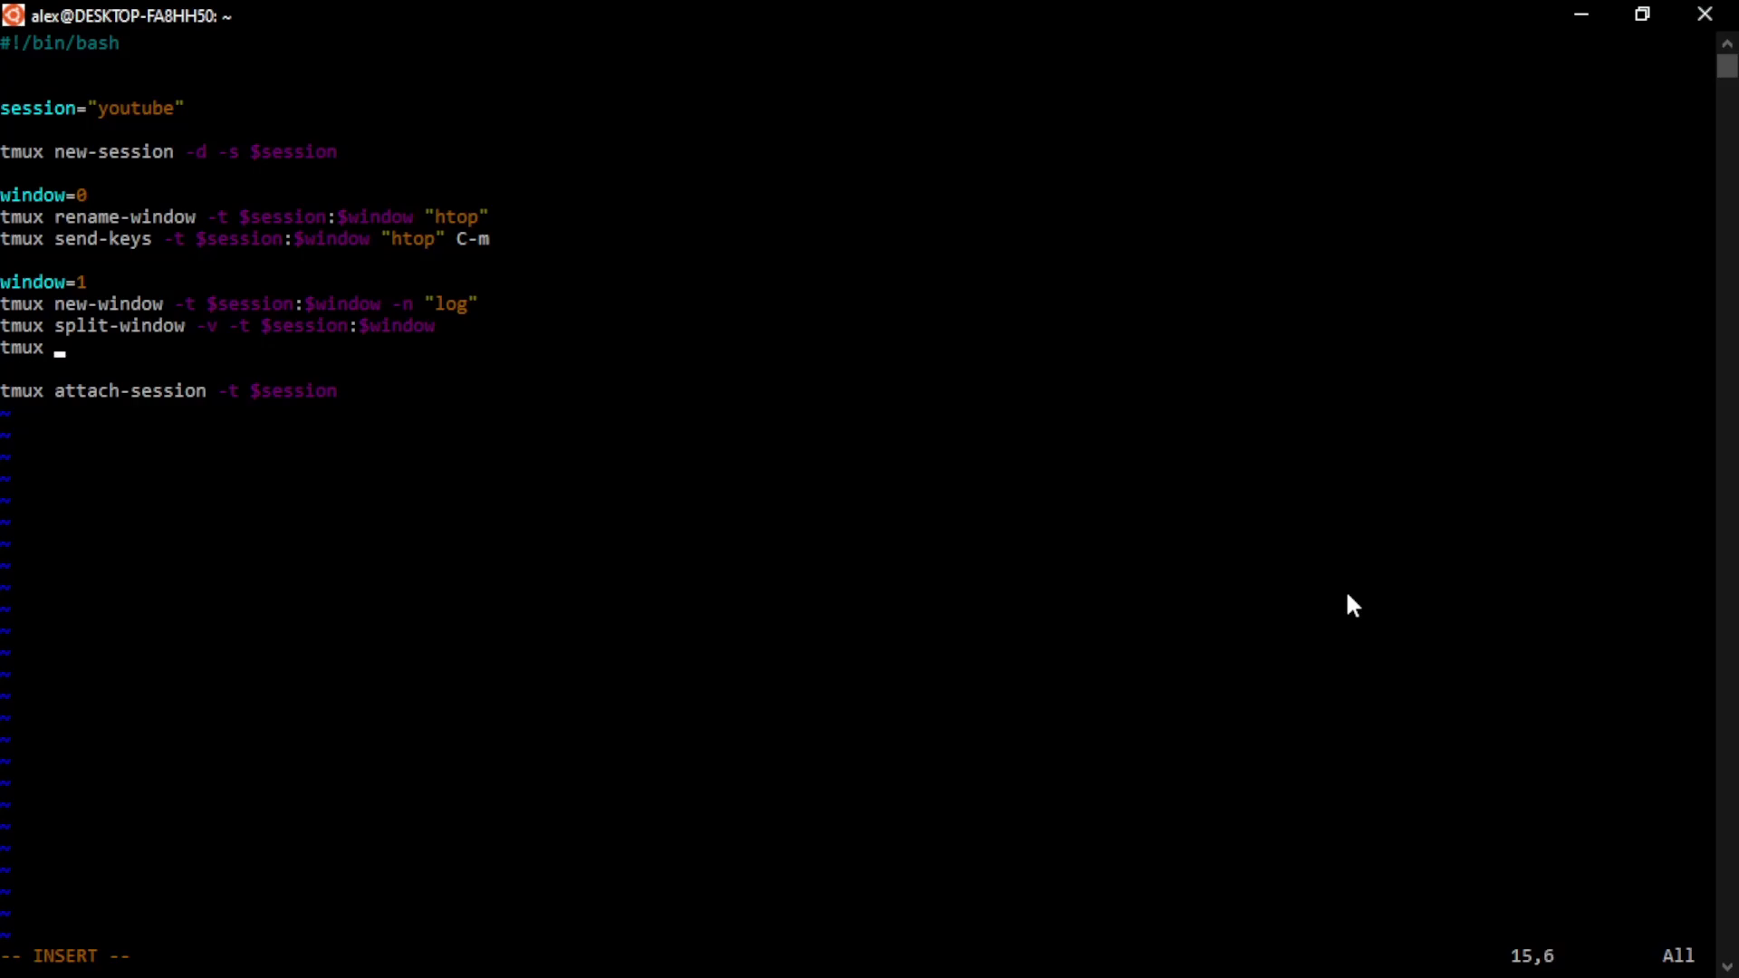
pyautogui.write('select-')
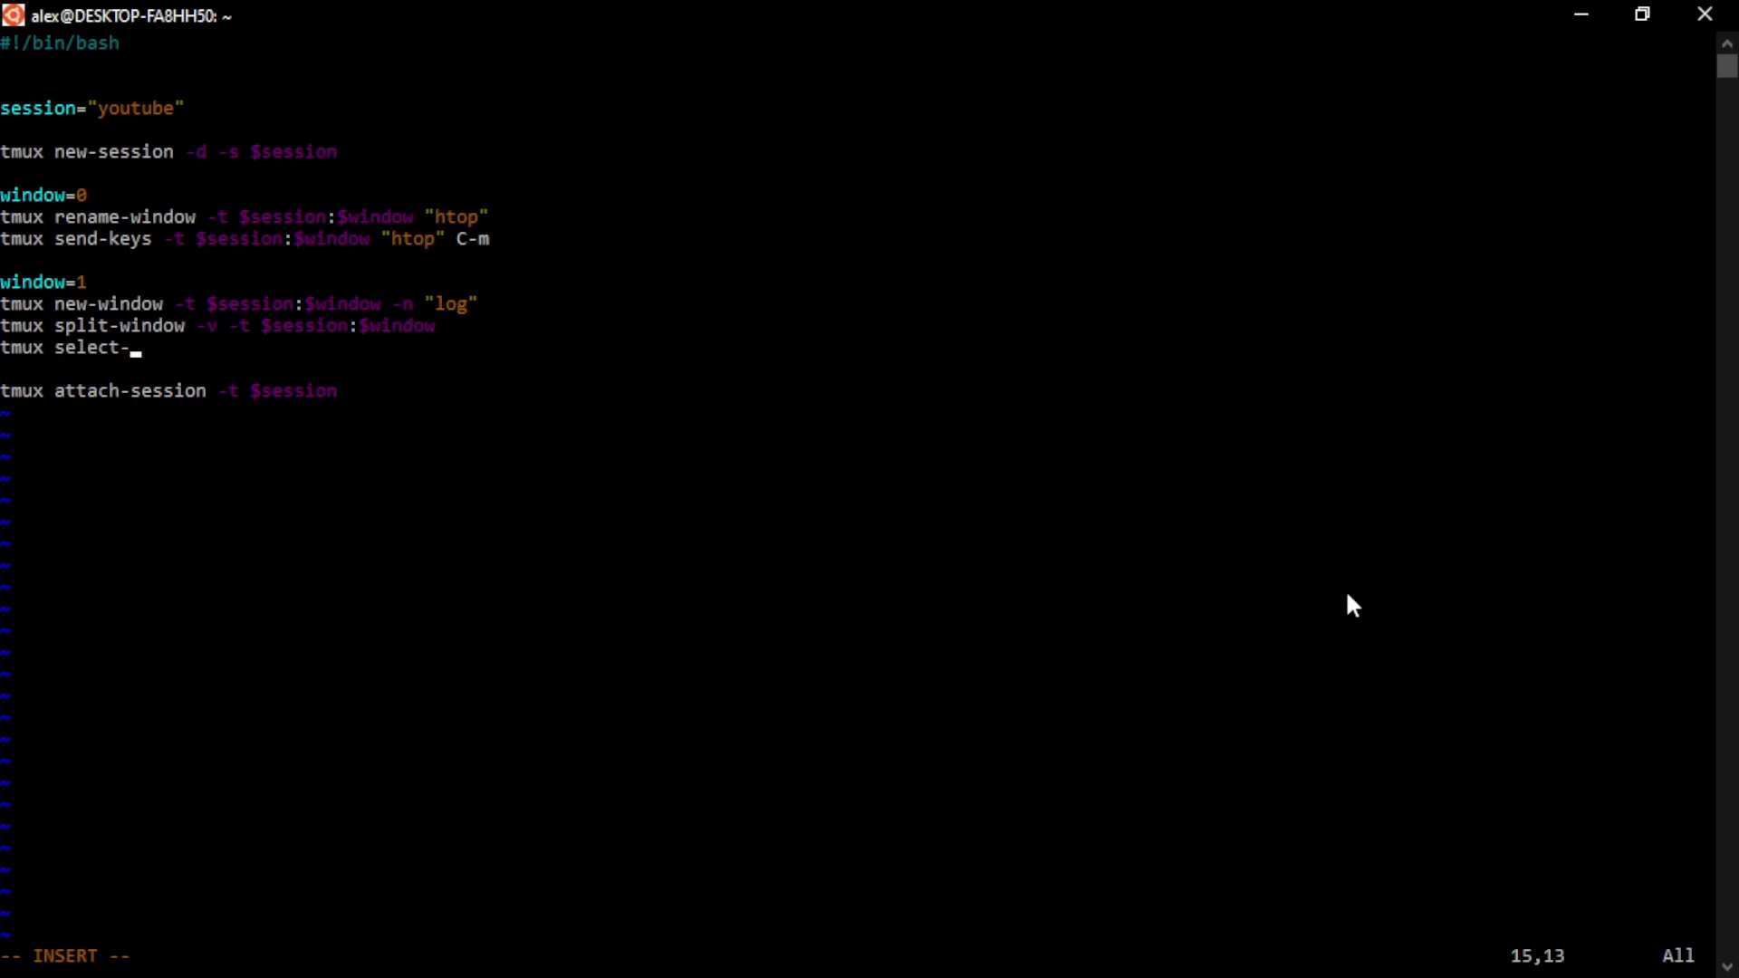
pyautogui.write('pane -t 0')
pyautogui.write('tmux send-keys -t')
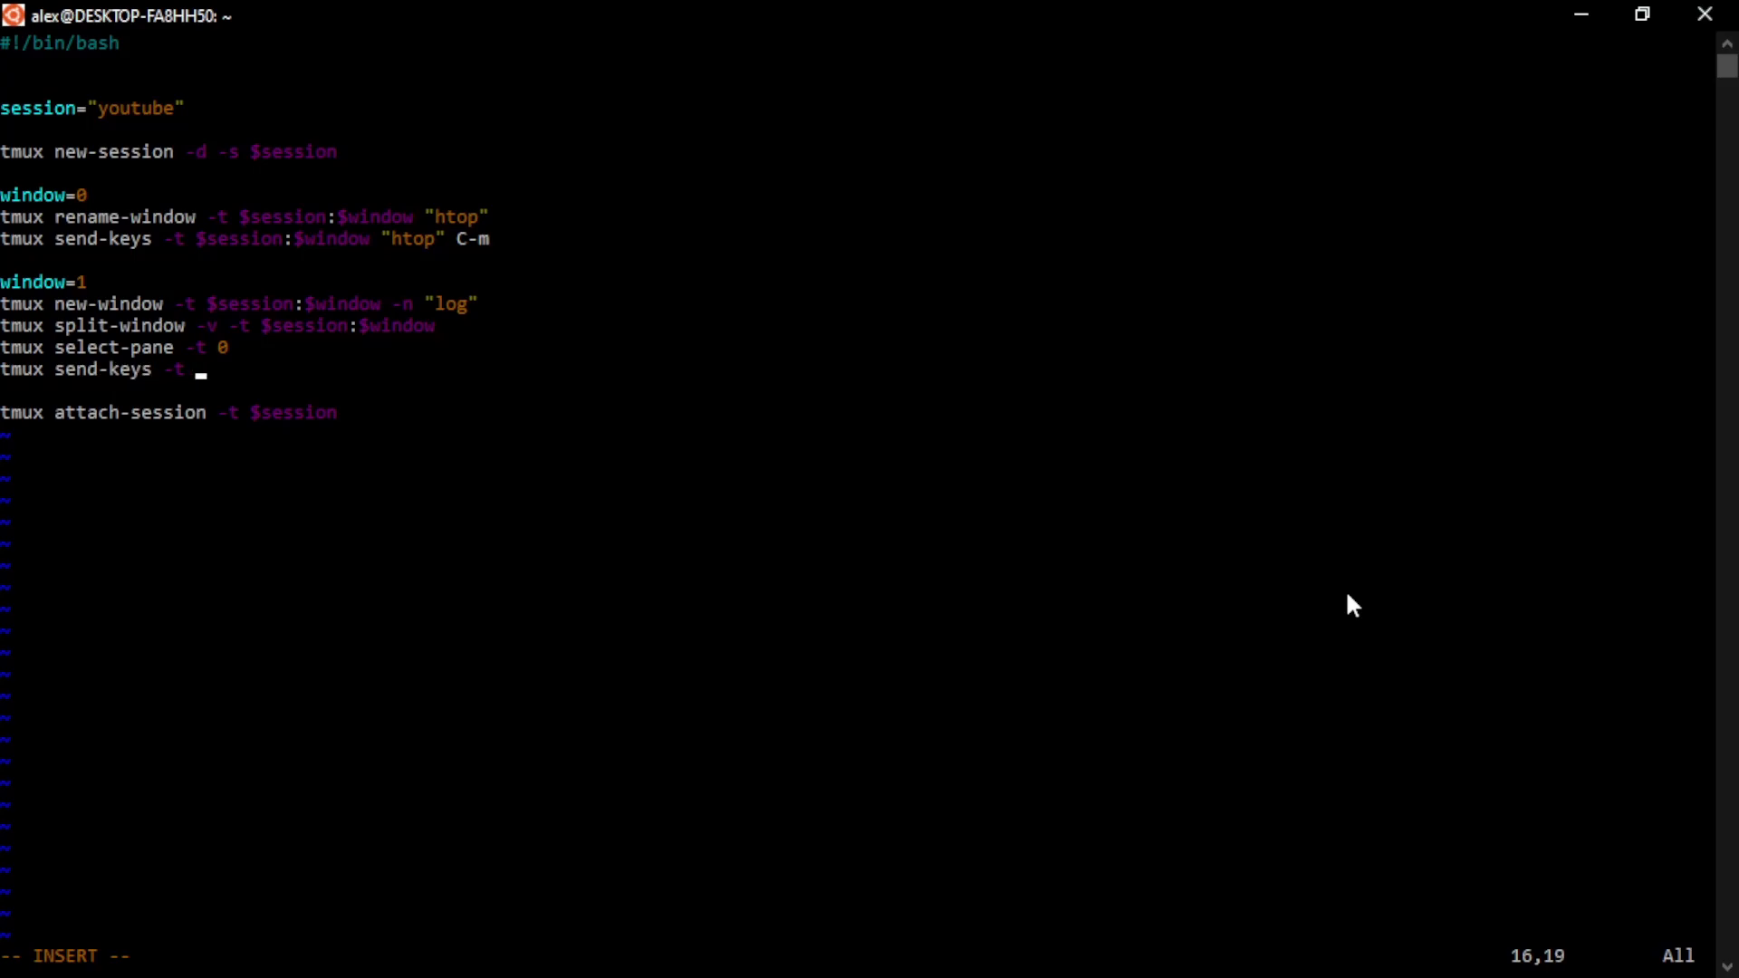
# Send "tail -F ~/backup/20241109.log" C-m to $session:$window
pyautogui.write('$session')
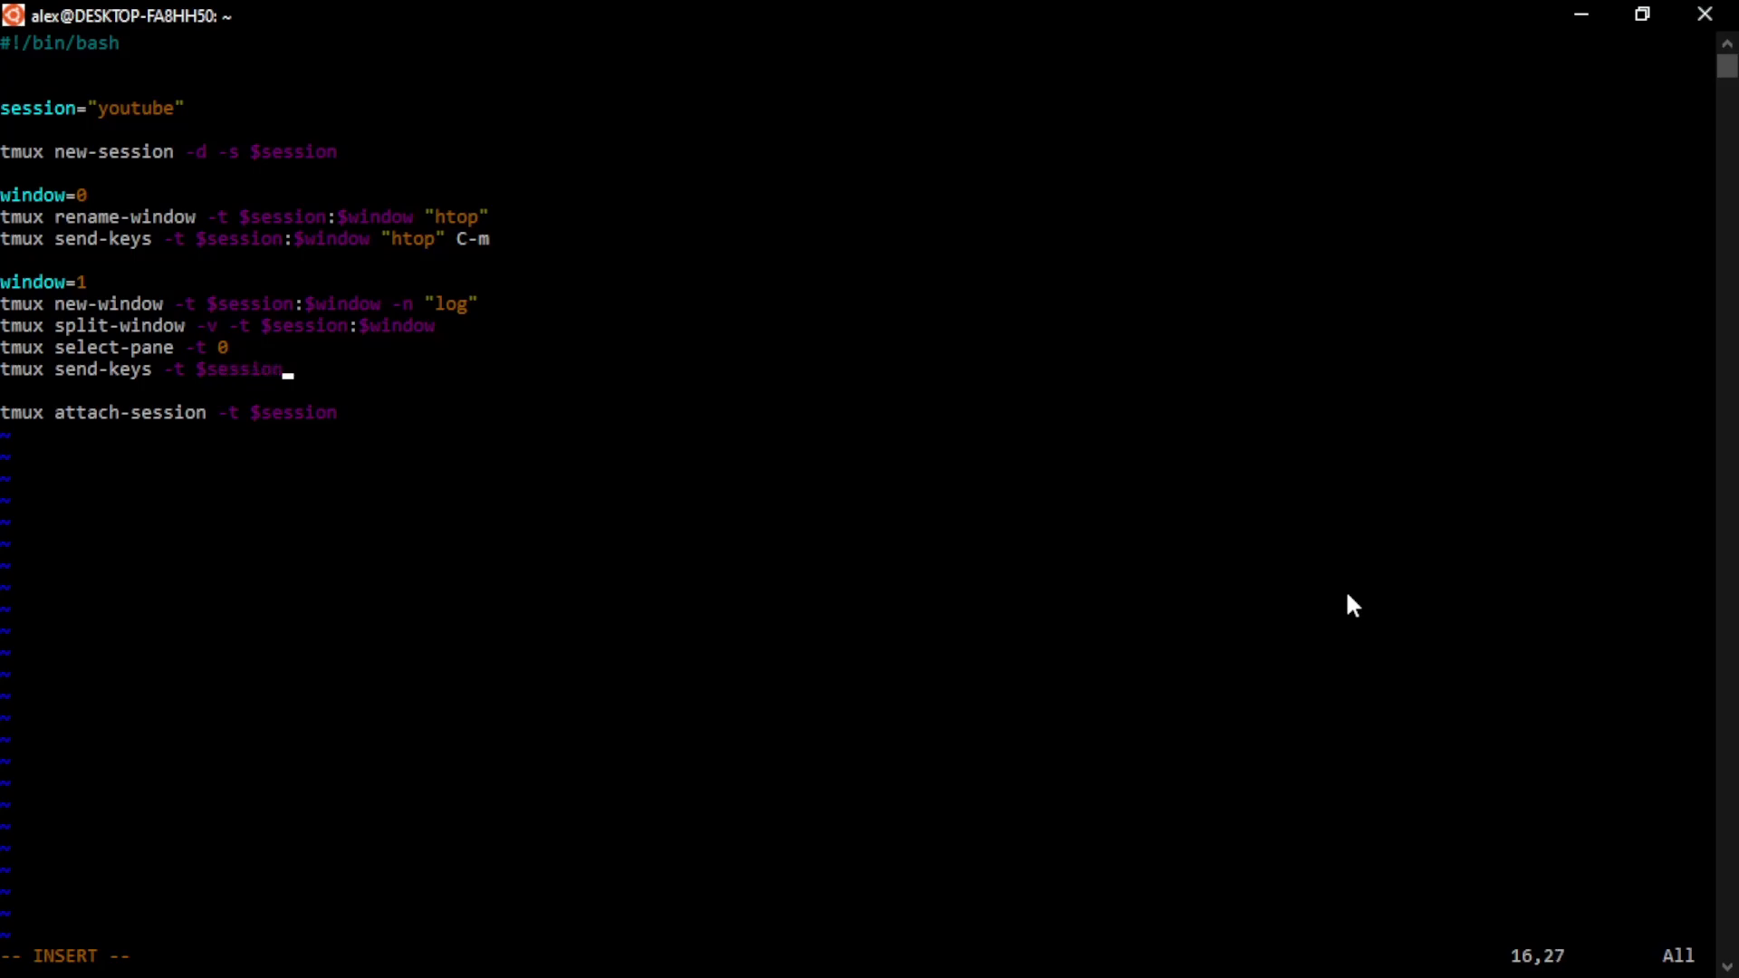
pyautogui.write(':$windo')
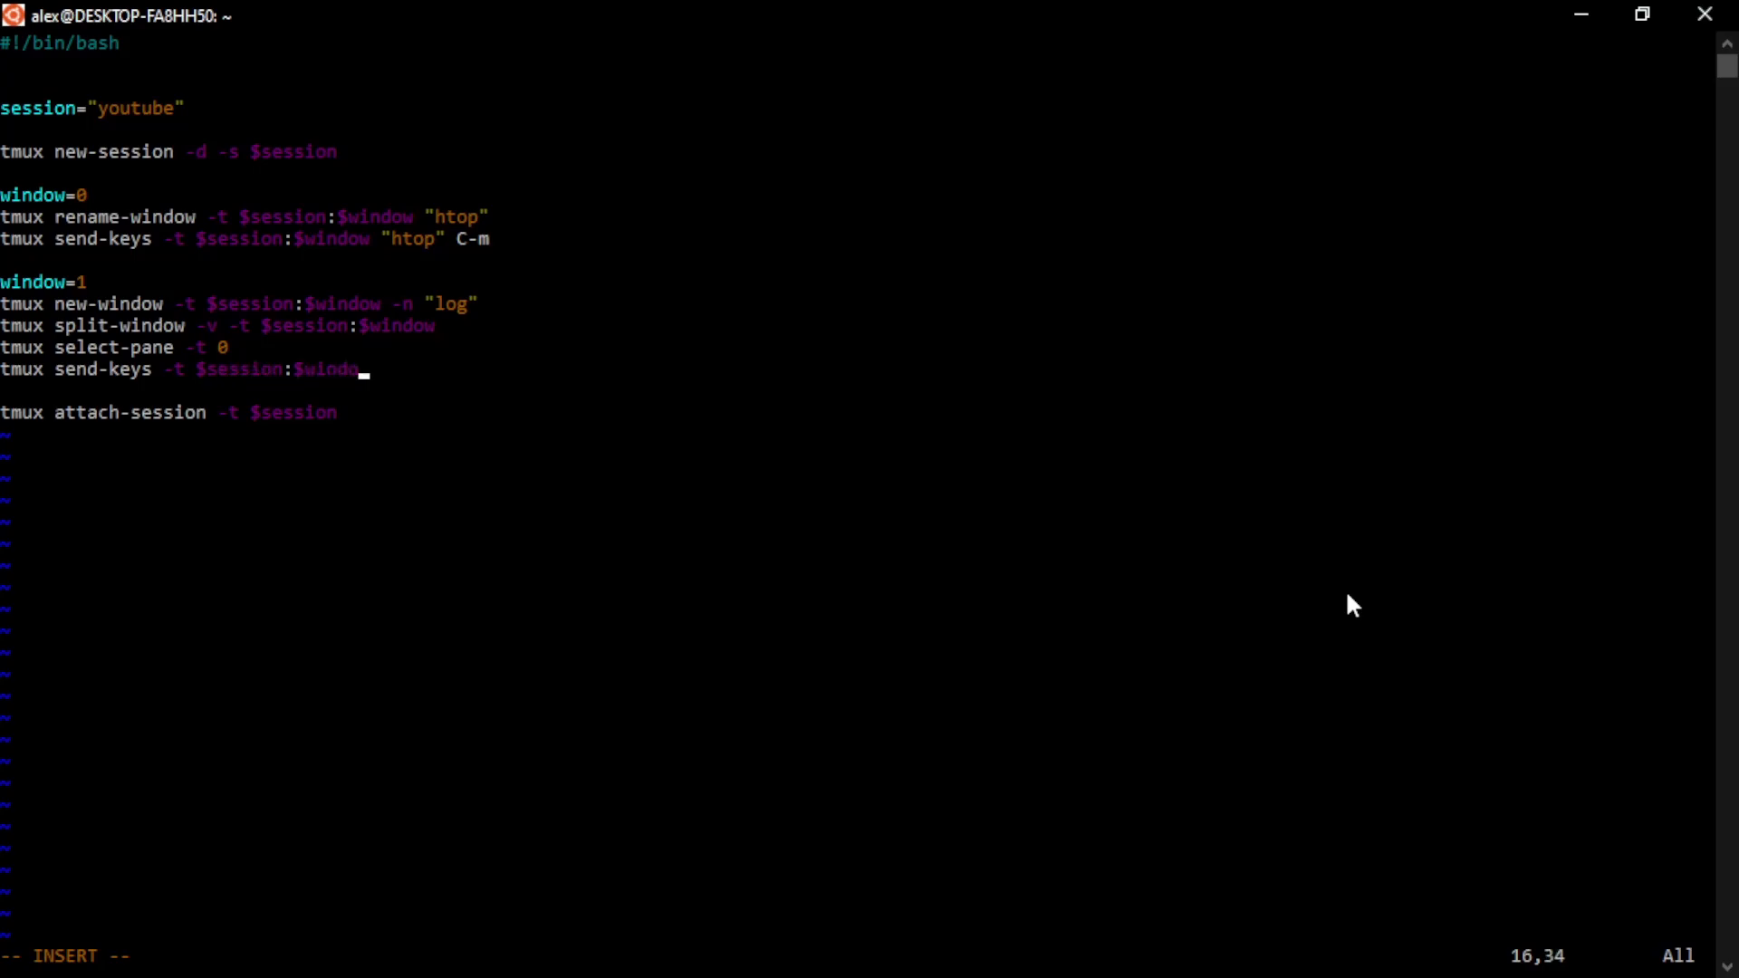
pyautogui.write('"tail')
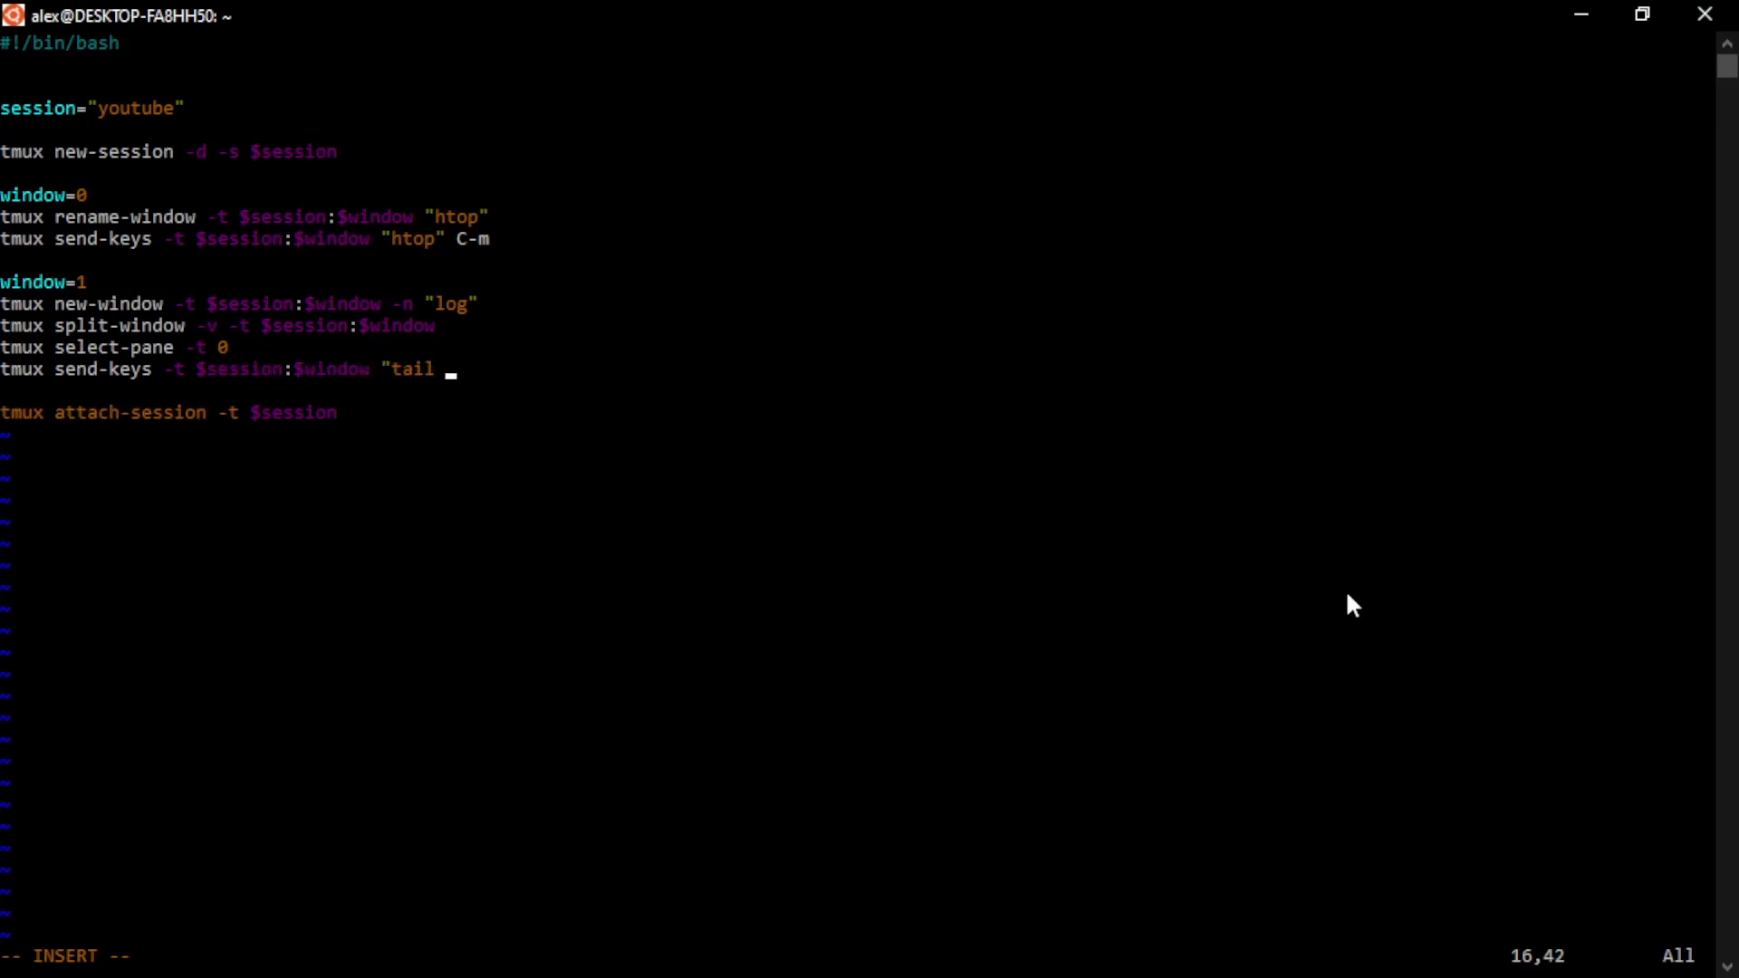
pyautogui.write('-F')
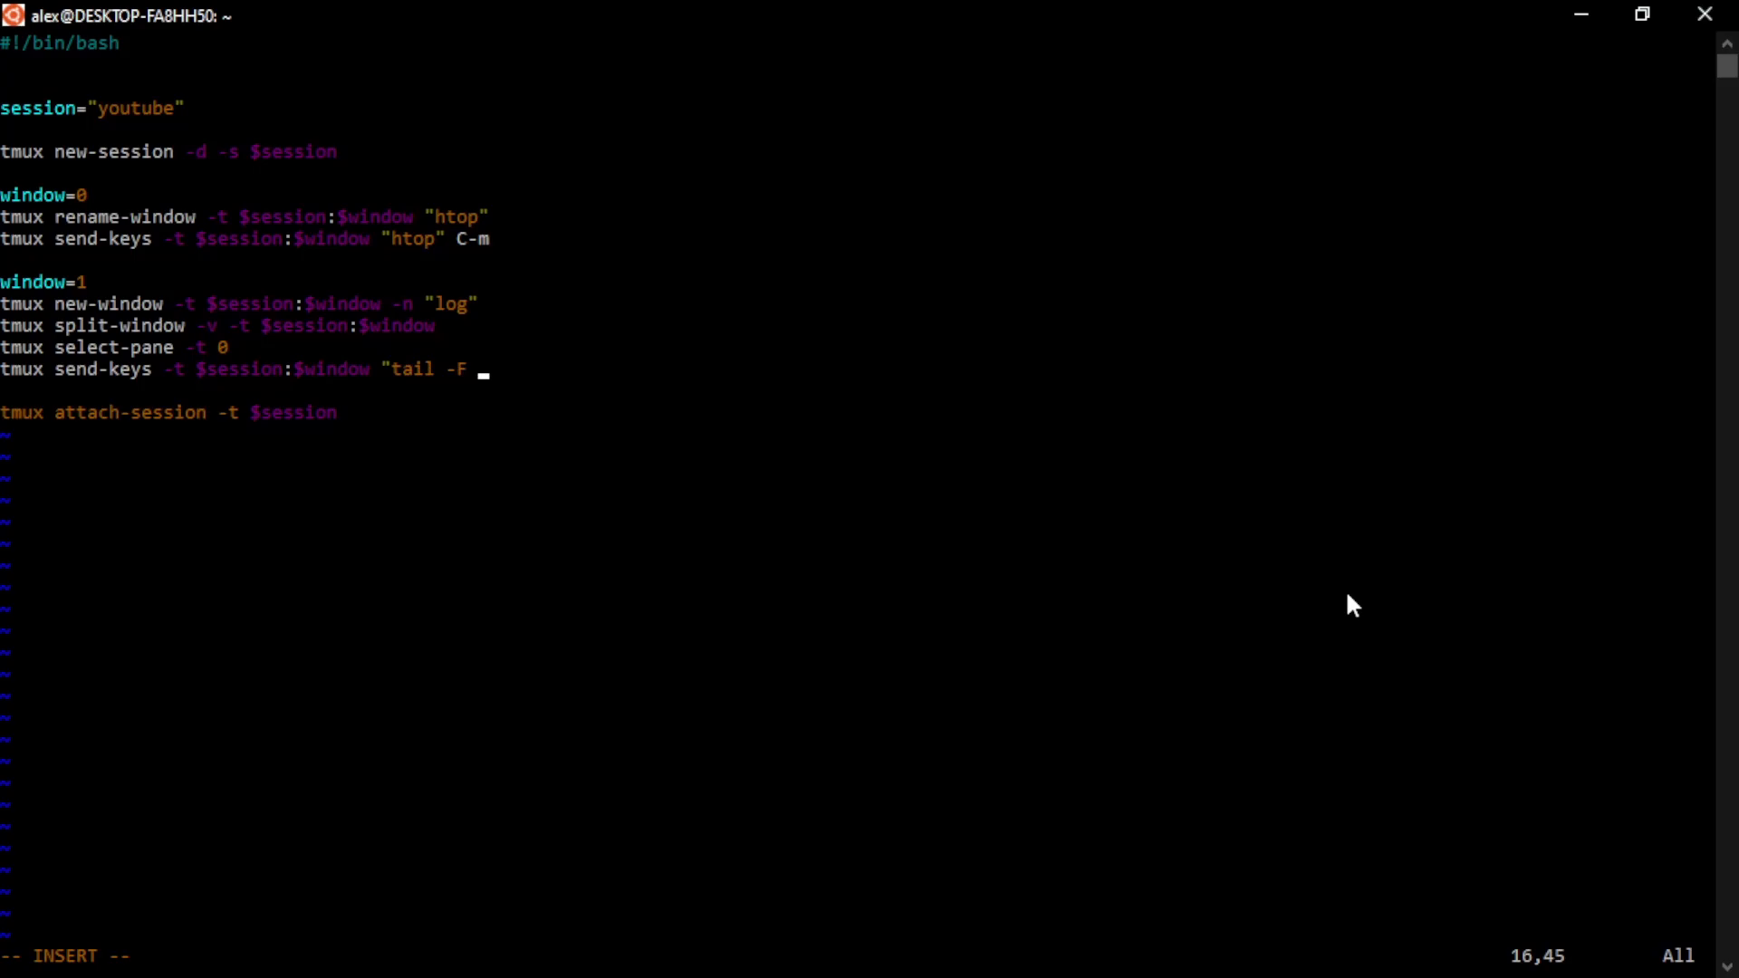
pyautogui.write('~/bn')
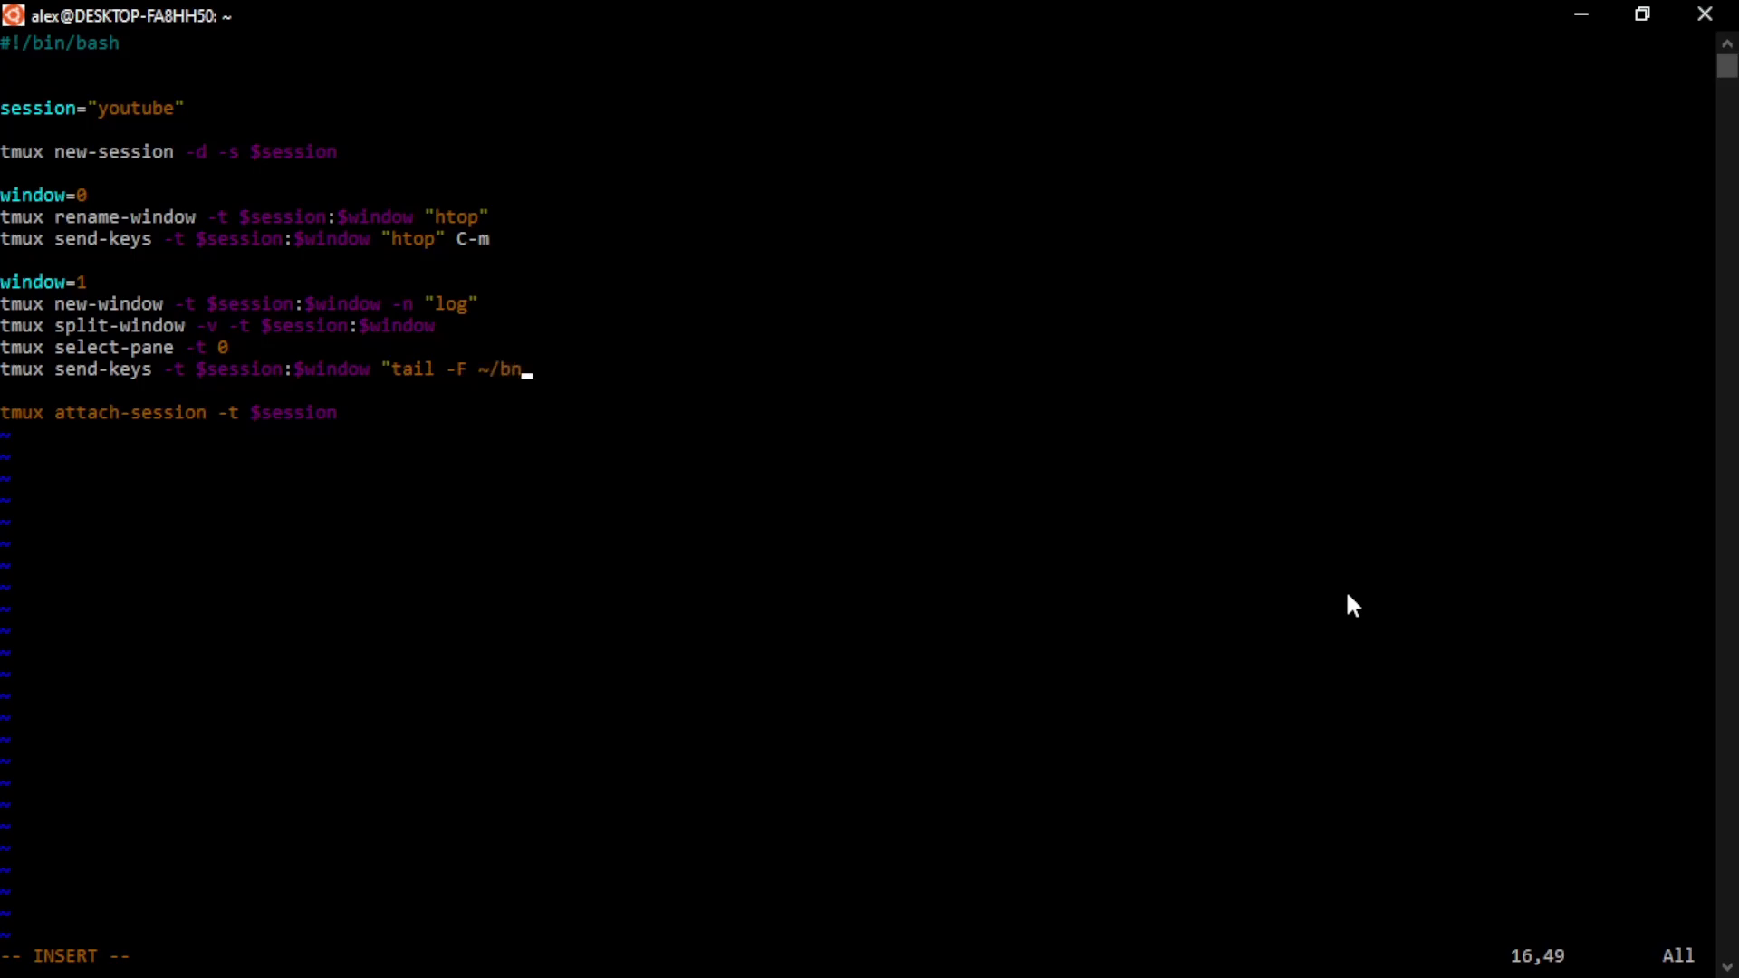
pyautogui.write('ackup')
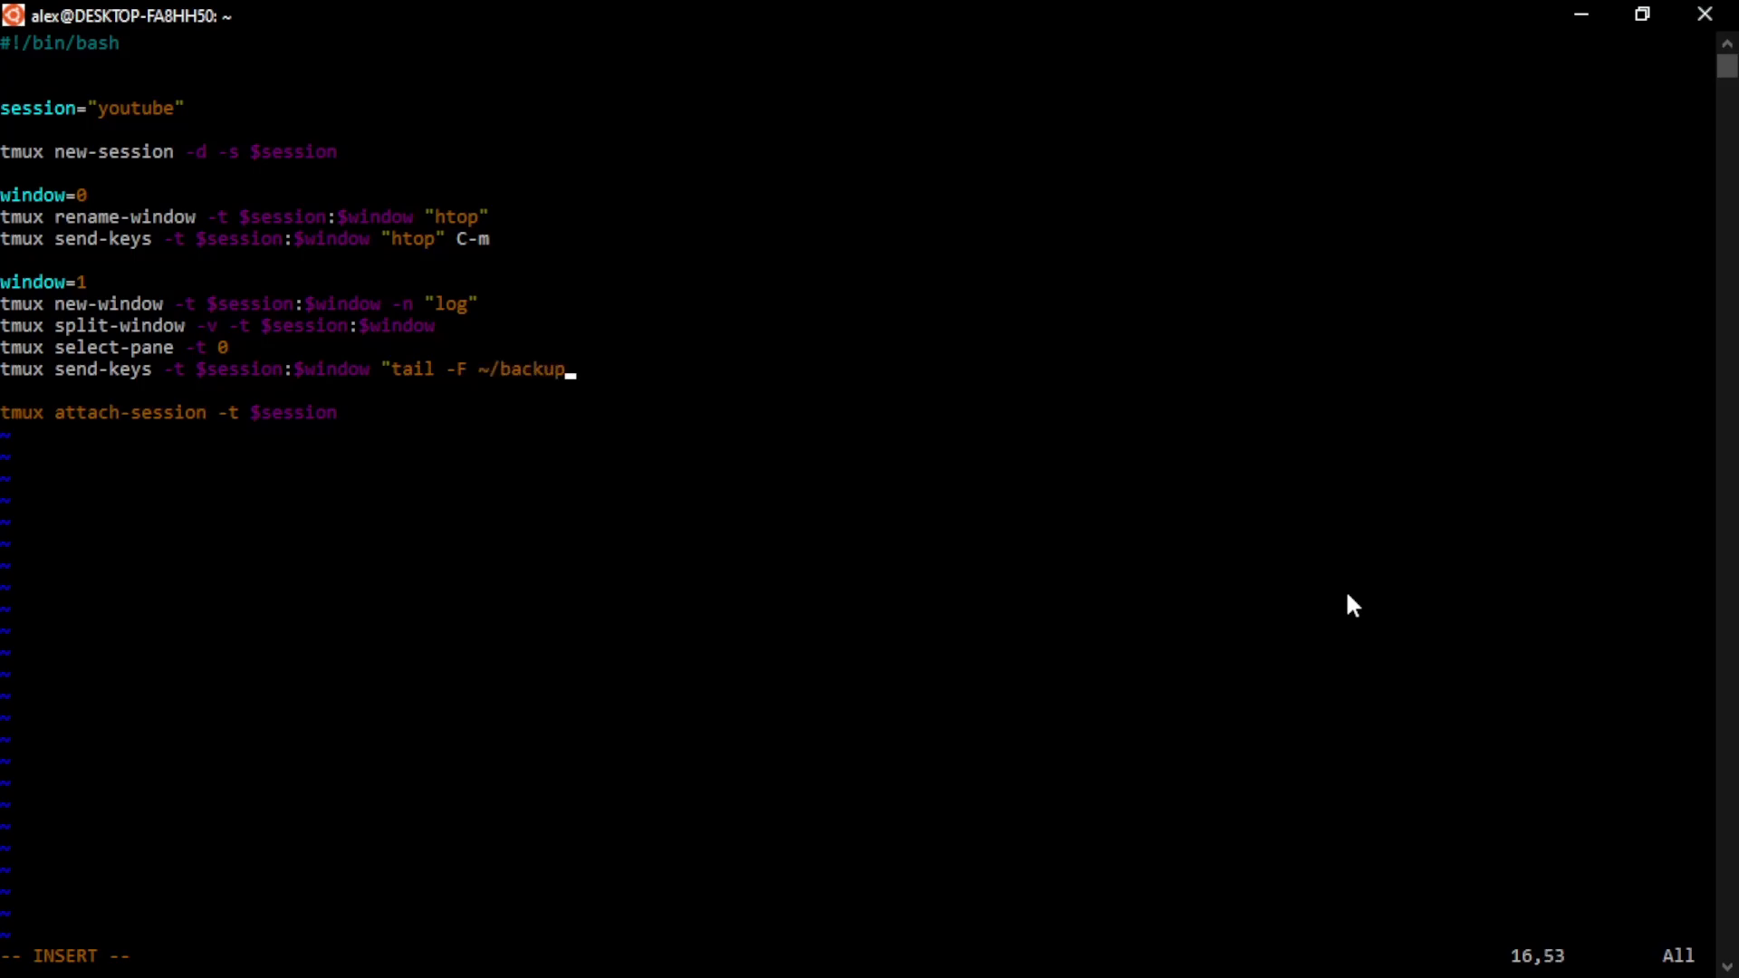
pyautogui.write('/202411')
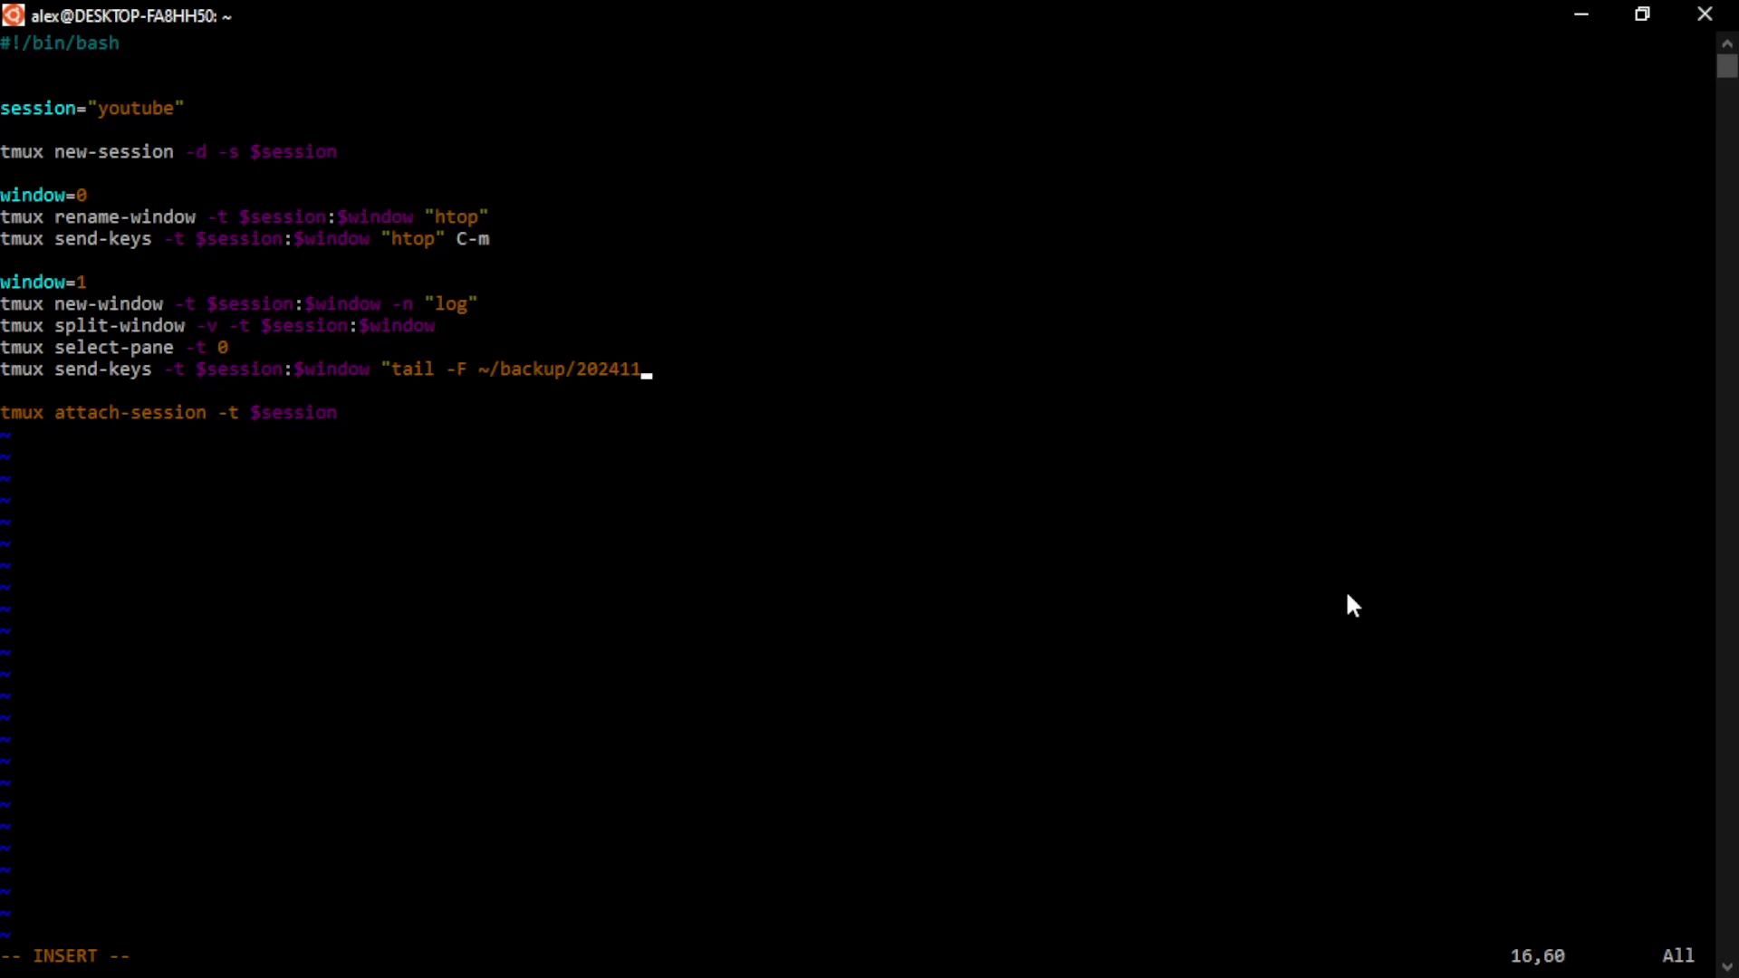
pyautogui.write('09')
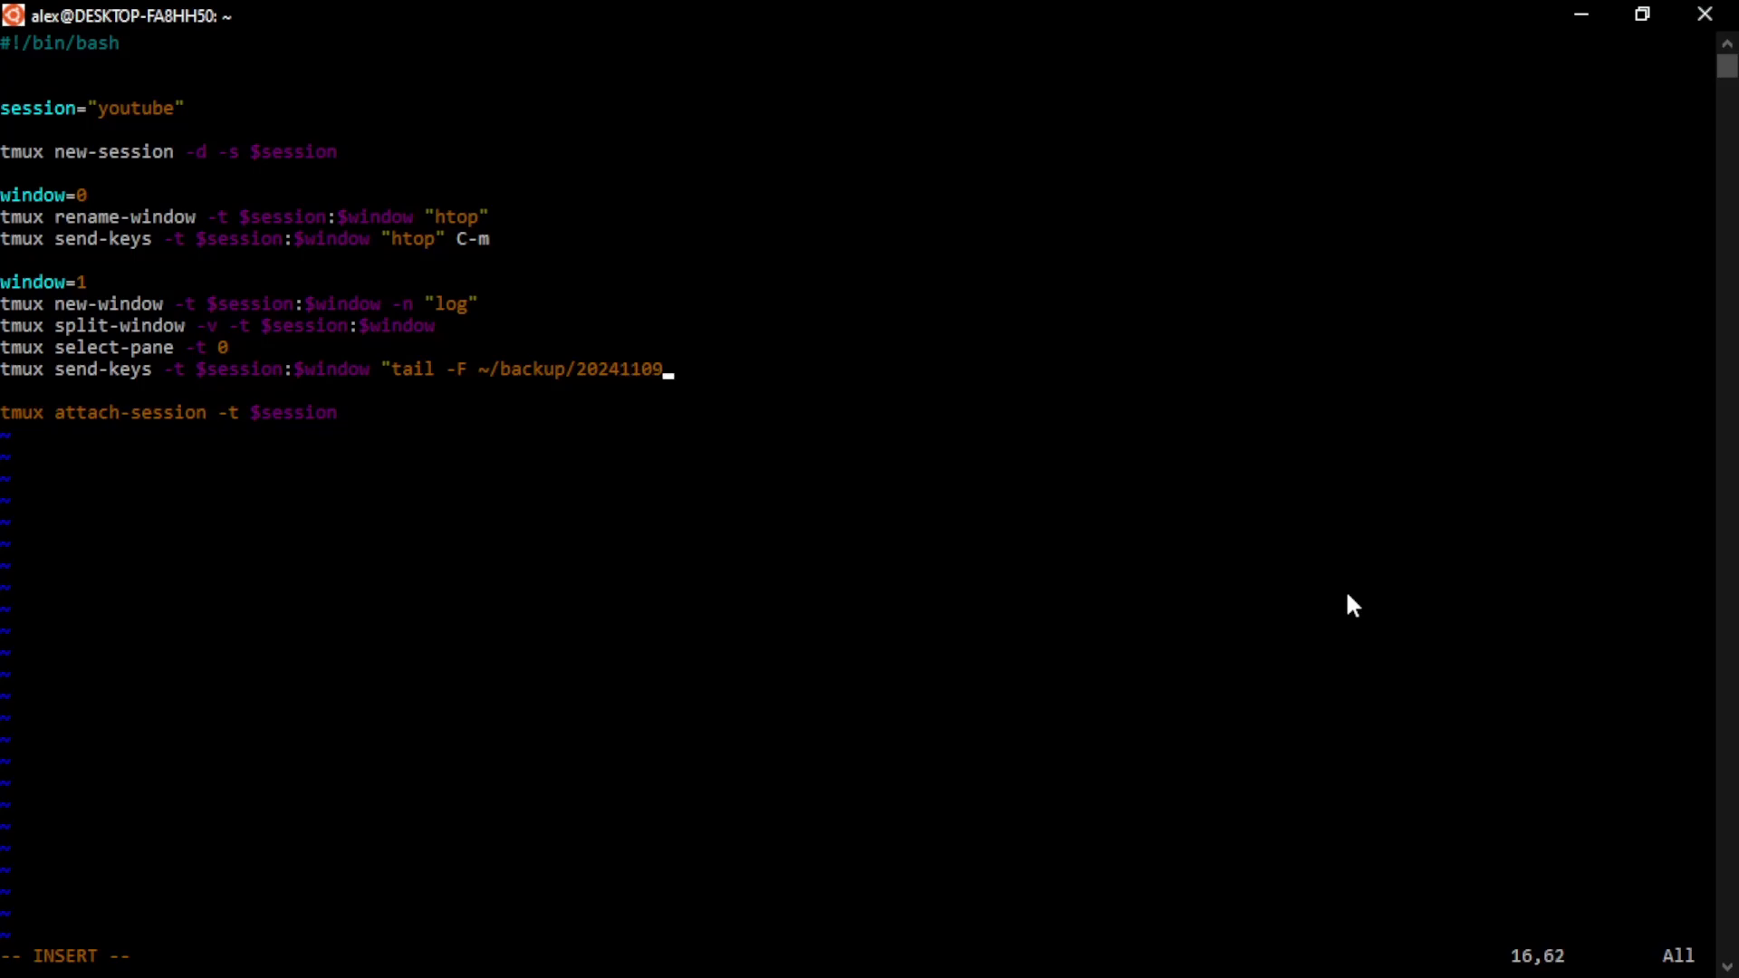
pyautogui.write('.')
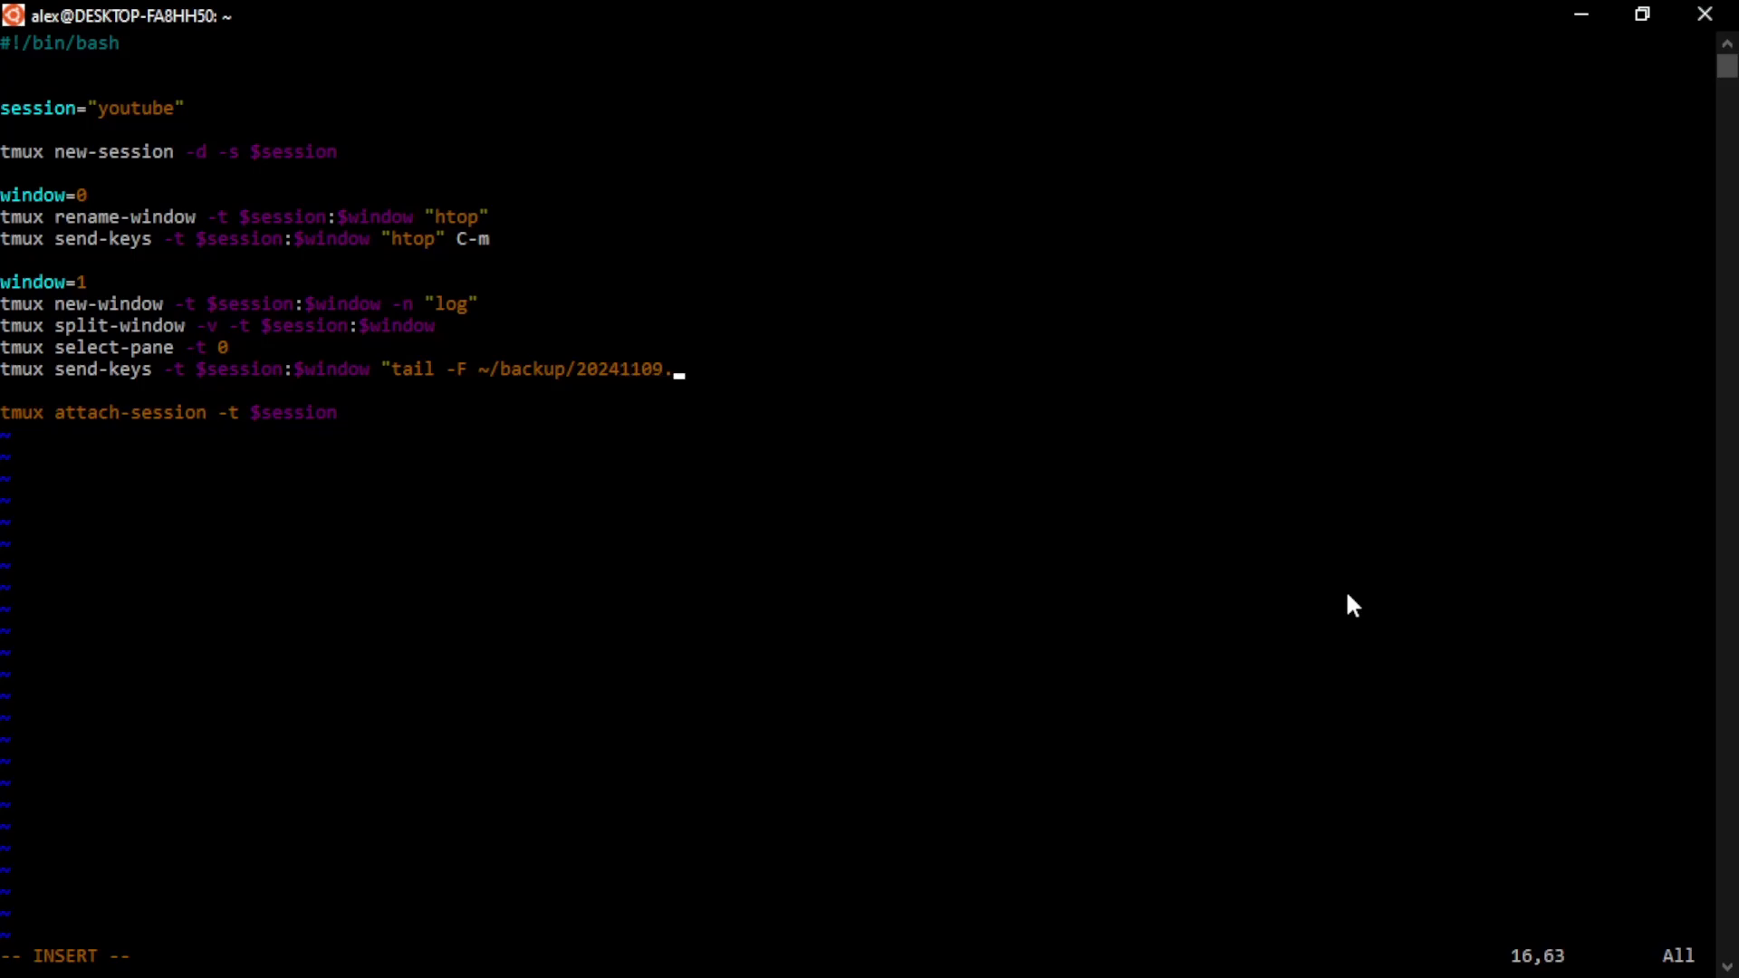
pyautogui.write('lo')
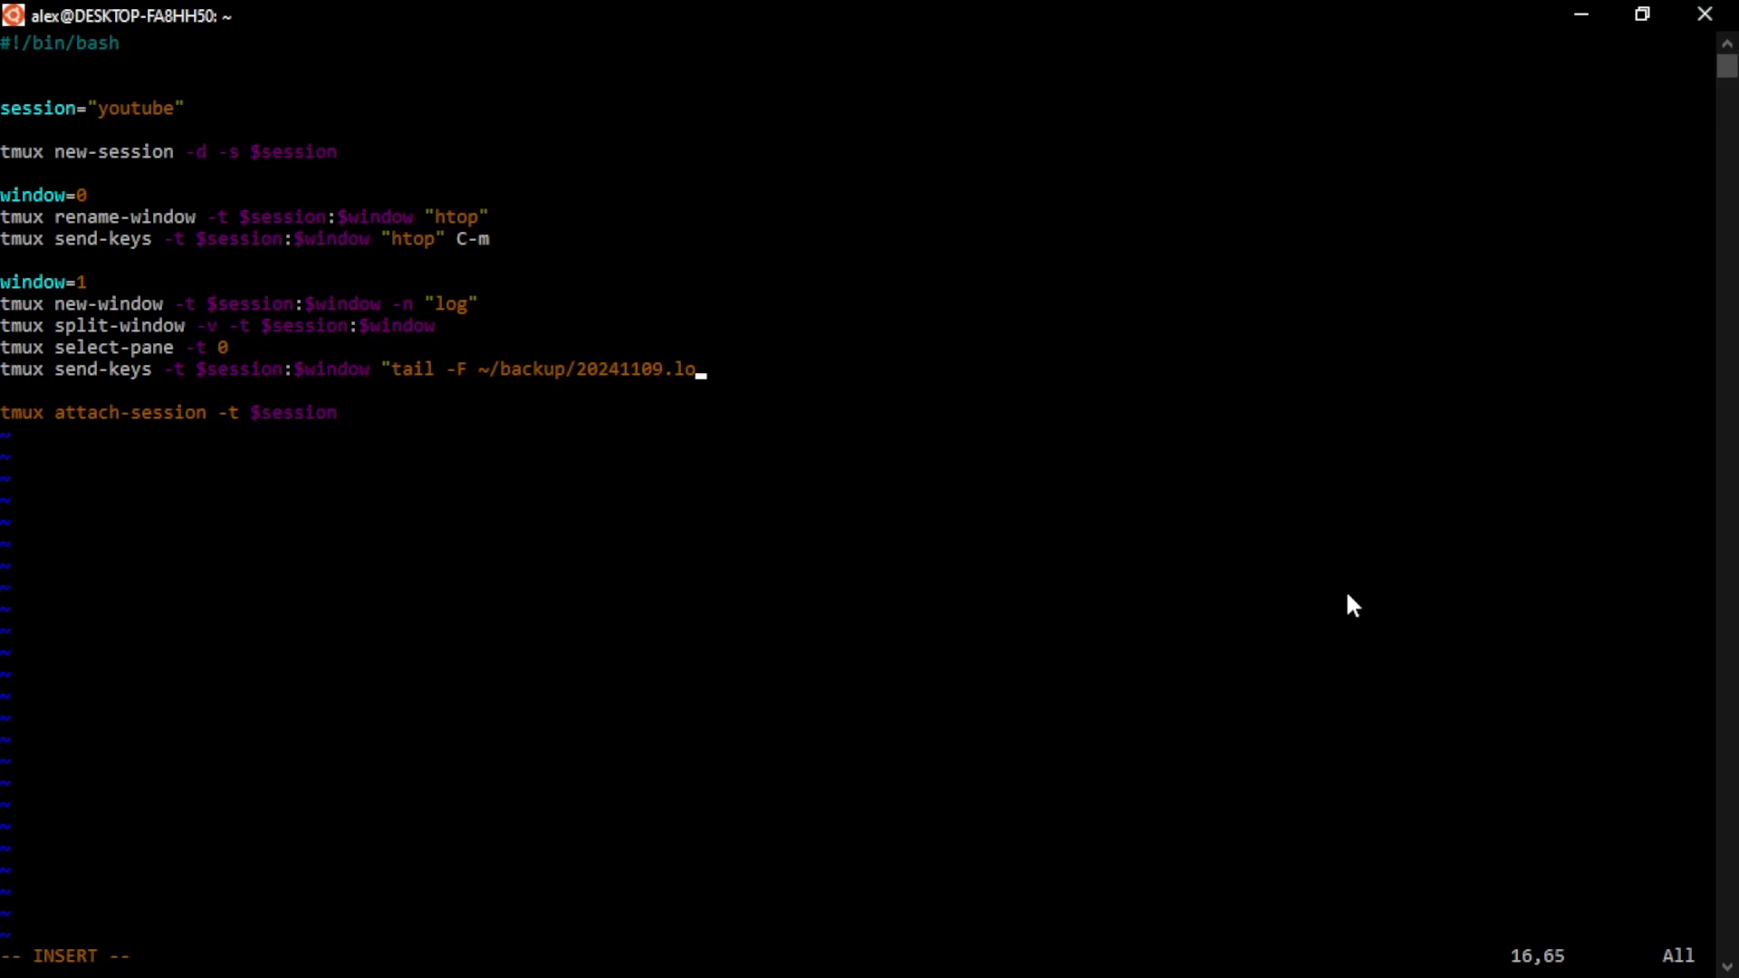
pyautogui.write('g')
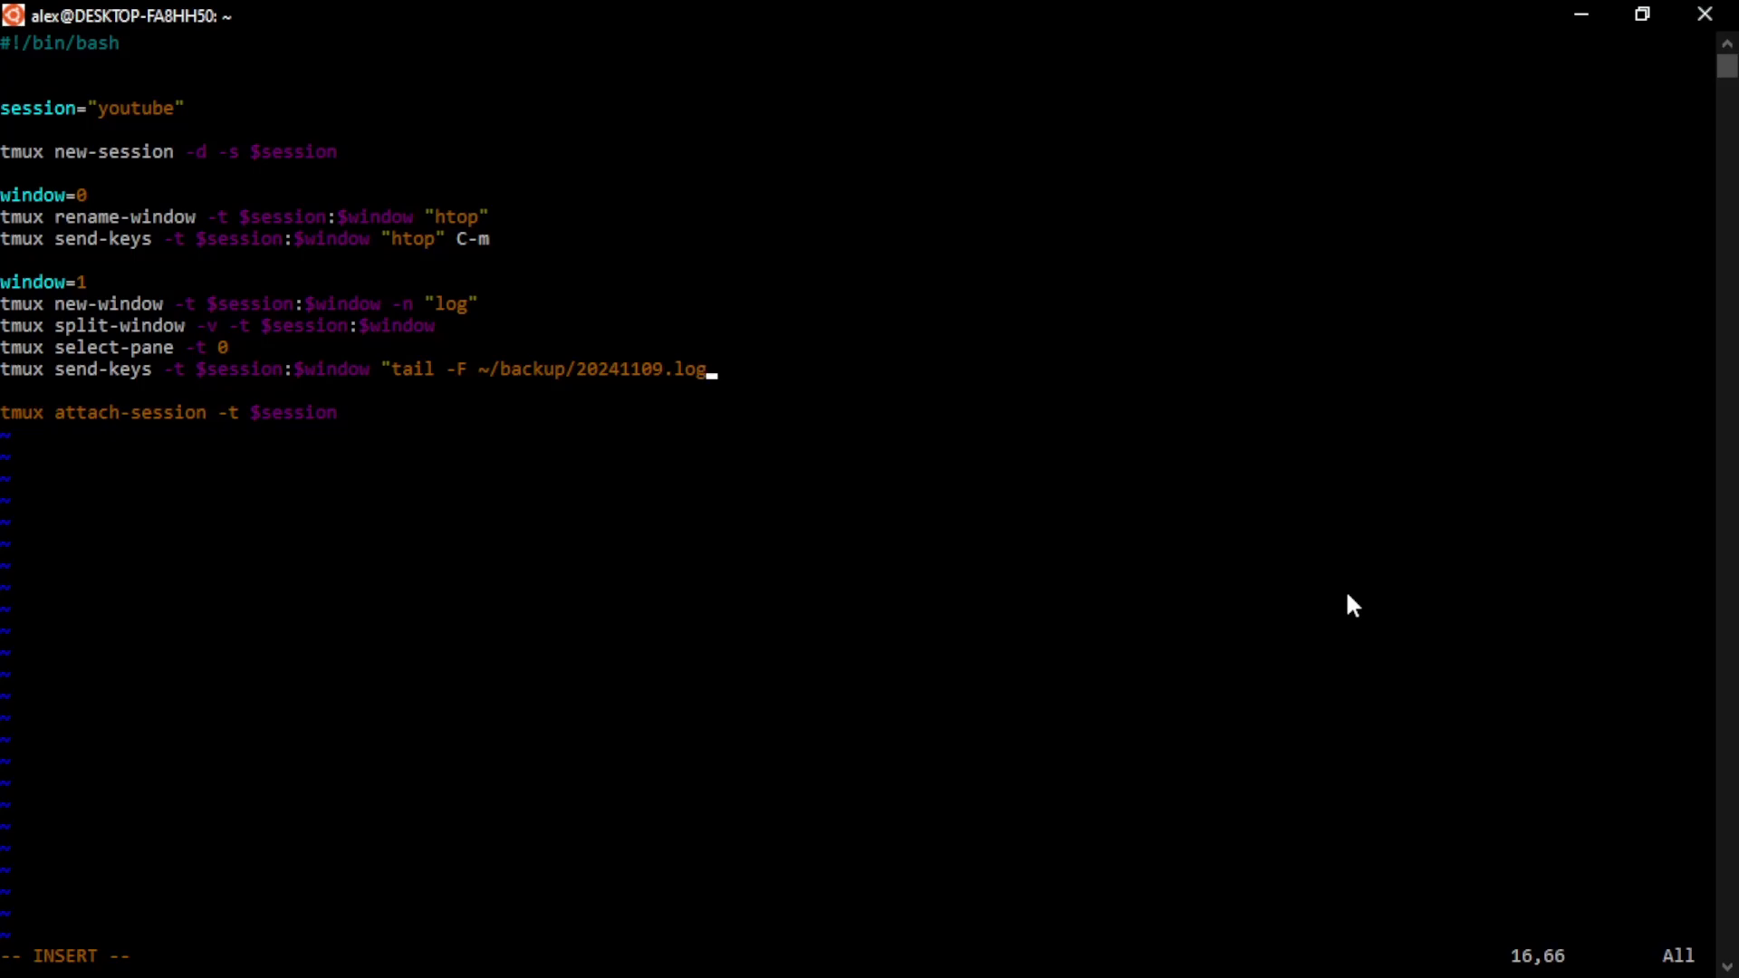
pyautogui.write('"')
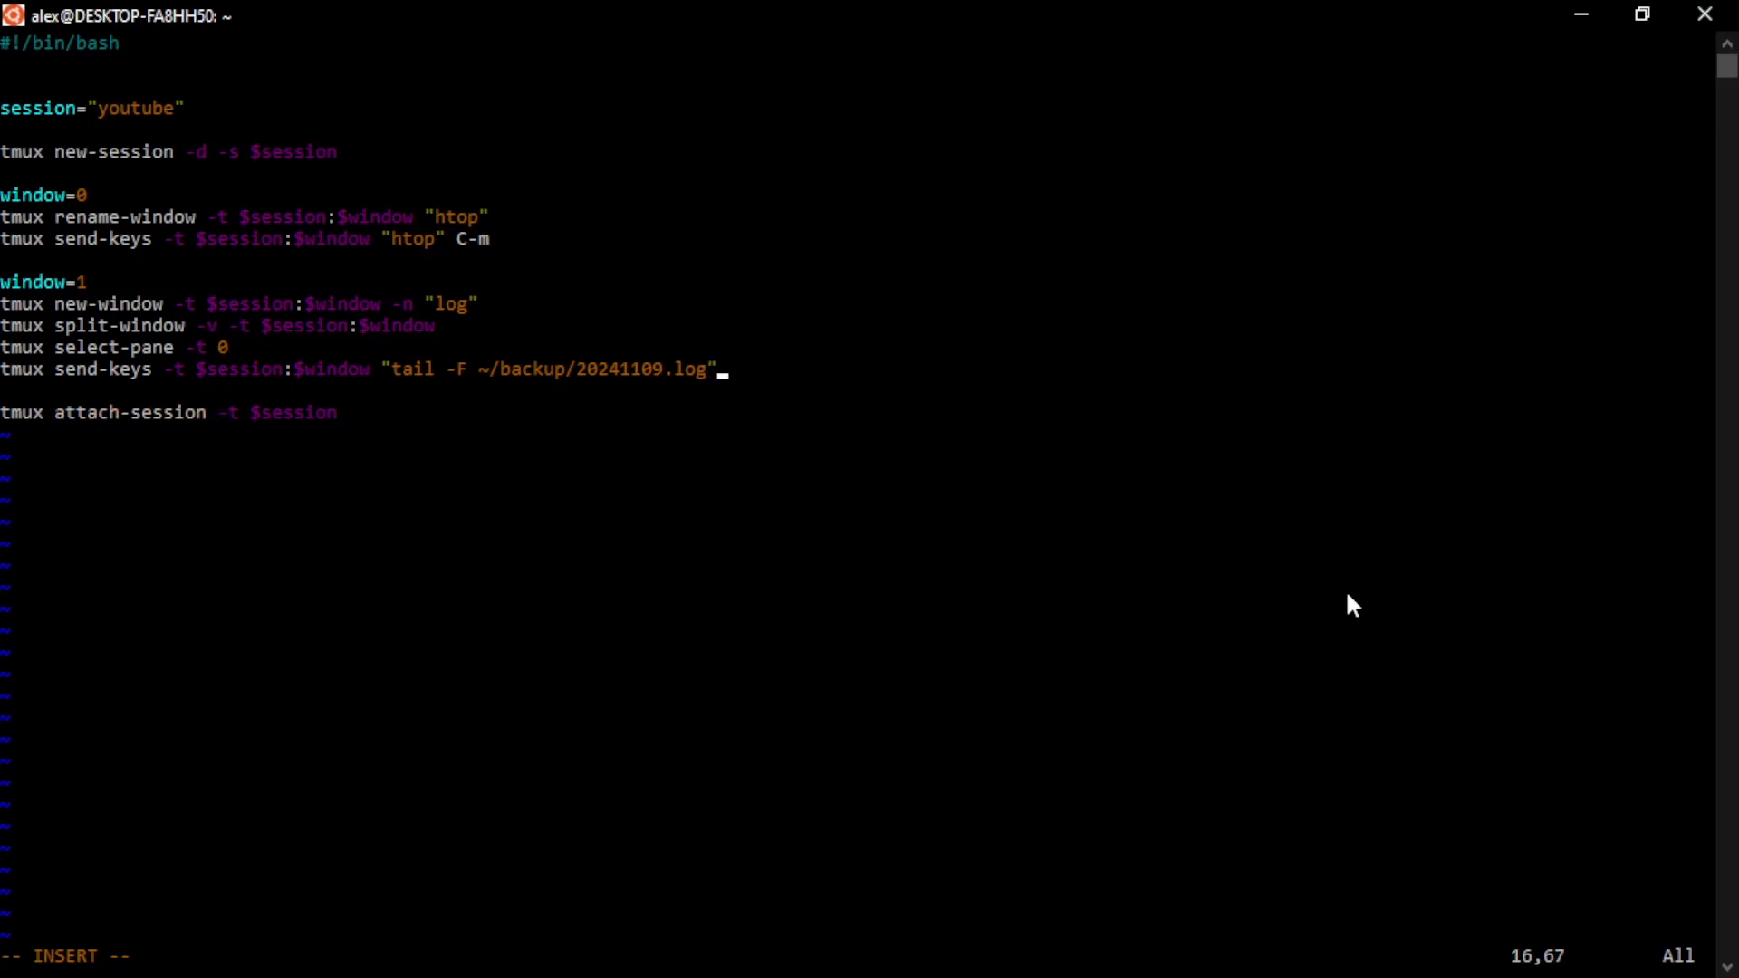
pyautogui.write('C')
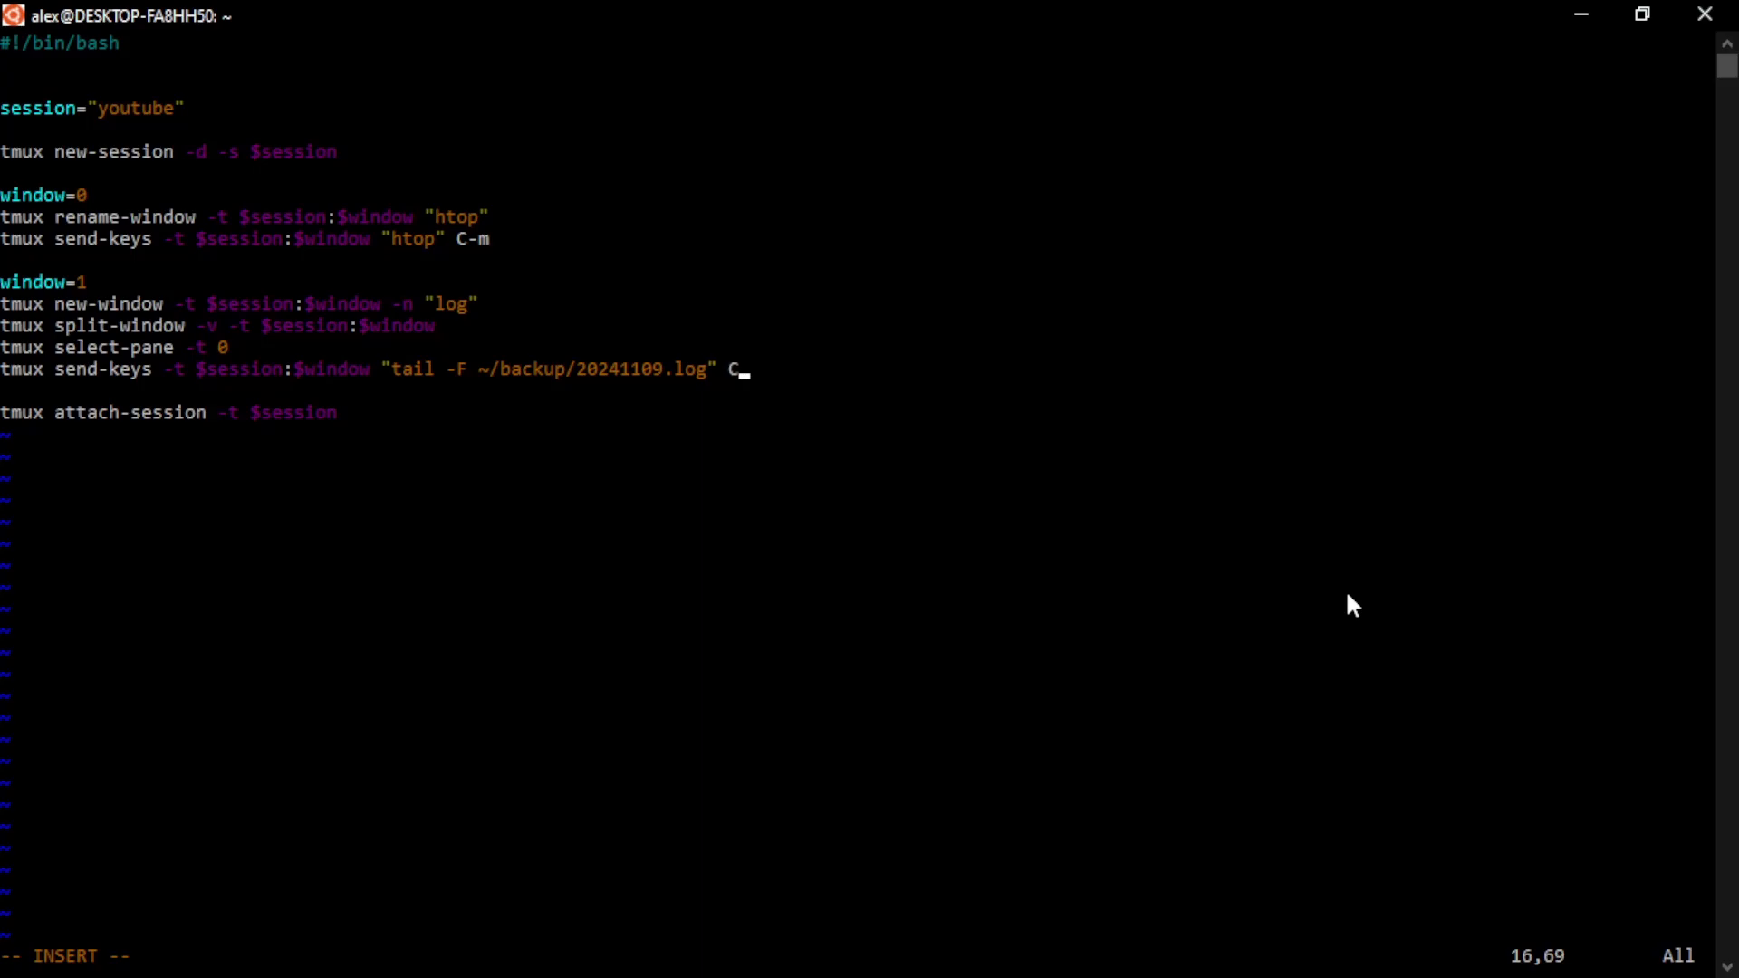
pyautogui.write('-m')
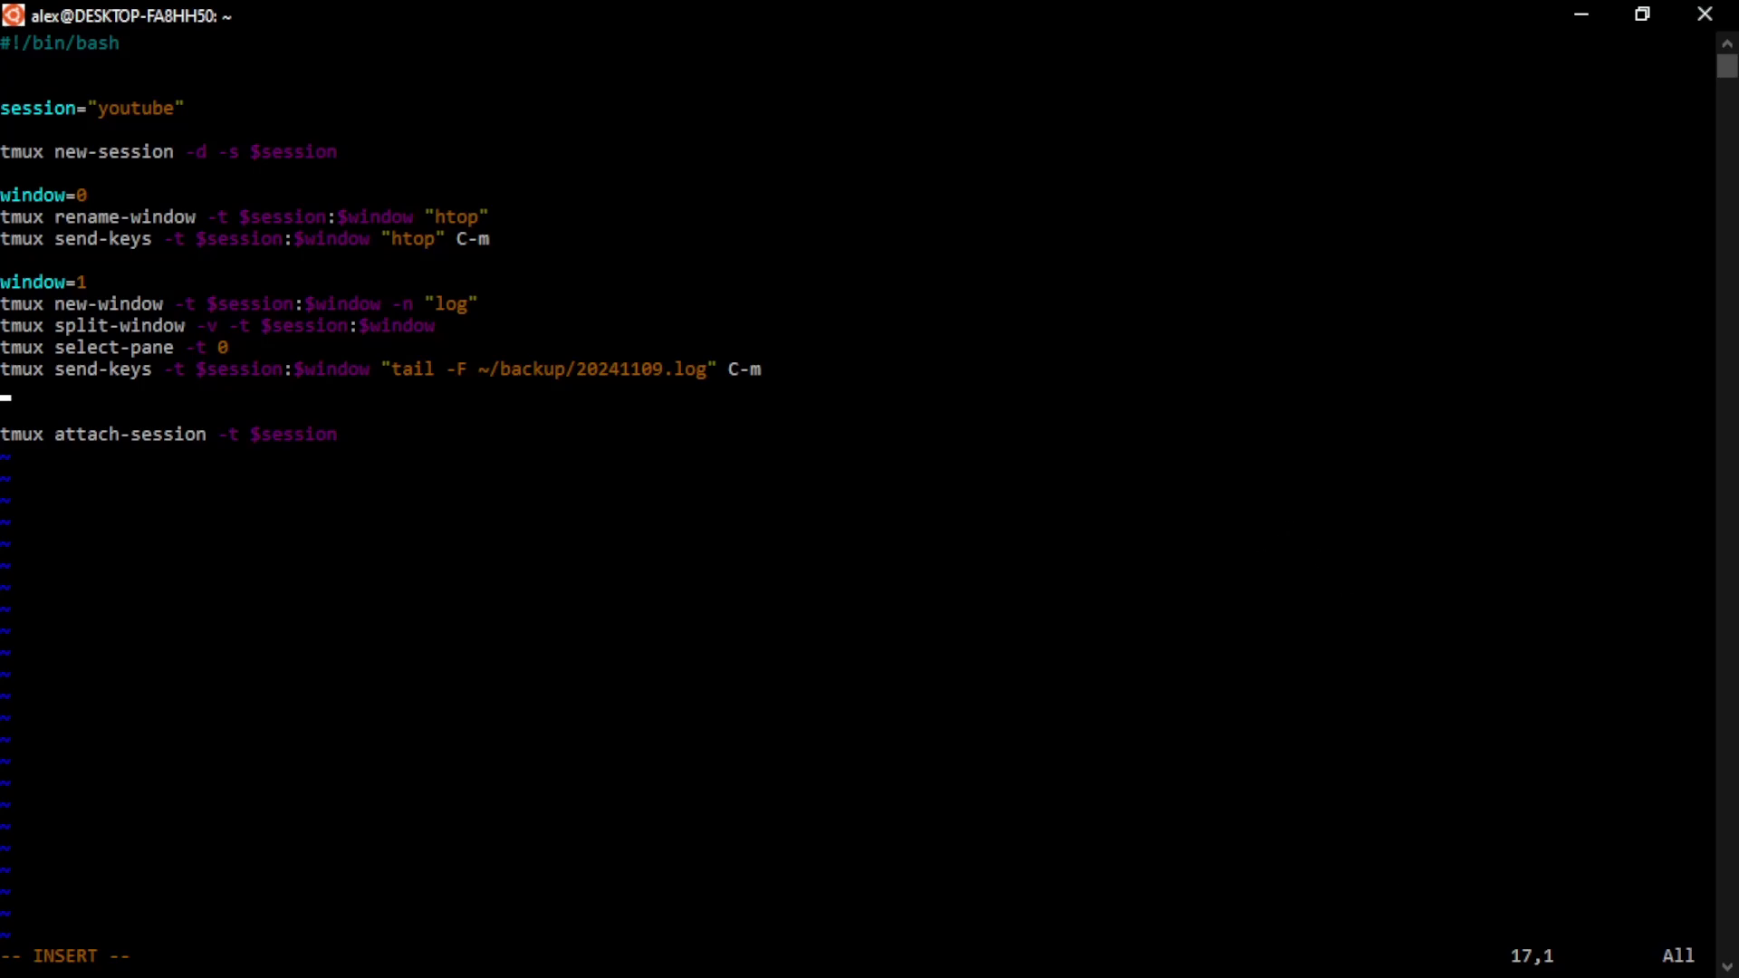
# Add a tmux select-pane -t line for pane 1
pyautogui.write('tmux')
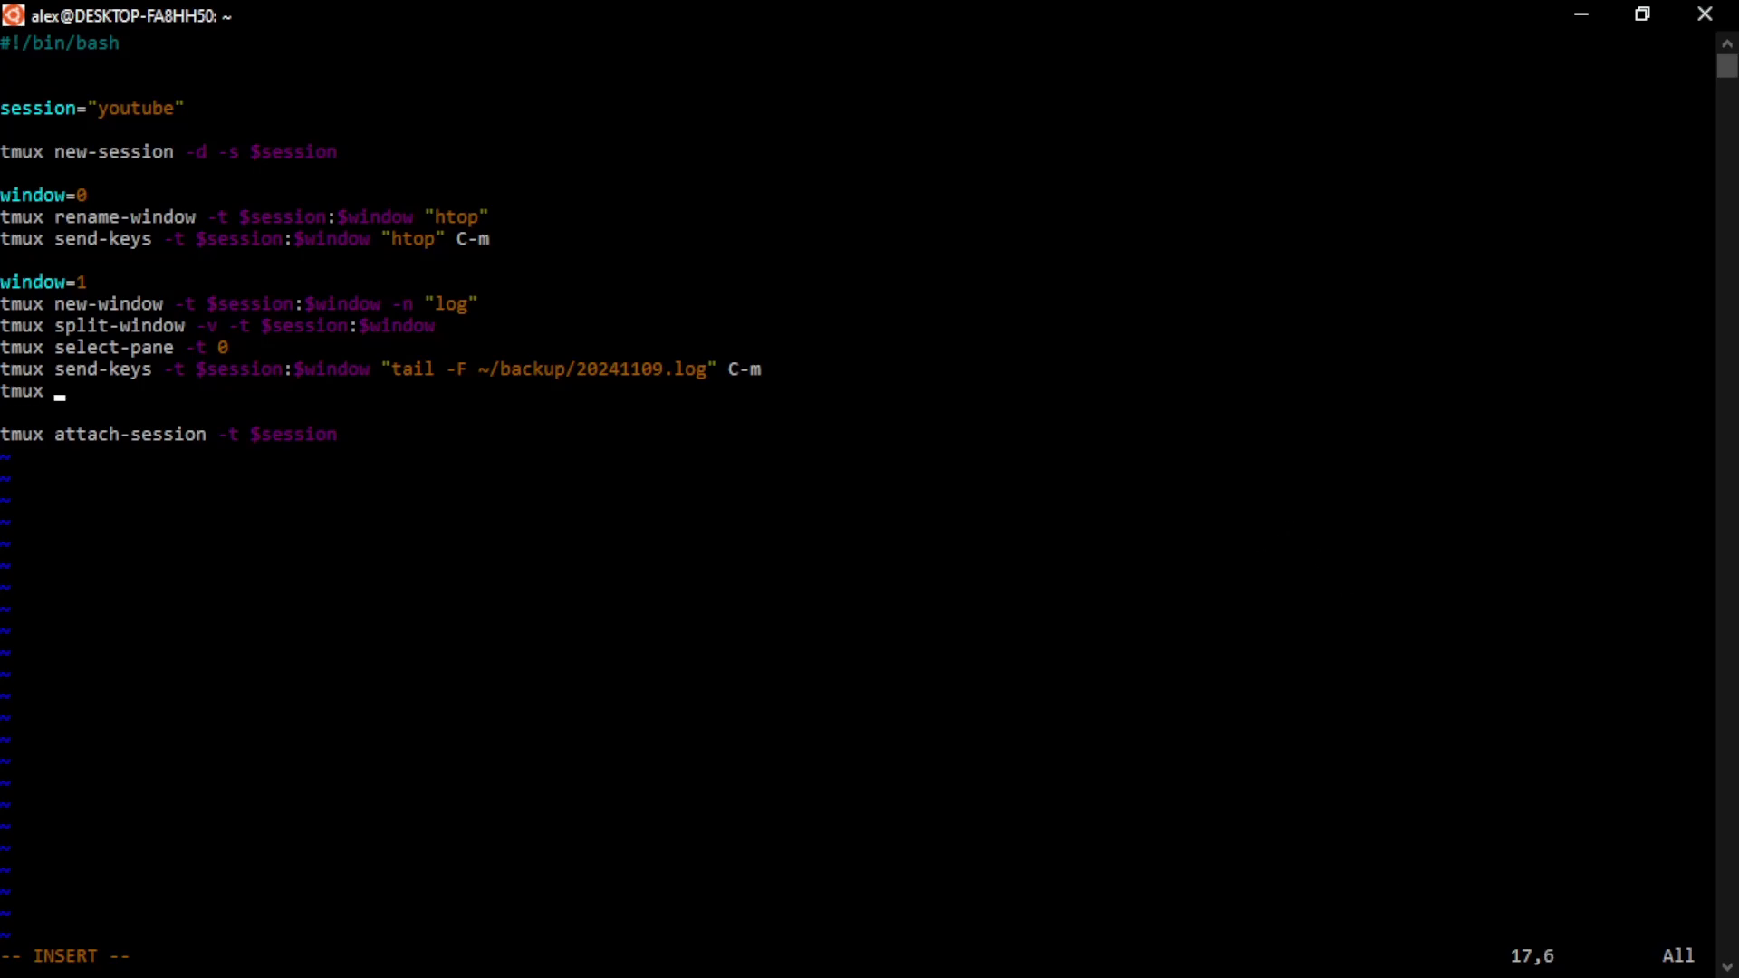
pyautogui.write('select-p')
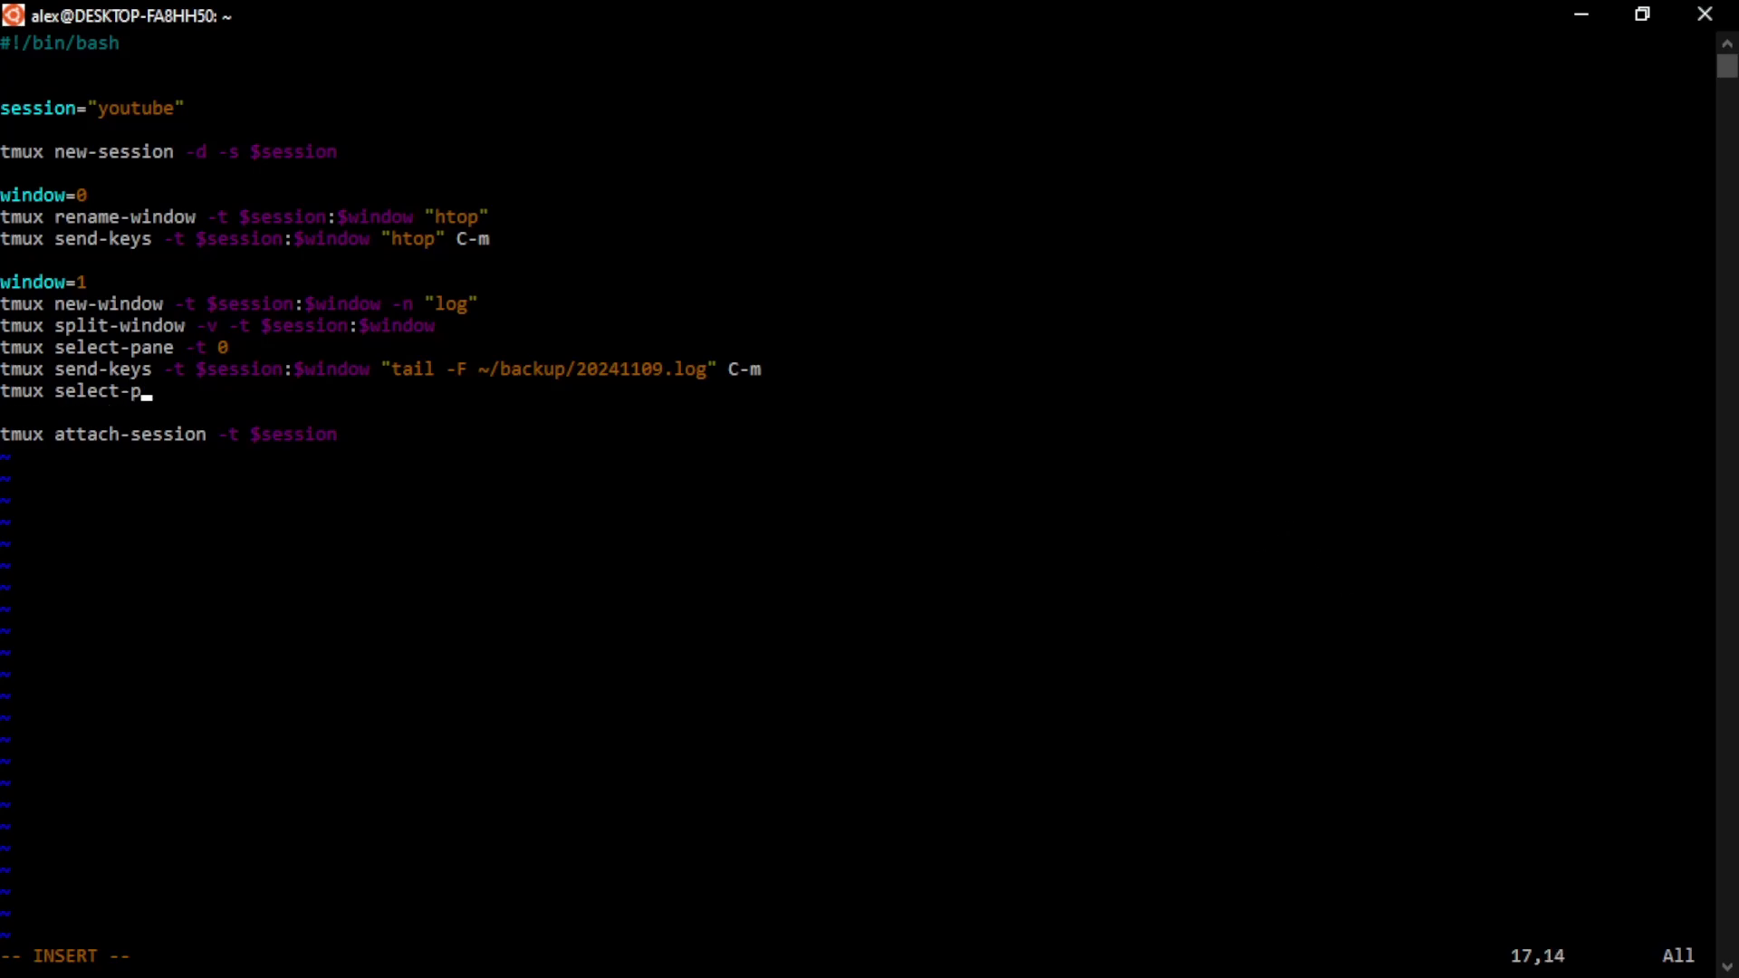
pyautogui.write('ane -t 1')
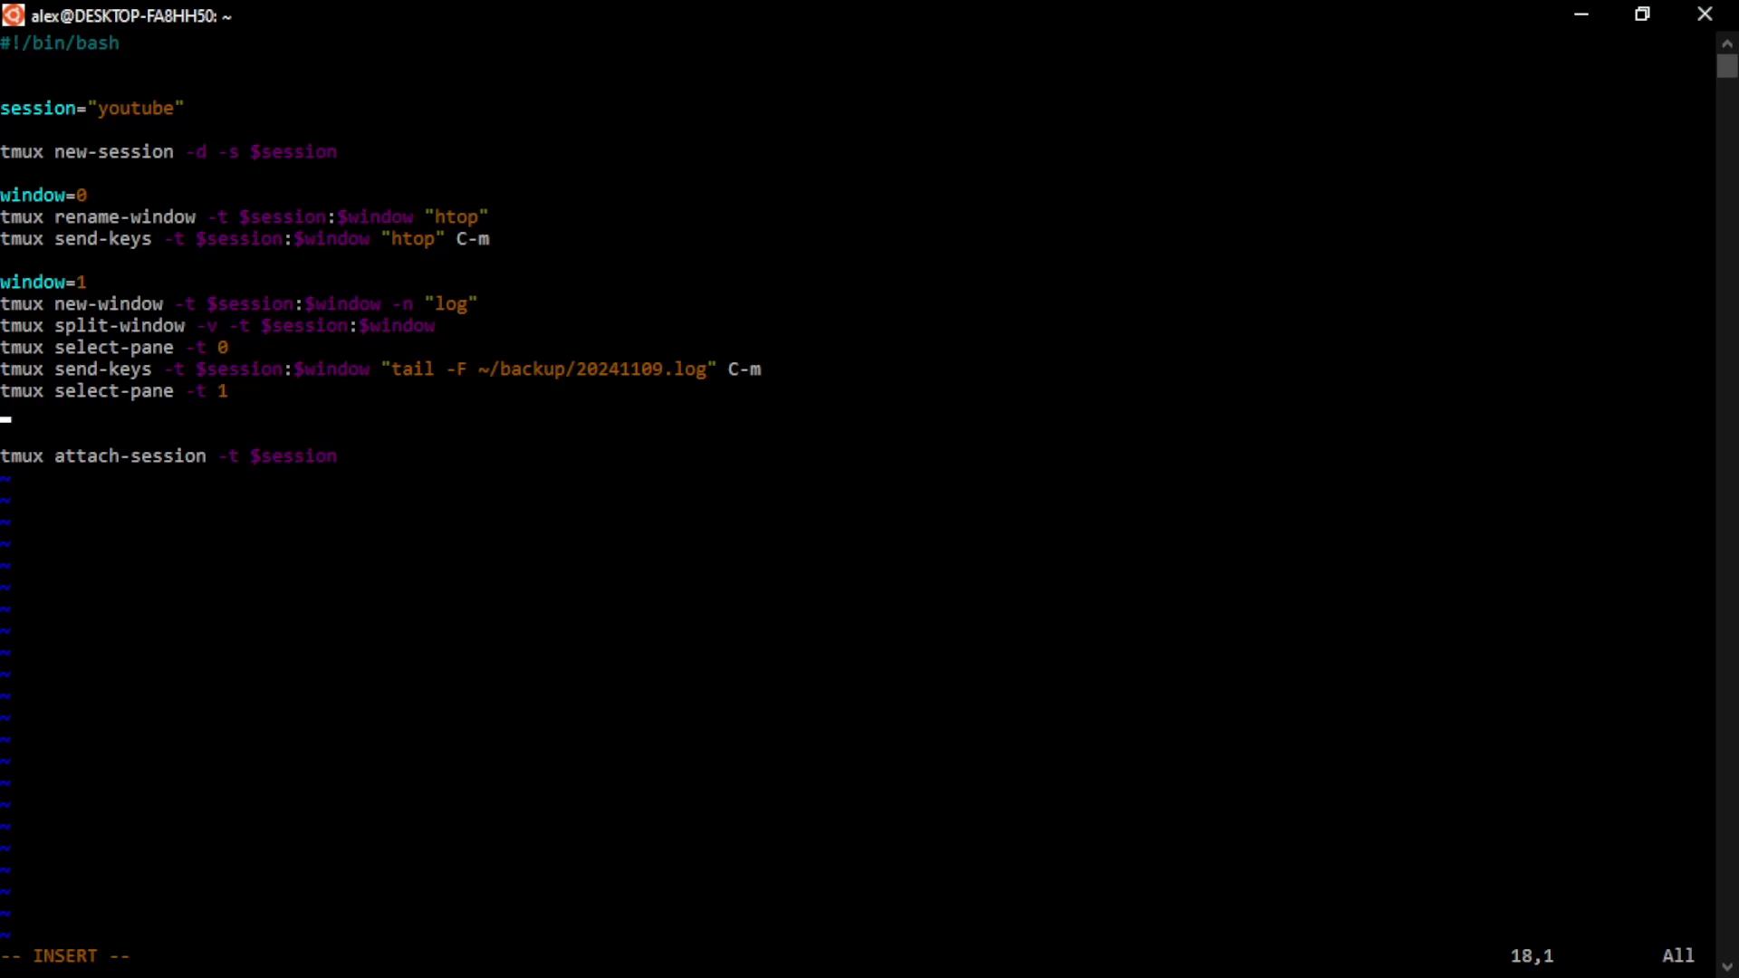
# Add tmux send-keys -t $session:$window "ls" C-m, followed by a new line
pyautogui.write('tmux send-')
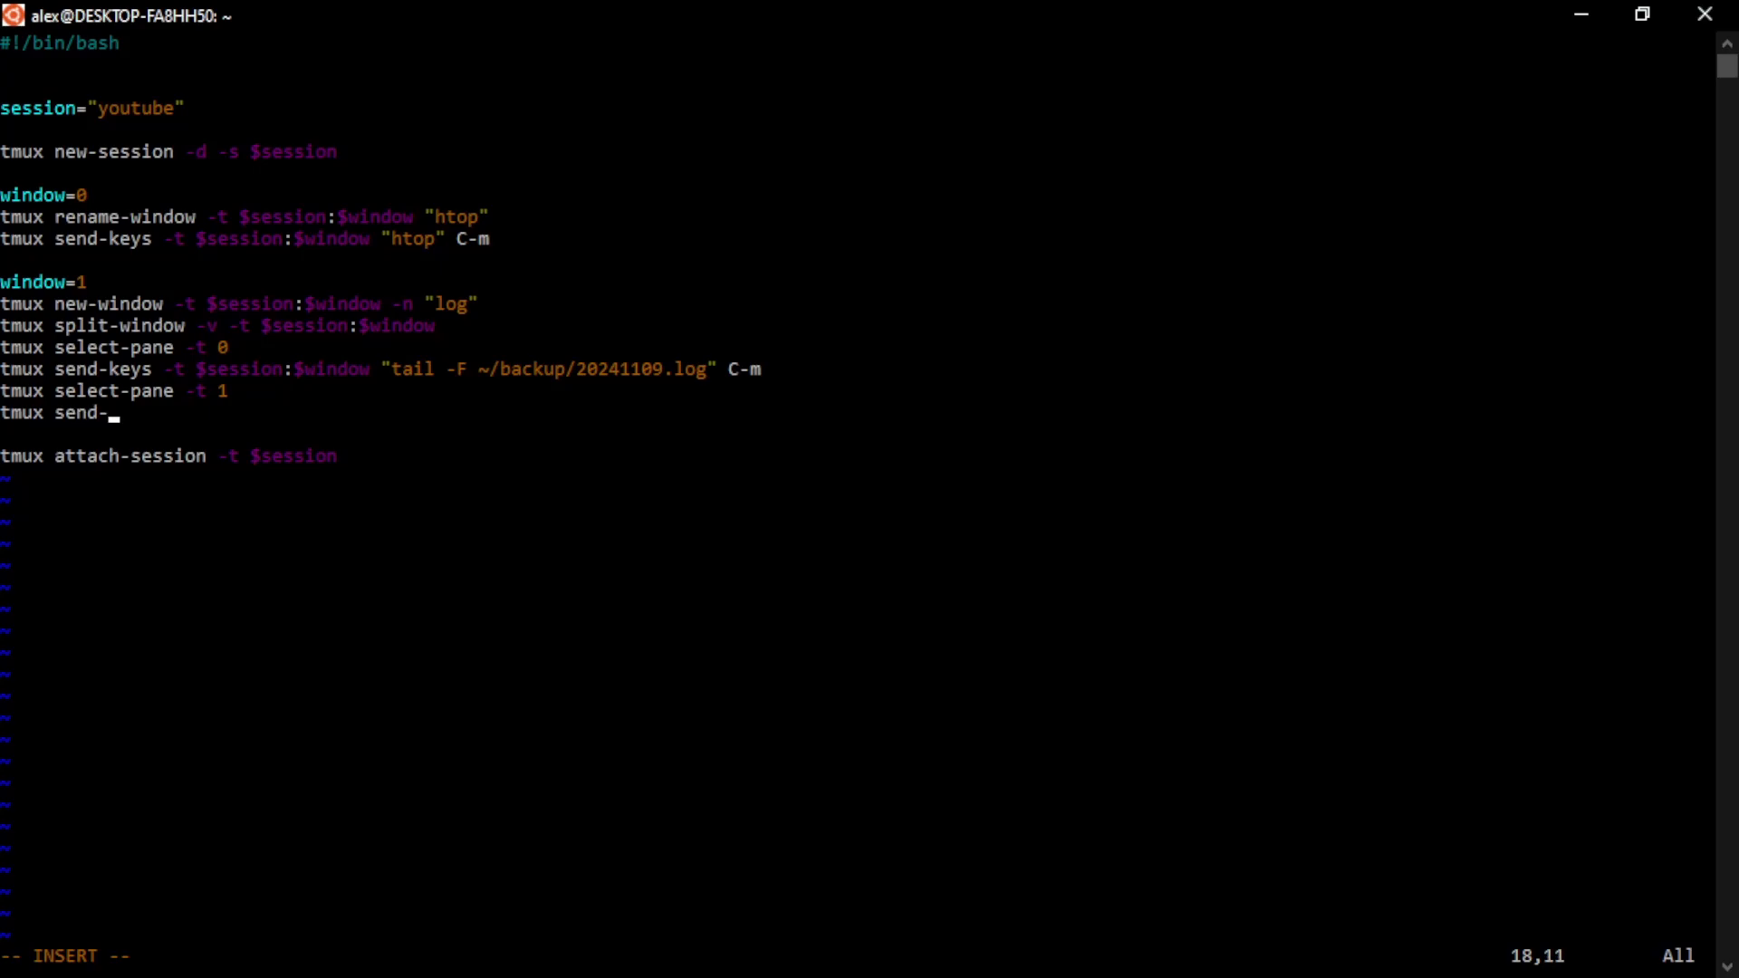
pyautogui.write('keys -t')
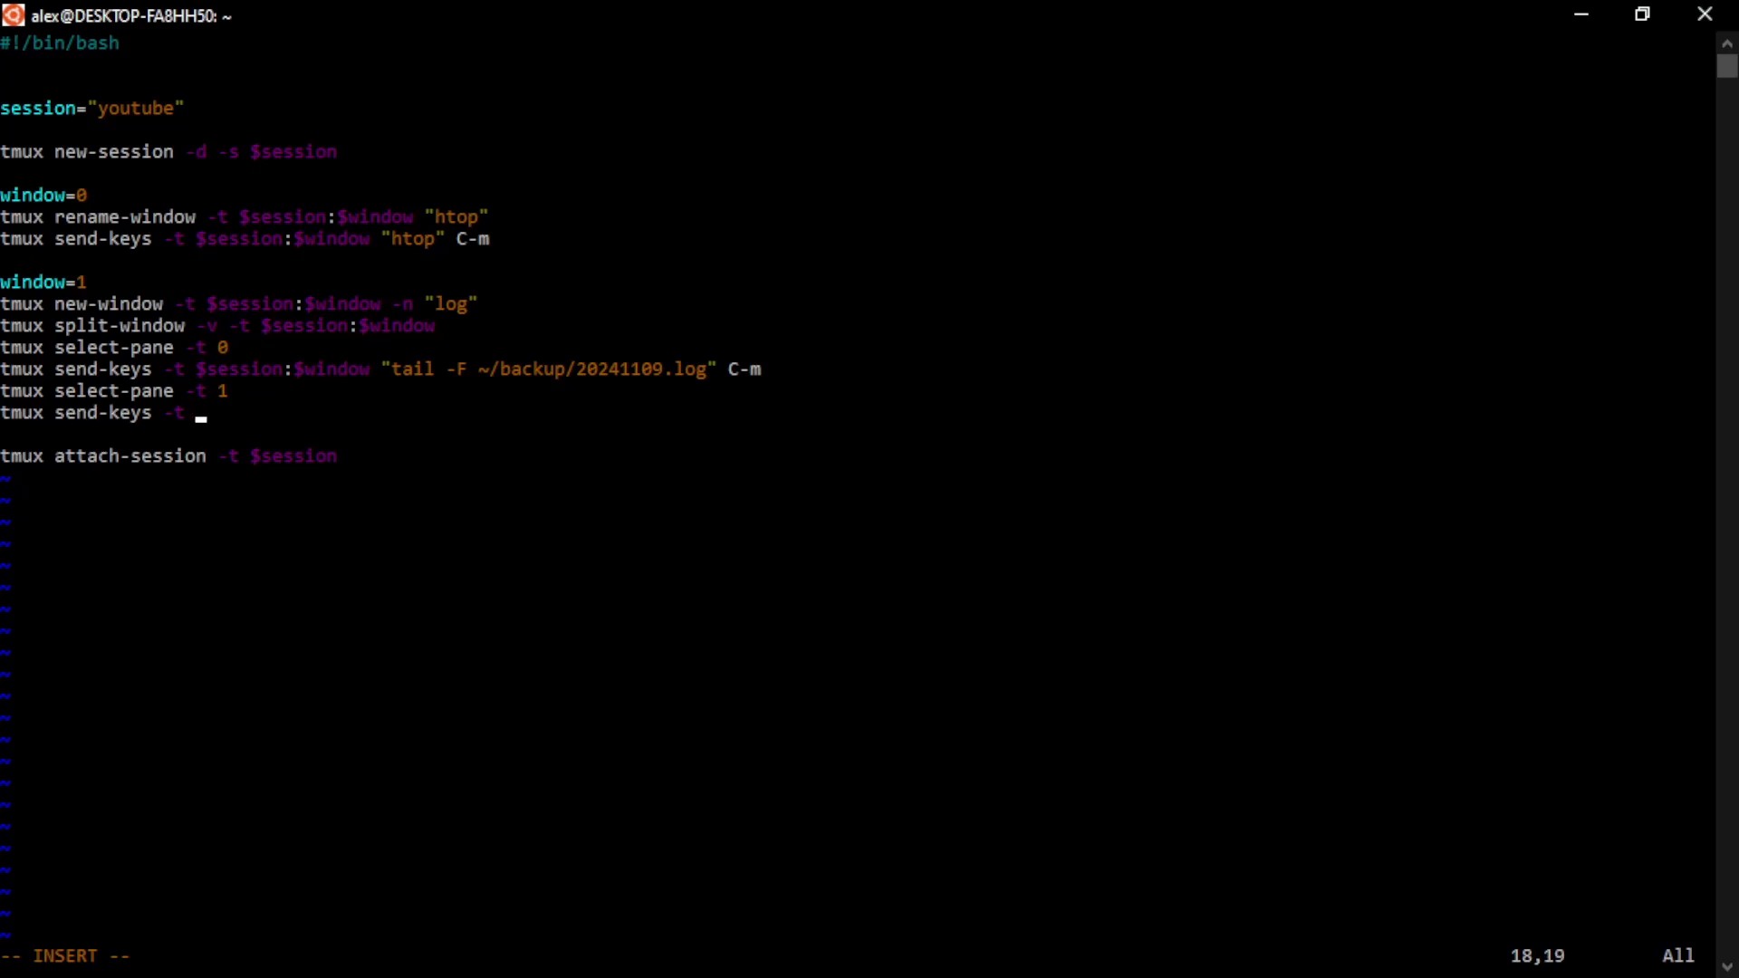
pyautogui.write('$session:')
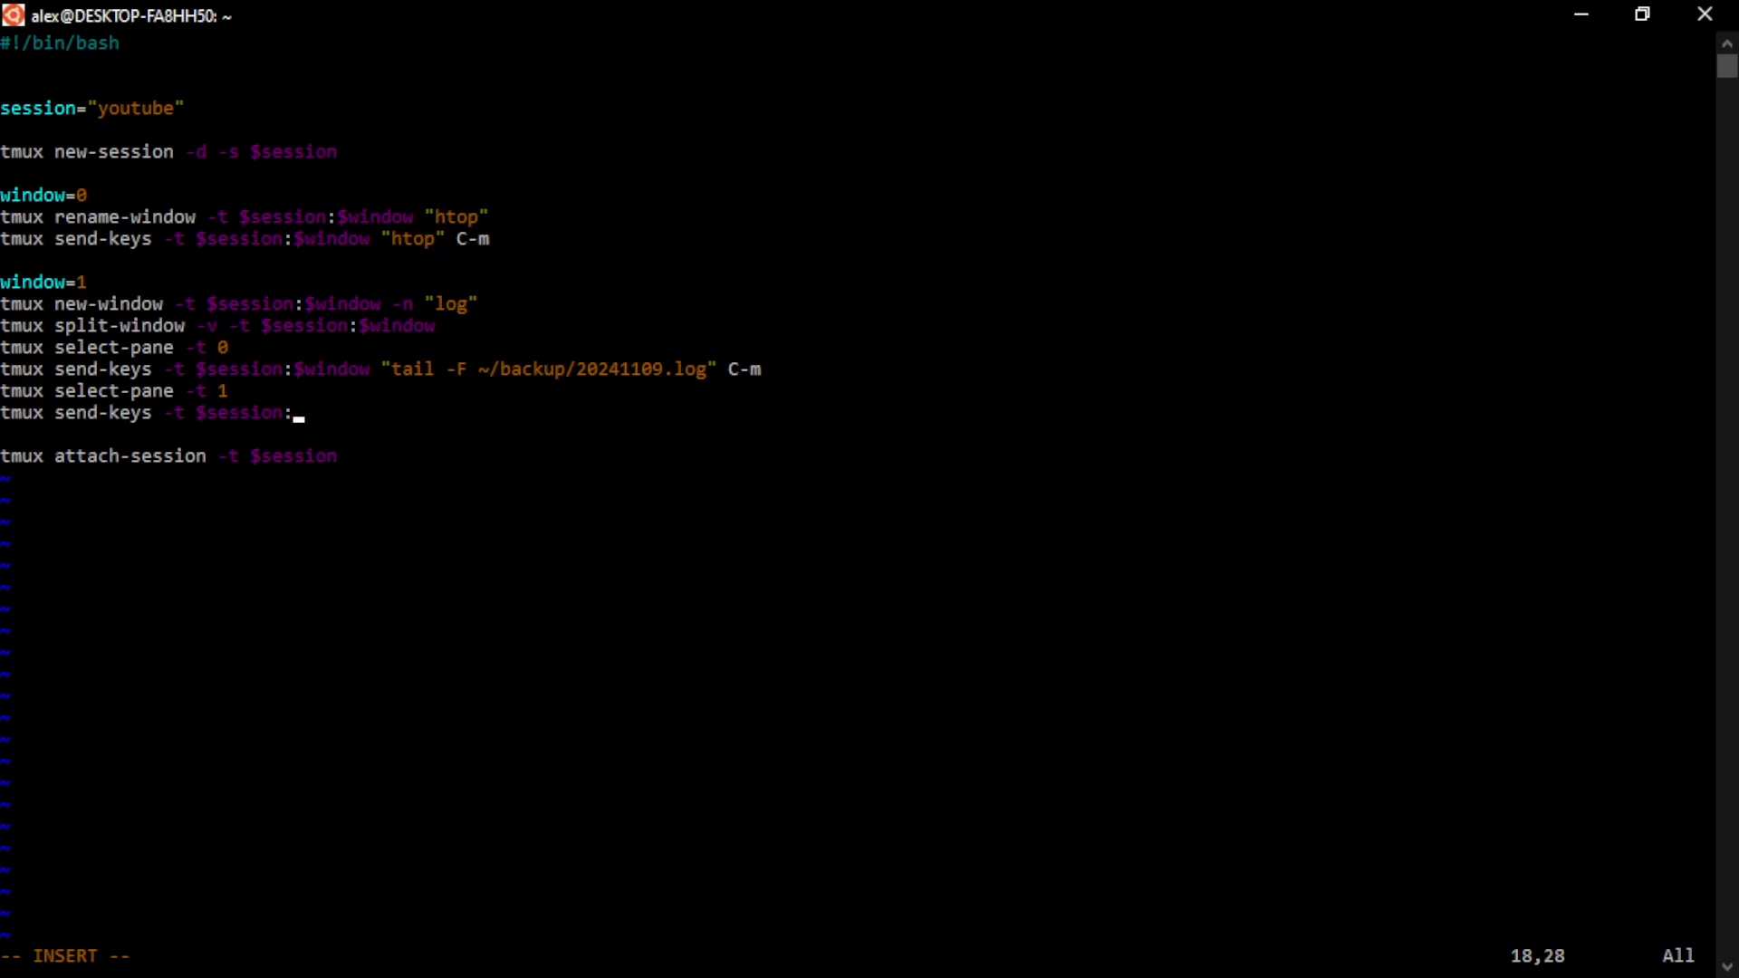
pyautogui.write('$window')
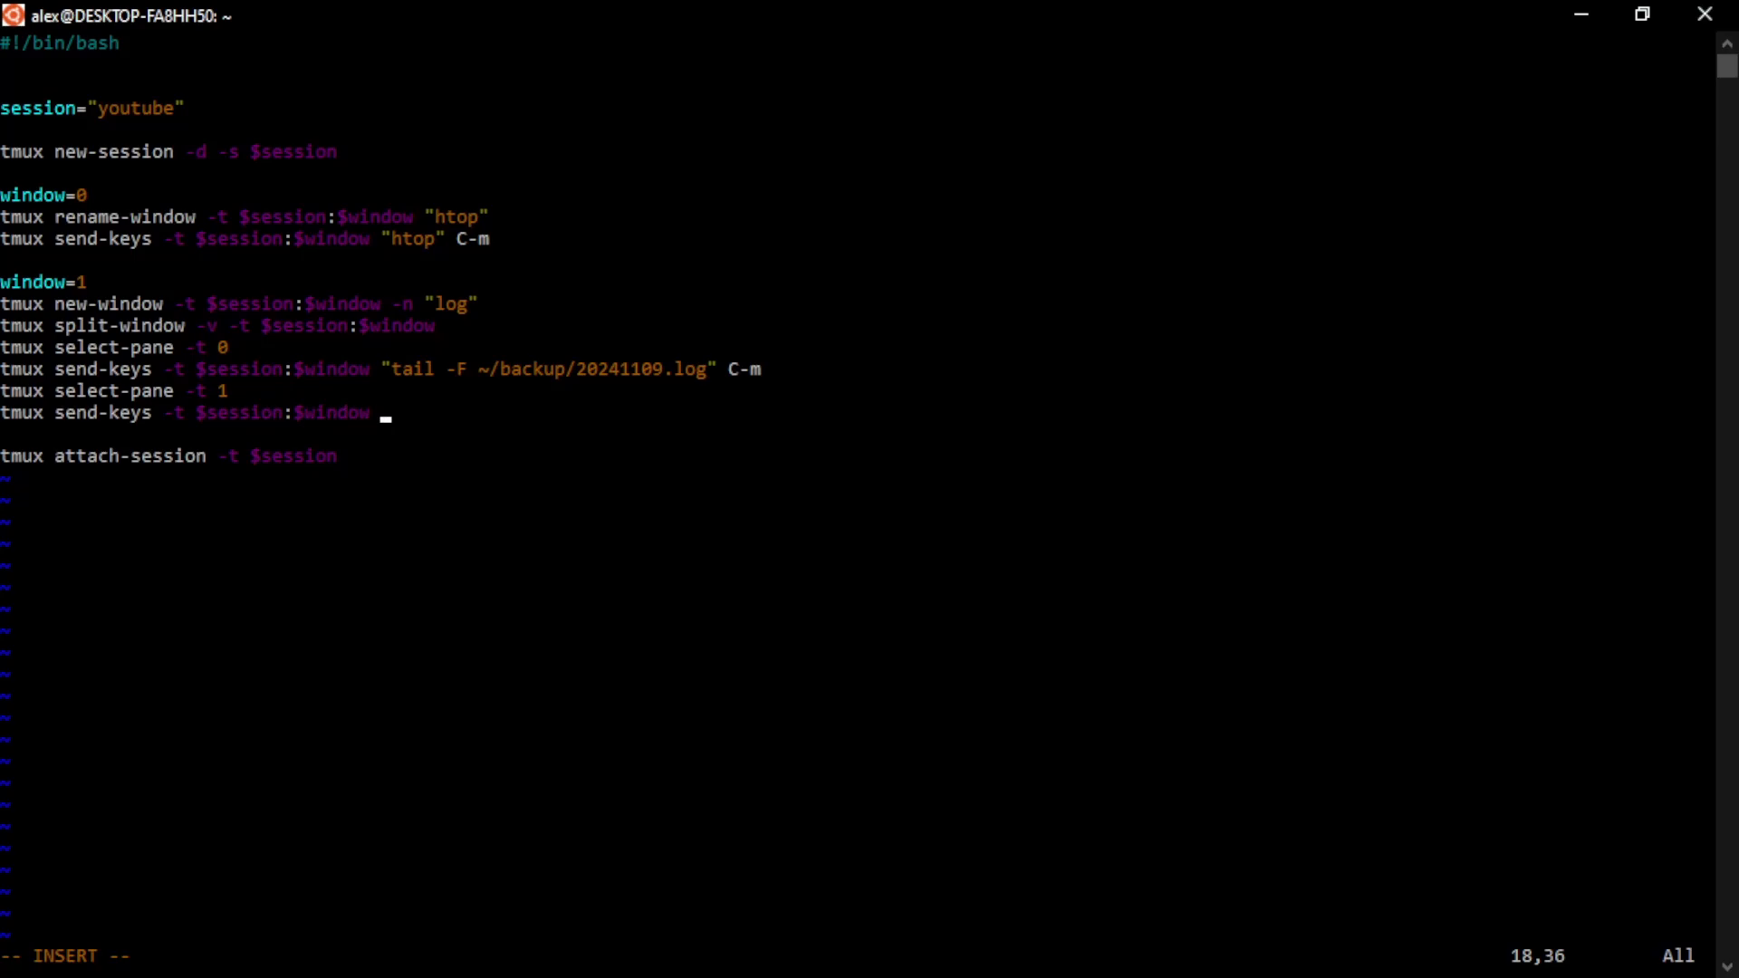
pyautogui.write('"ls"')
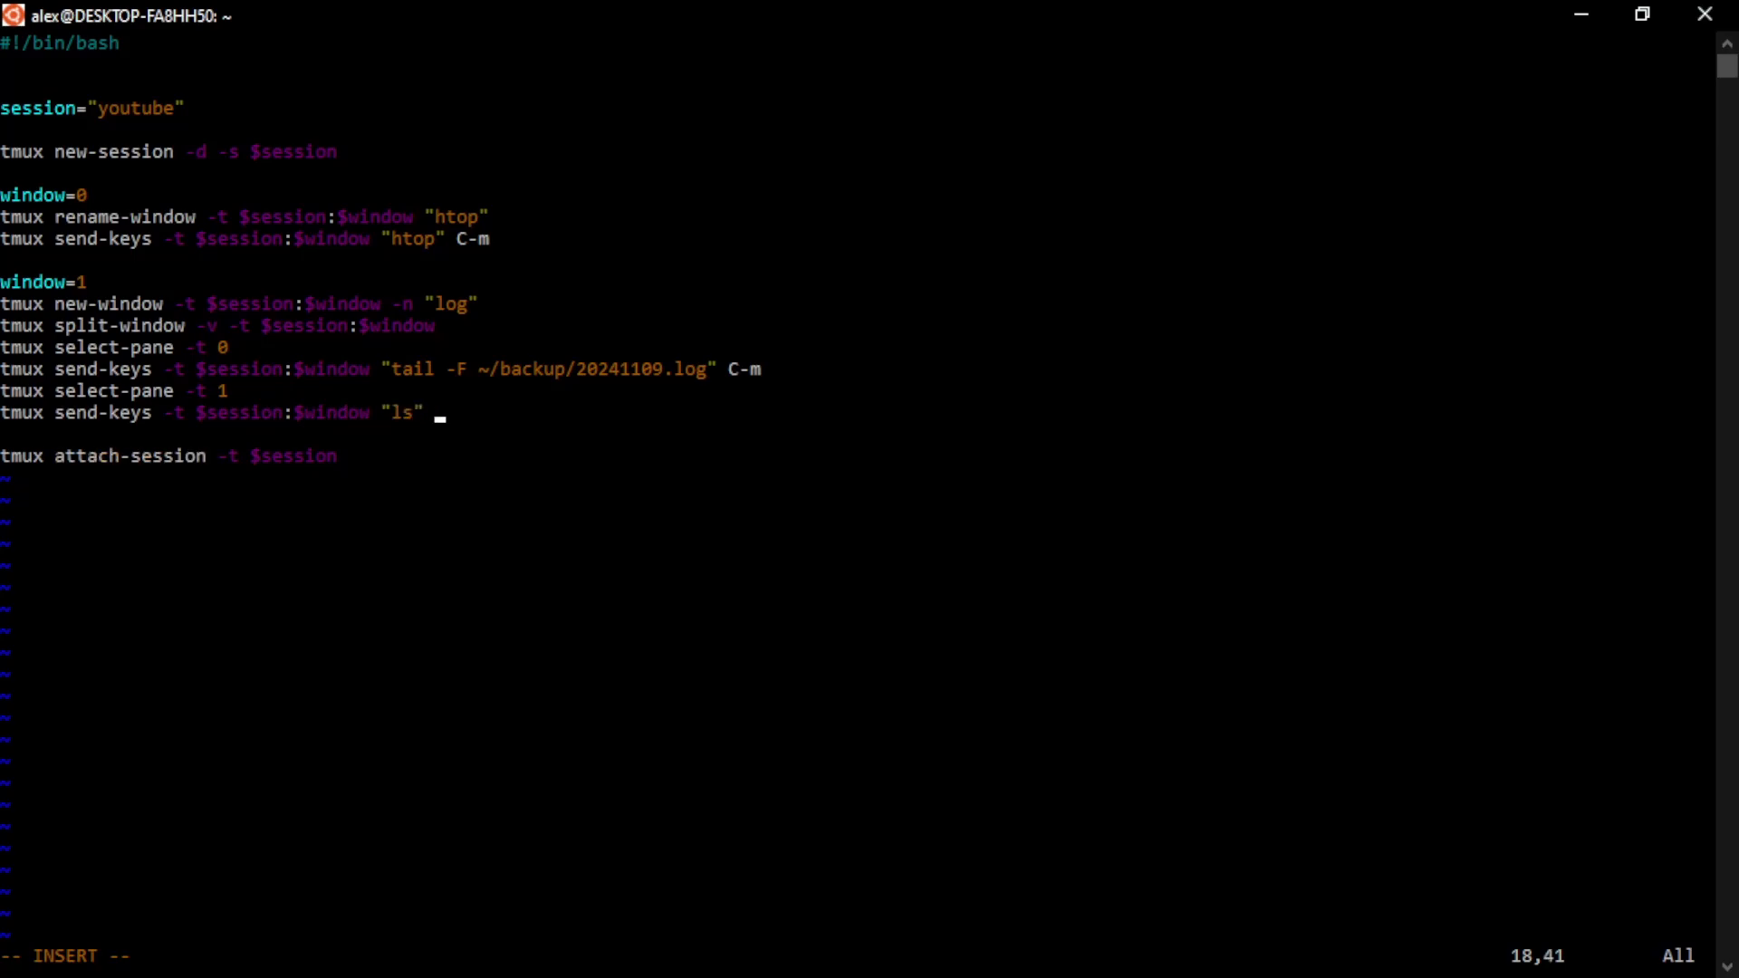
pyautogui.write('C-m')
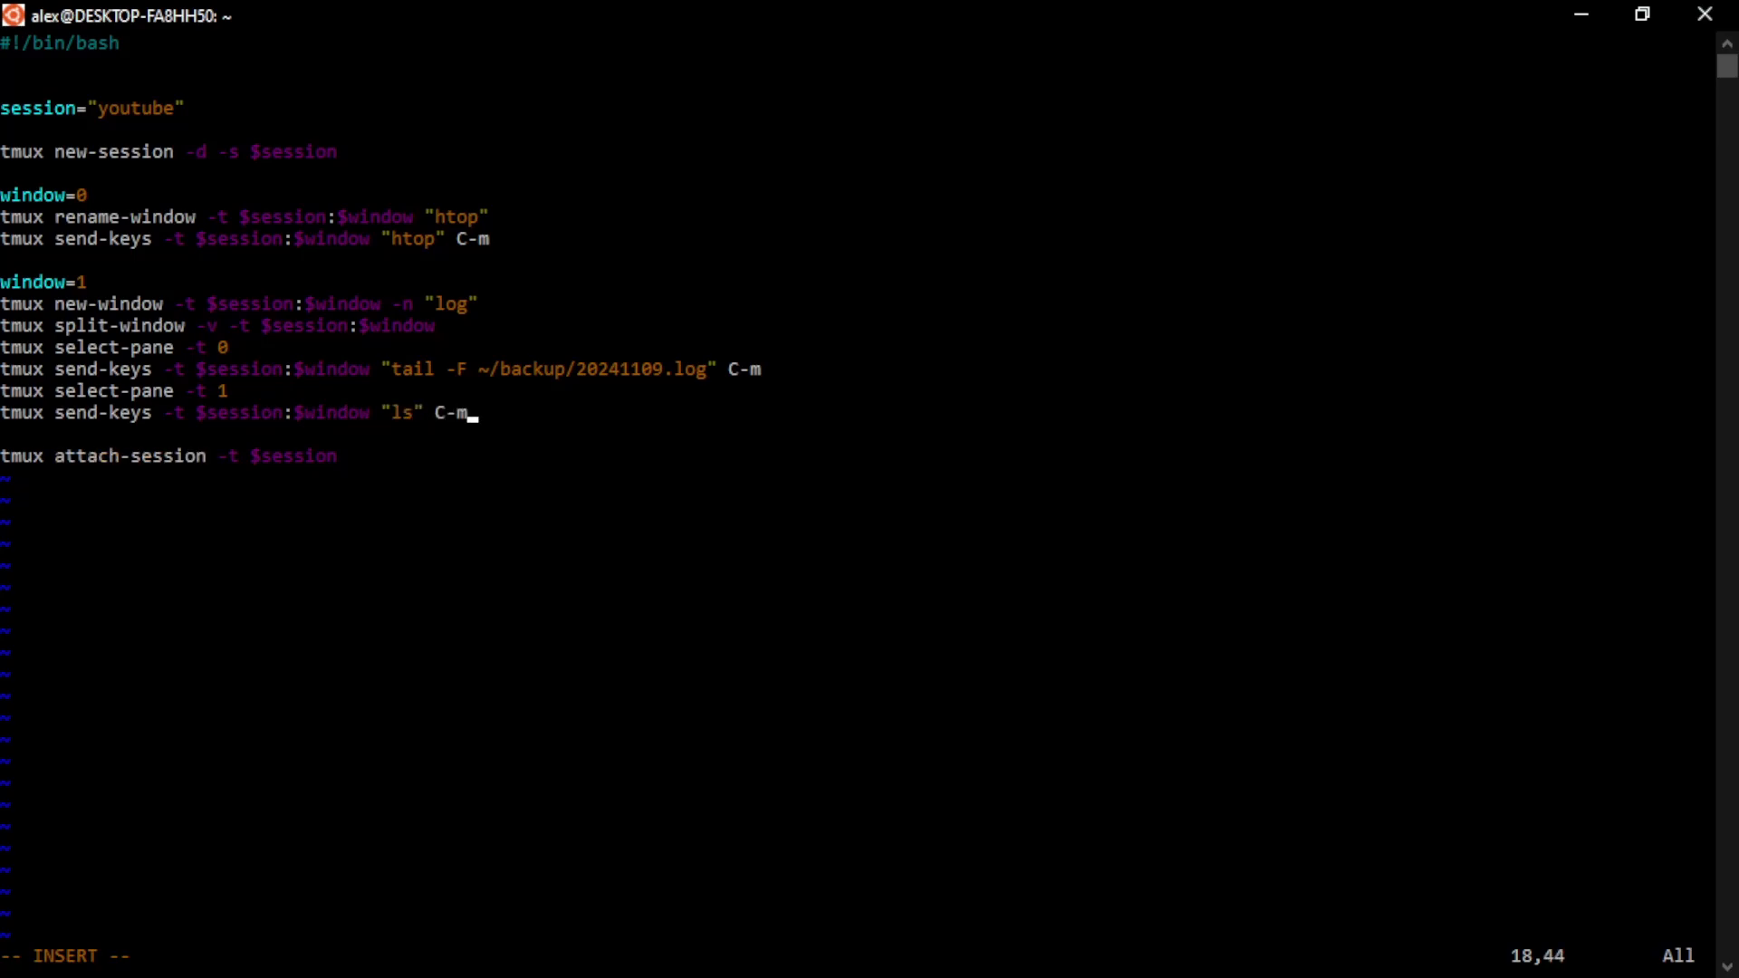
pyautogui.press('Return')
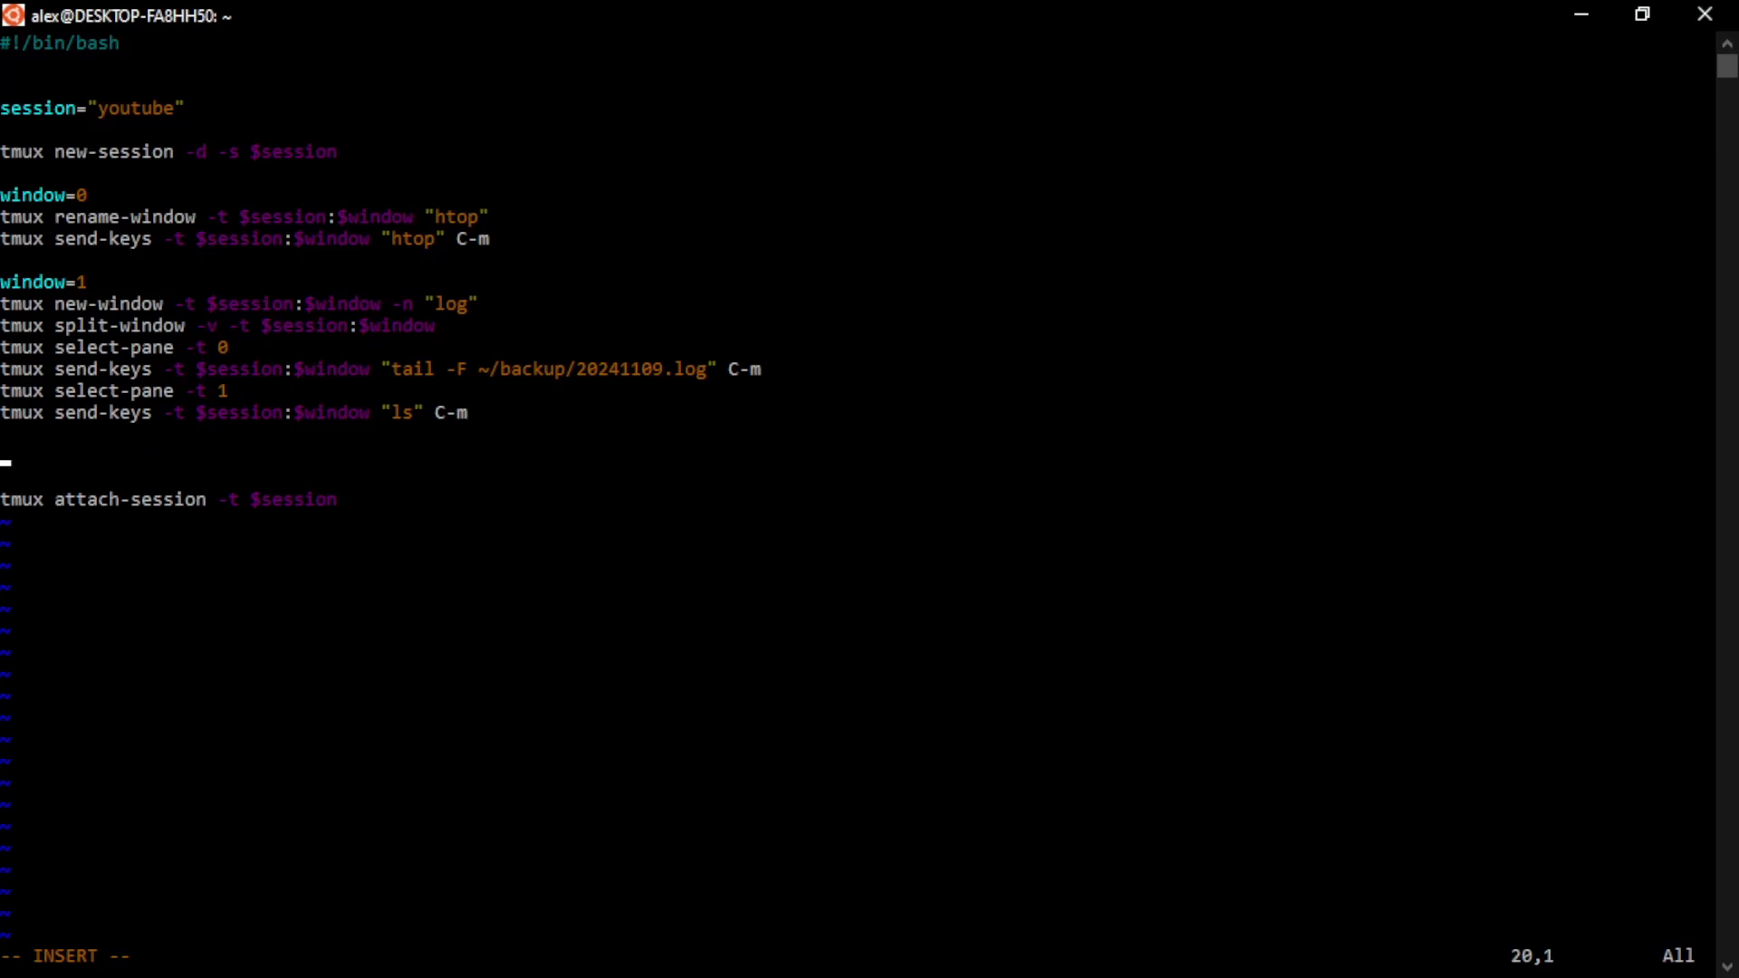
# Add tmux select-window -t $session:0 above attach-session and enter :wq
pyautogui.write('tmux')
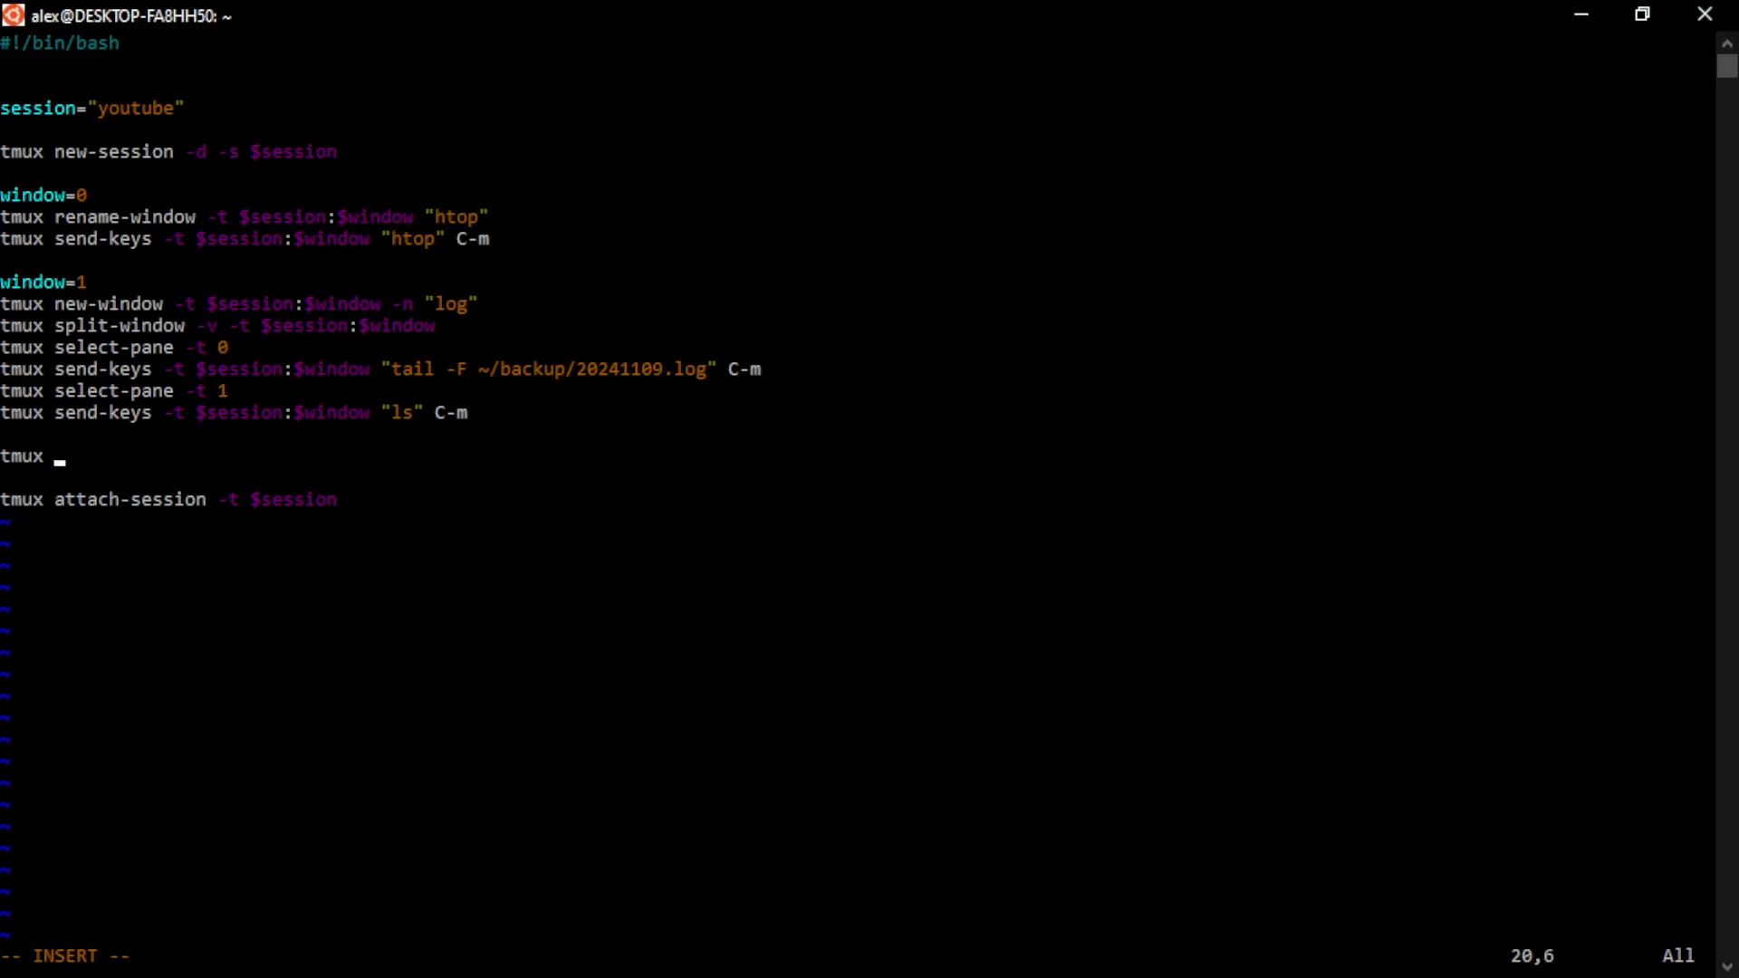
pyautogui.write('select-window -t')
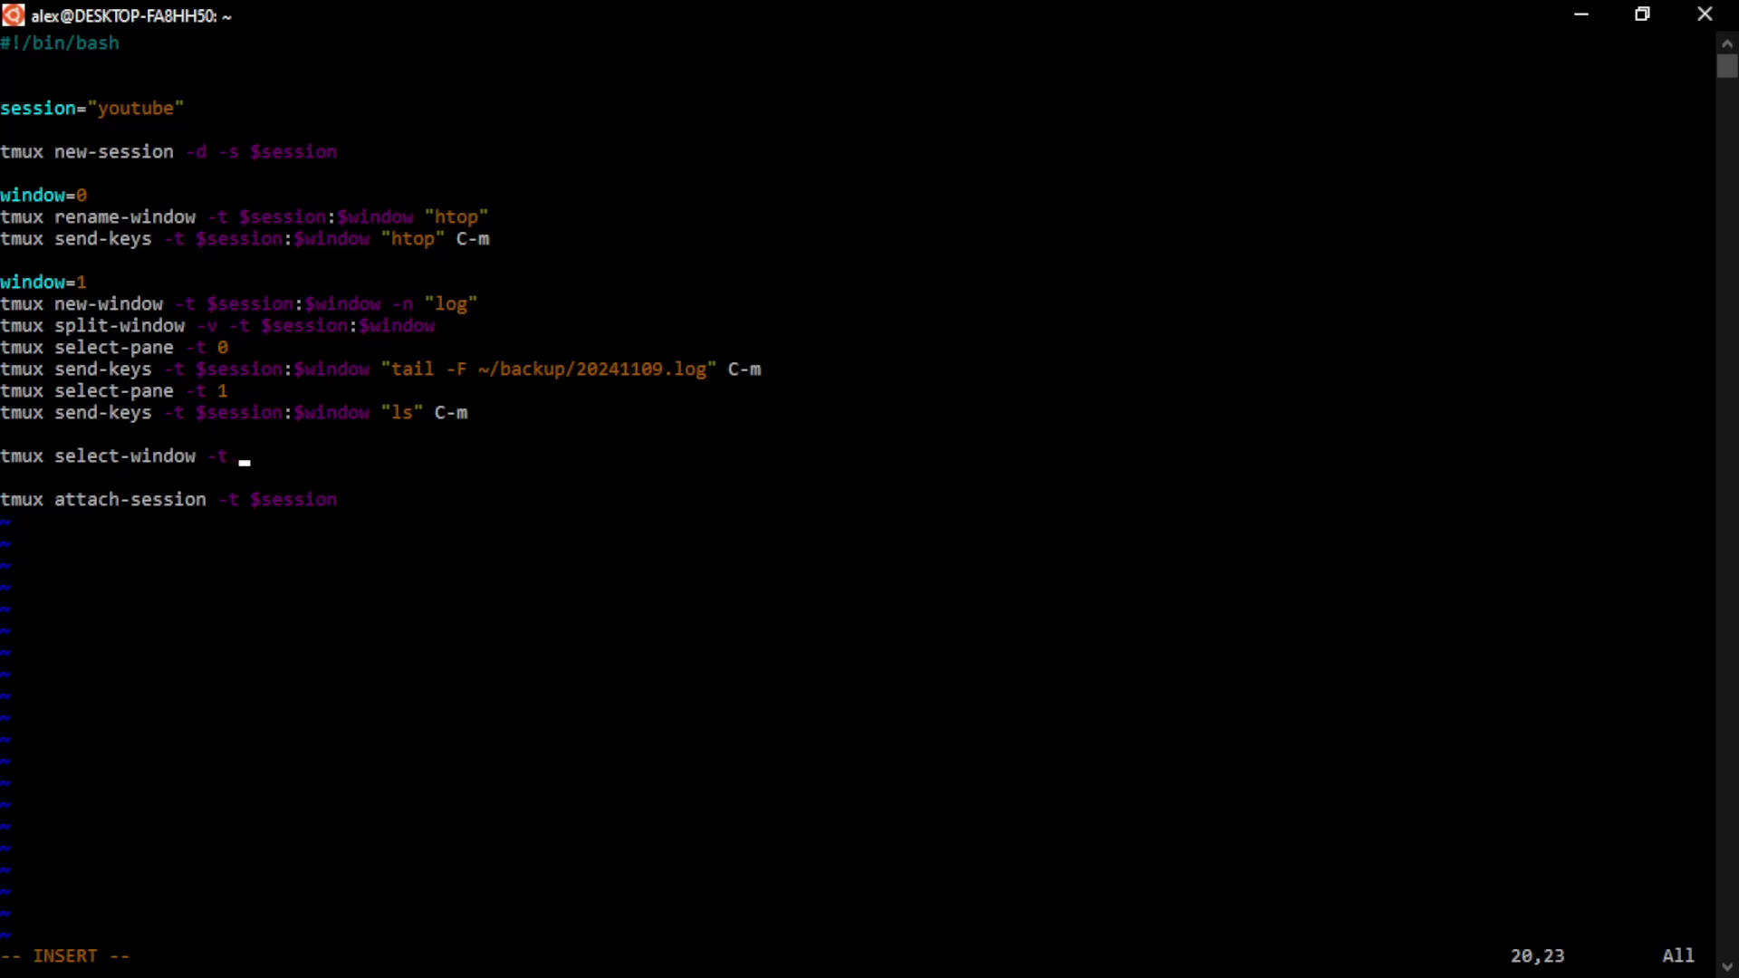
pyautogui.write('$session:')
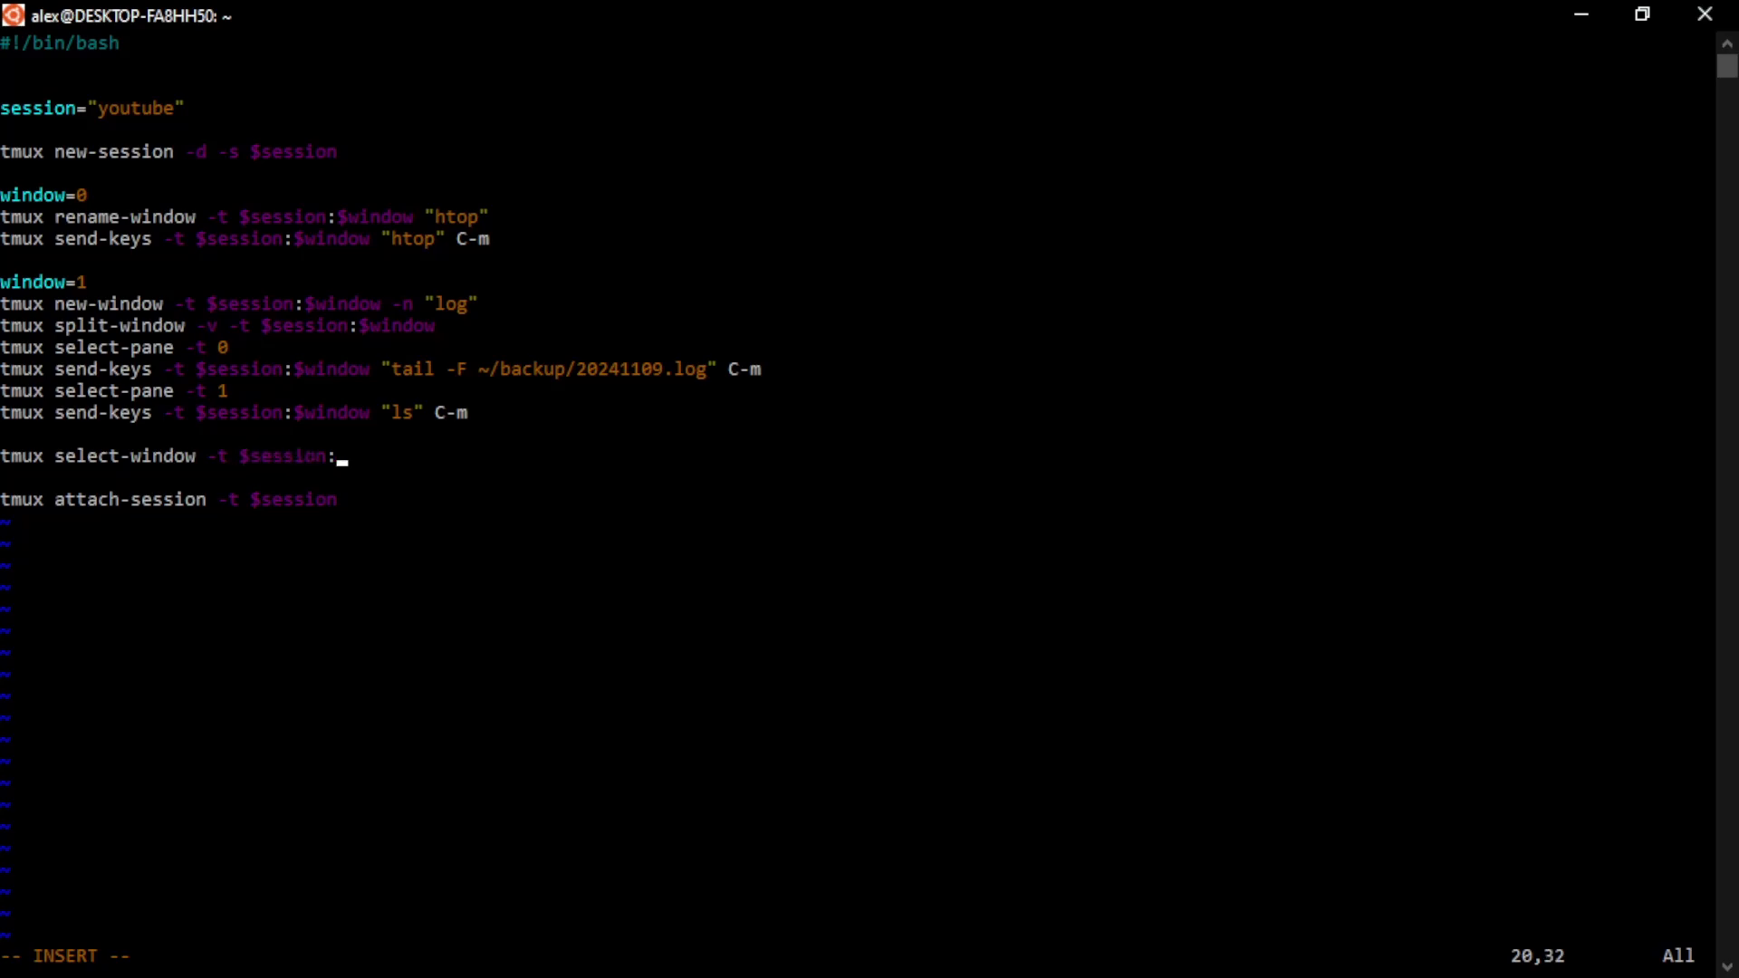
pyautogui.write('0')
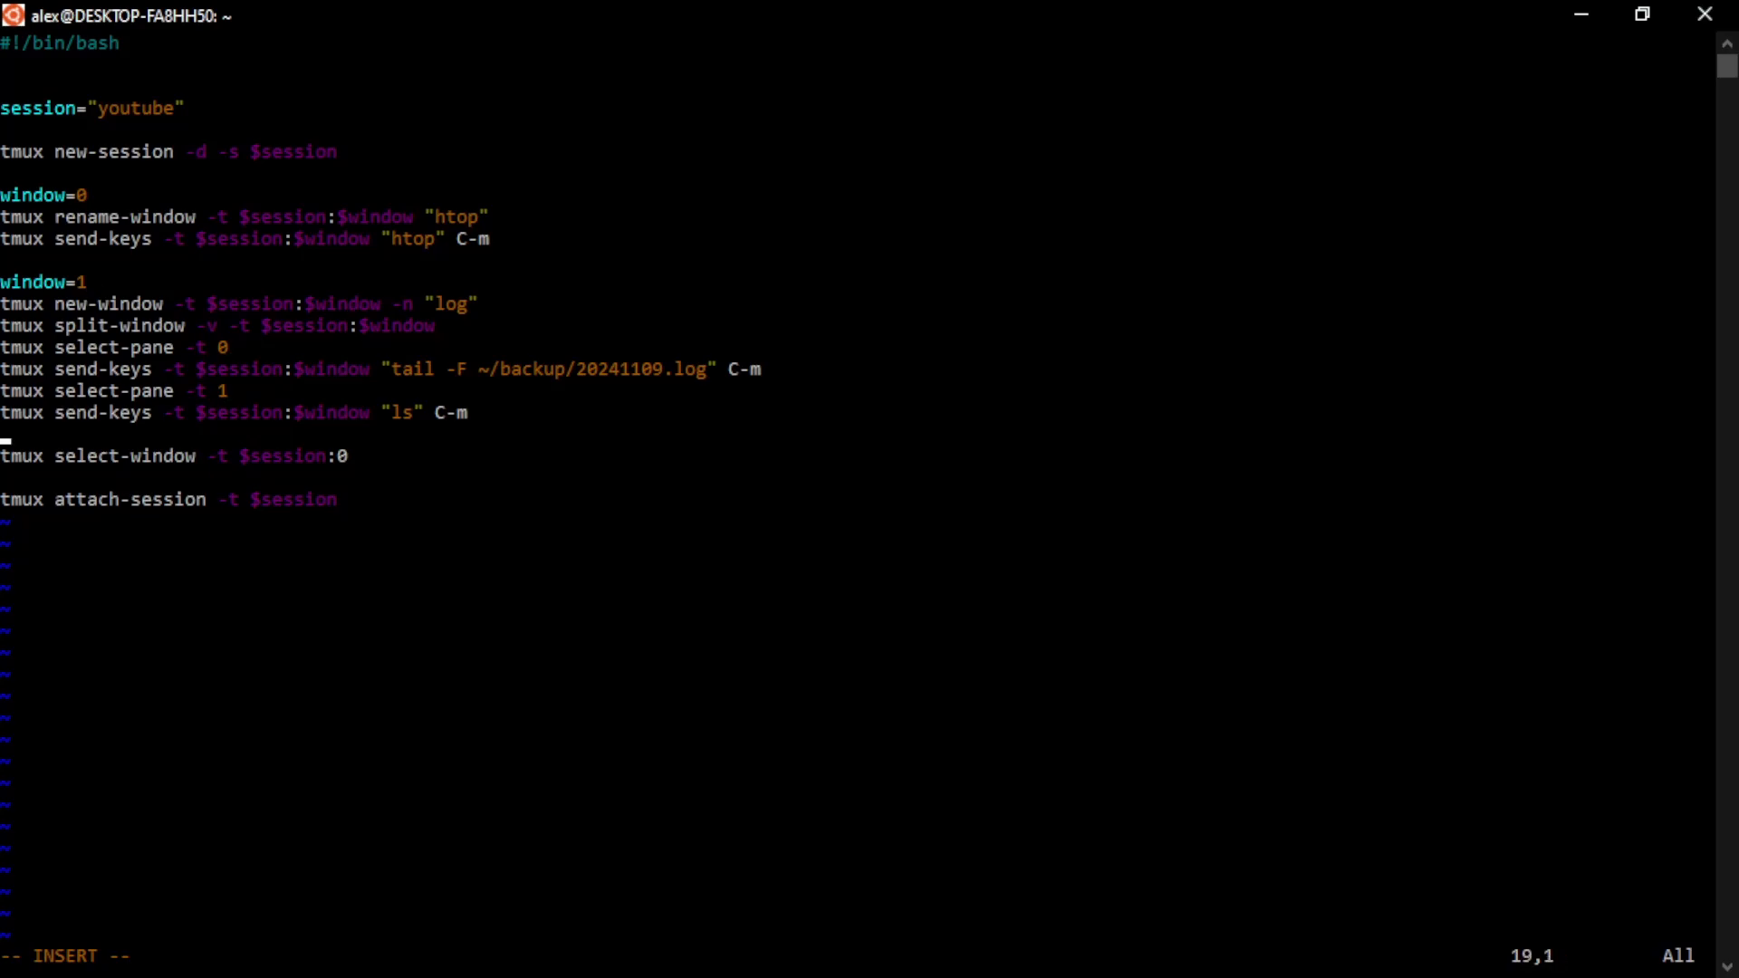
pyautogui.write(':wq')
pyautogui.write('vim scripts/tmux_youtube.sh')
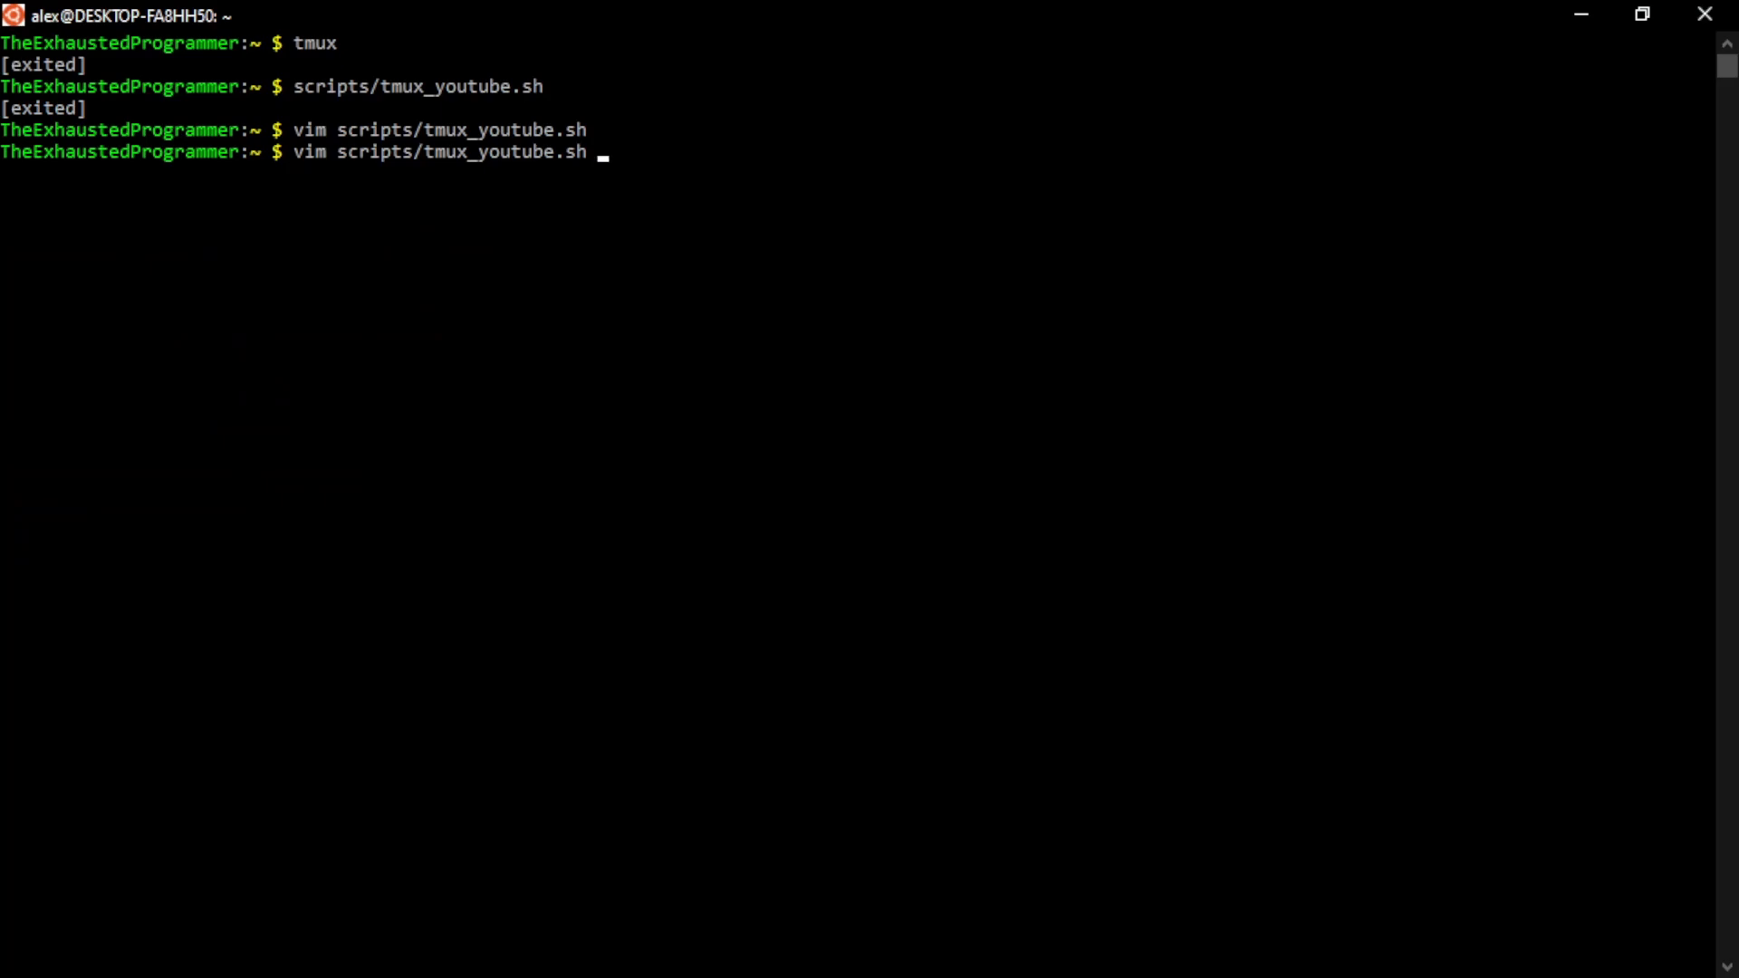
# Confirm :wq to save the script and leave vim
pyautogui.press('Return')
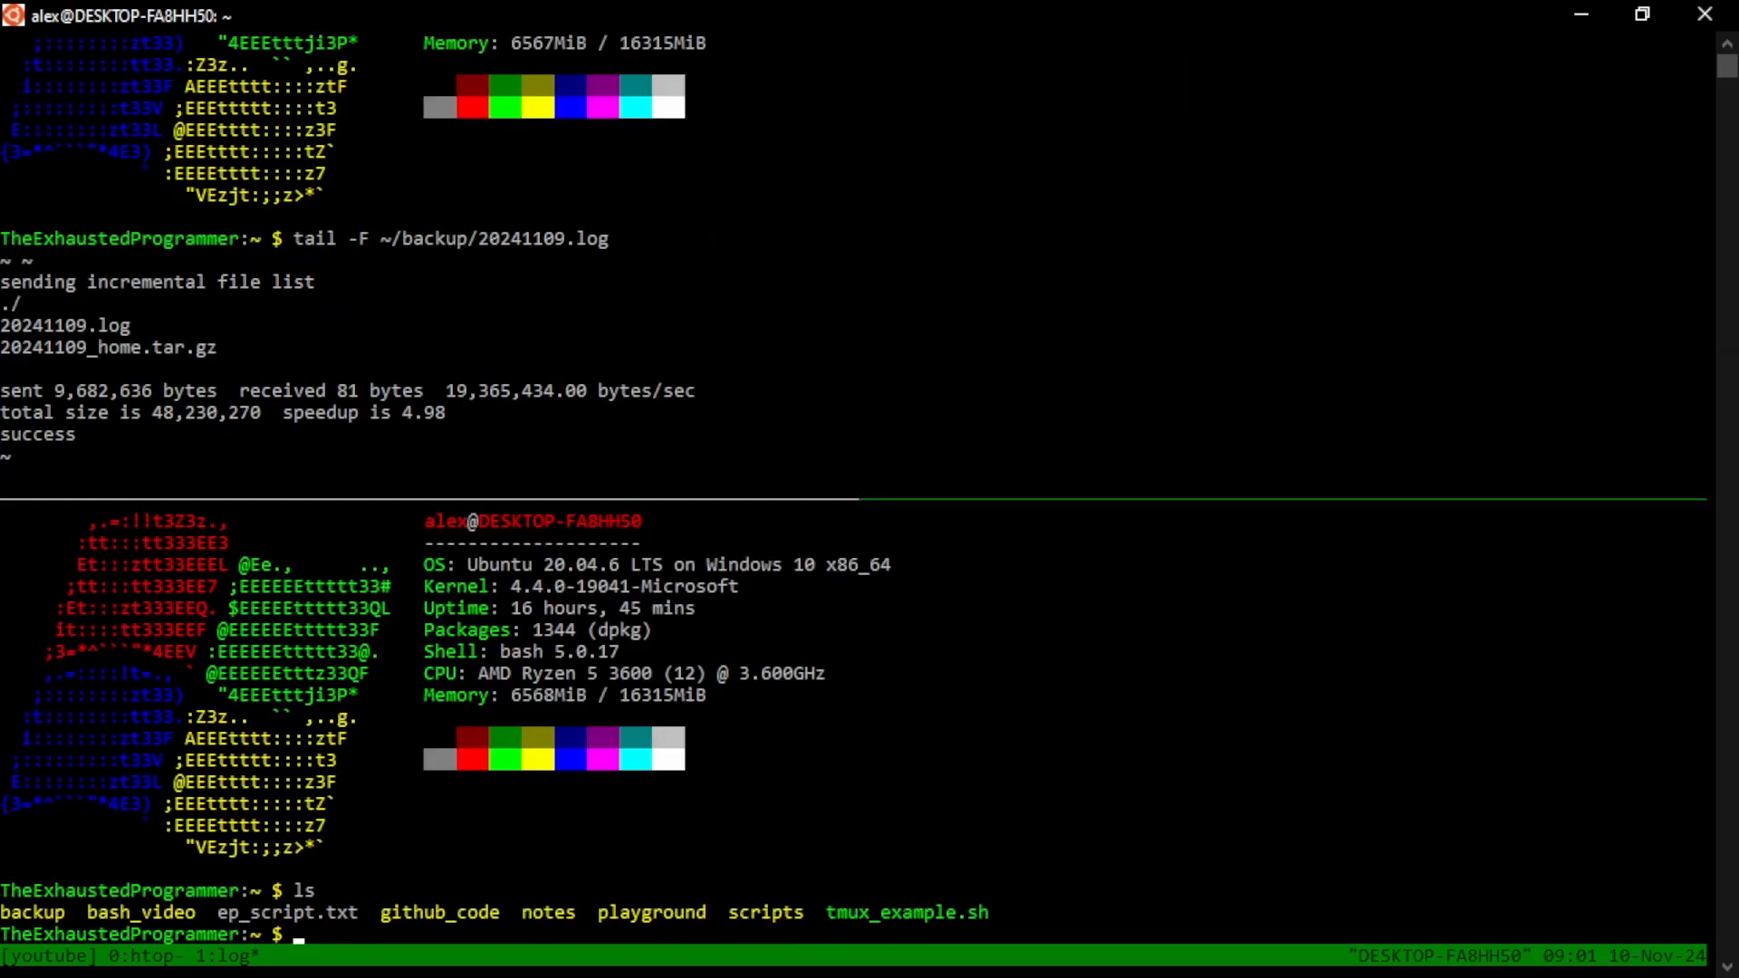
pyautogui.moveTo(250, 246)
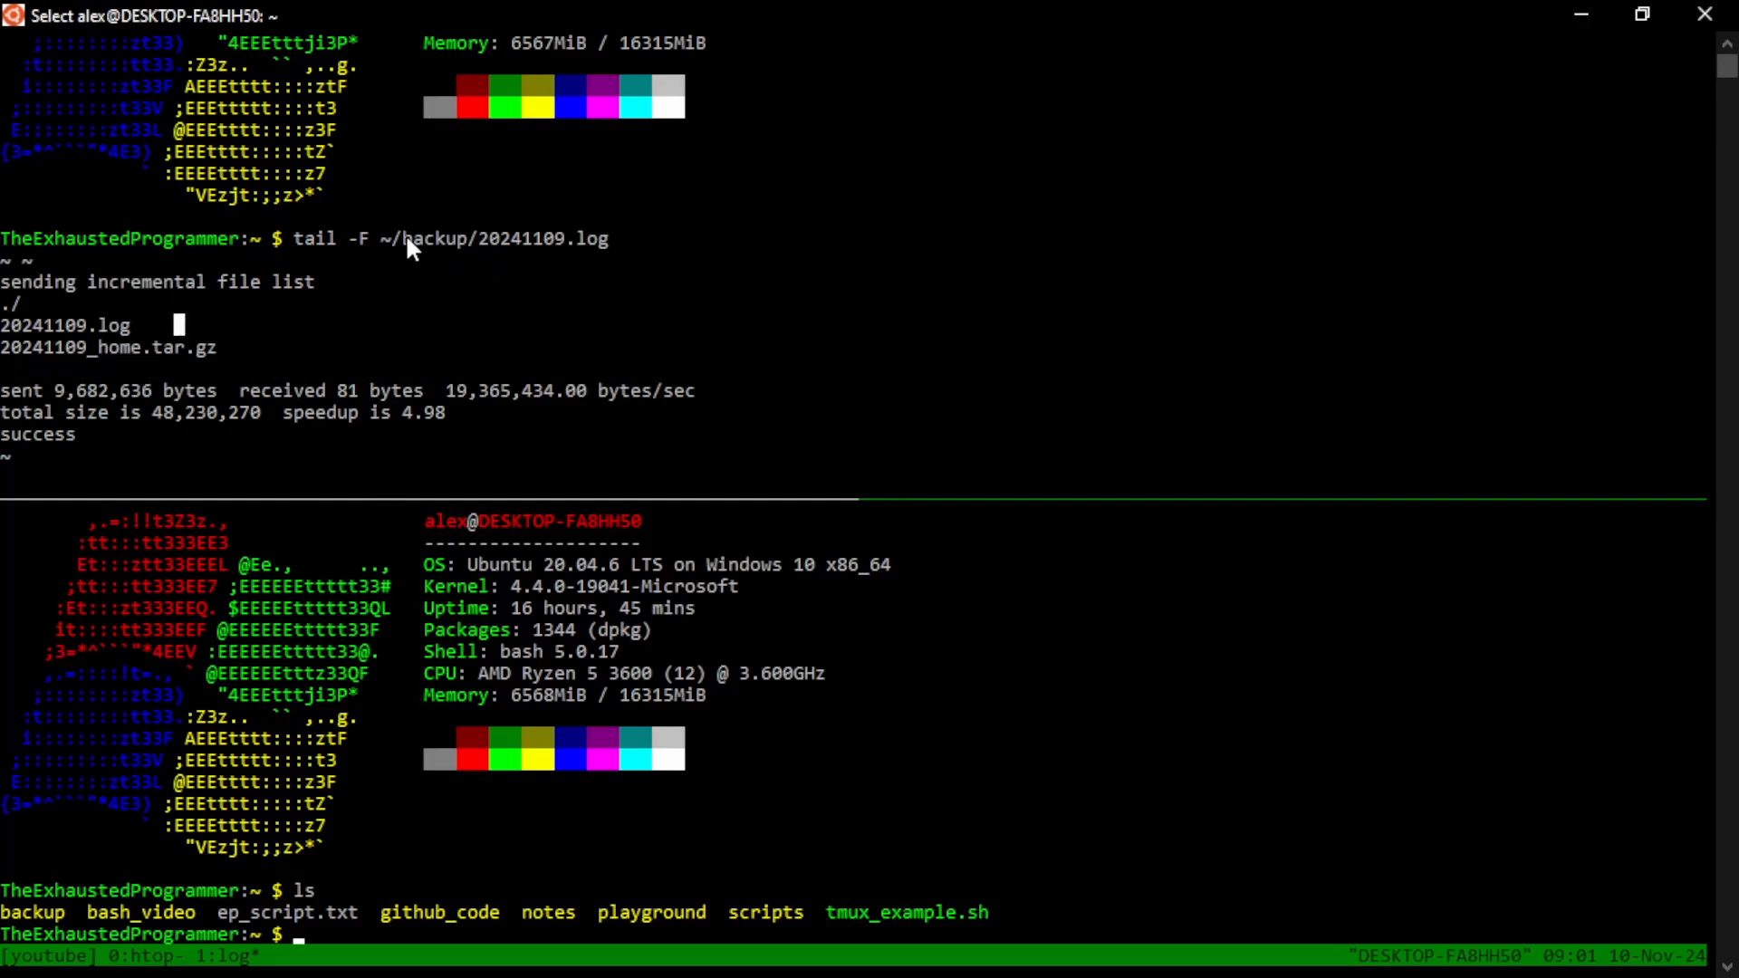
pyautogui.moveTo(810, 932)
pyautogui.write('cd scripts/')
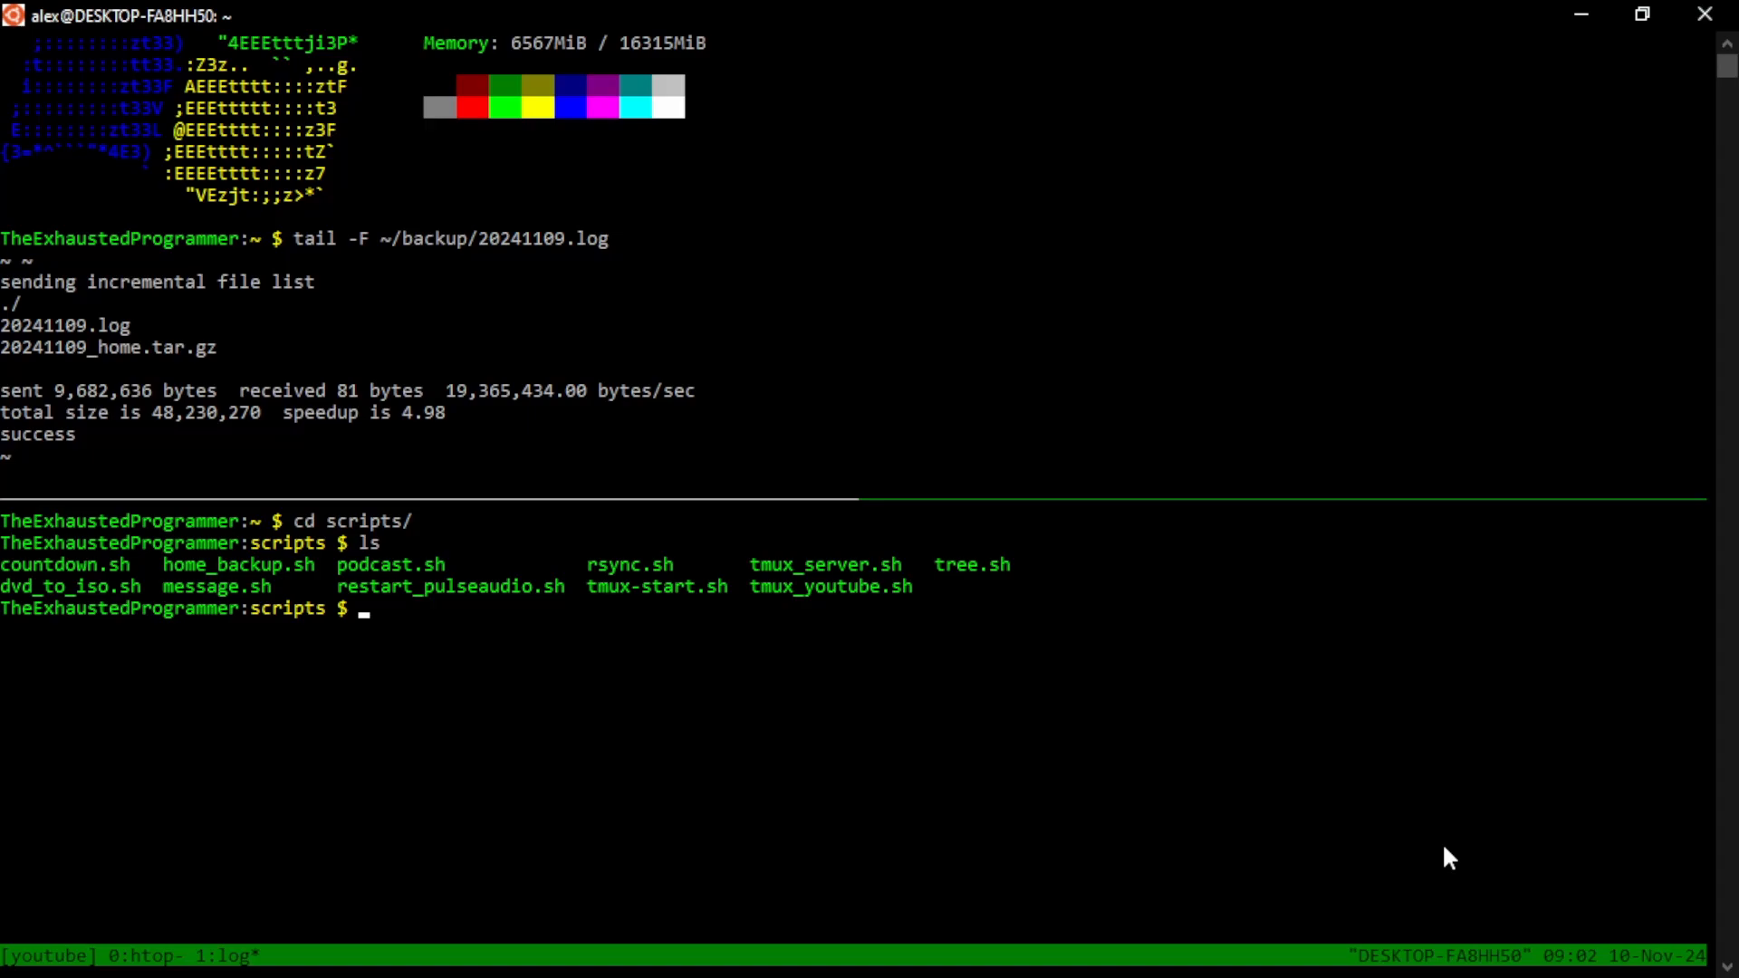
# Open tmux_server.sh in vim and scroll through its project-server session setup
pyautogui.write('vim tmux')
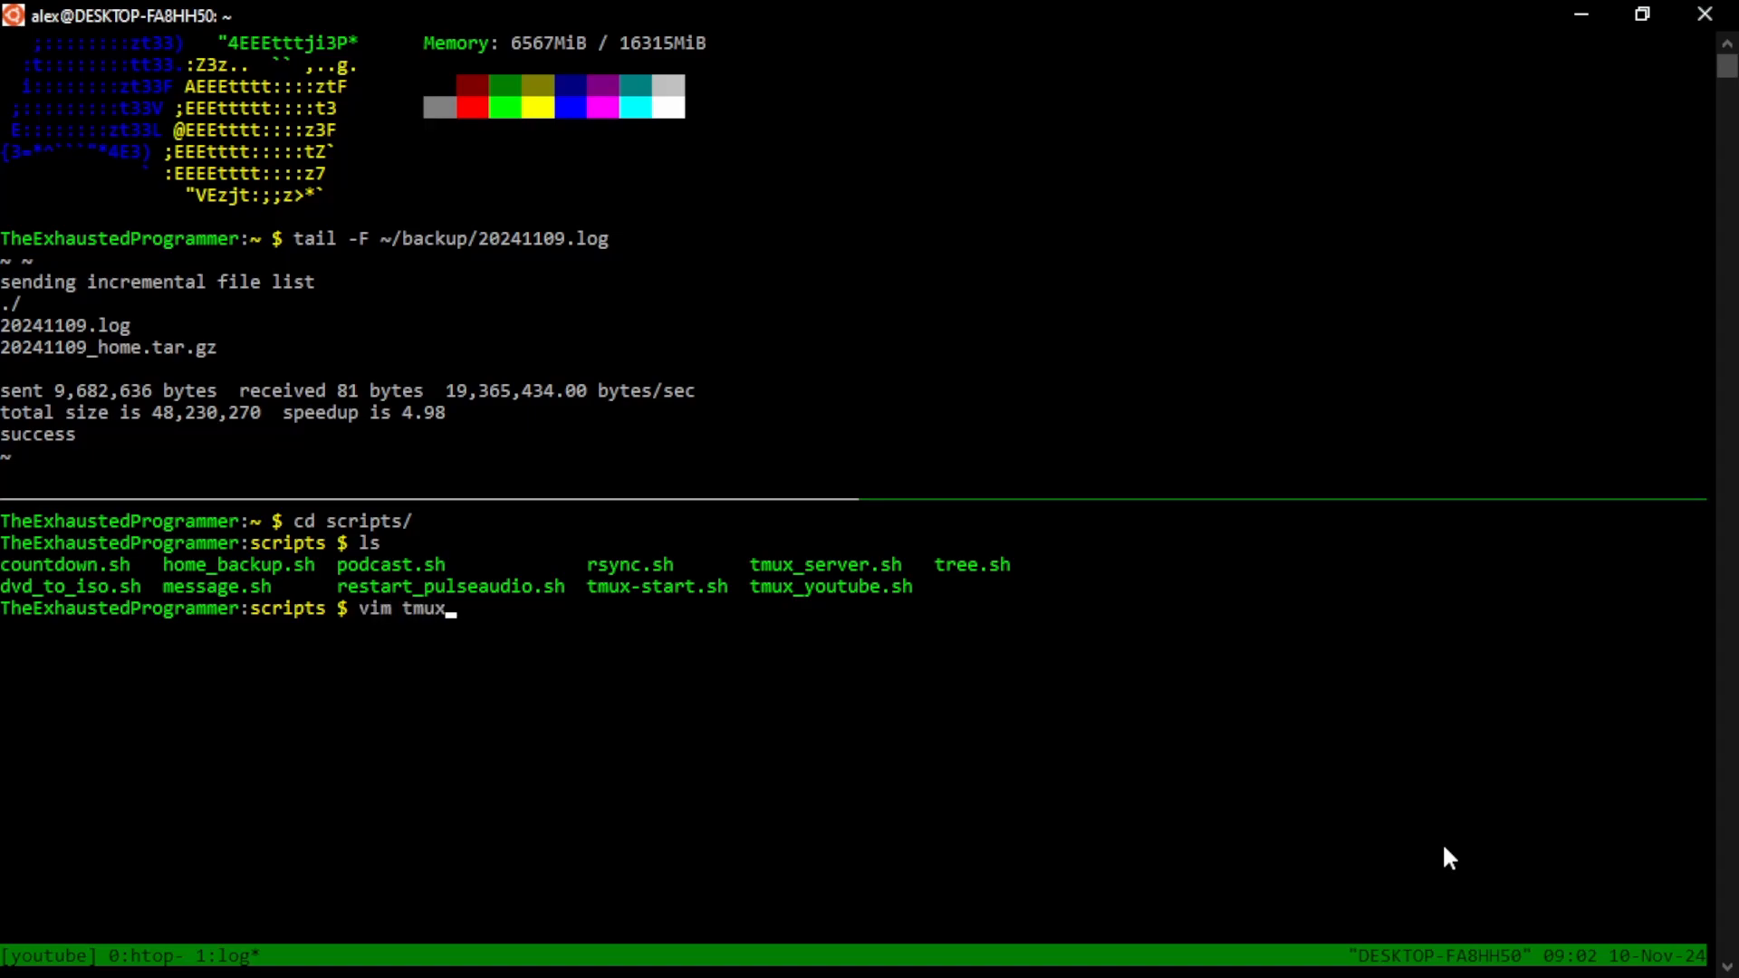
pyautogui.write('server.sh')
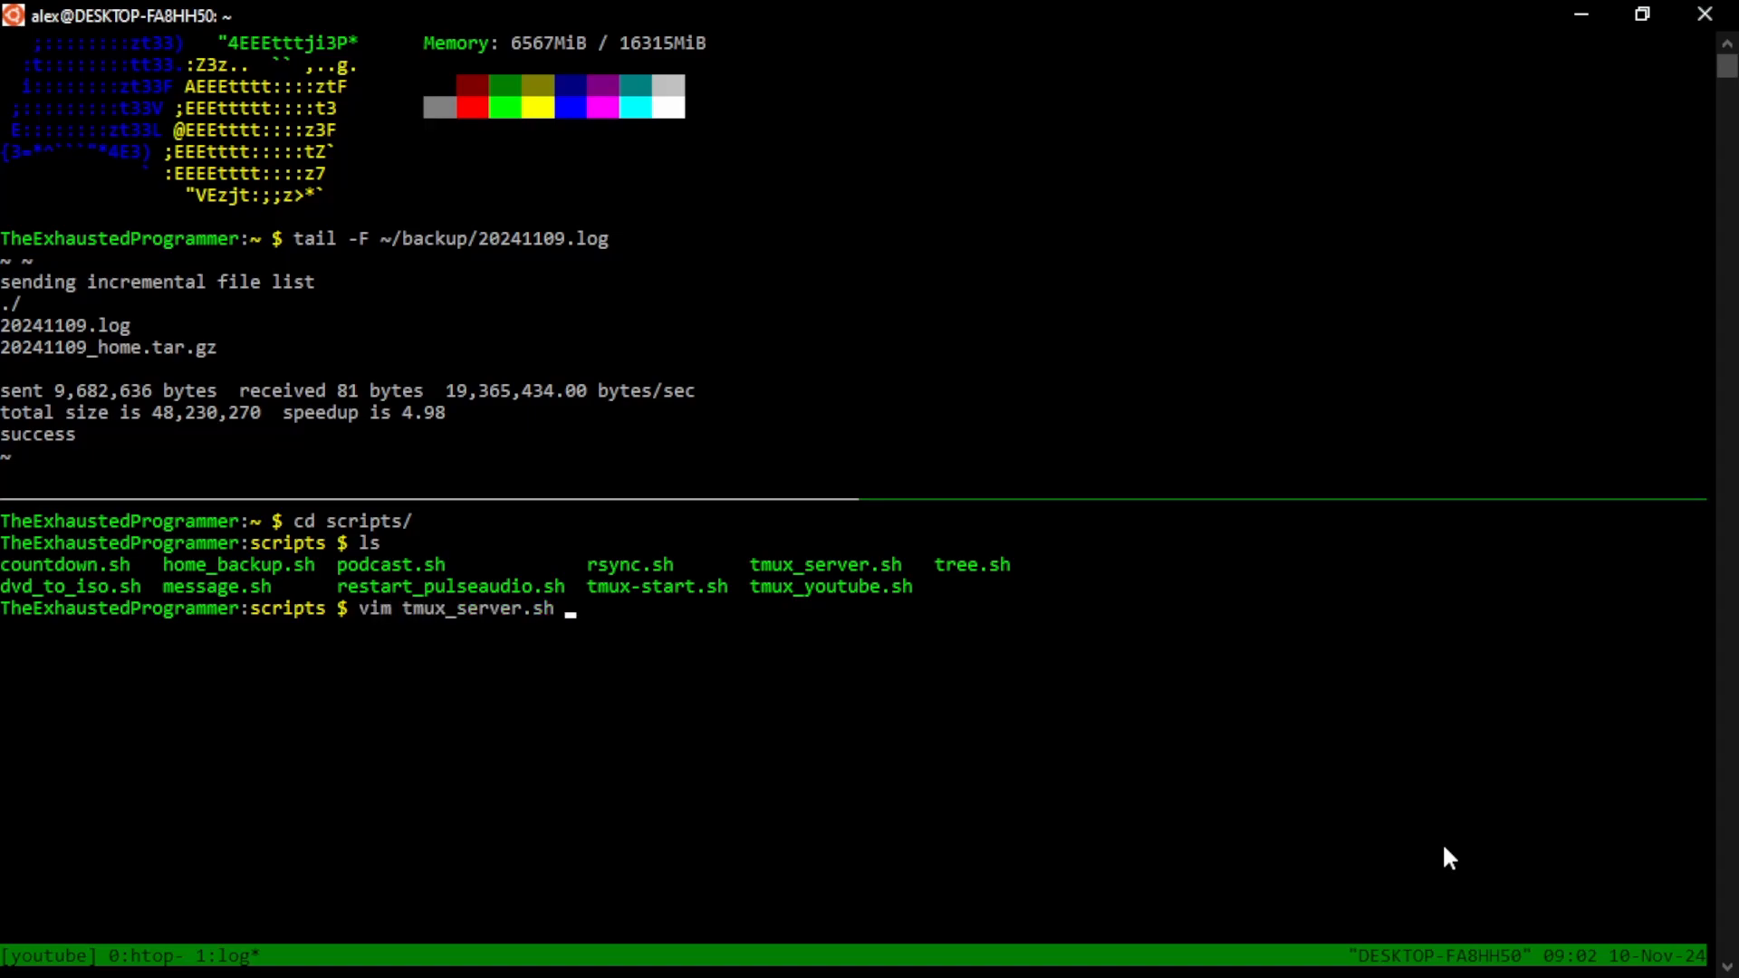
pyautogui.press('Return')
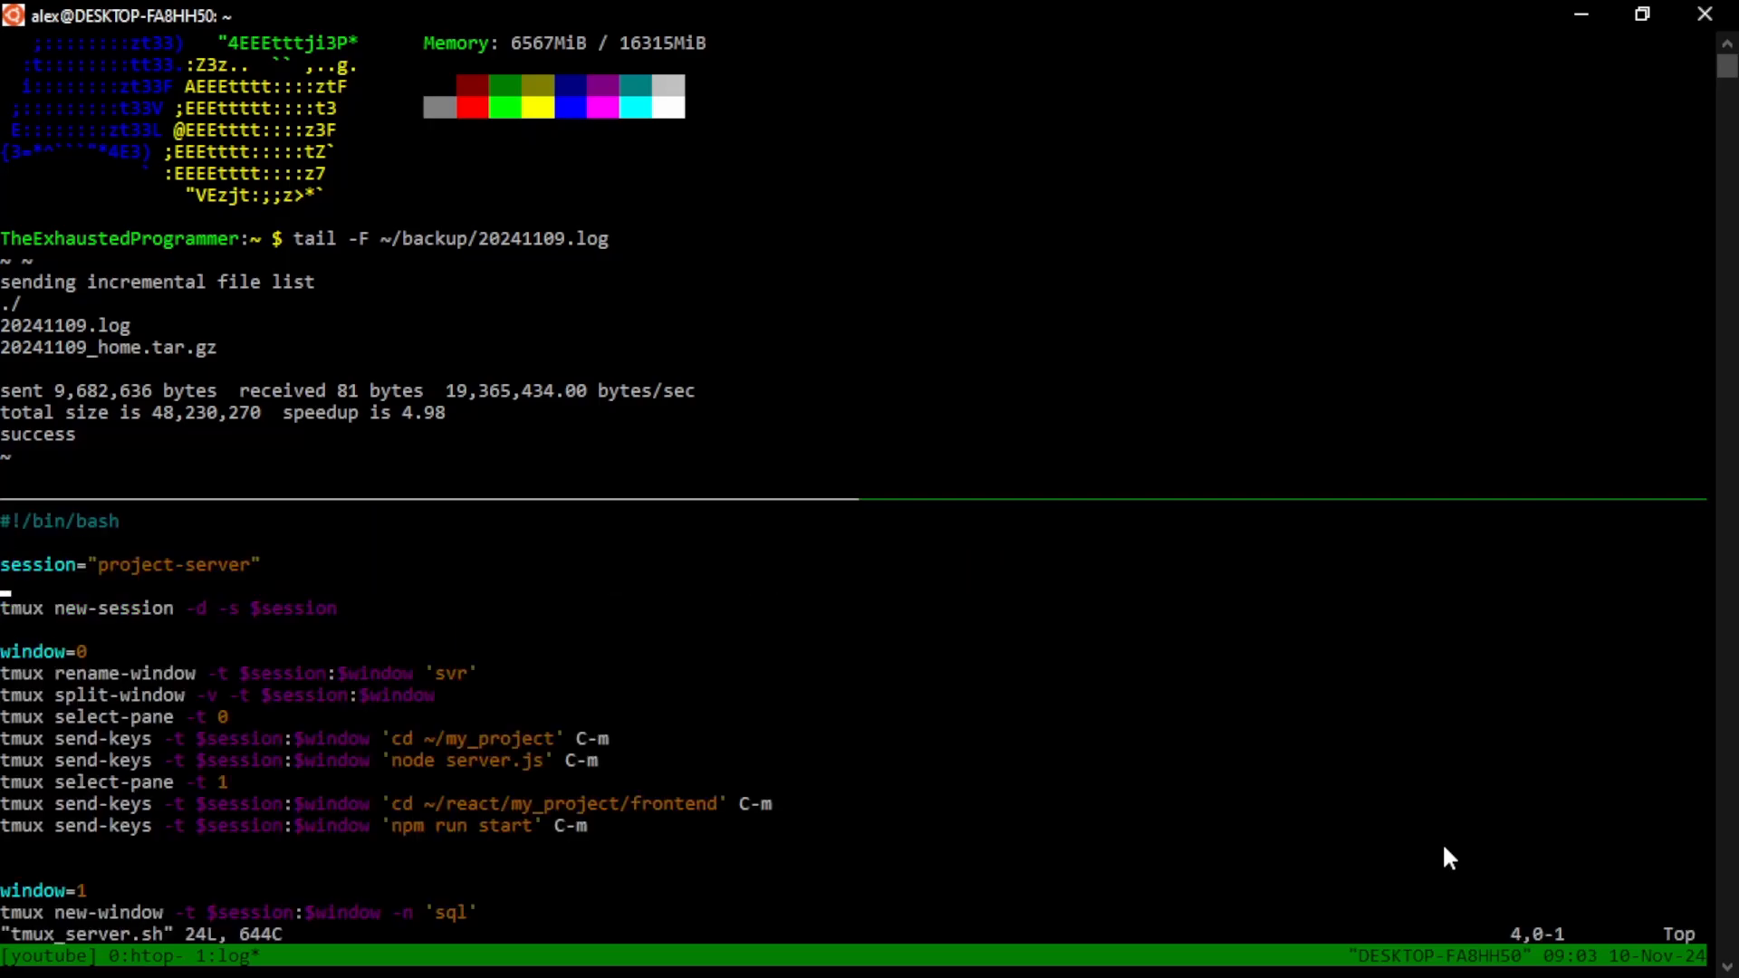
pyautogui.scroll(-3)
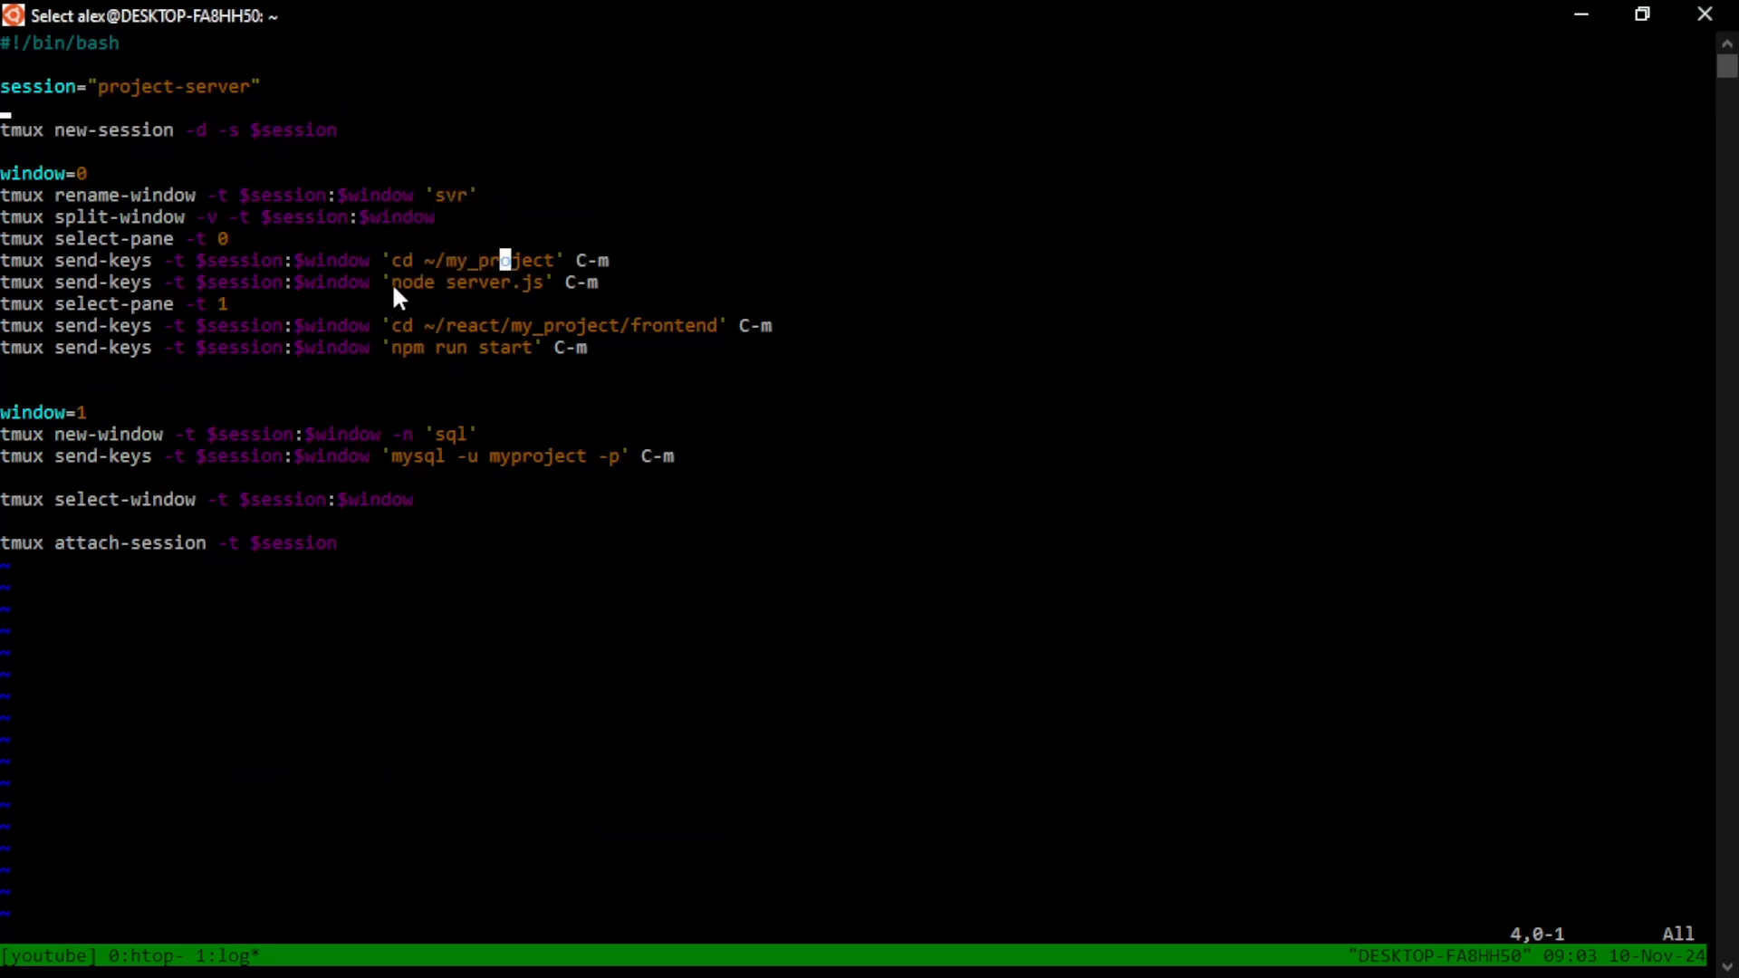
pyautogui.moveTo(355, 346)
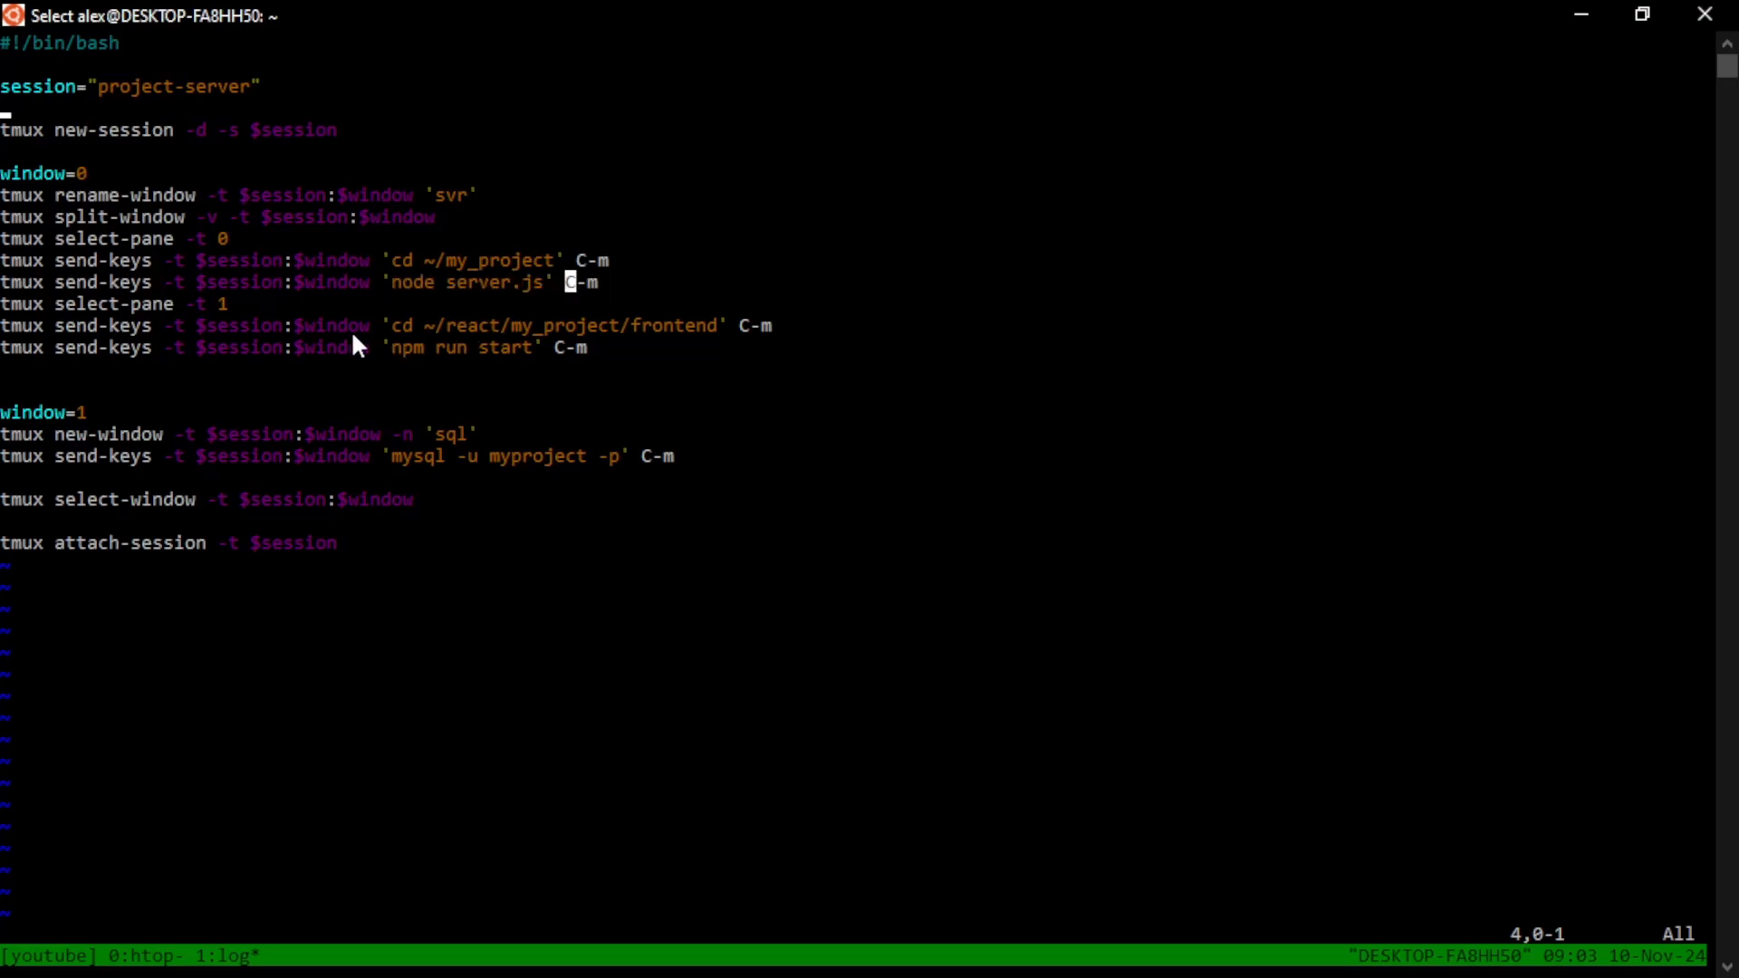
pyautogui.moveTo(433, 338)
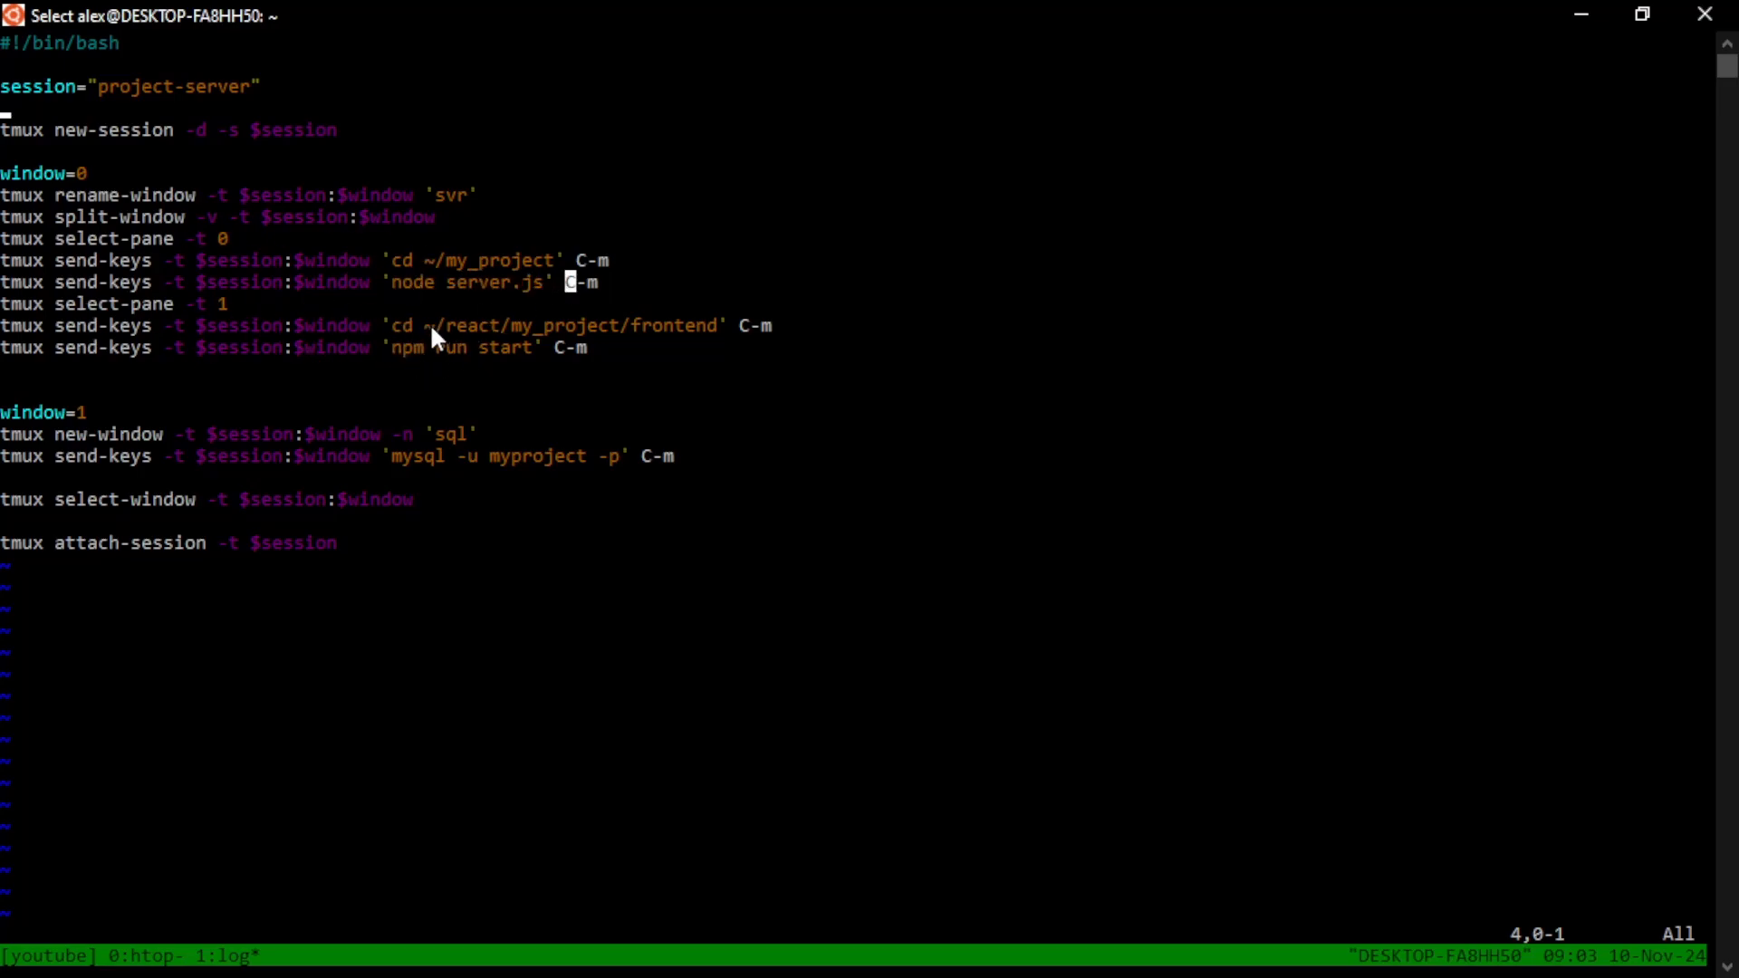
pyautogui.doubleClick(660, 325)
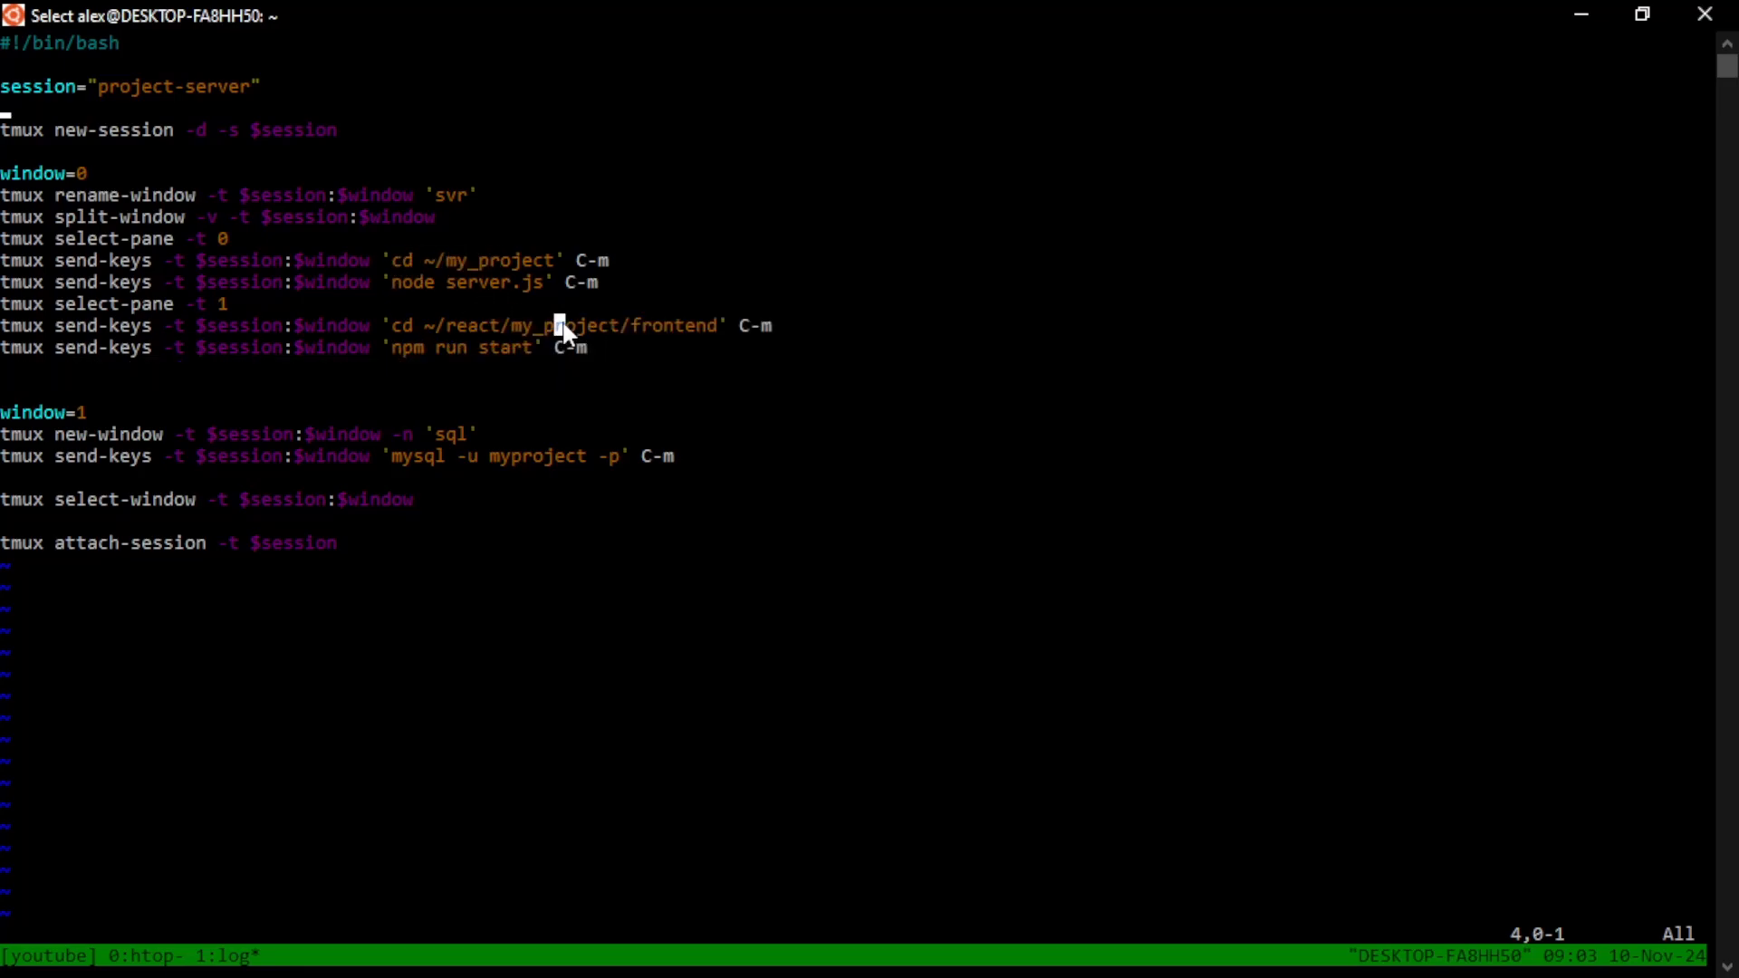
pyautogui.moveTo(477, 464)
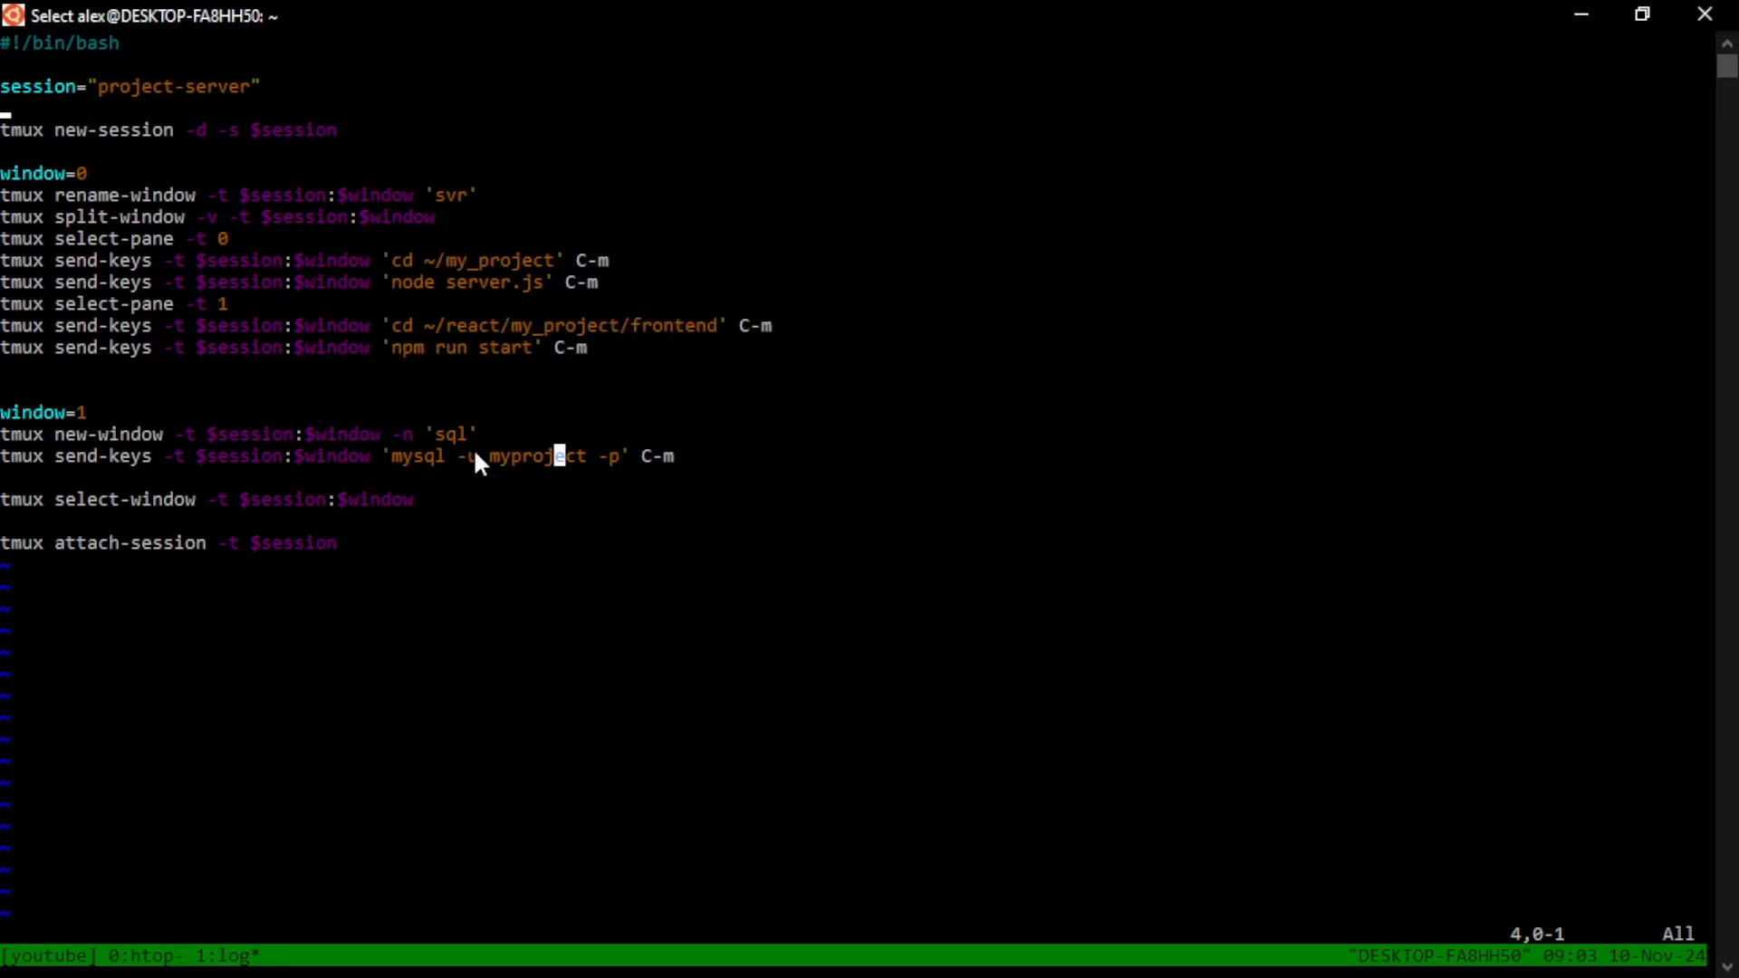
pyautogui.moveTo(618, 466)
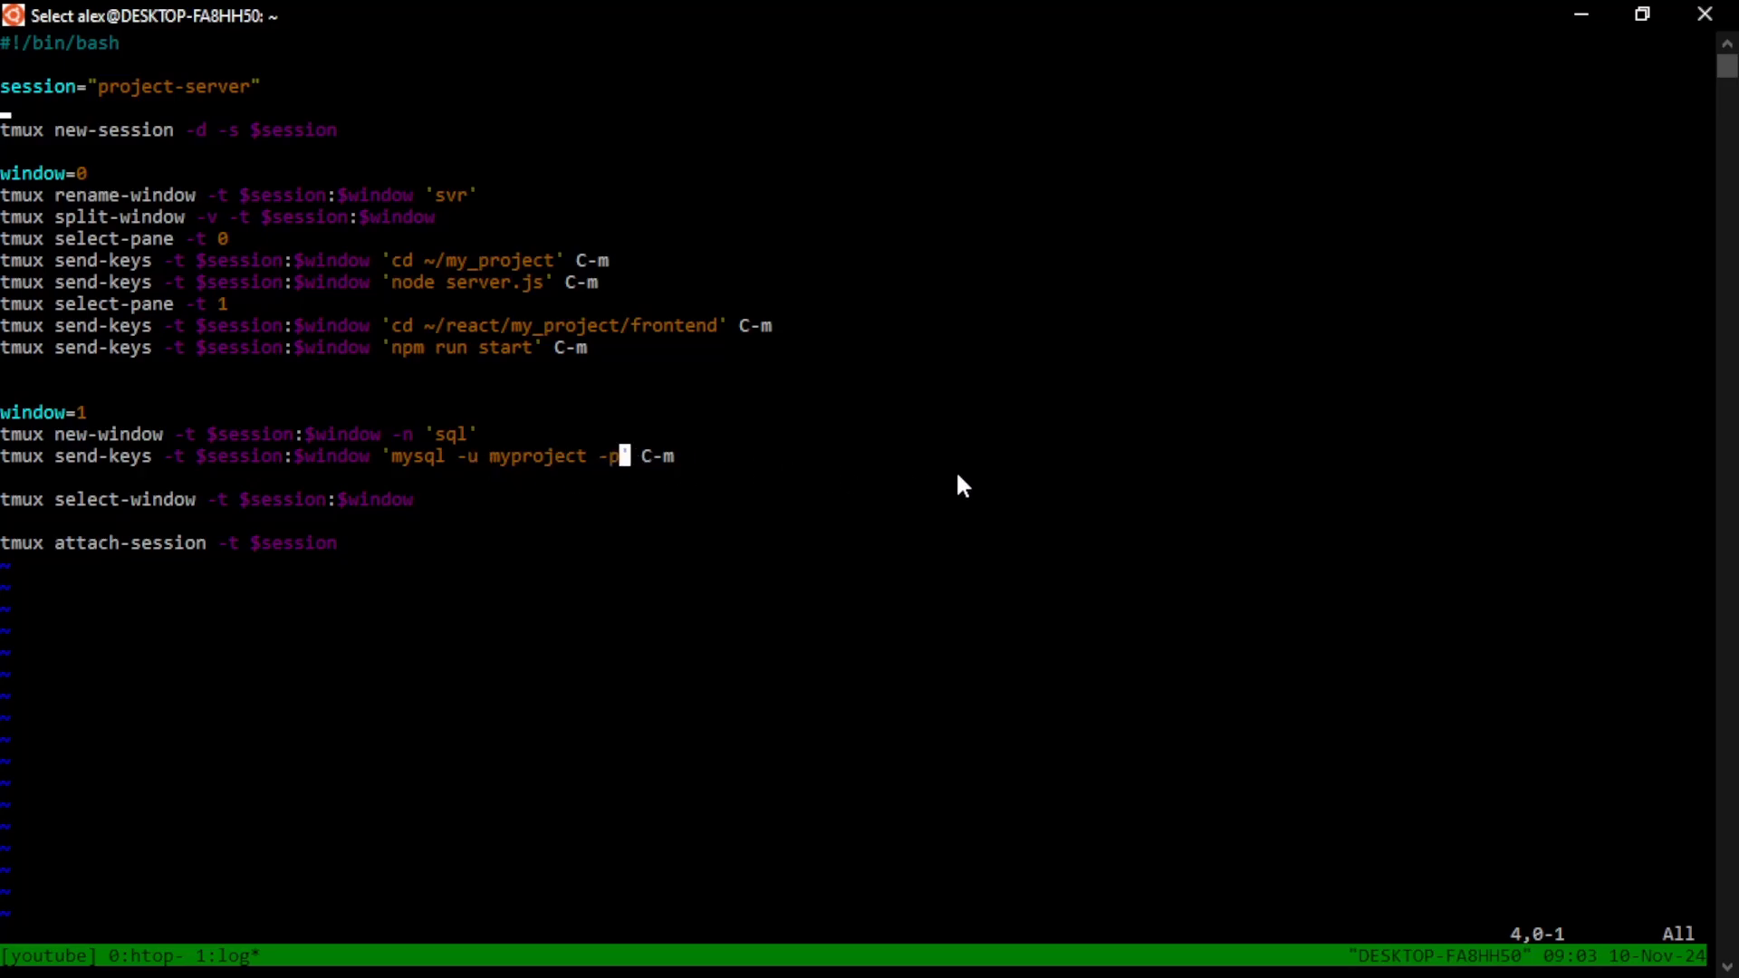
pyautogui.moveTo(773, 555)
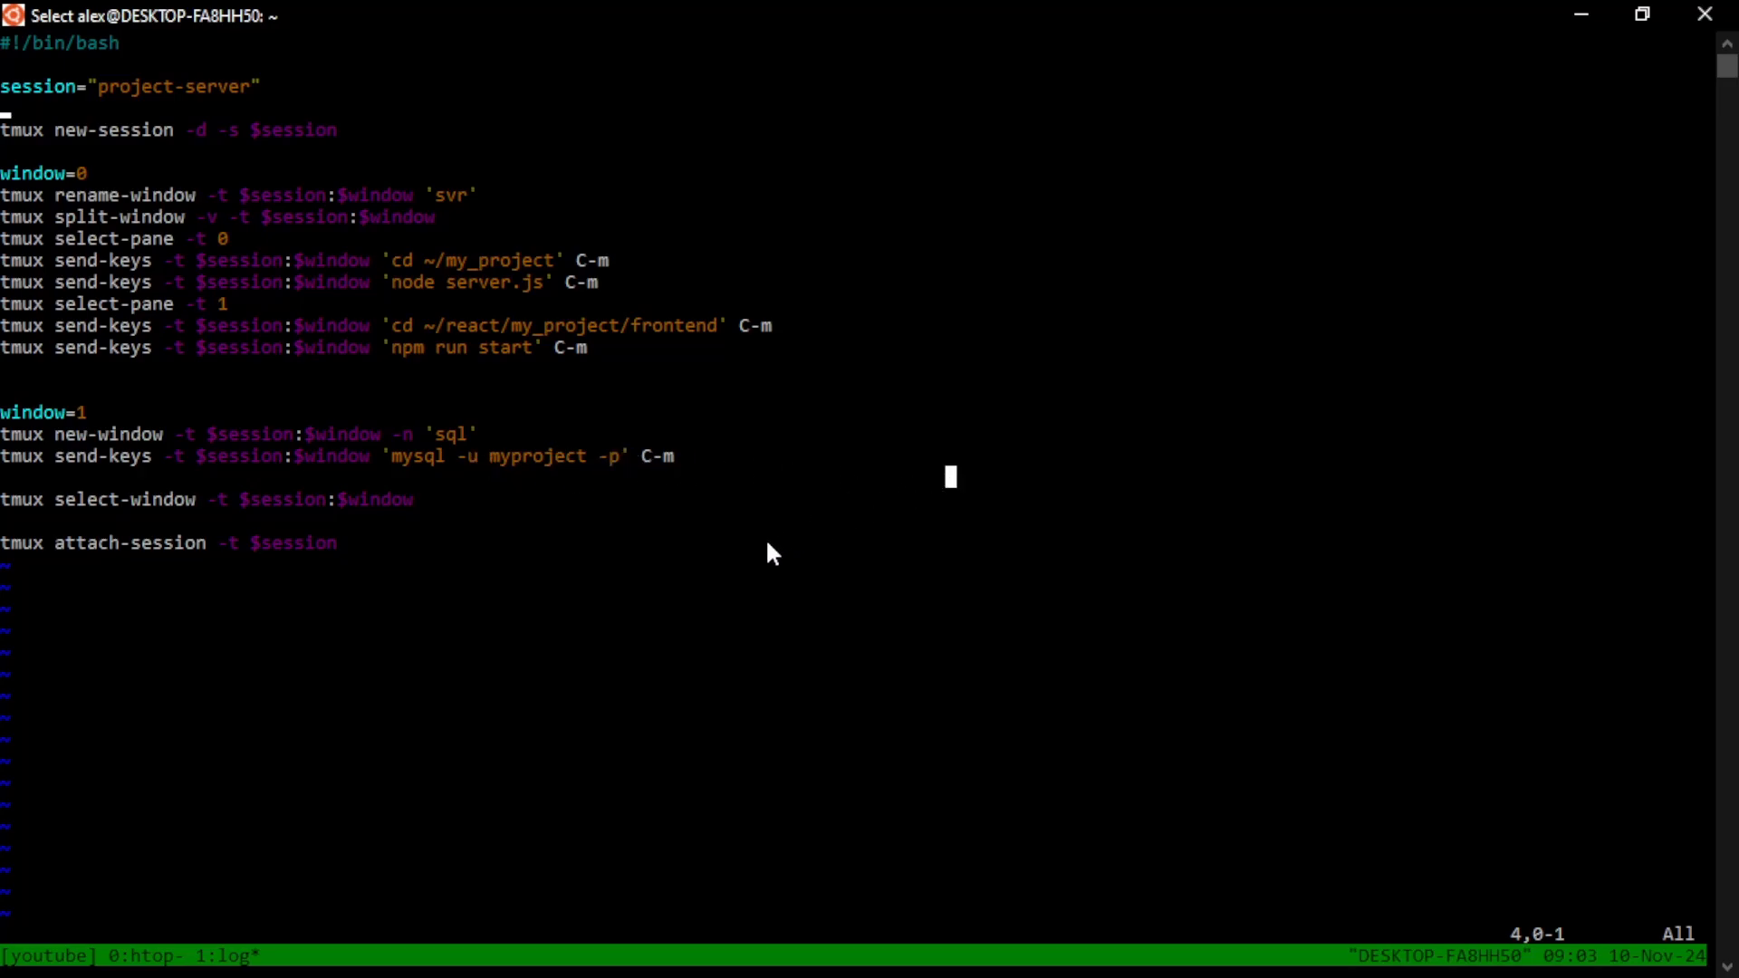
pyautogui.moveTo(728, 552)
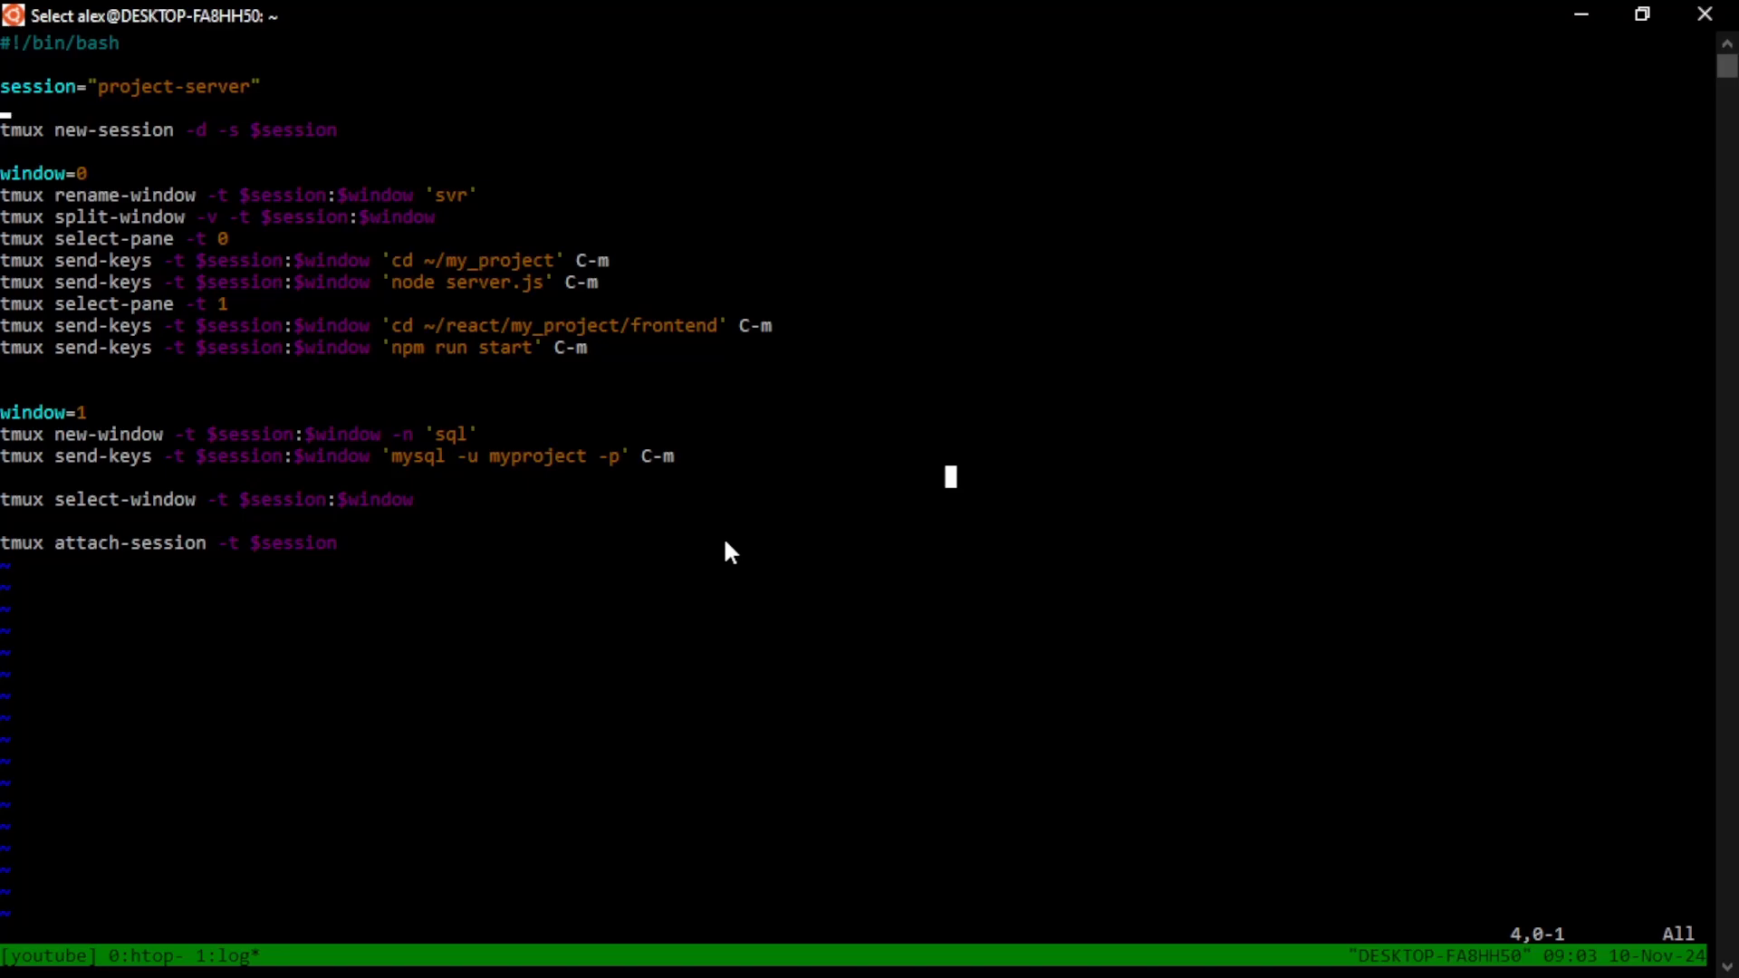